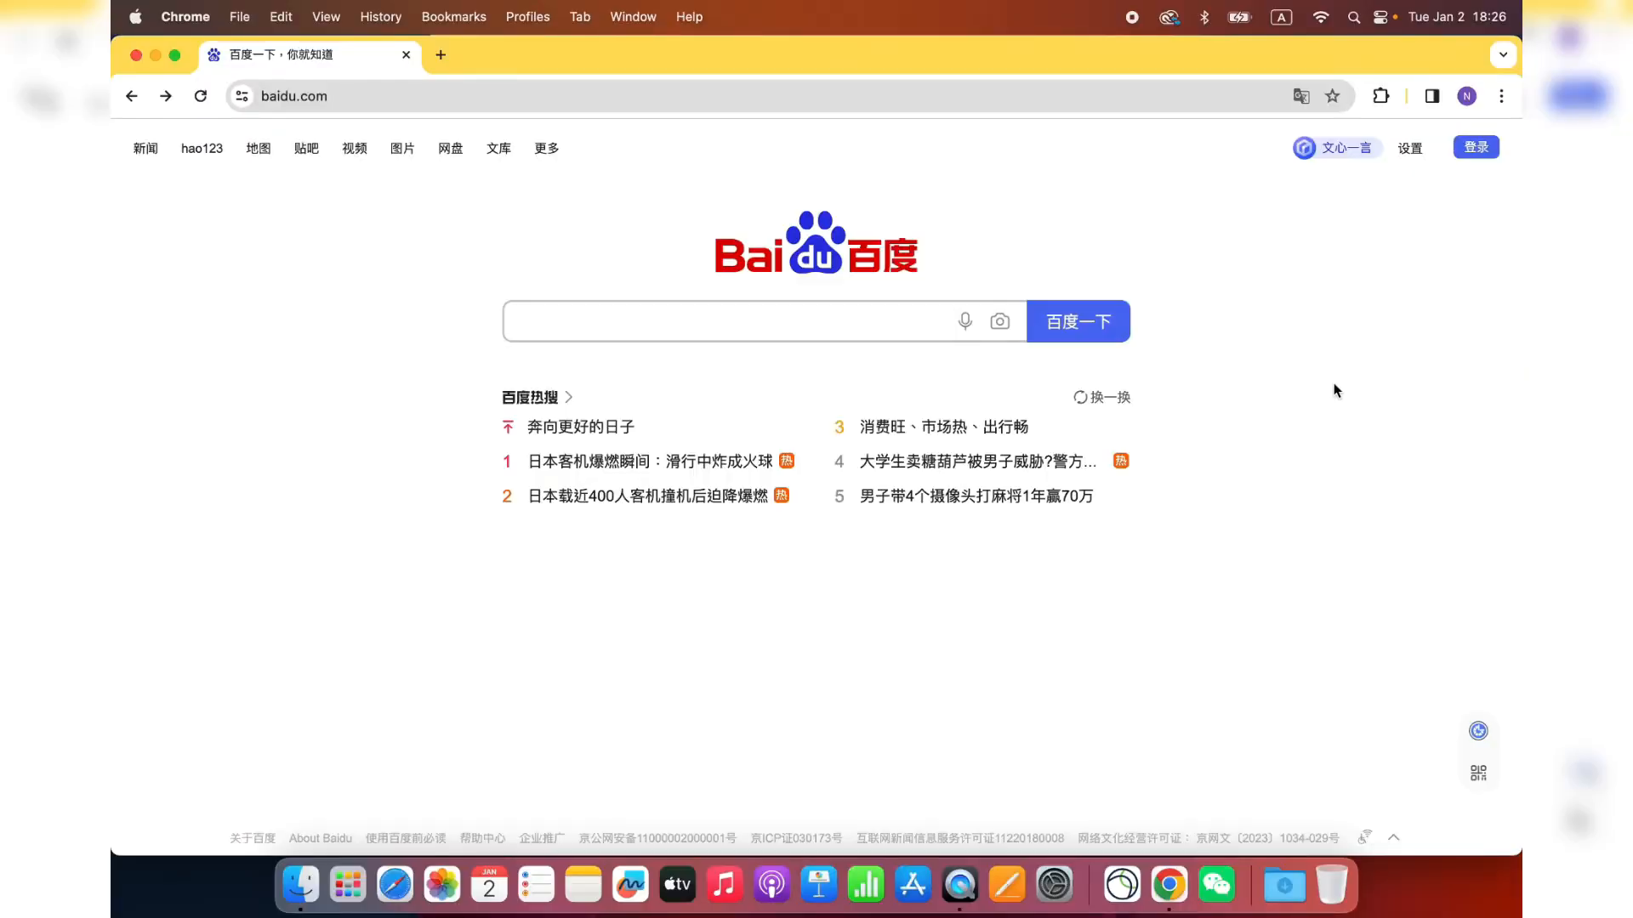
mouse_move(1254, 391)
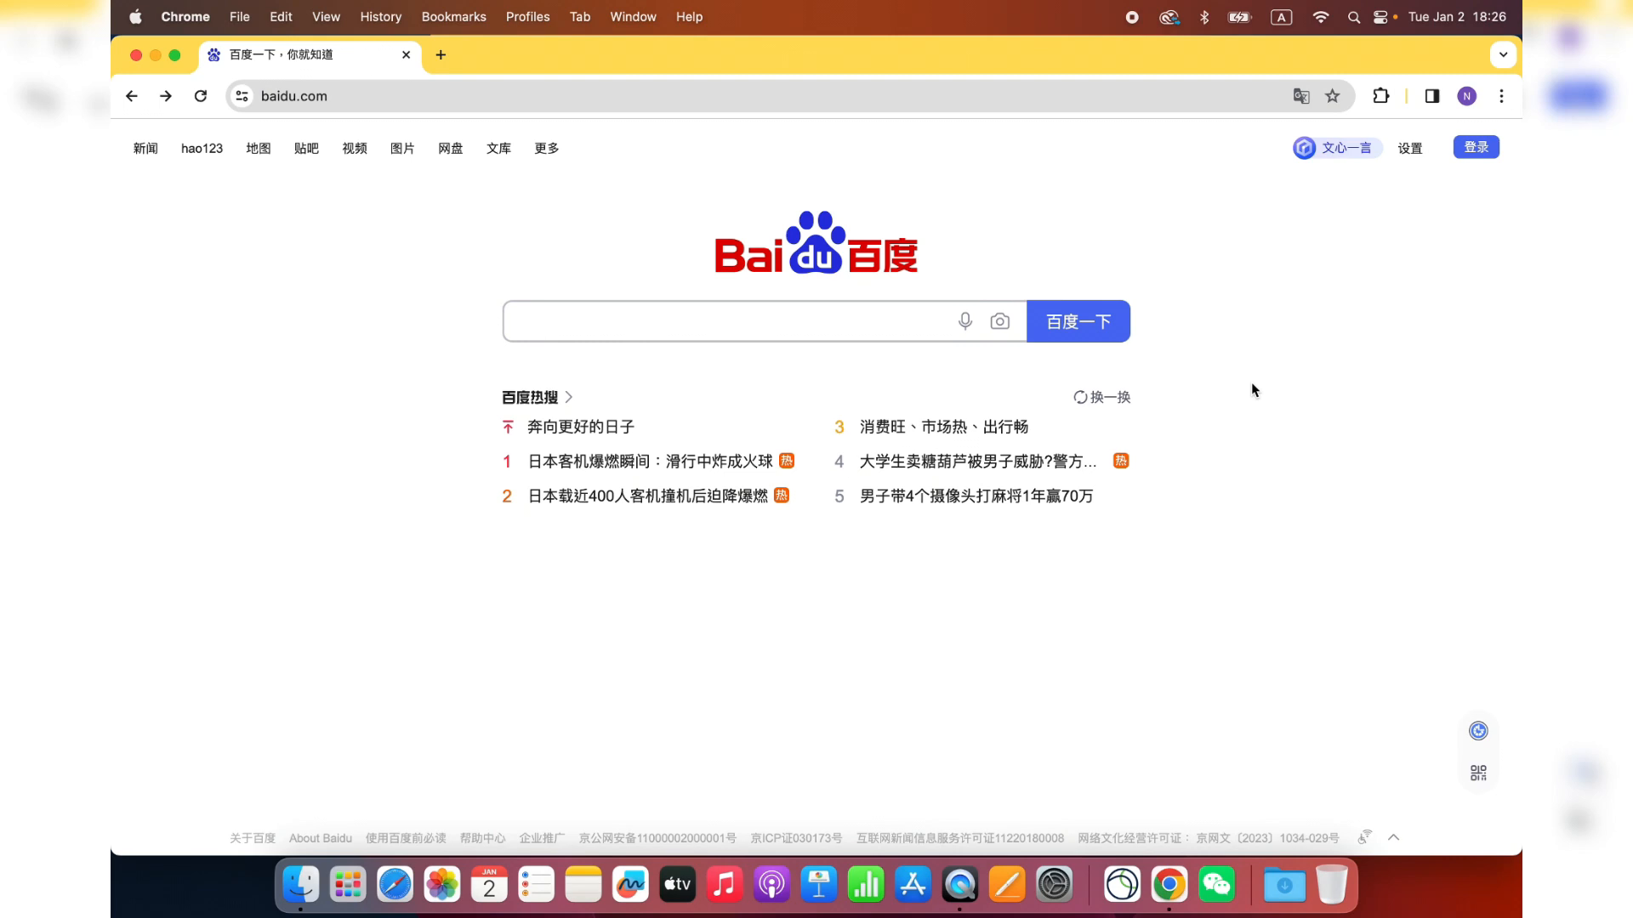
- Focus the empty Baidu search field so its recent-search dropdown appears
left_click(758, 321)
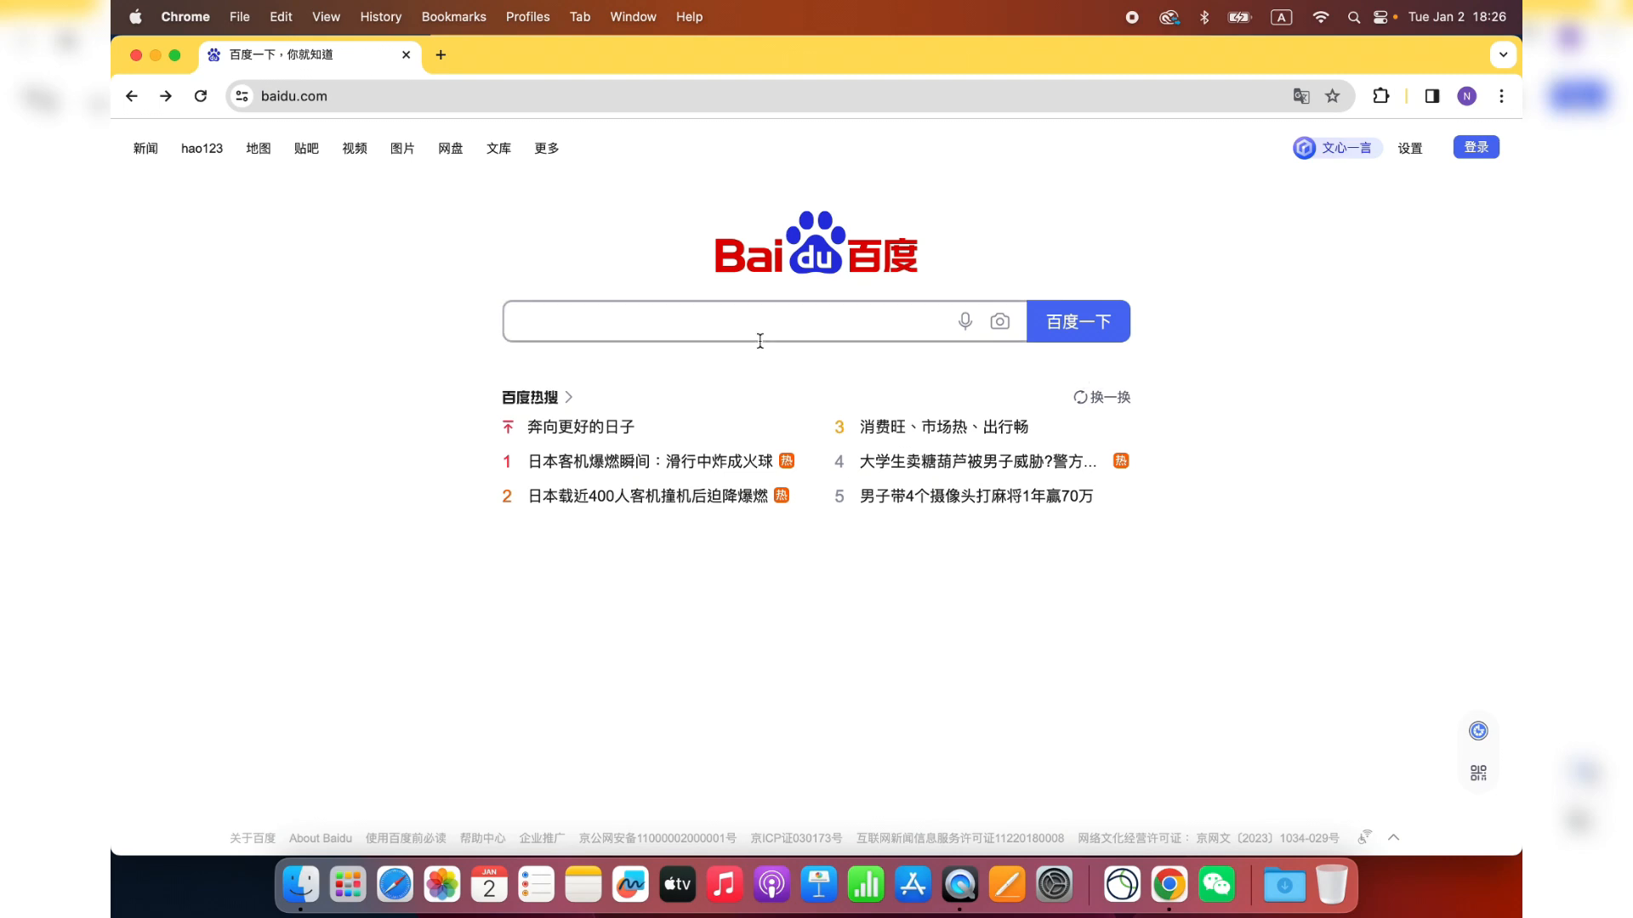
left_click(729, 321)
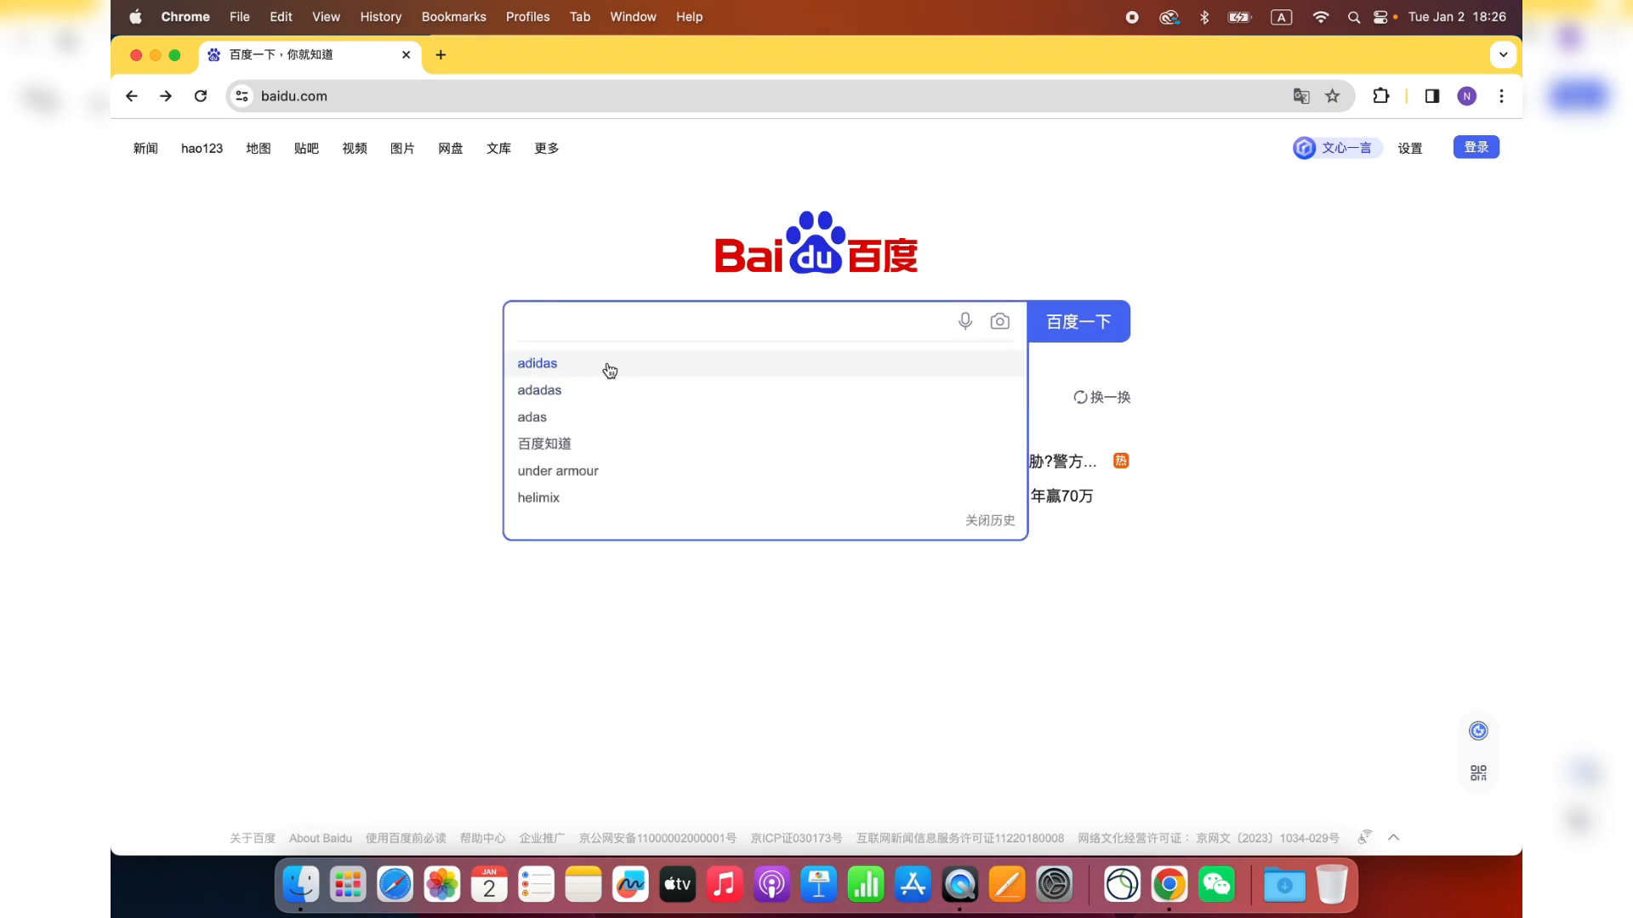
- Run the 'adidas' search again from the search-history list
left_click(536, 364)
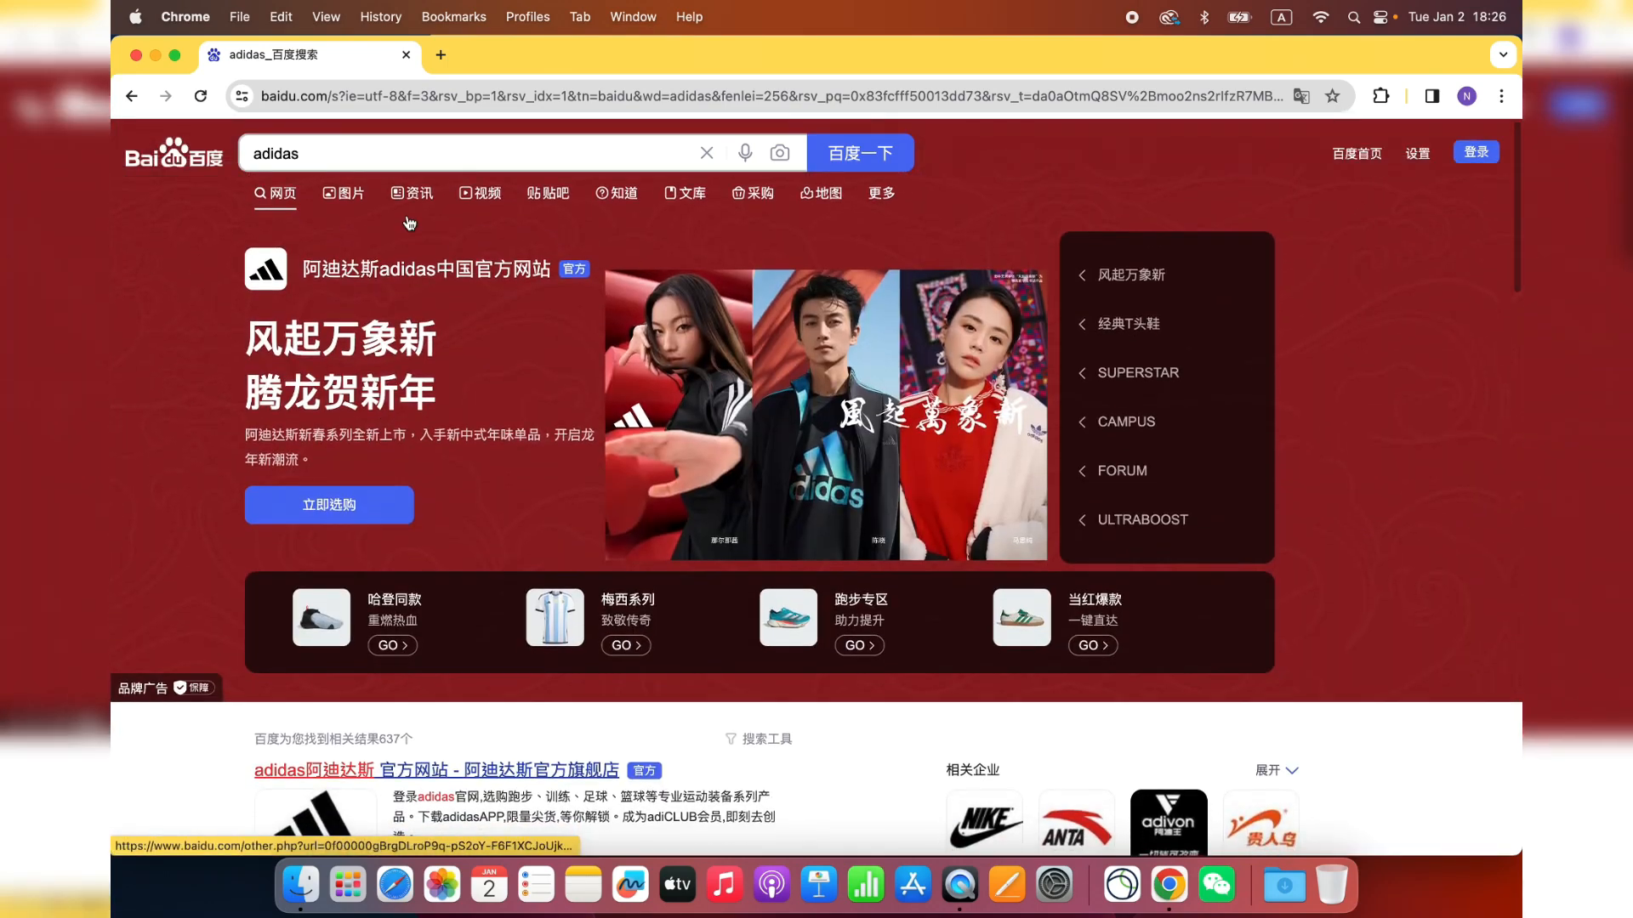
mouse_move(616, 194)
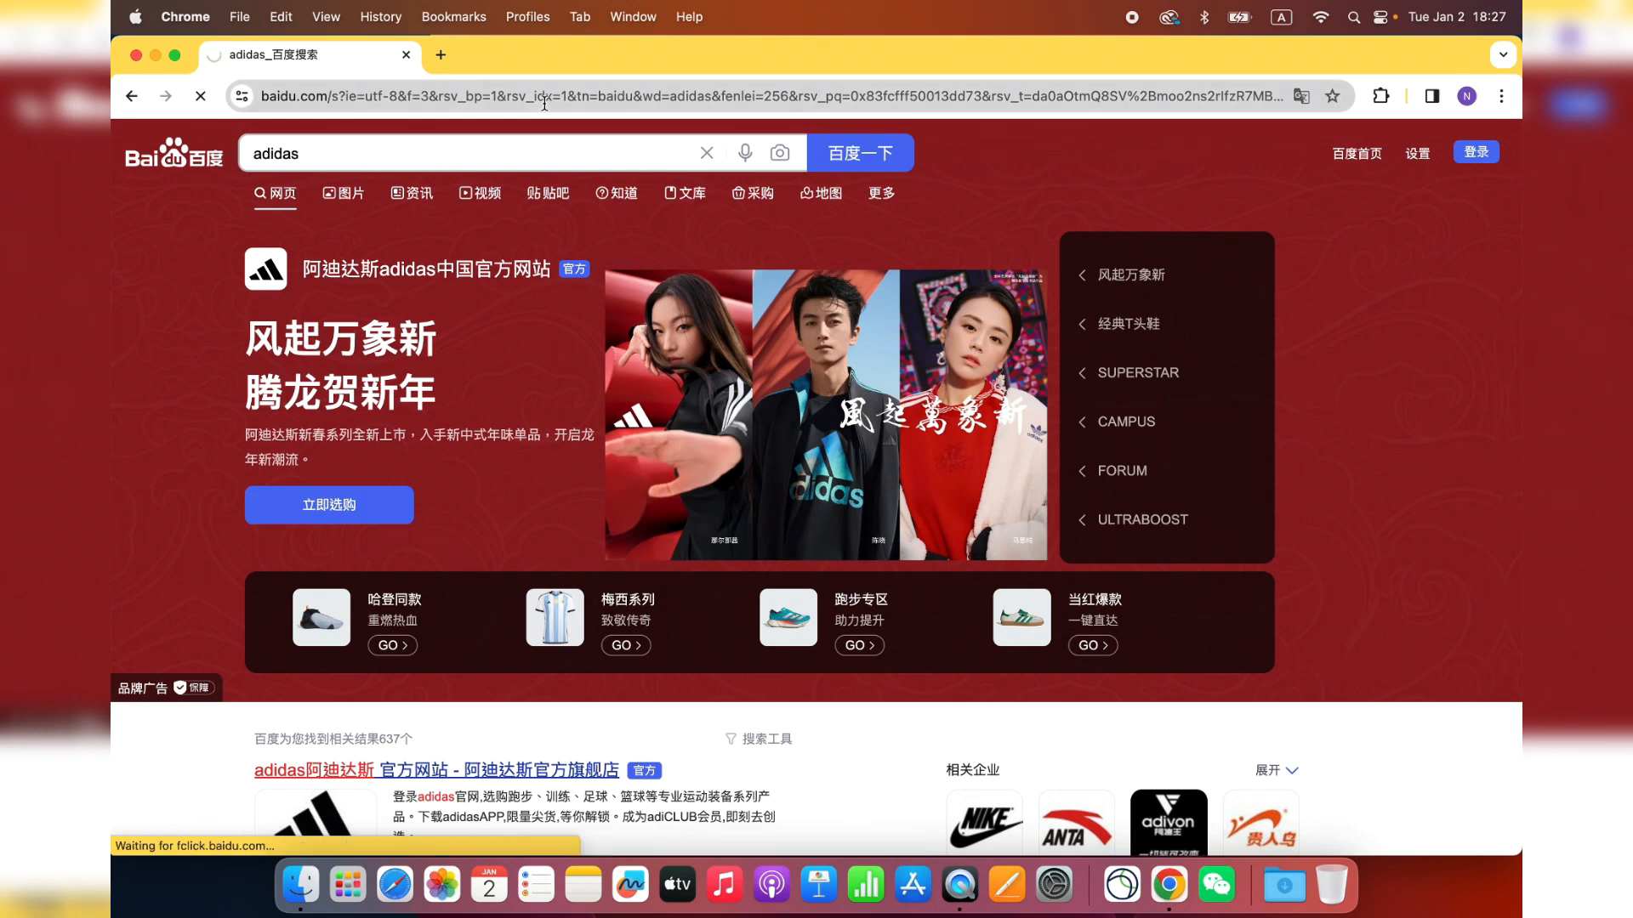
- Switch the adidas results to the 知道 Q&A view and browse the logo questions
left_click(614, 194)
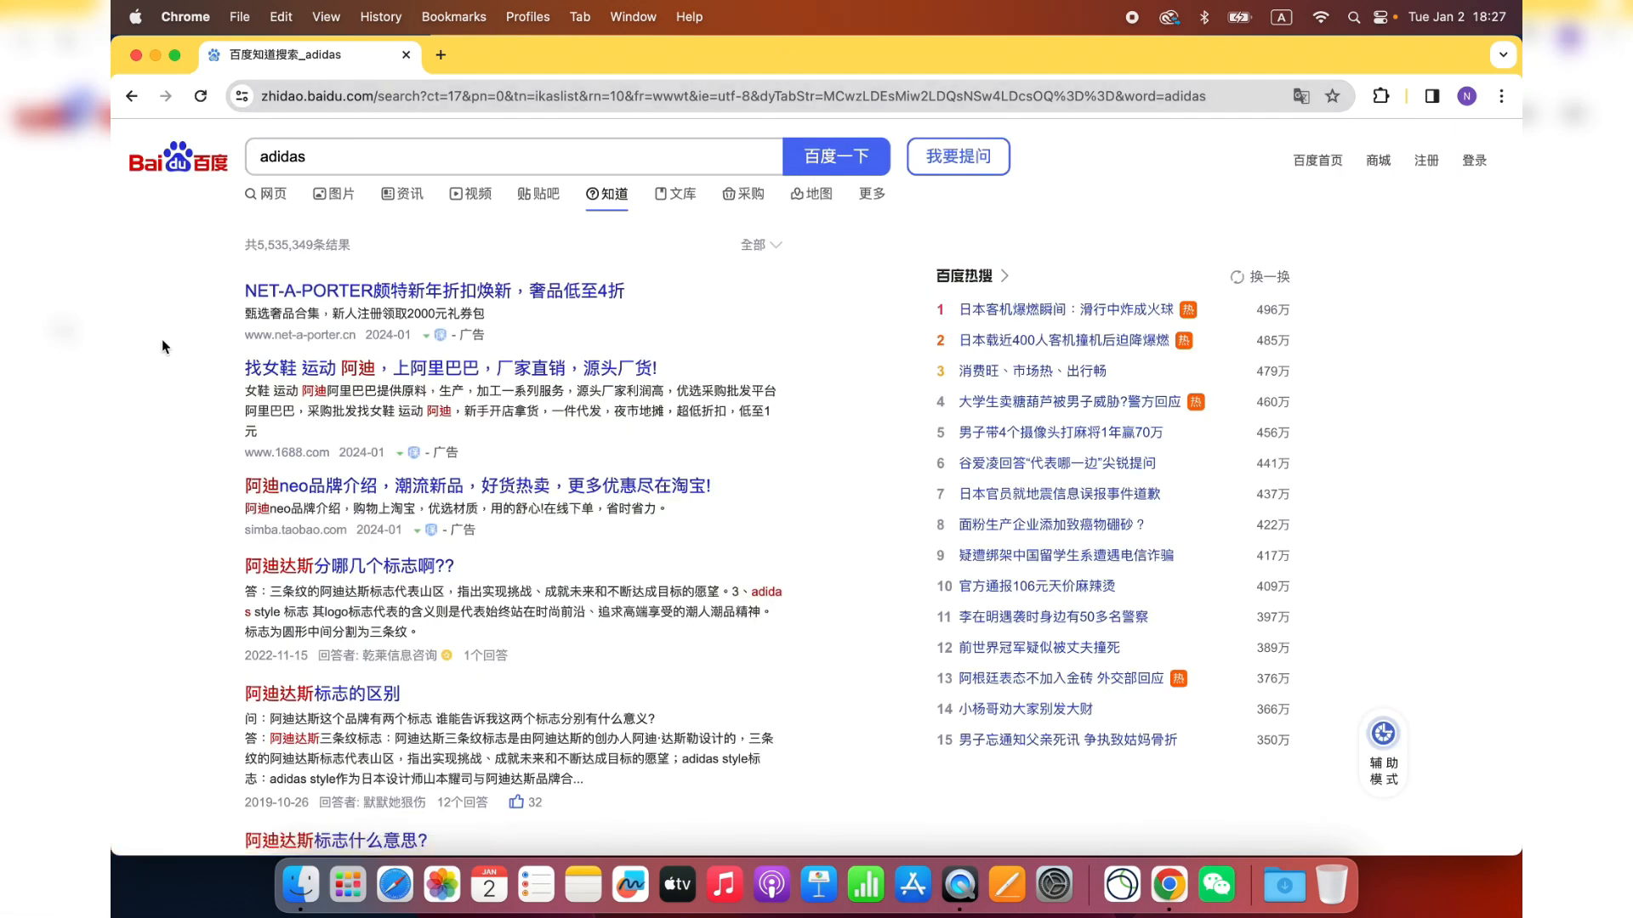
mouse_move(207, 296)
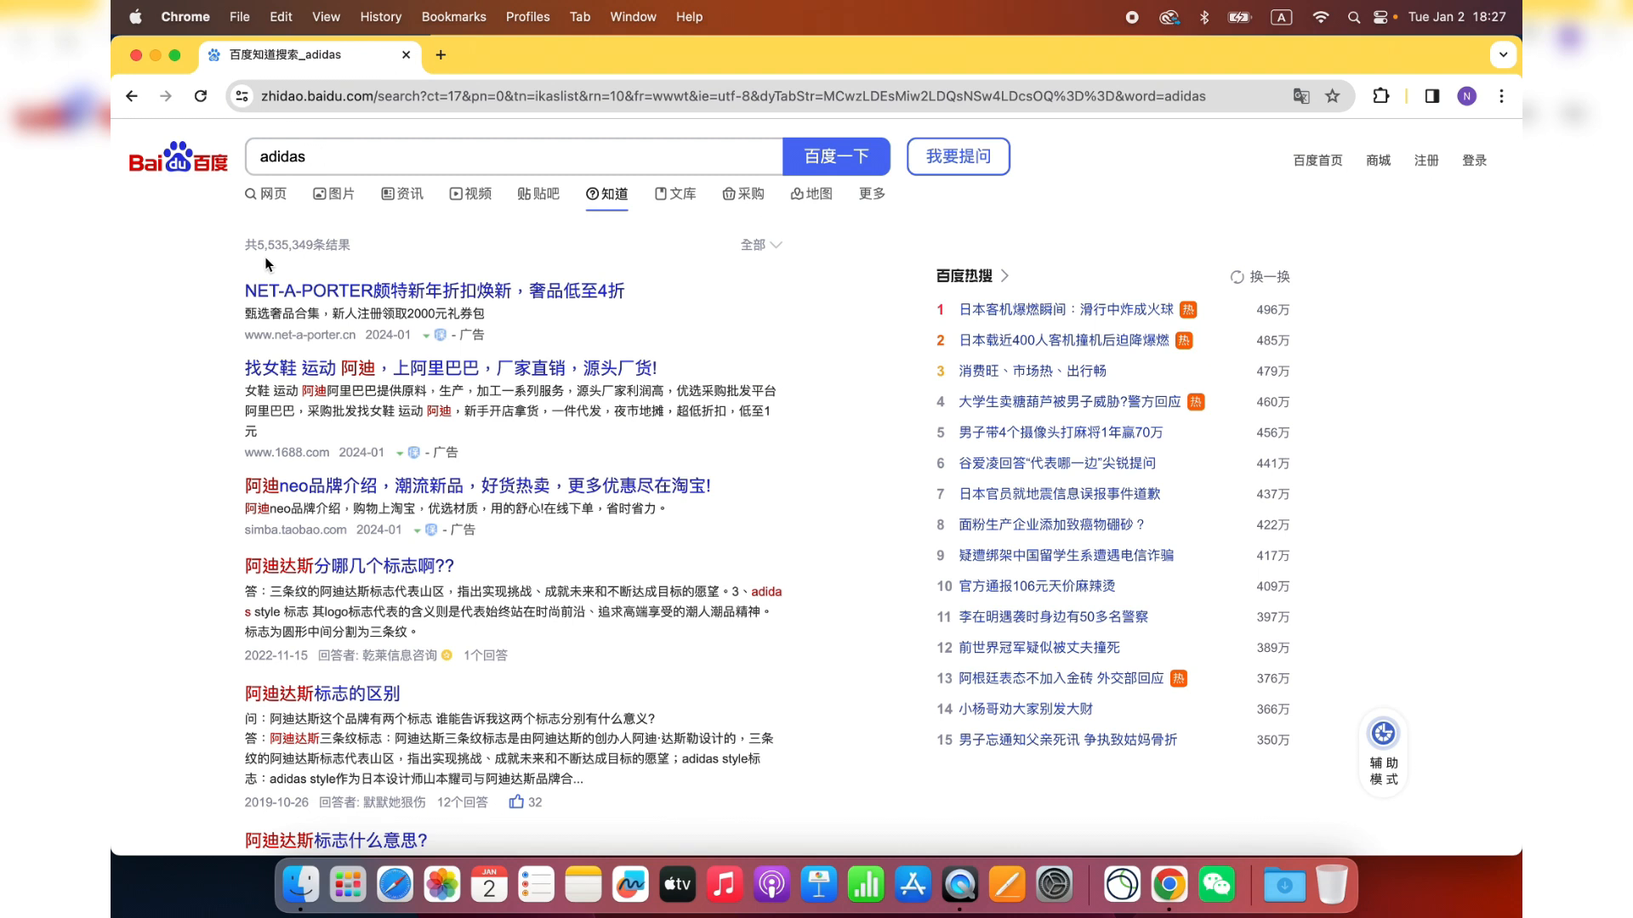
mouse_move(265, 253)
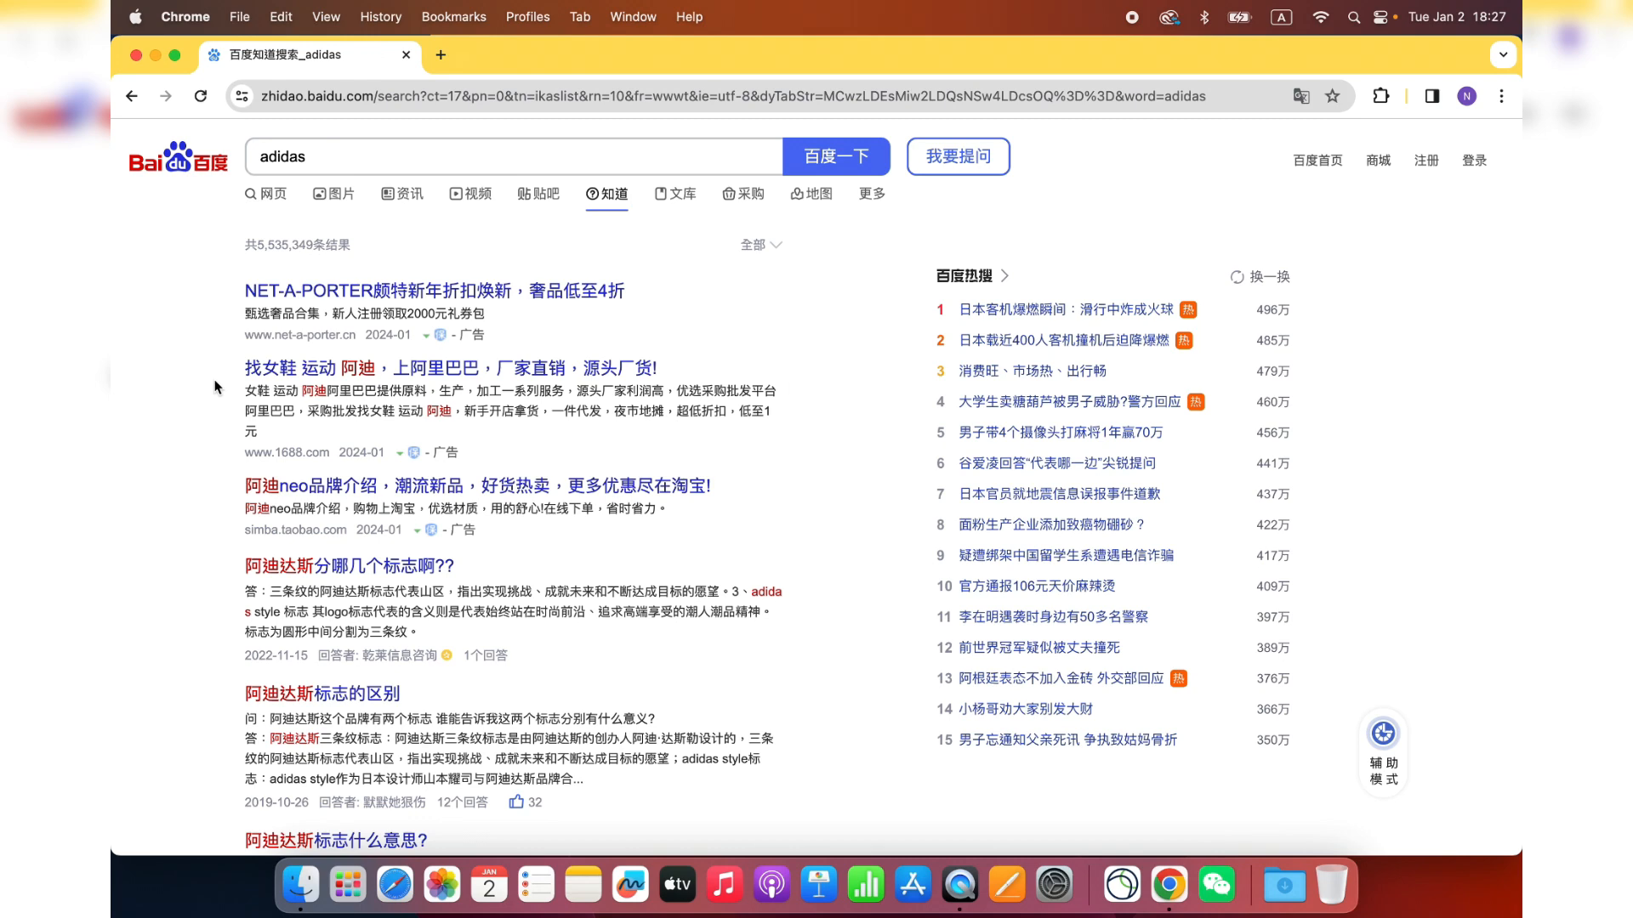
mouse_move(194, 460)
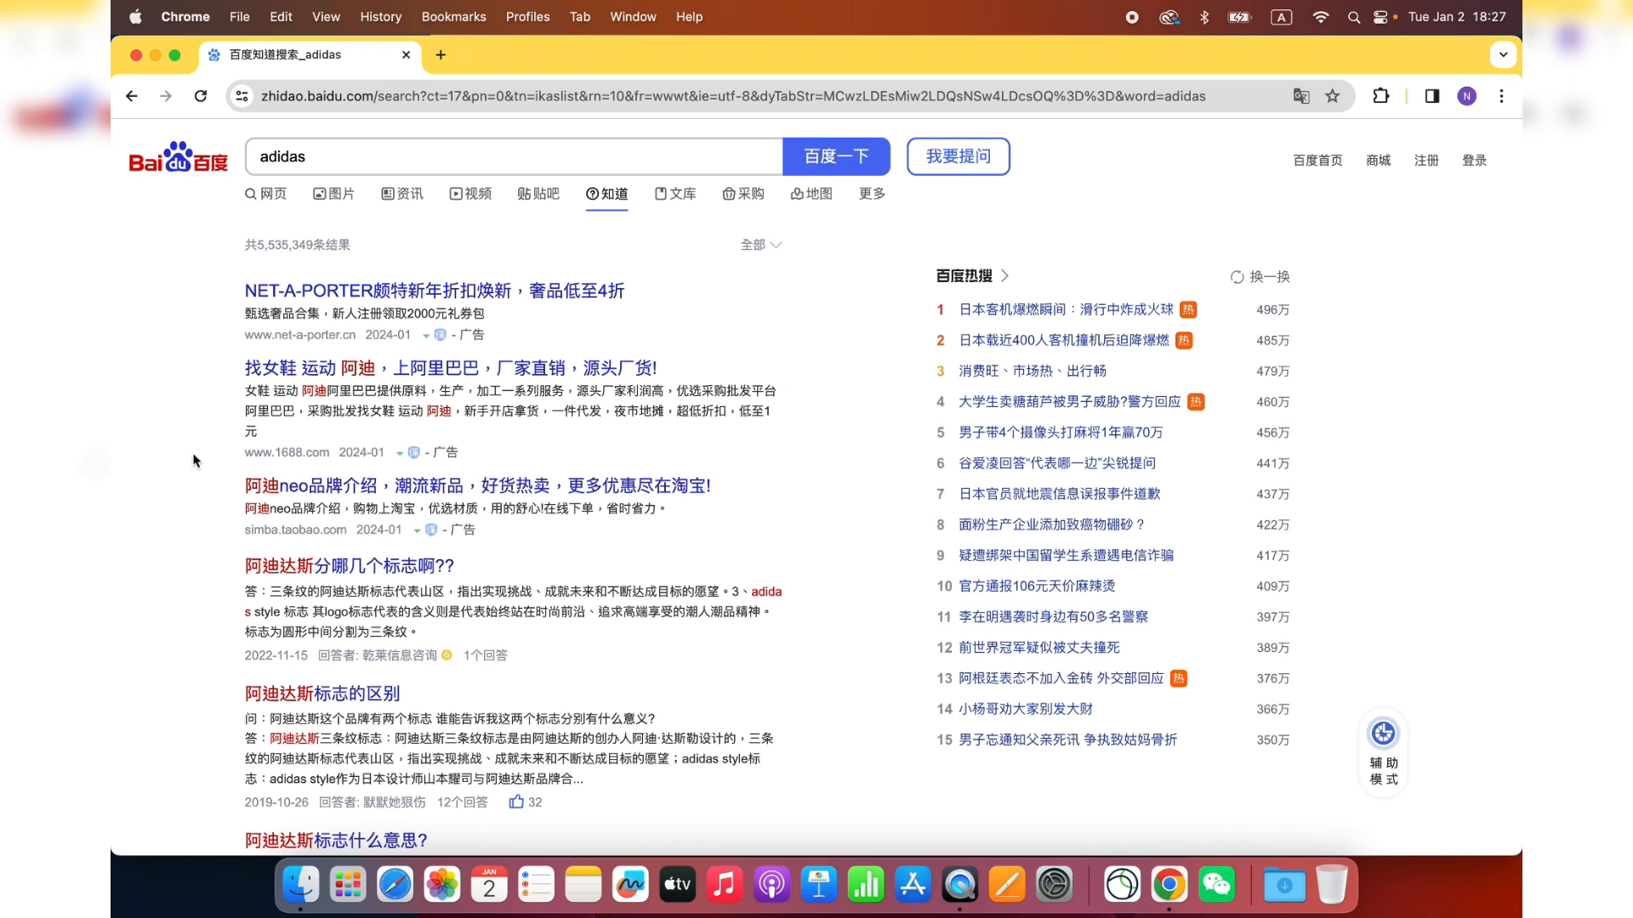
scroll("down", 3)
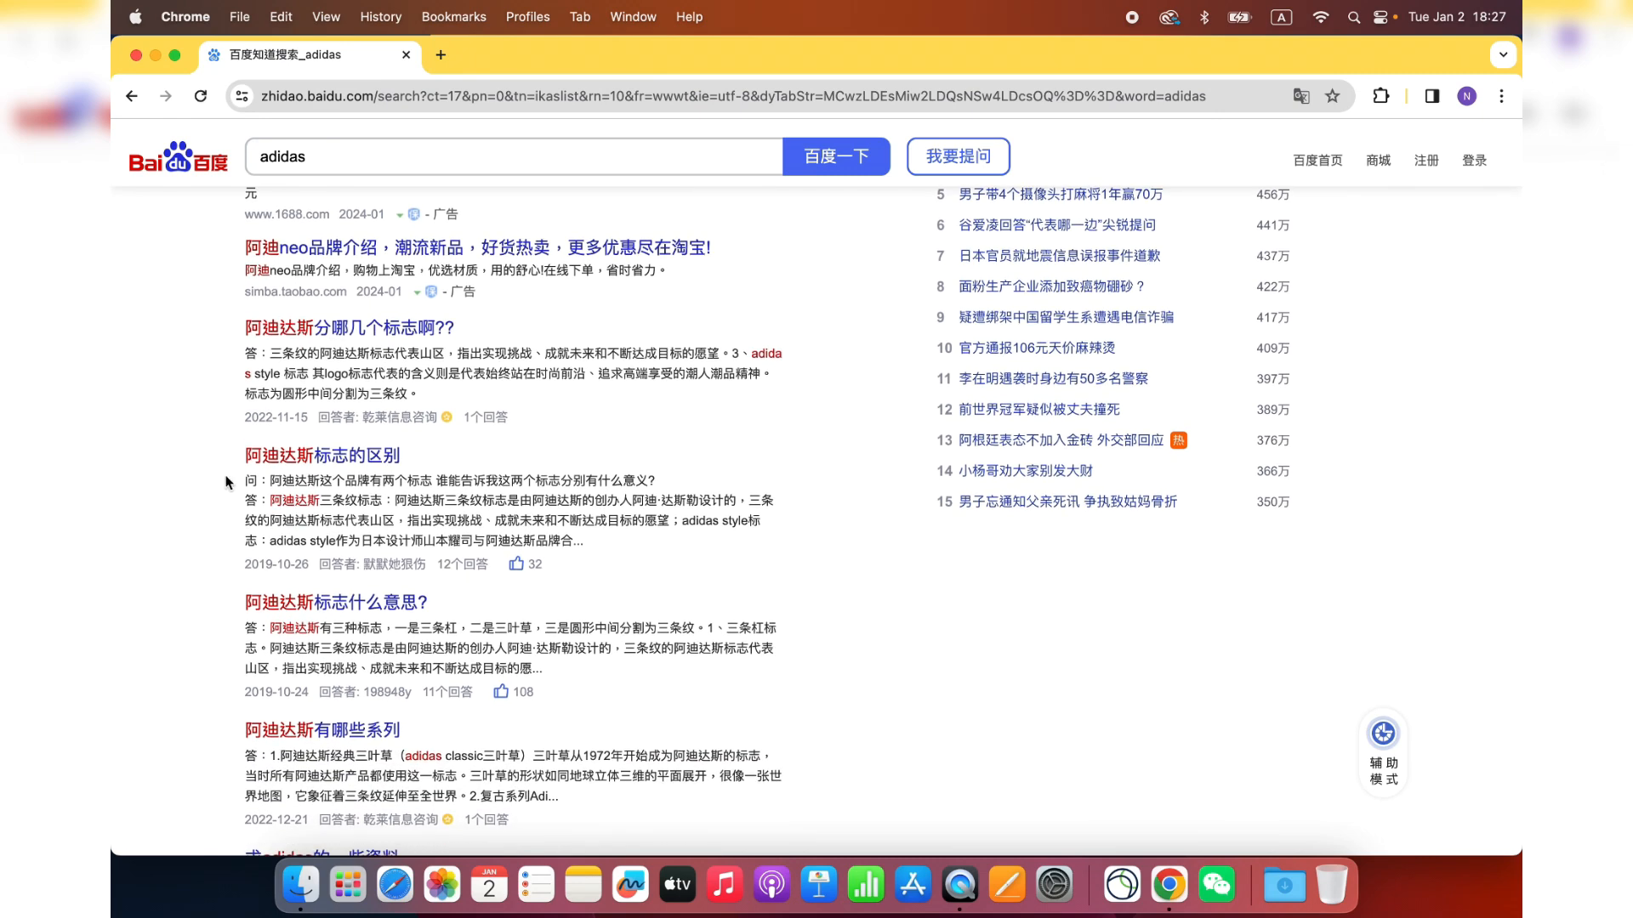
mouse_move(228, 460)
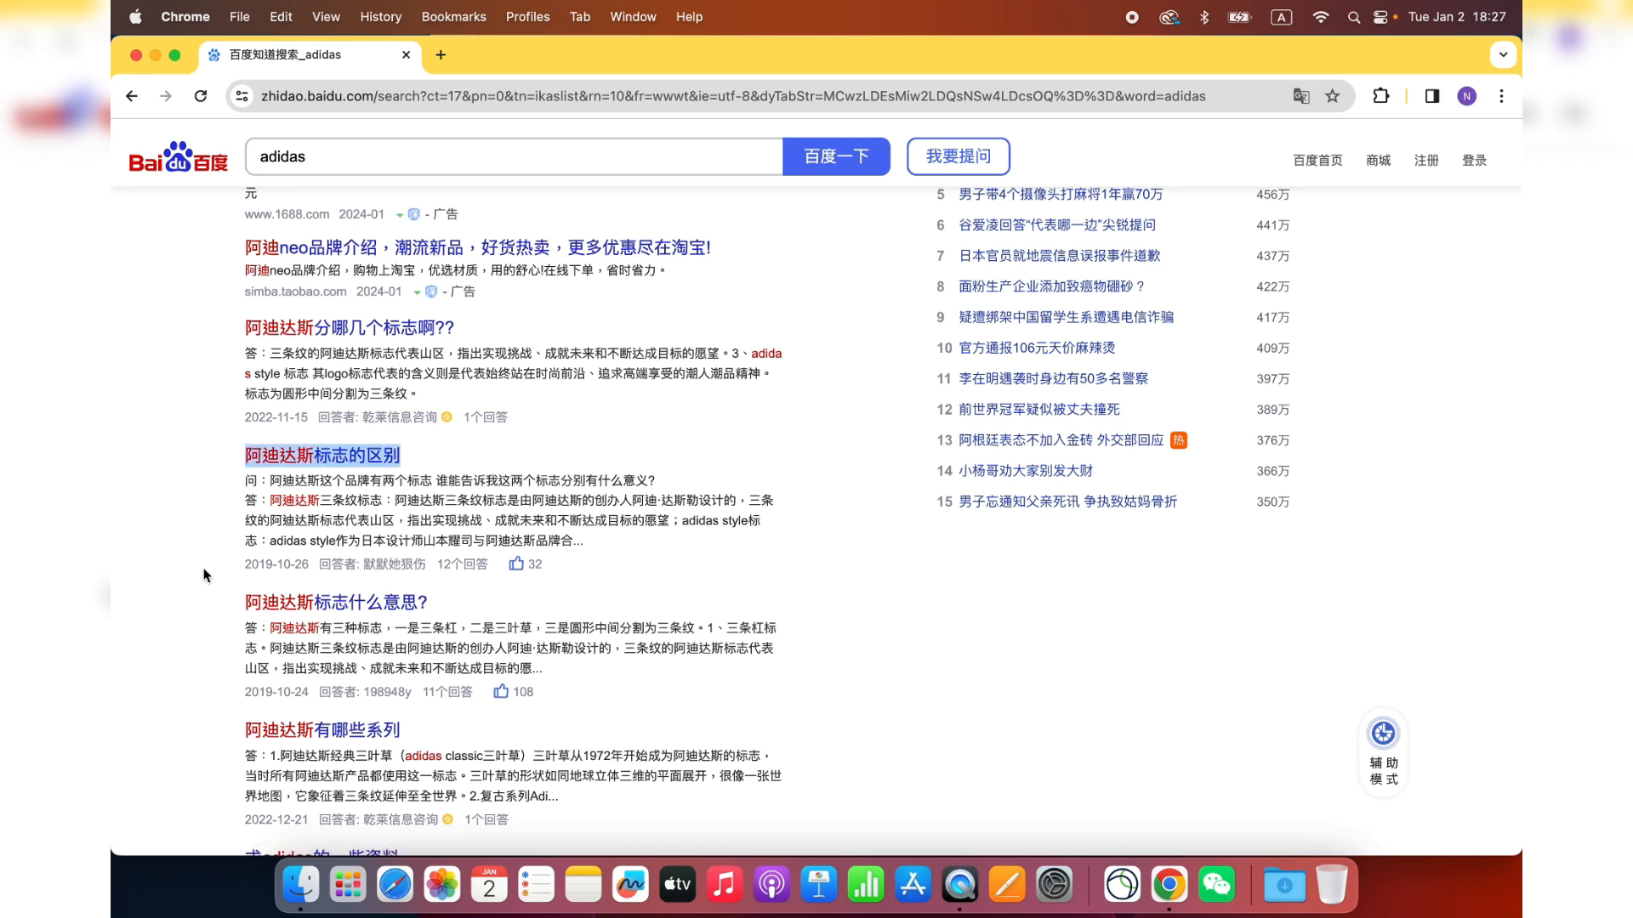
scroll("down", 3)
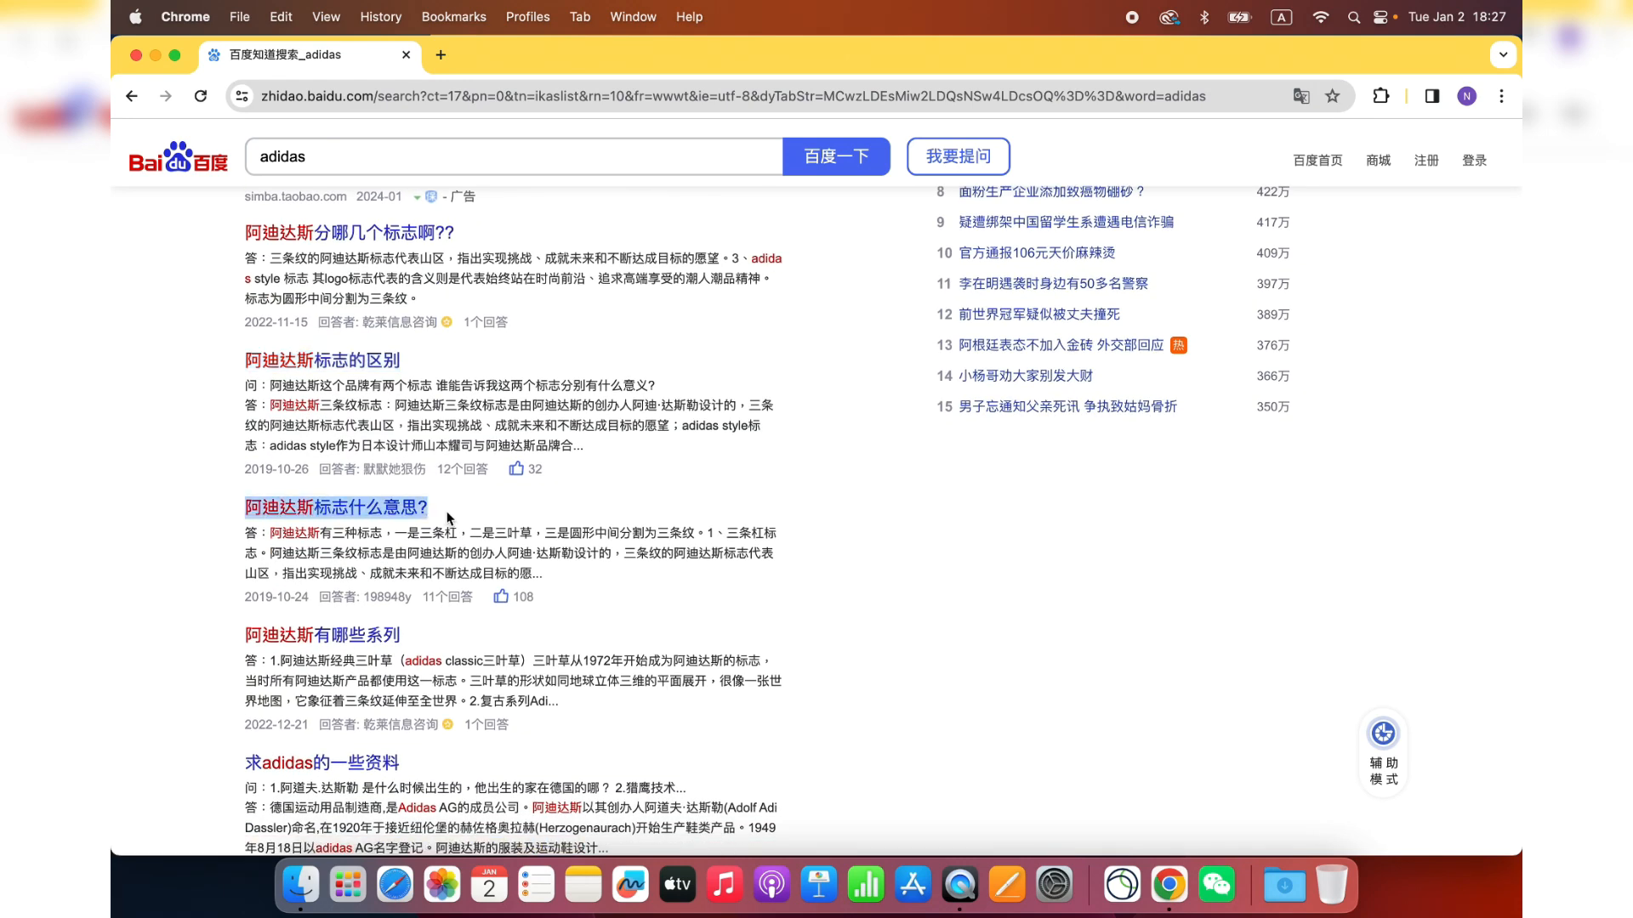
scroll("down", 3)
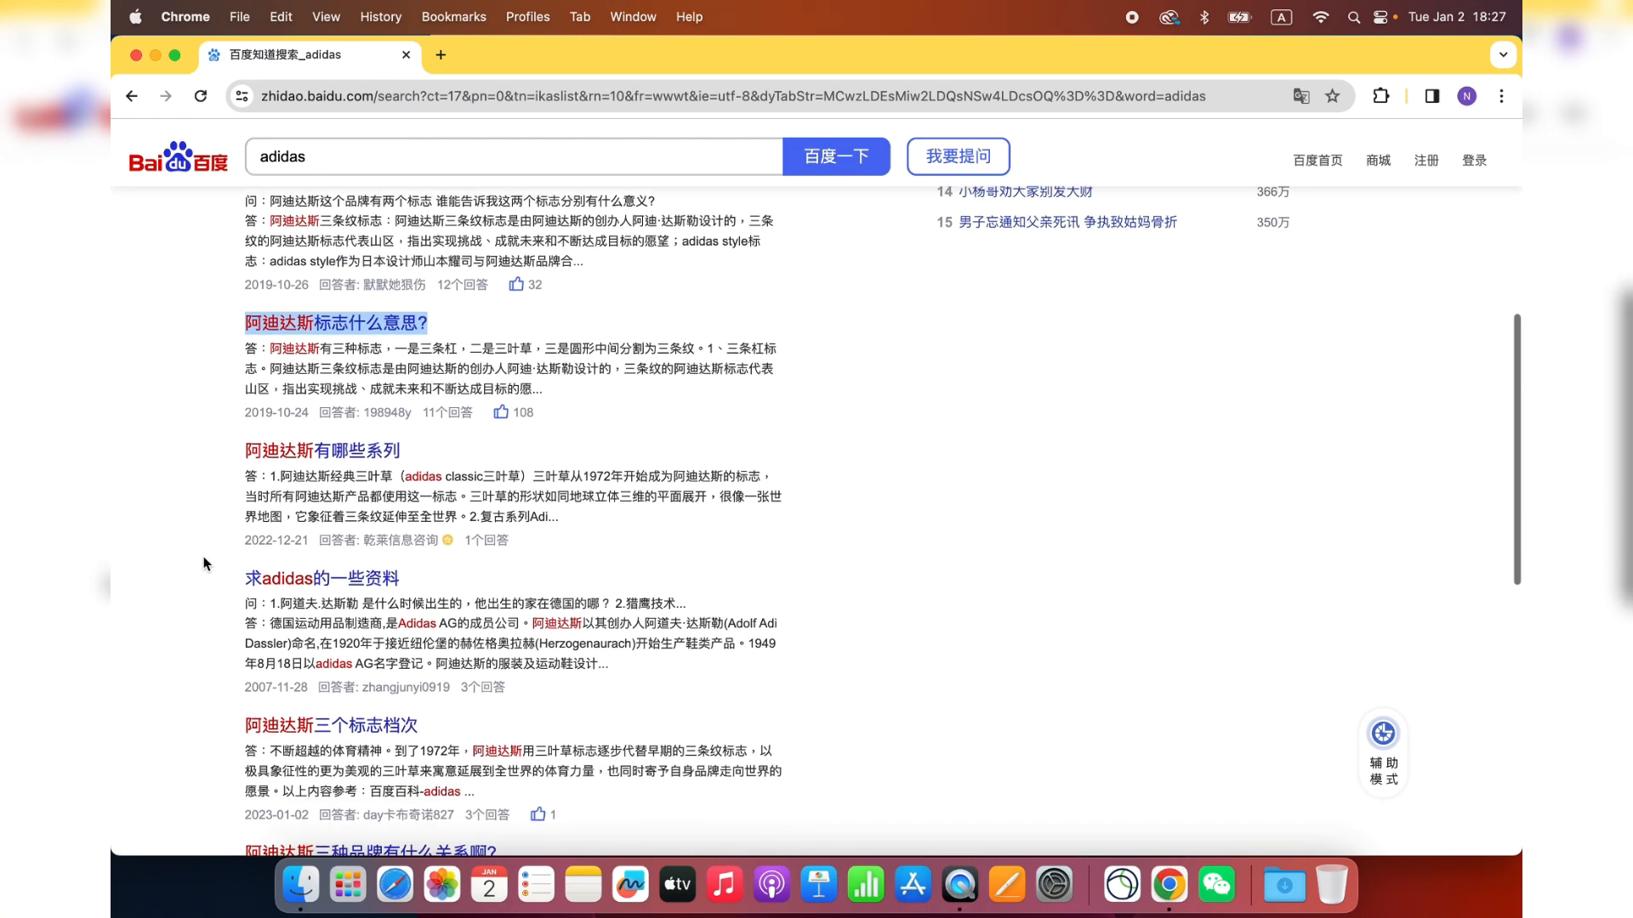
scroll("down", 3)
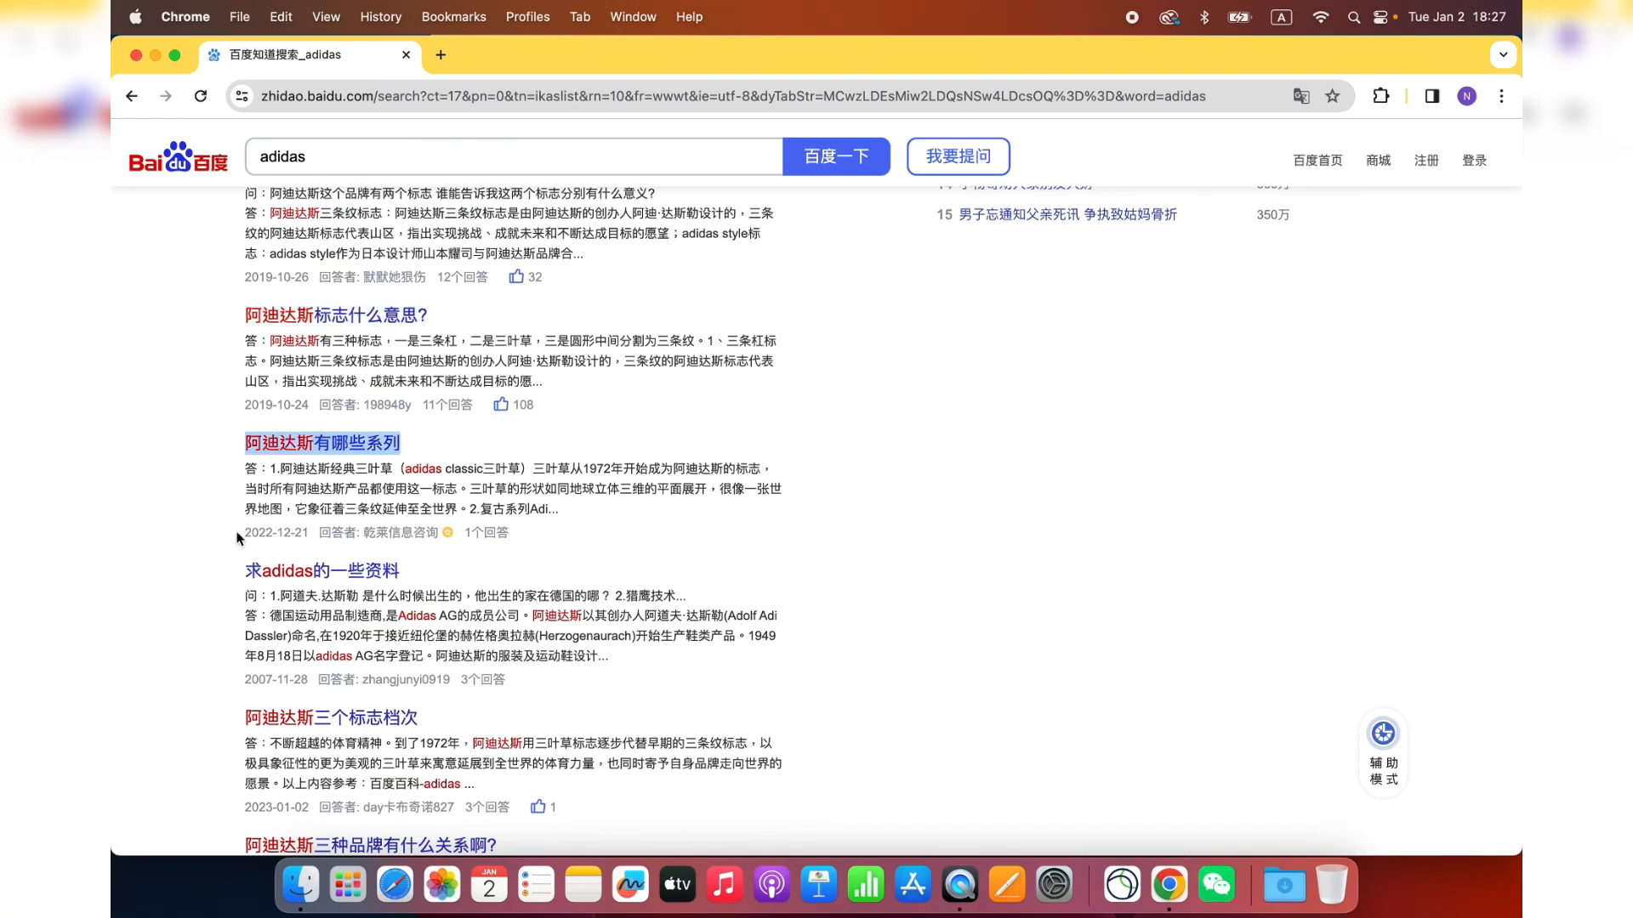
scroll("down", 3)
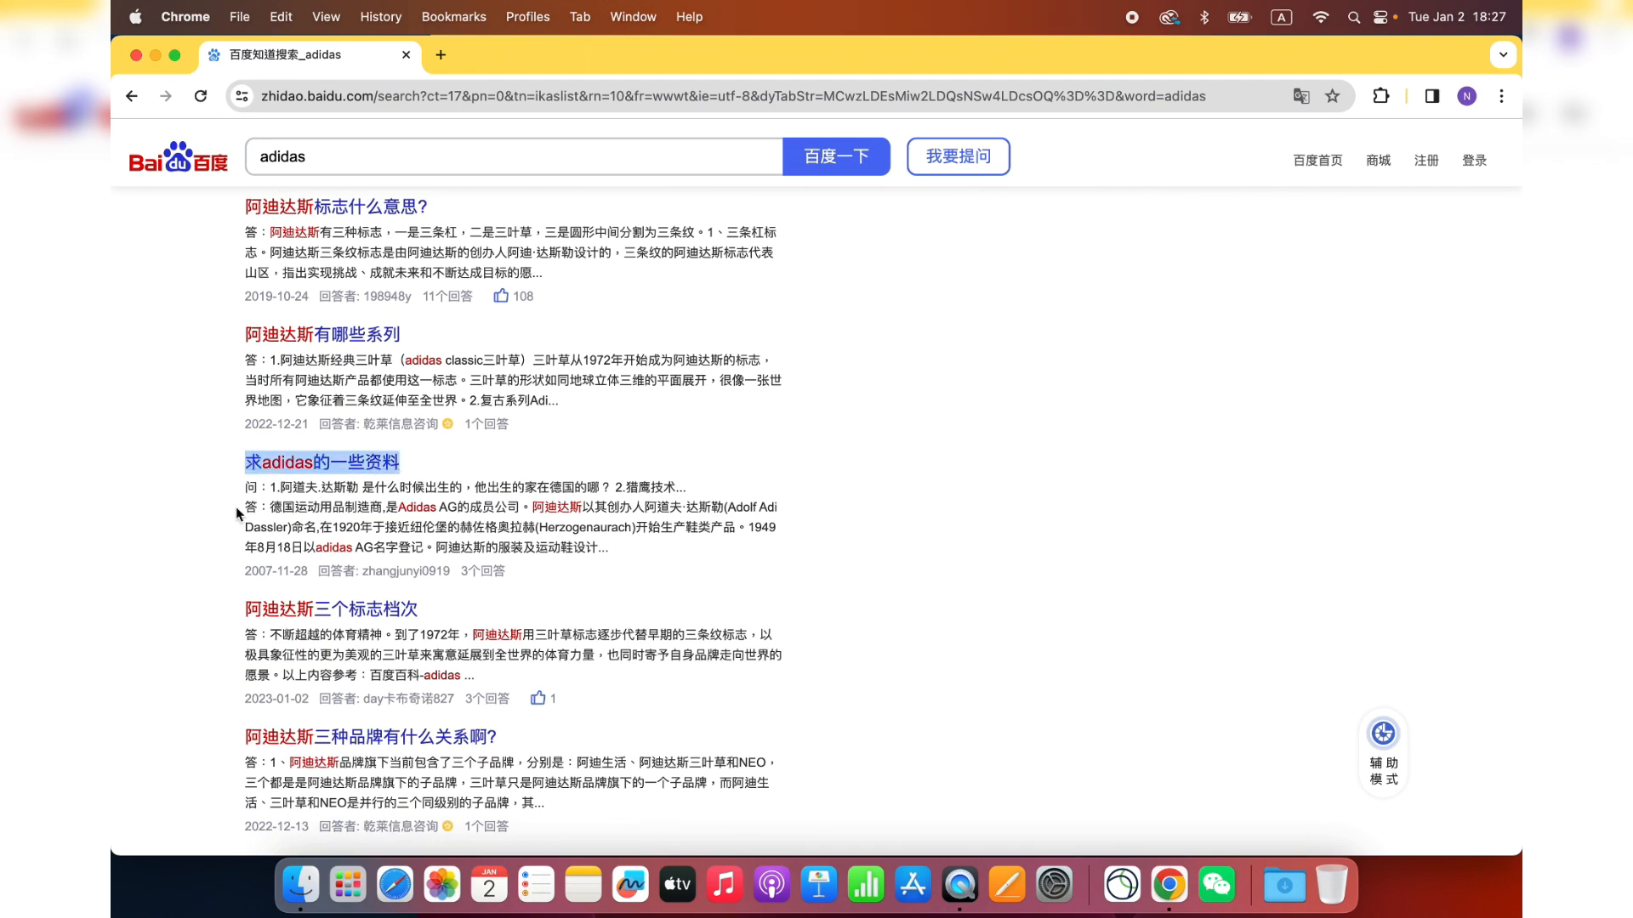
scroll("down", 3)
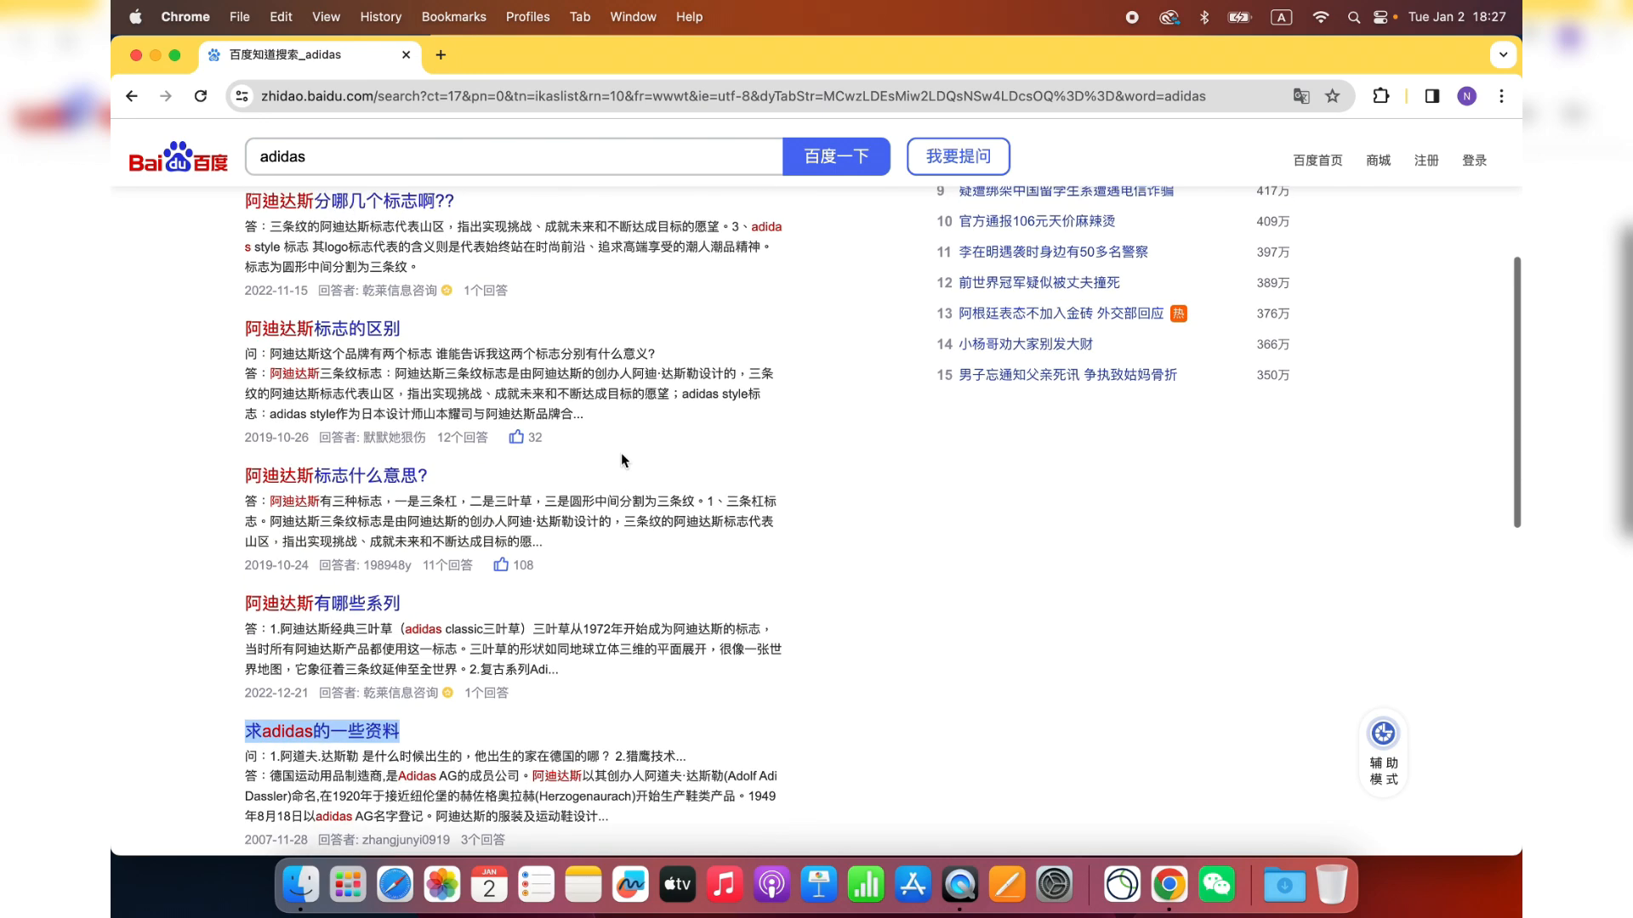
mouse_move(892, 500)
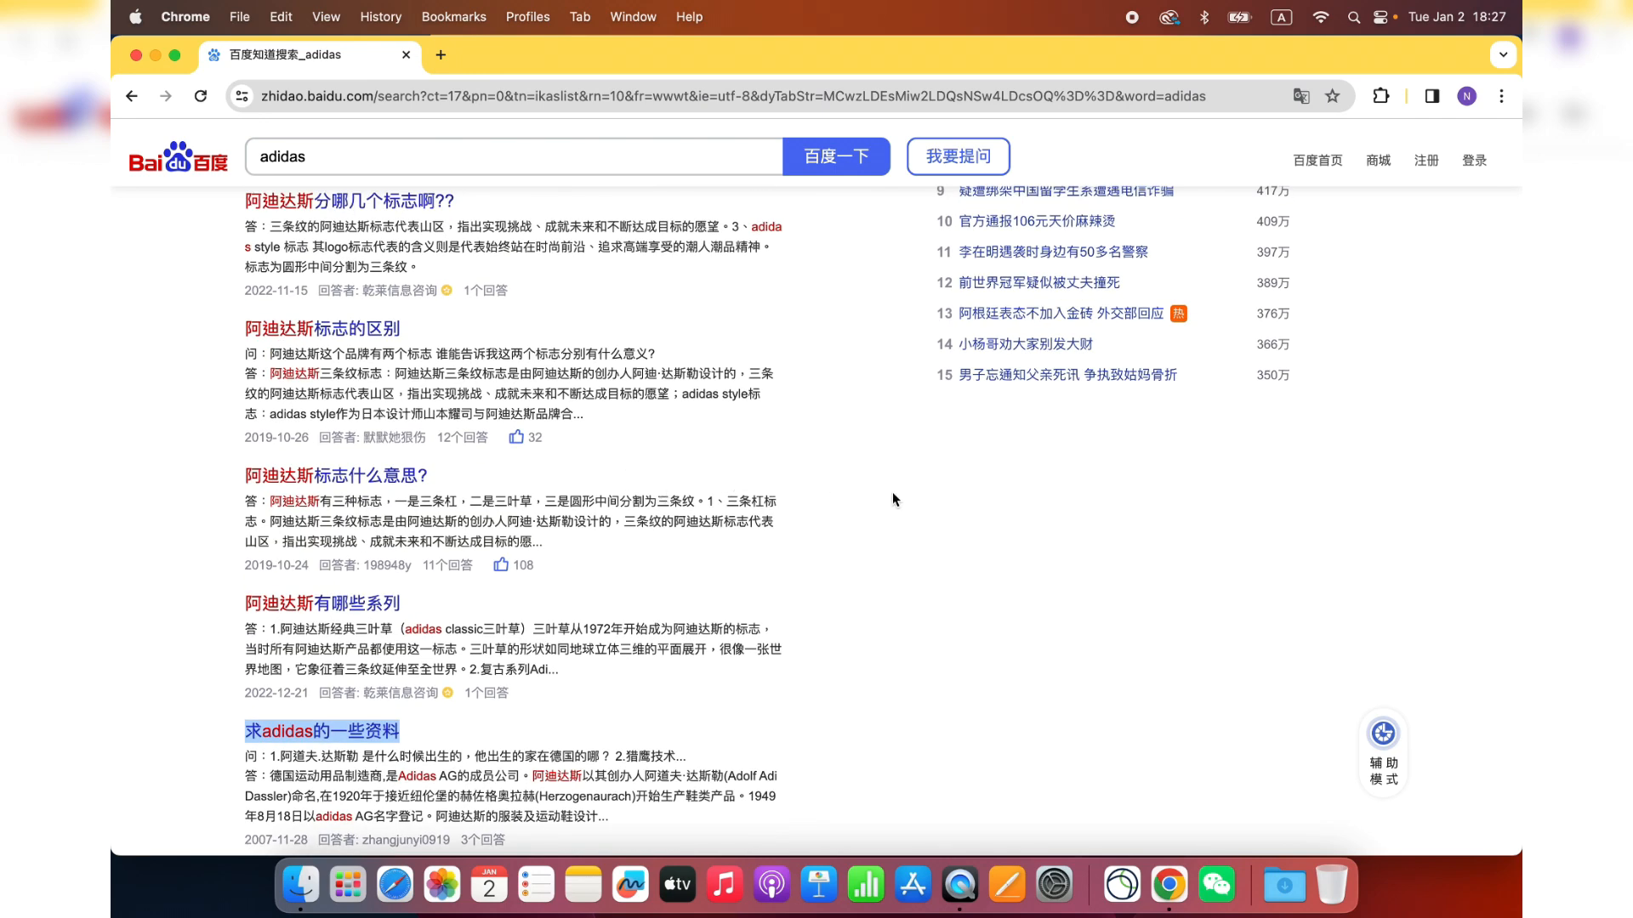
- Select the current search term 'adidas' in the Zhidao search box
left_click(476, 163)
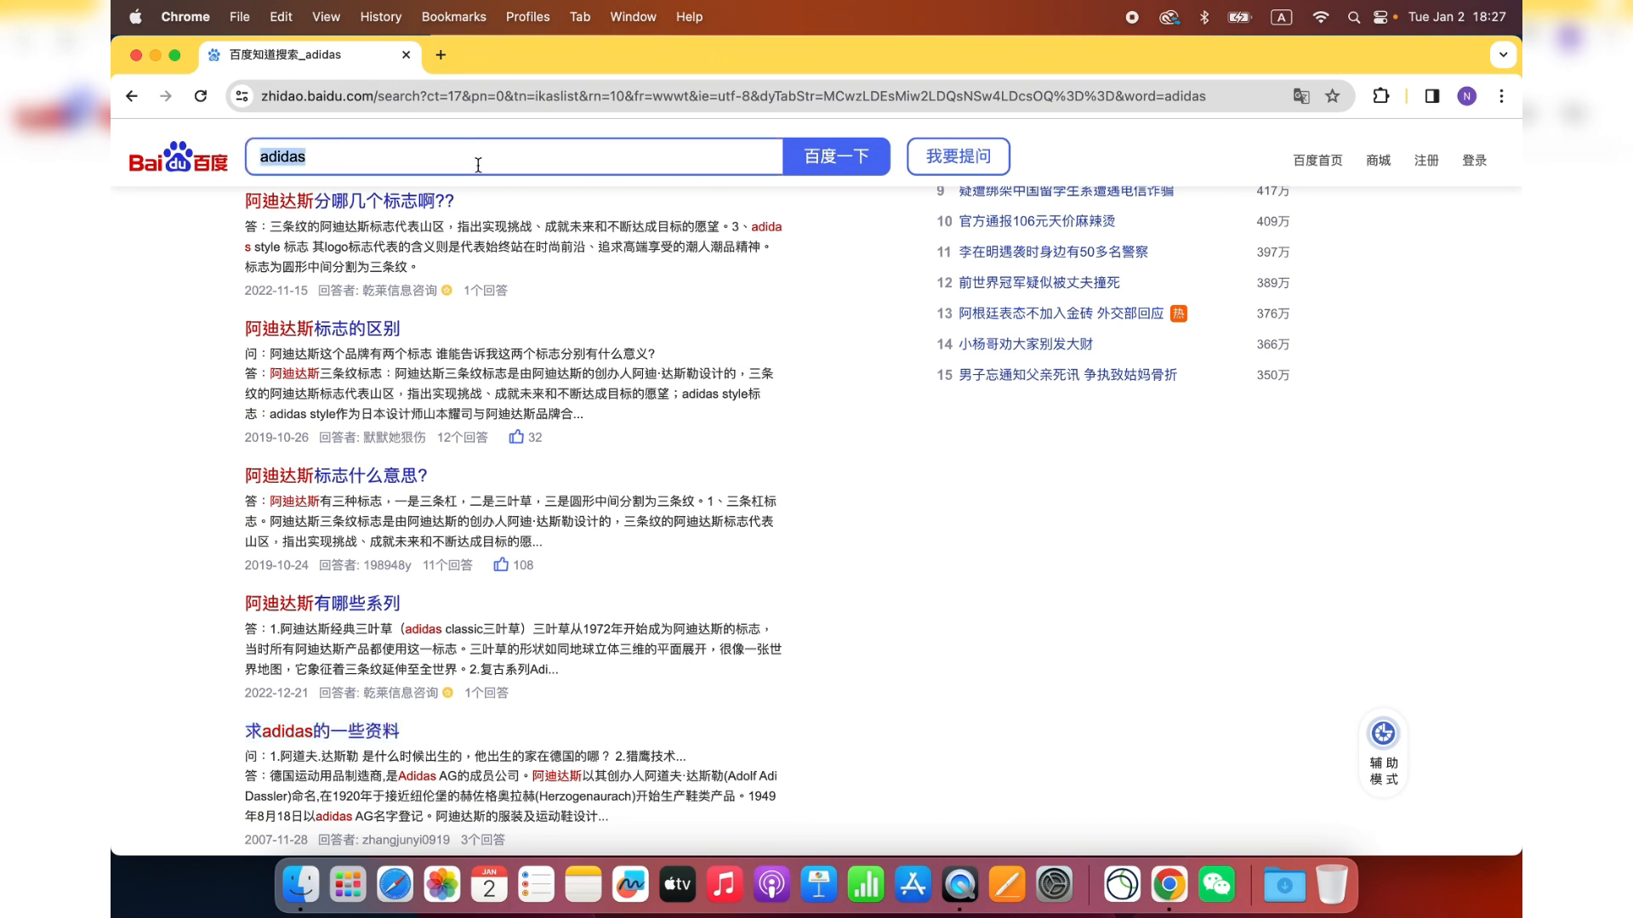
mouse_move(568, 337)
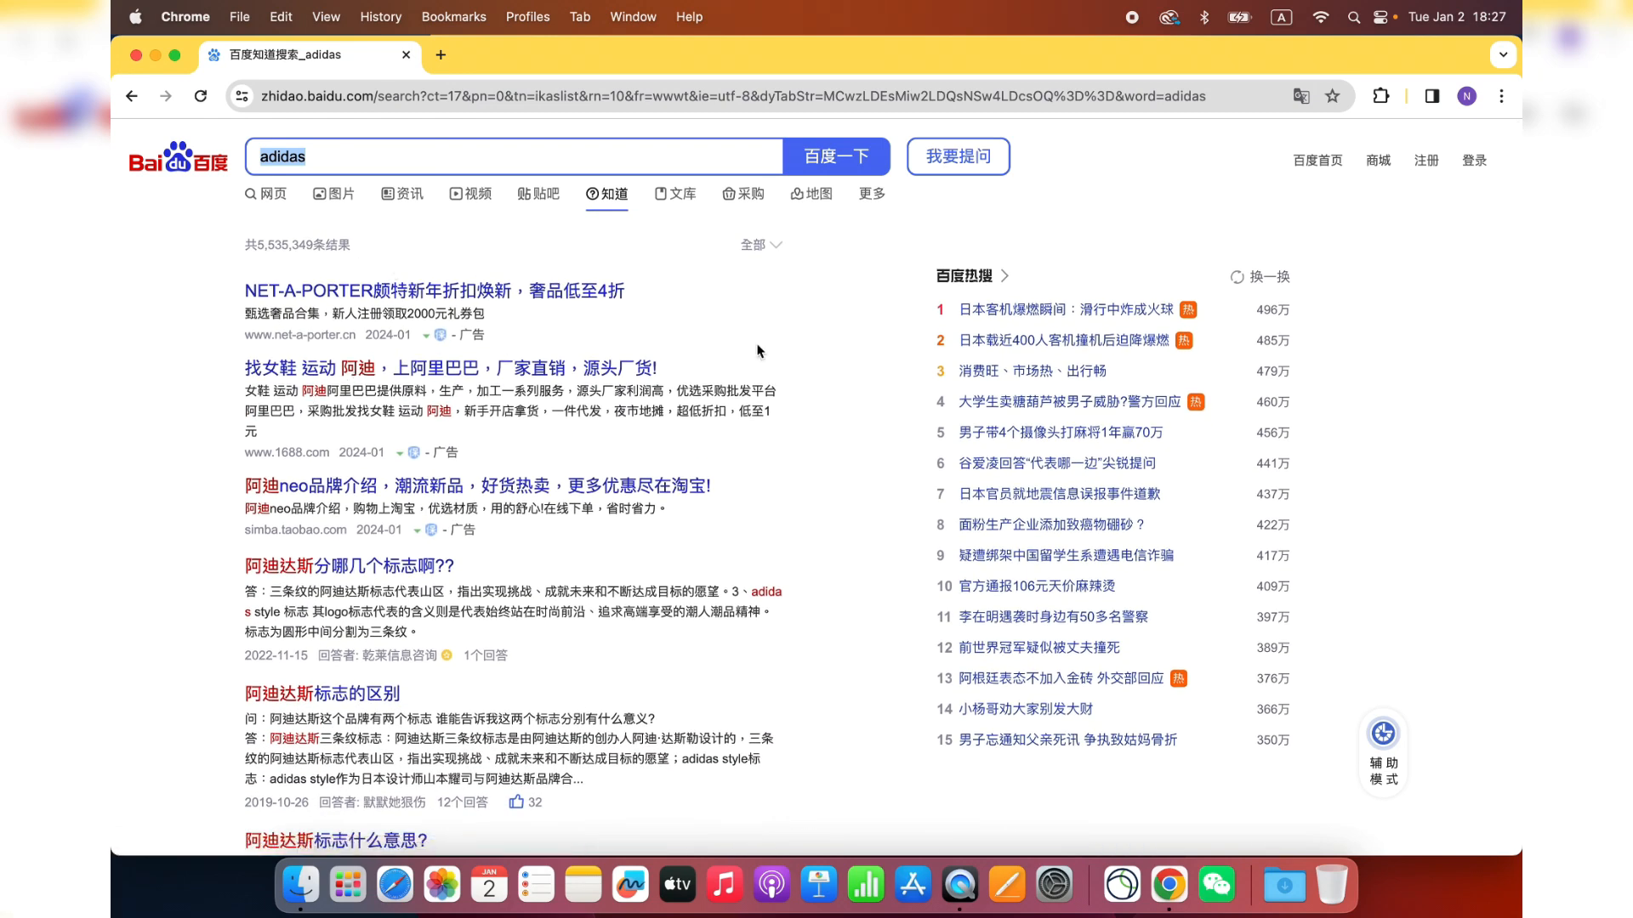
mouse_move(826, 372)
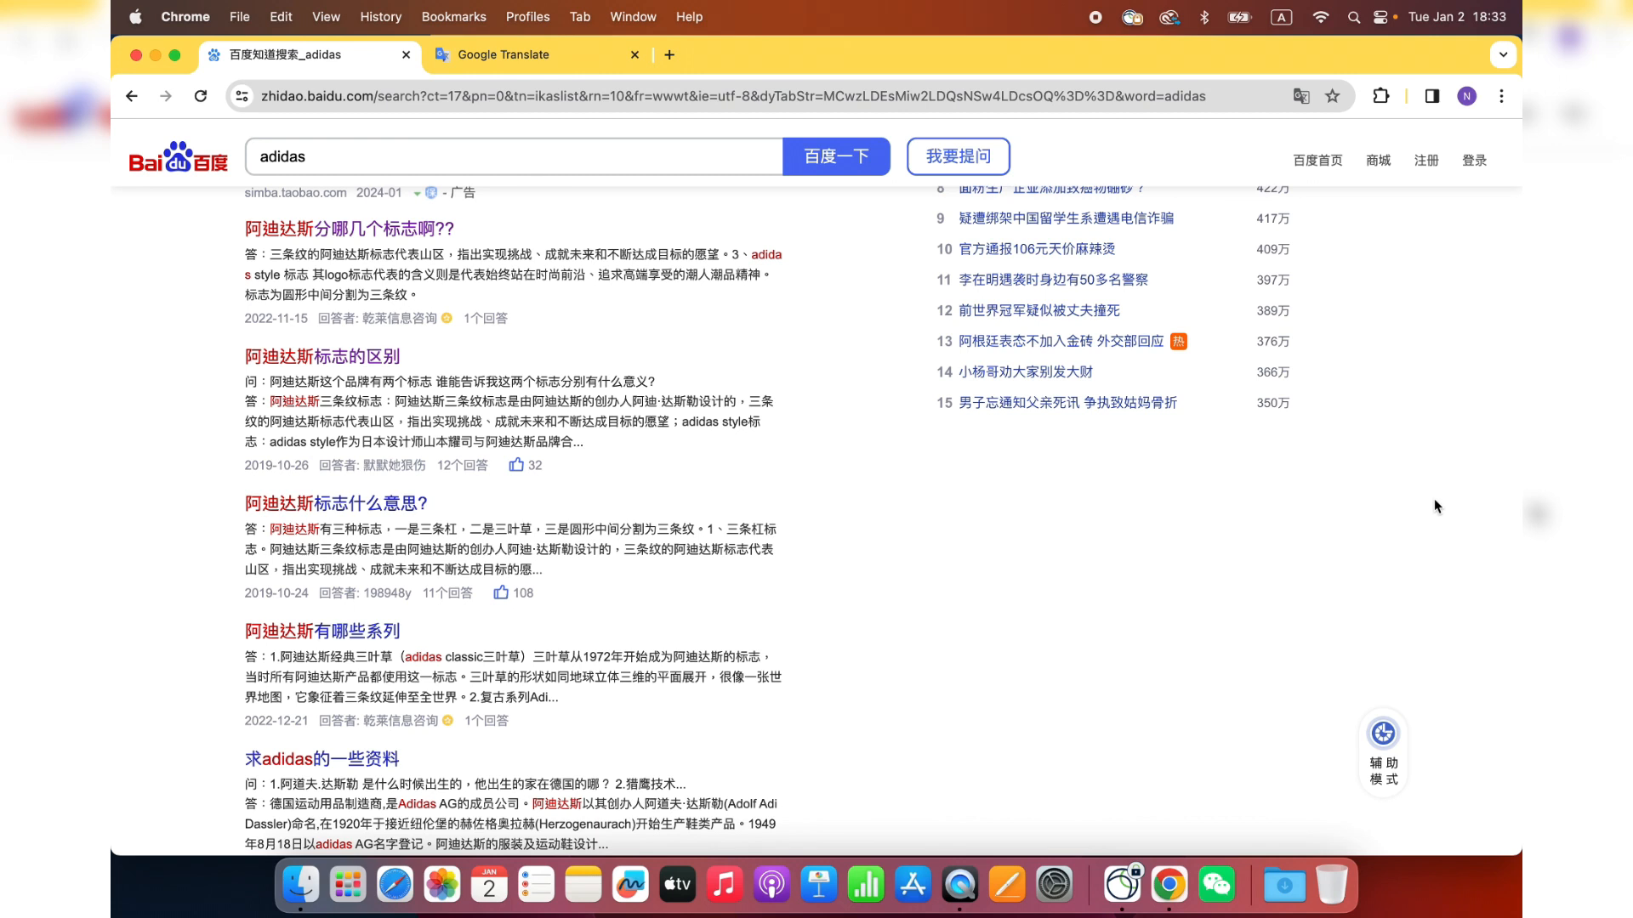
mouse_move(813, 615)
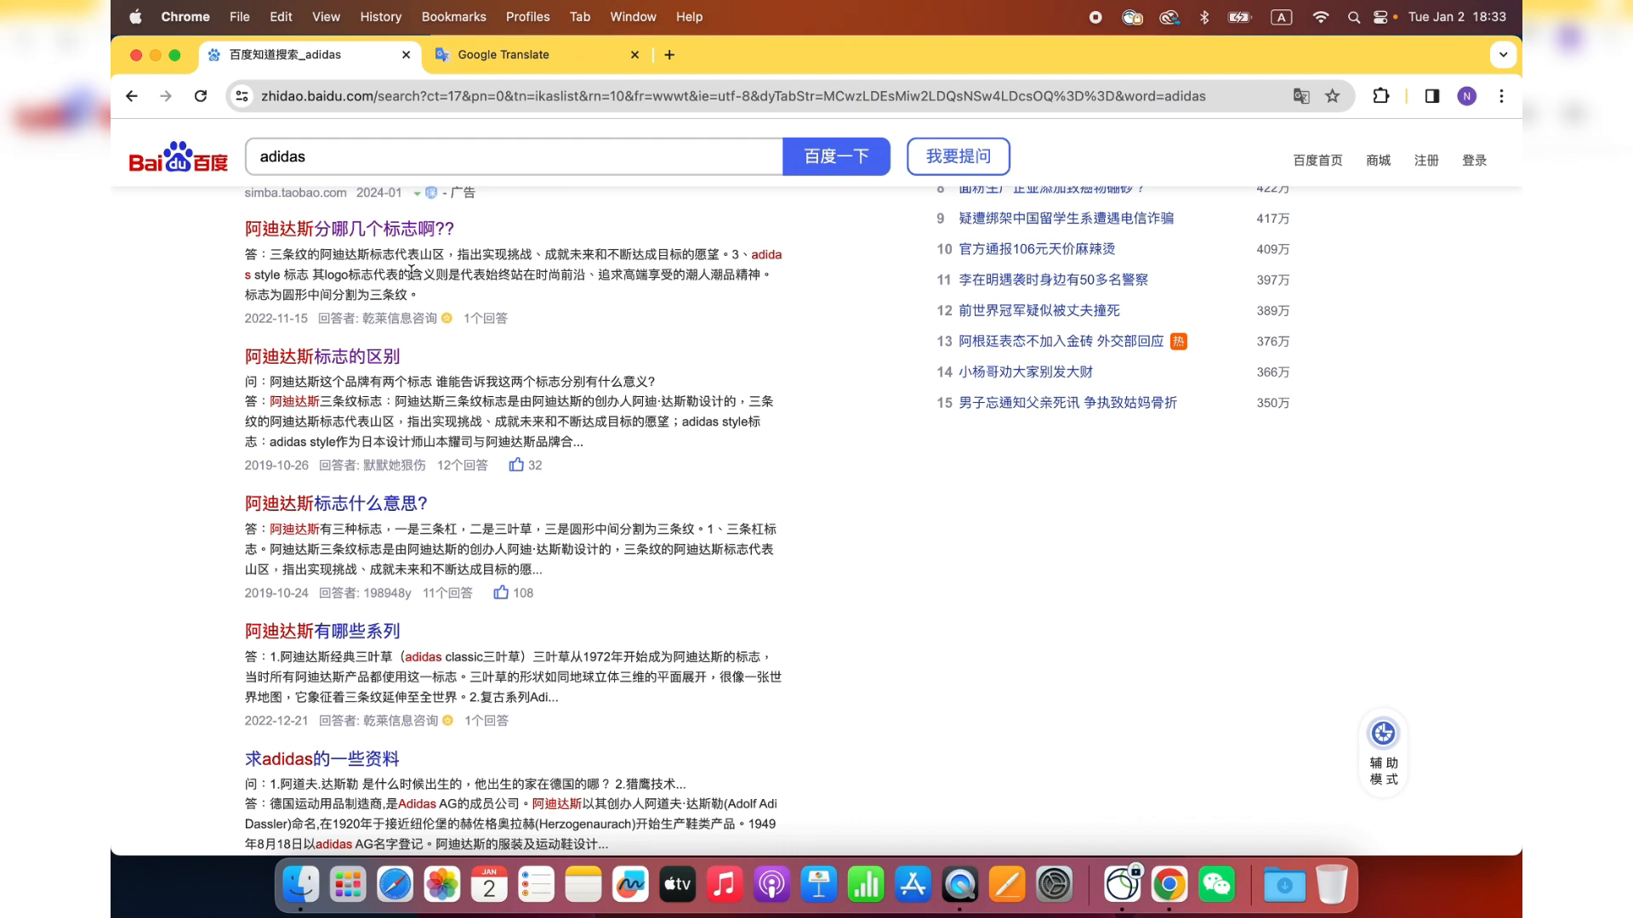
- Open the first Adidas logo question in a new tab and translate its title to English
right_click(347, 228)
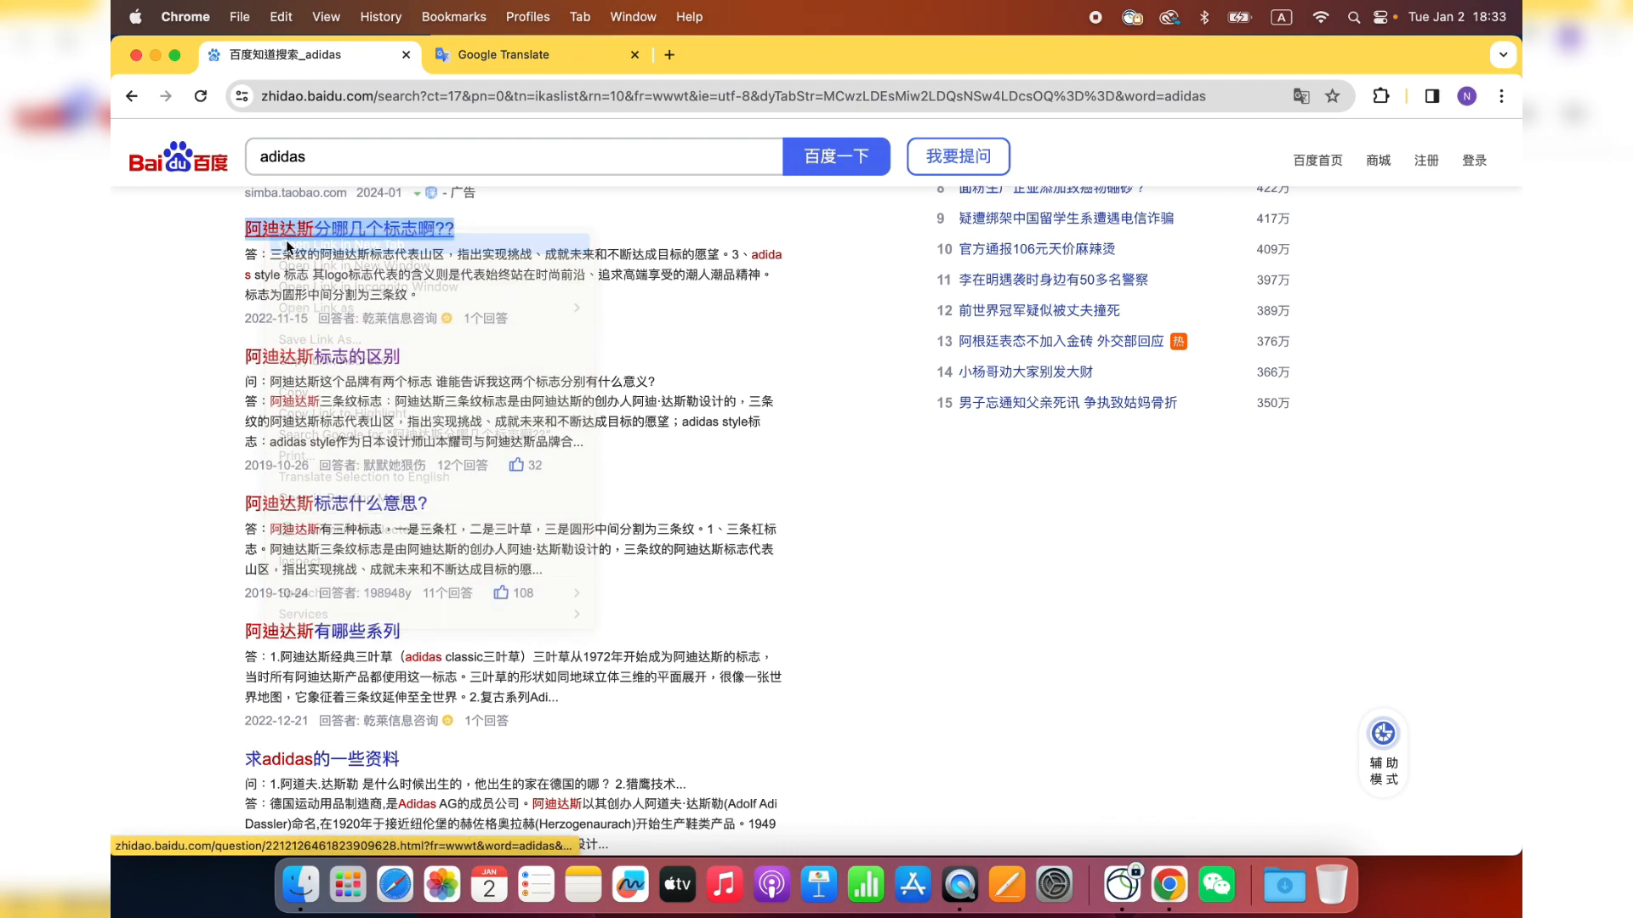
left_click(347, 228)
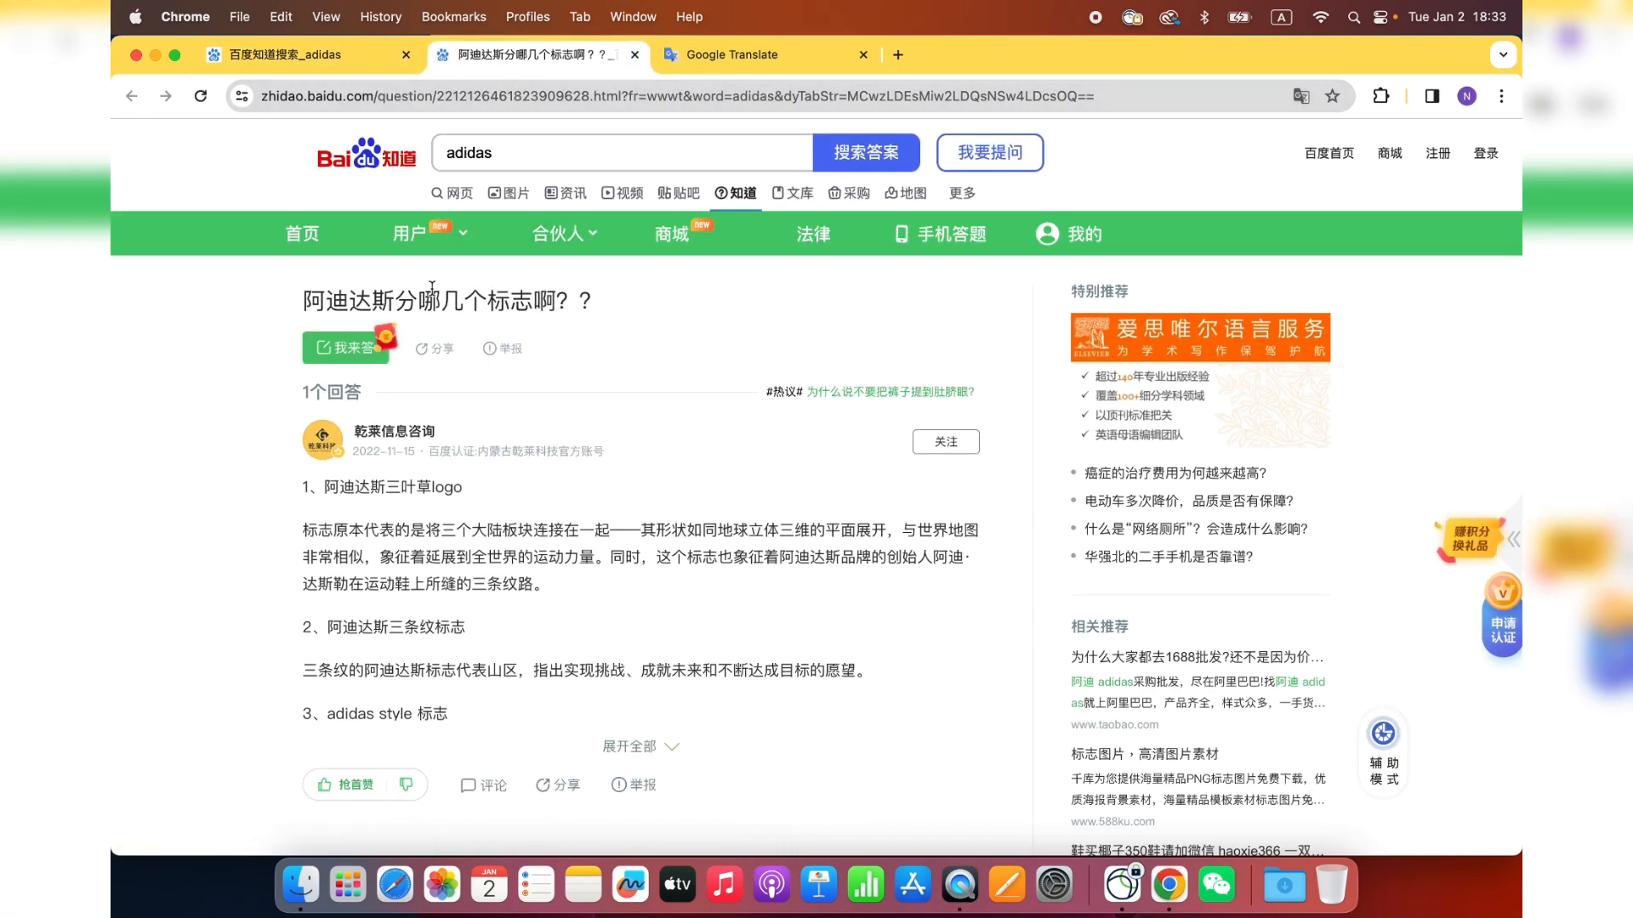
left_click(765, 54)
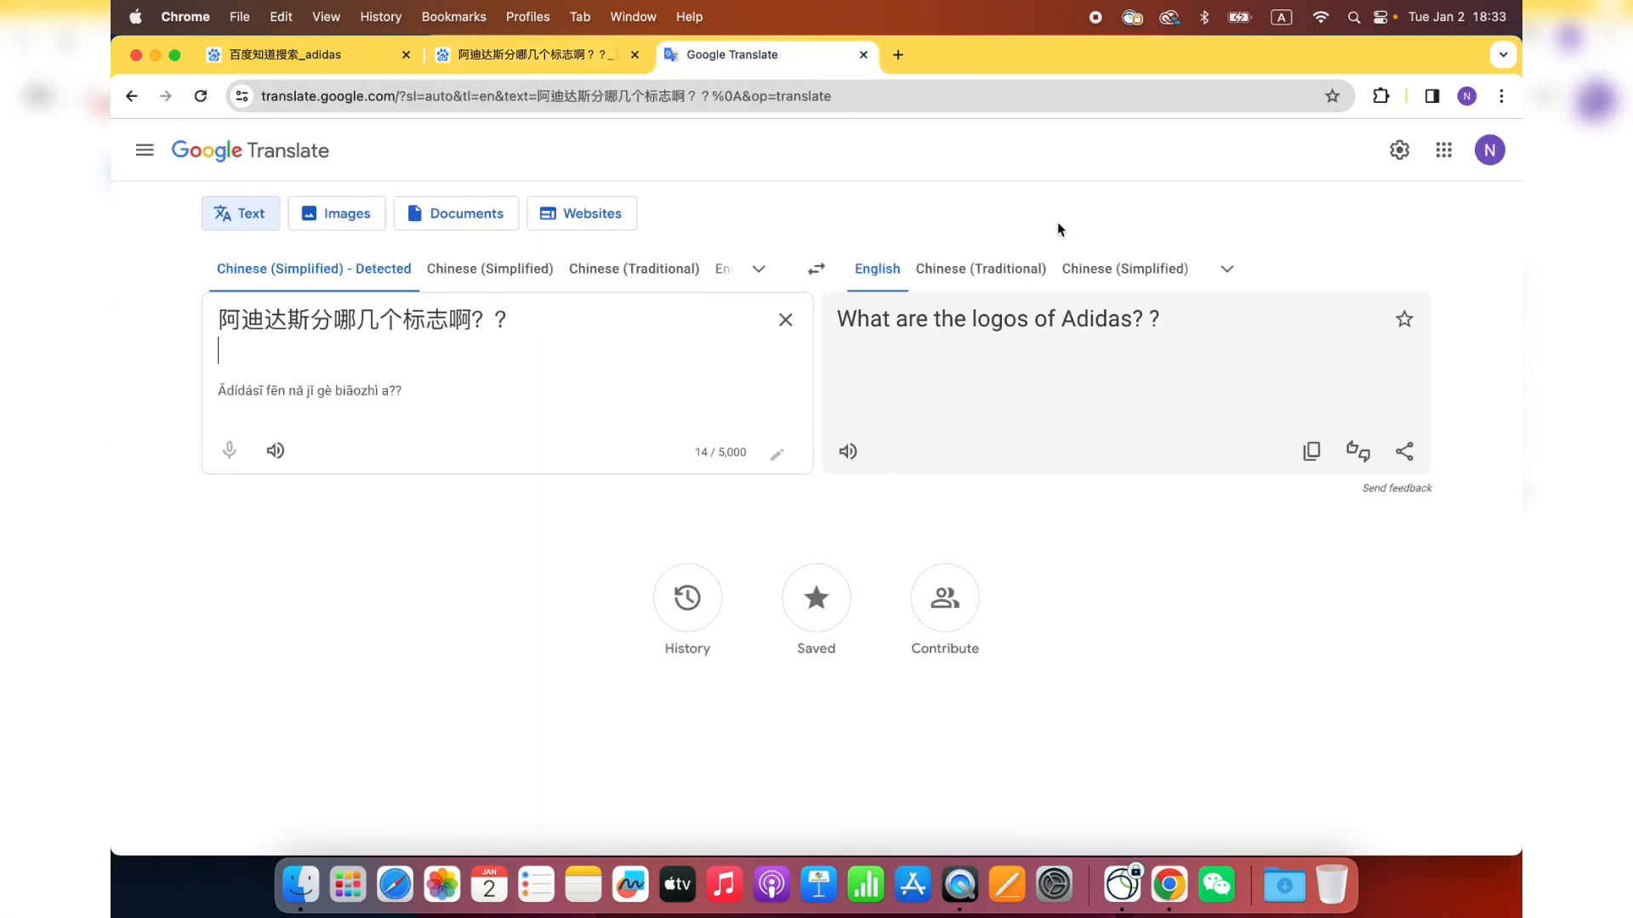
mouse_move(980, 268)
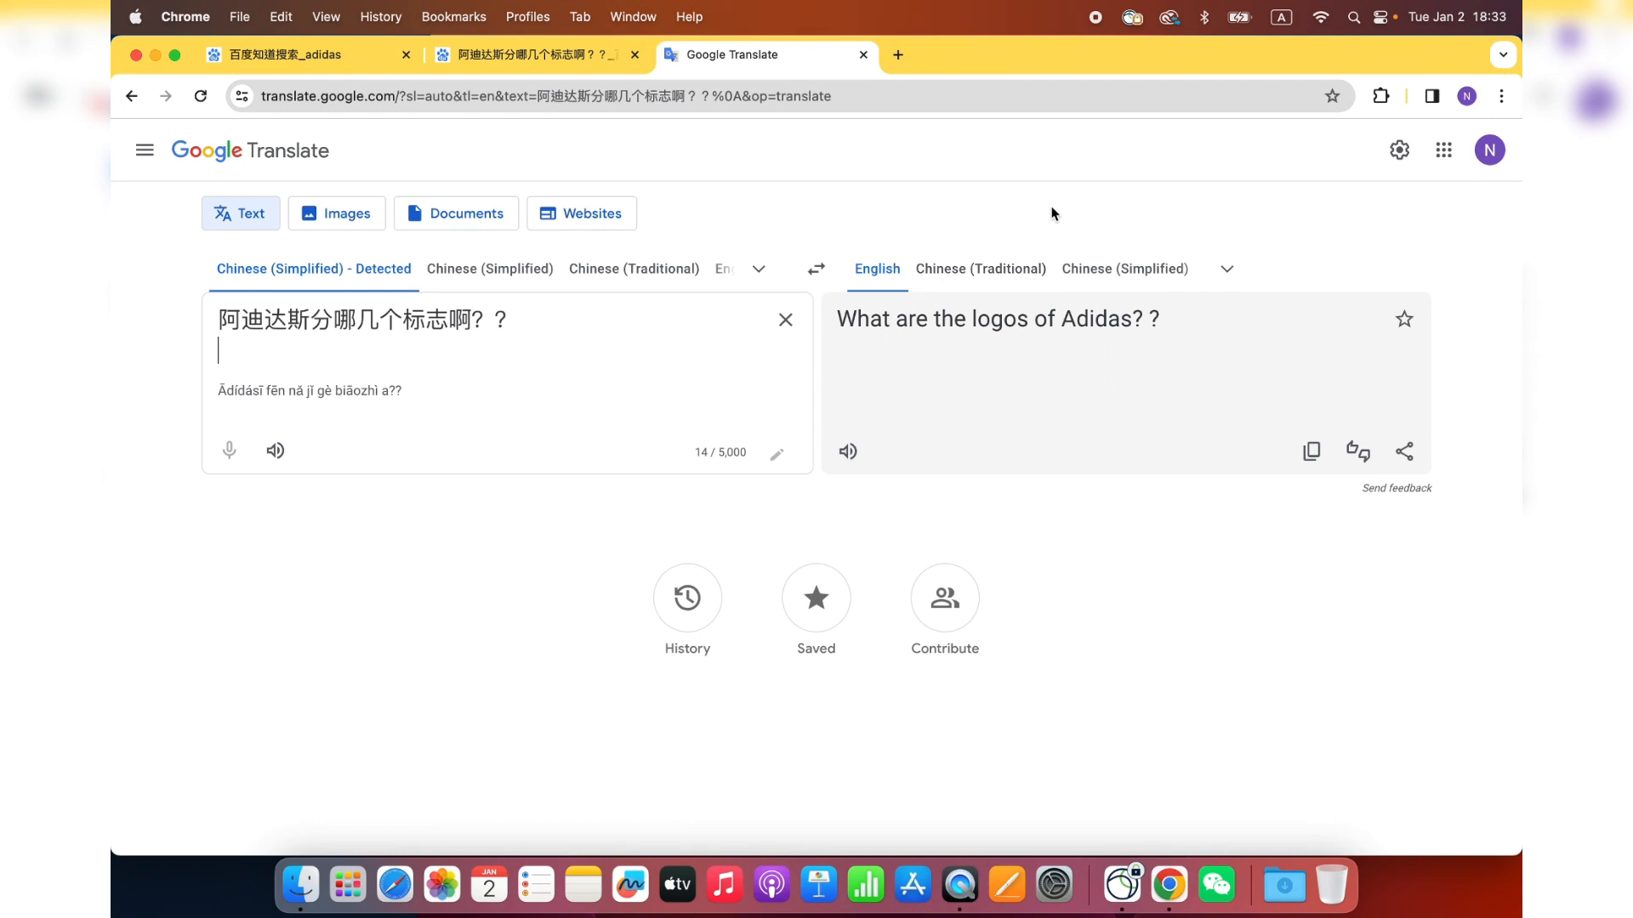
left_click(526, 55)
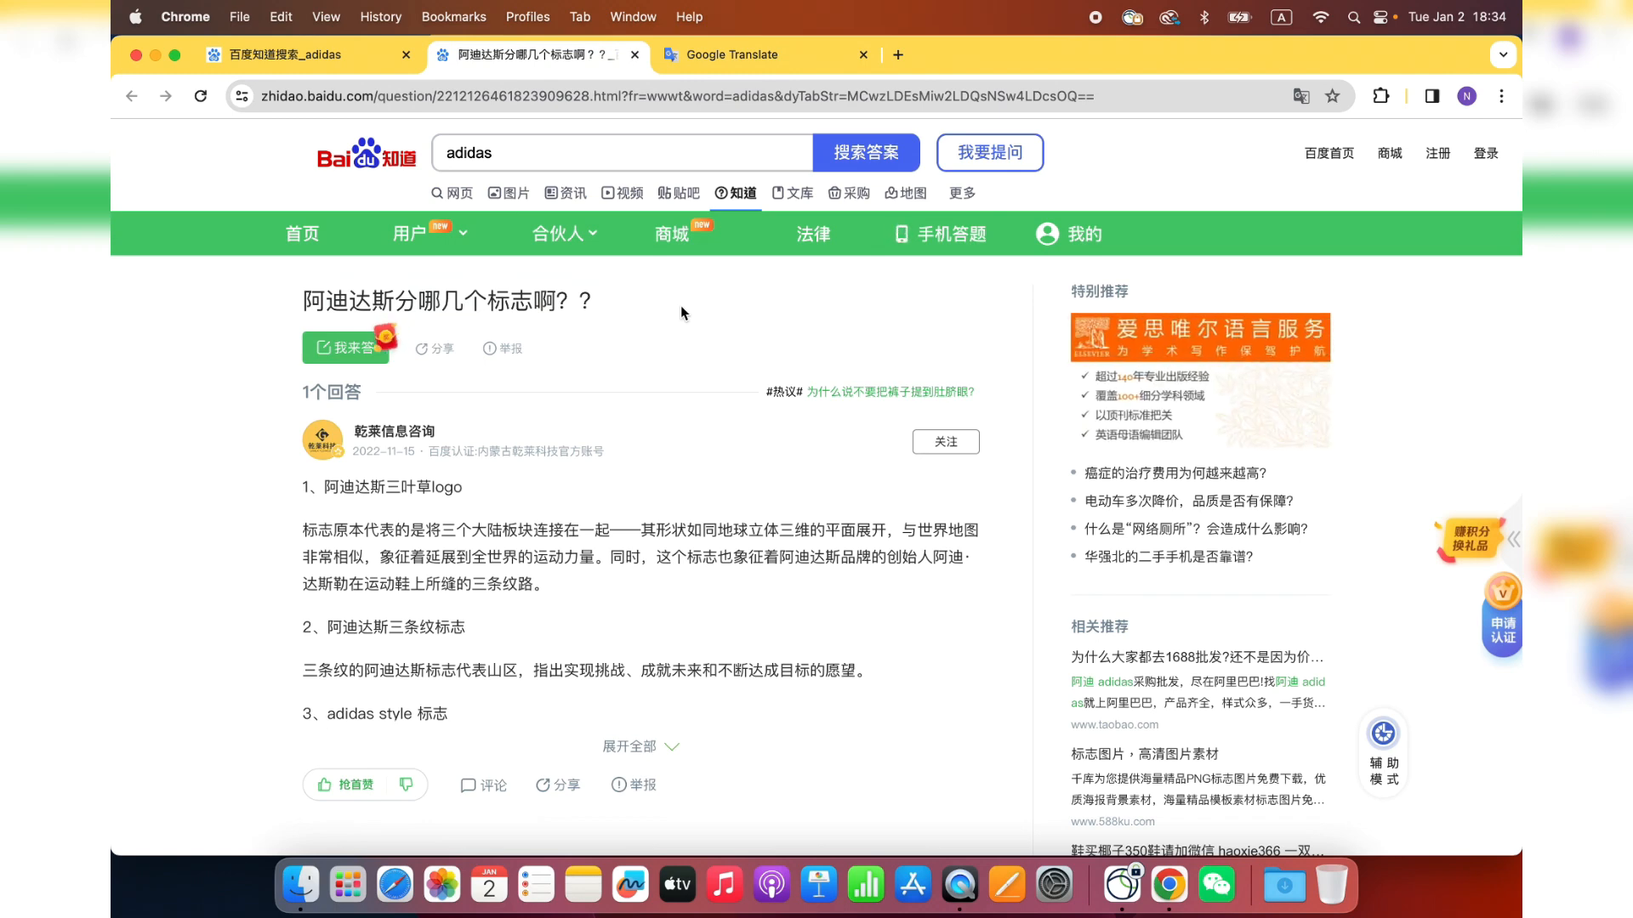
- Select the full Adidas logo answer and translate it into English in Google Translate
scroll("down", 3)
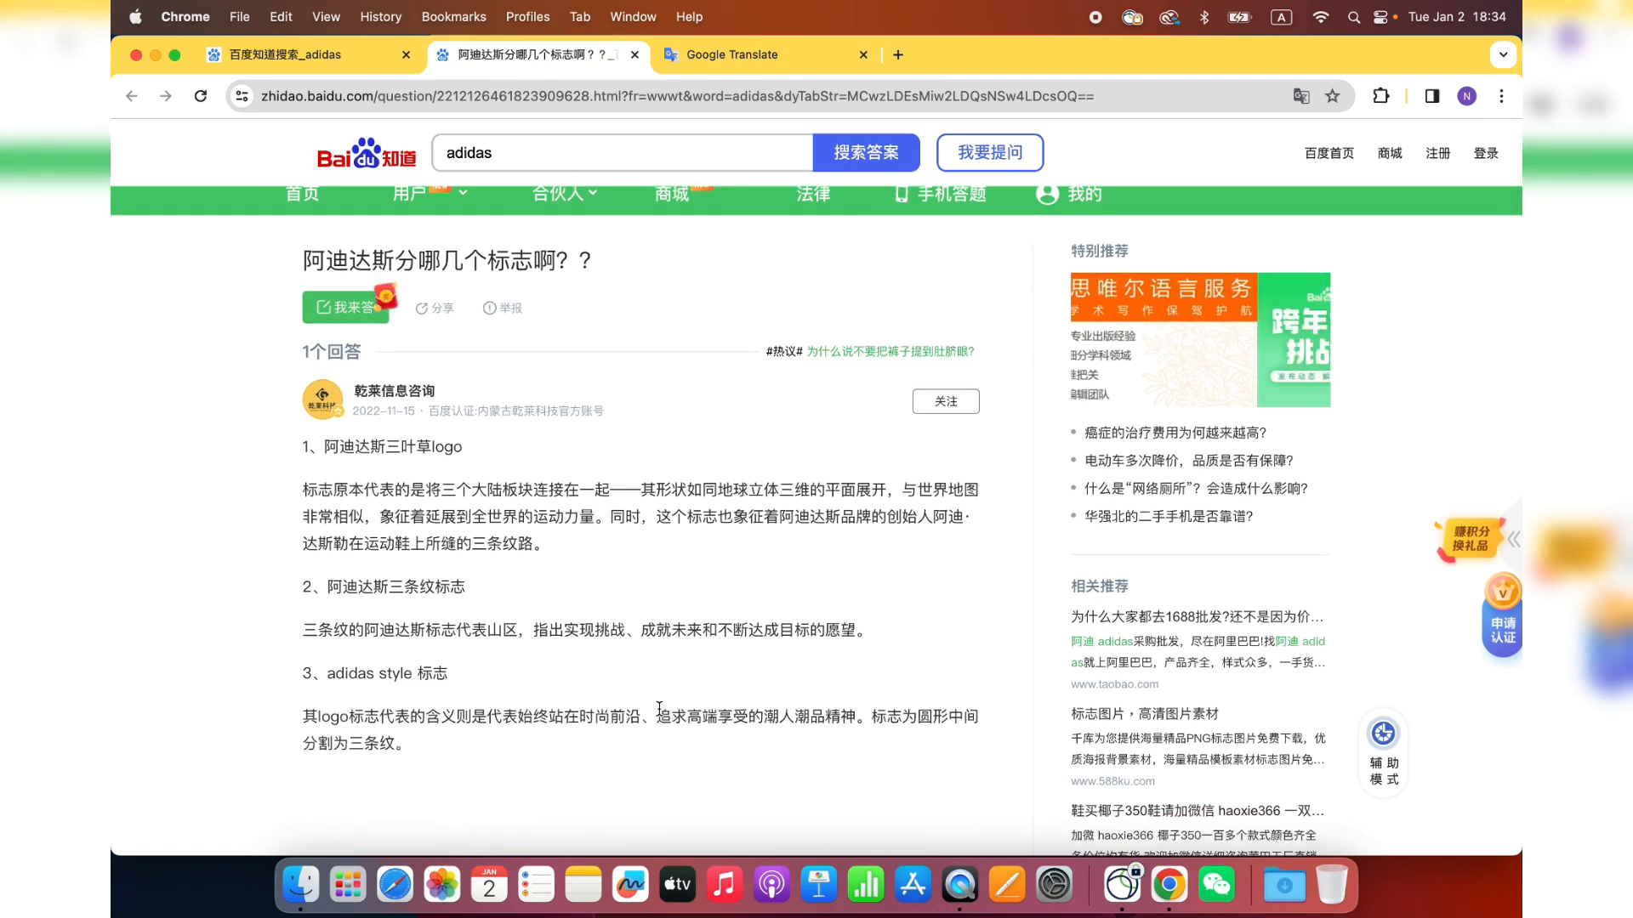
scroll("down", 3)
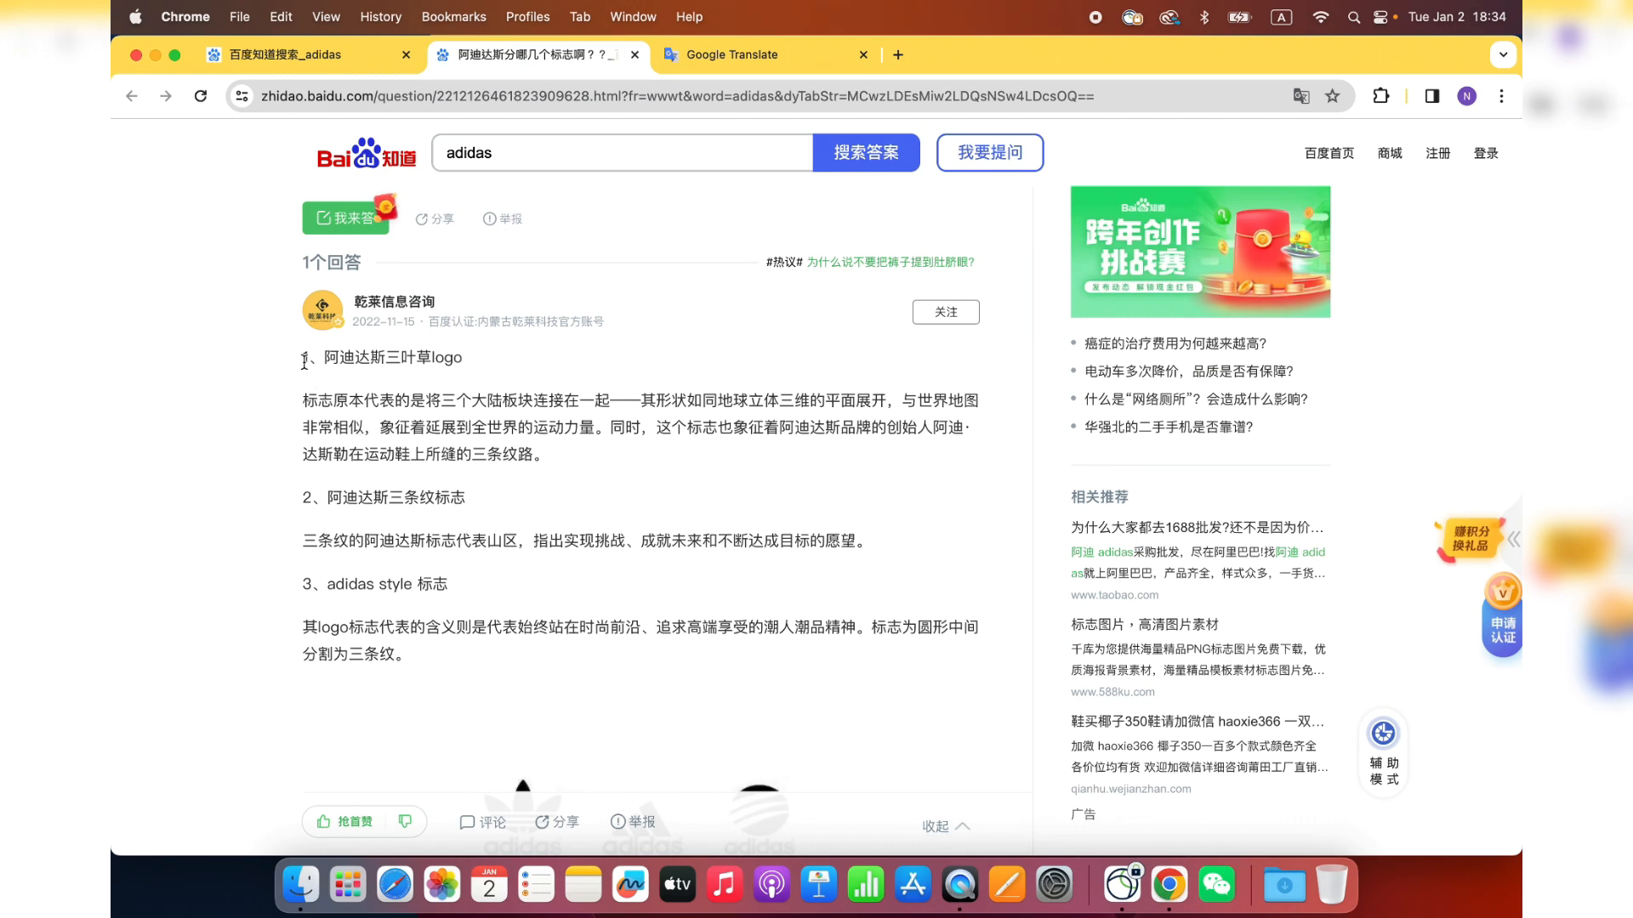
left_click_drag(302, 357, 409, 656)
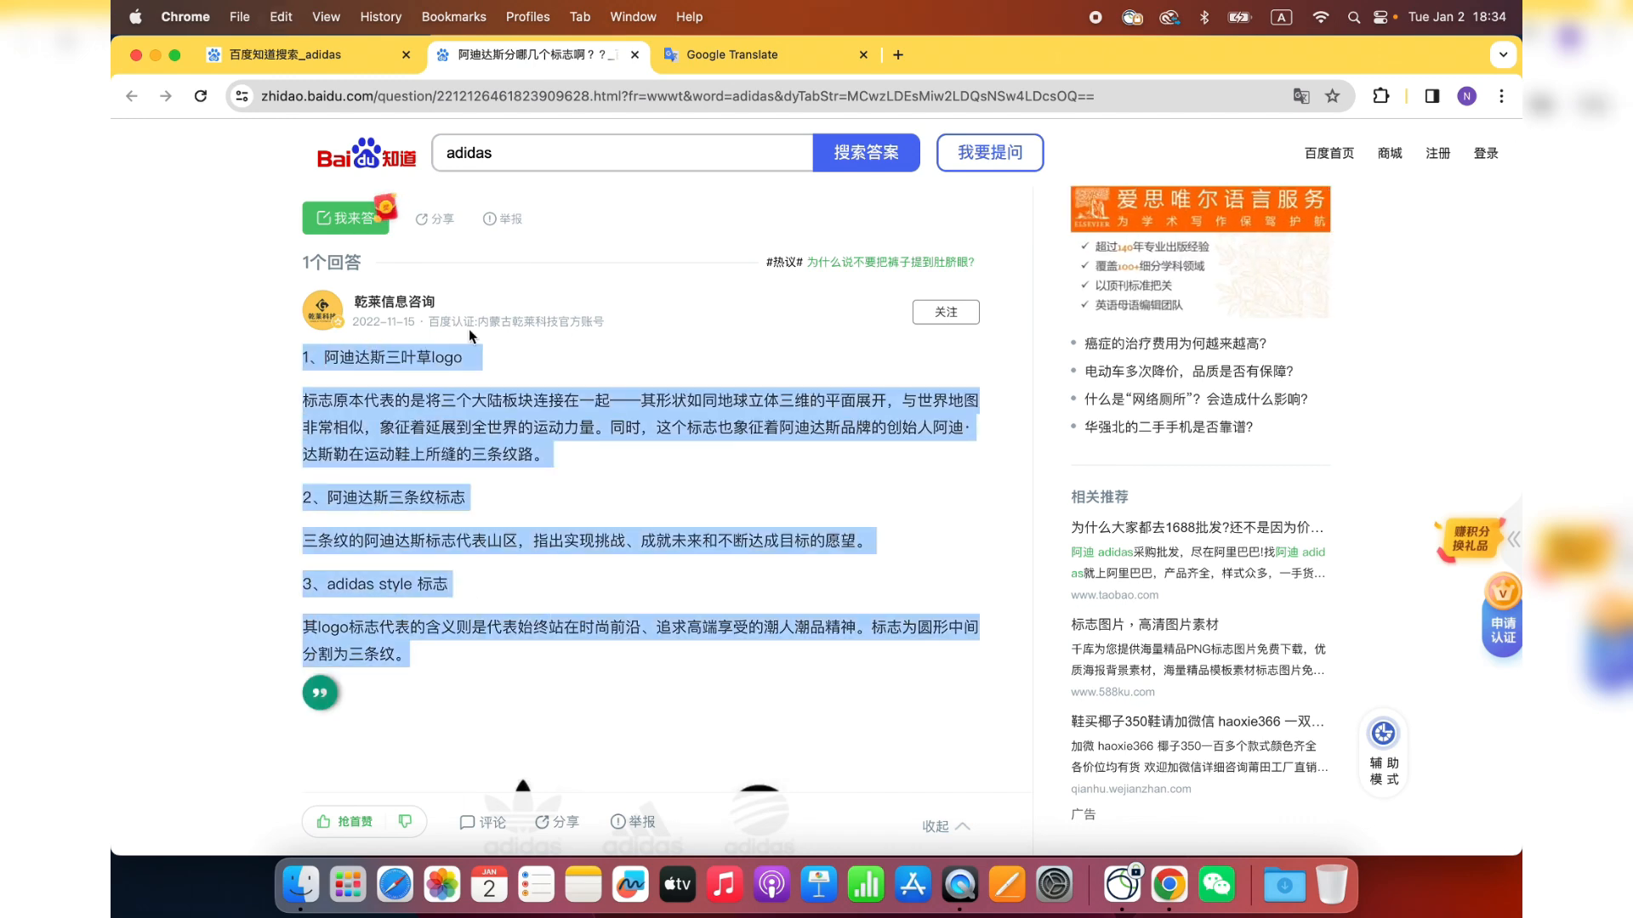
left_click(765, 54)
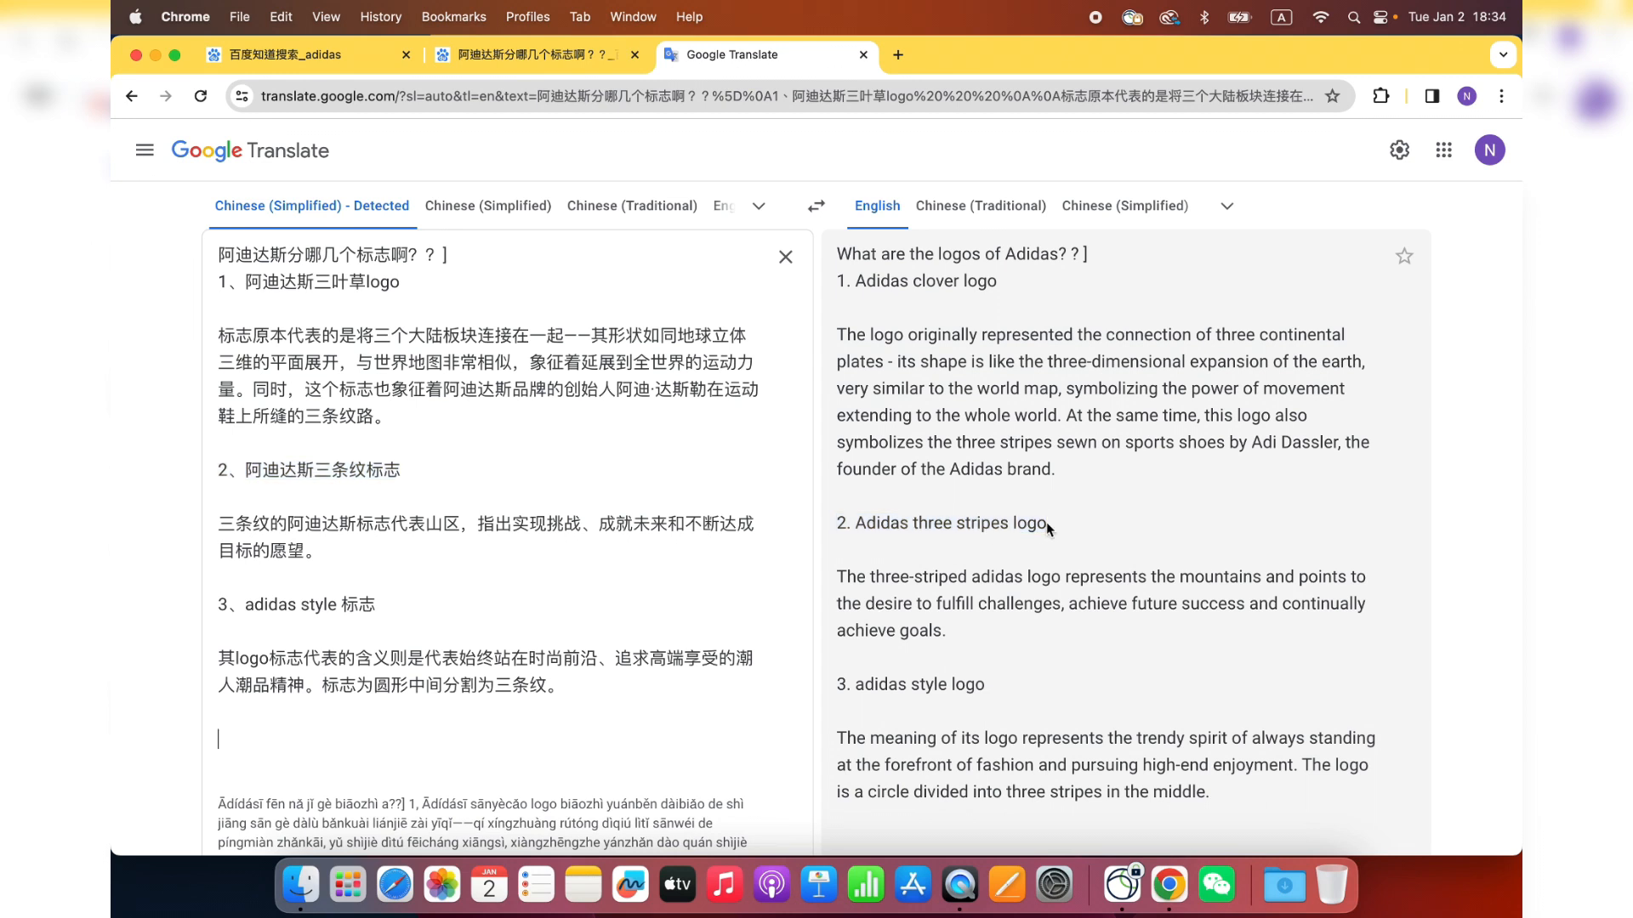
mouse_move(1054, 530)
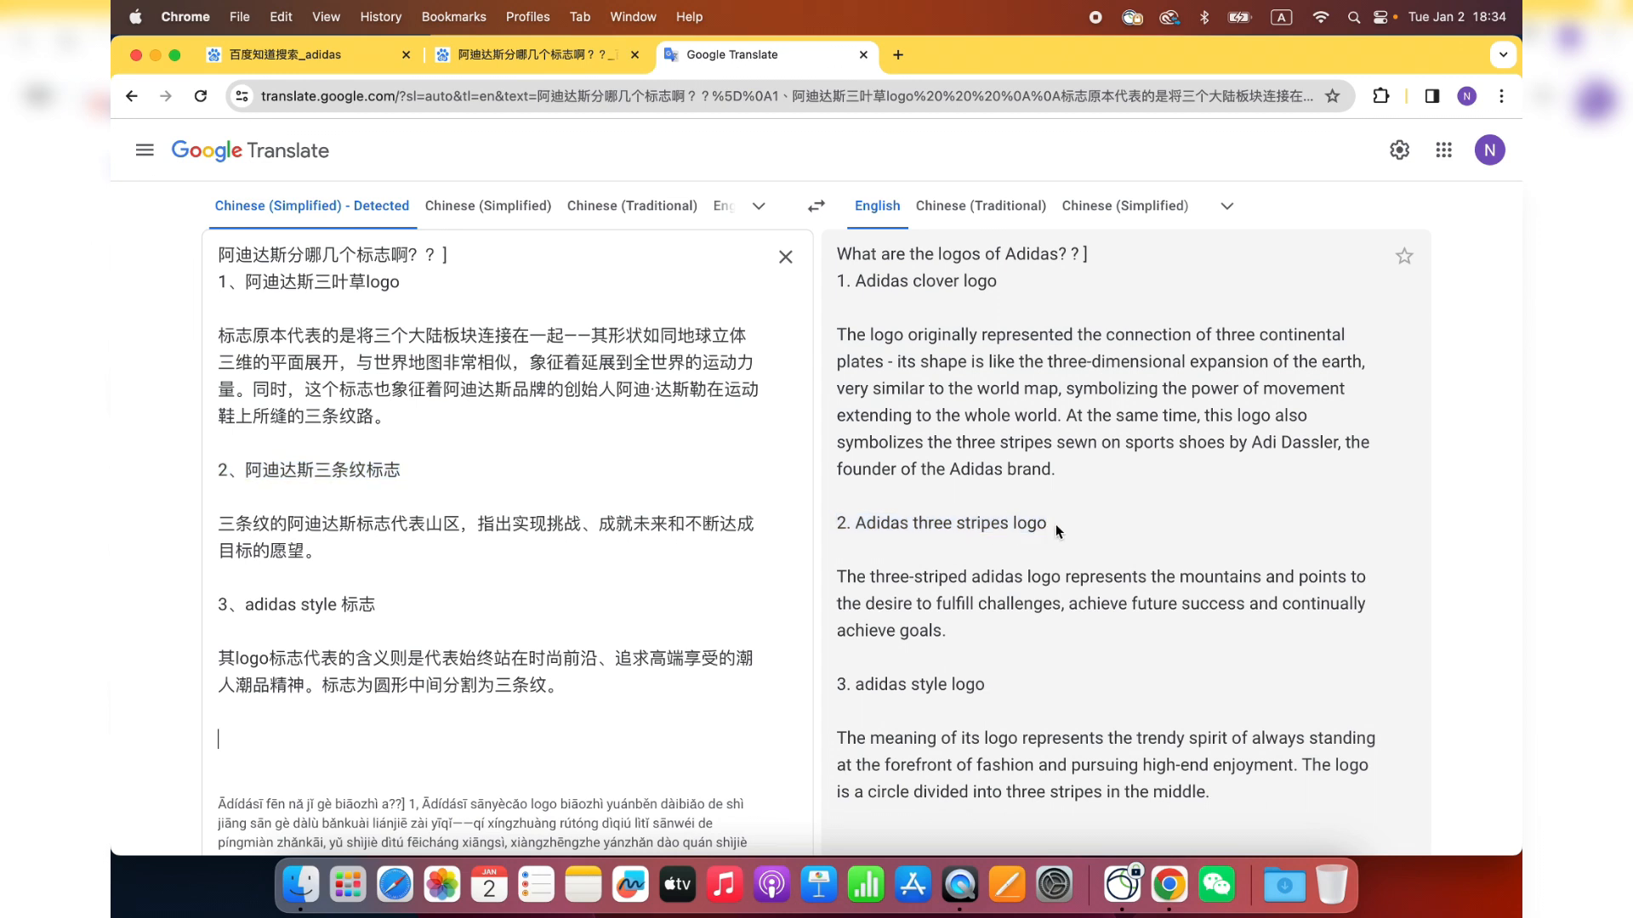
mouse_move(1153, 546)
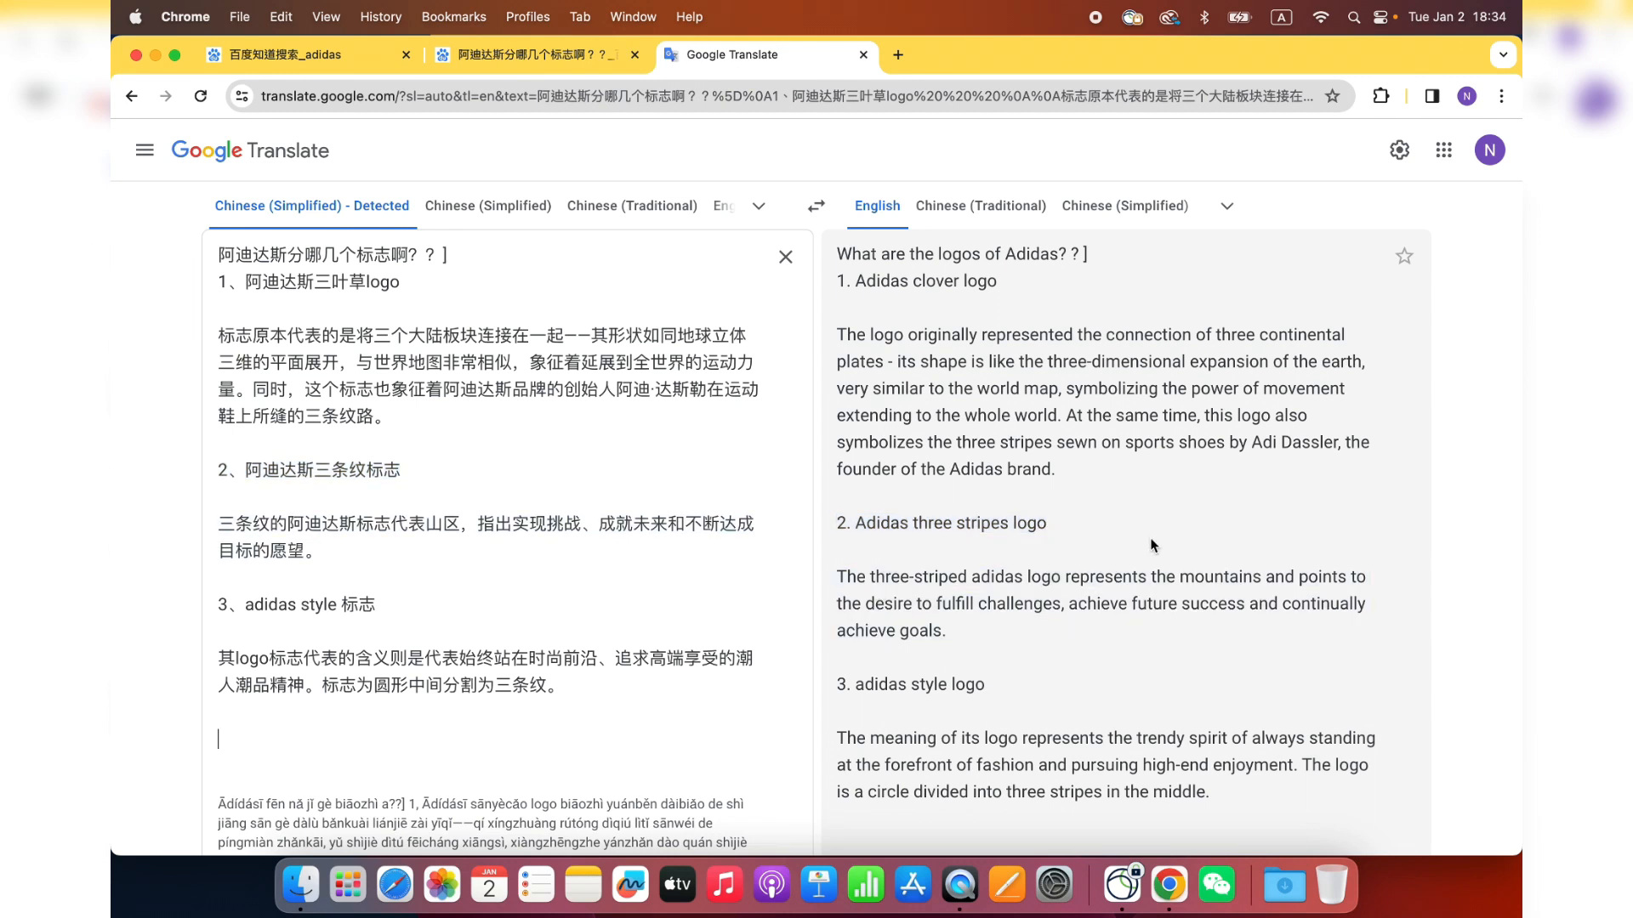
mouse_move(1018, 627)
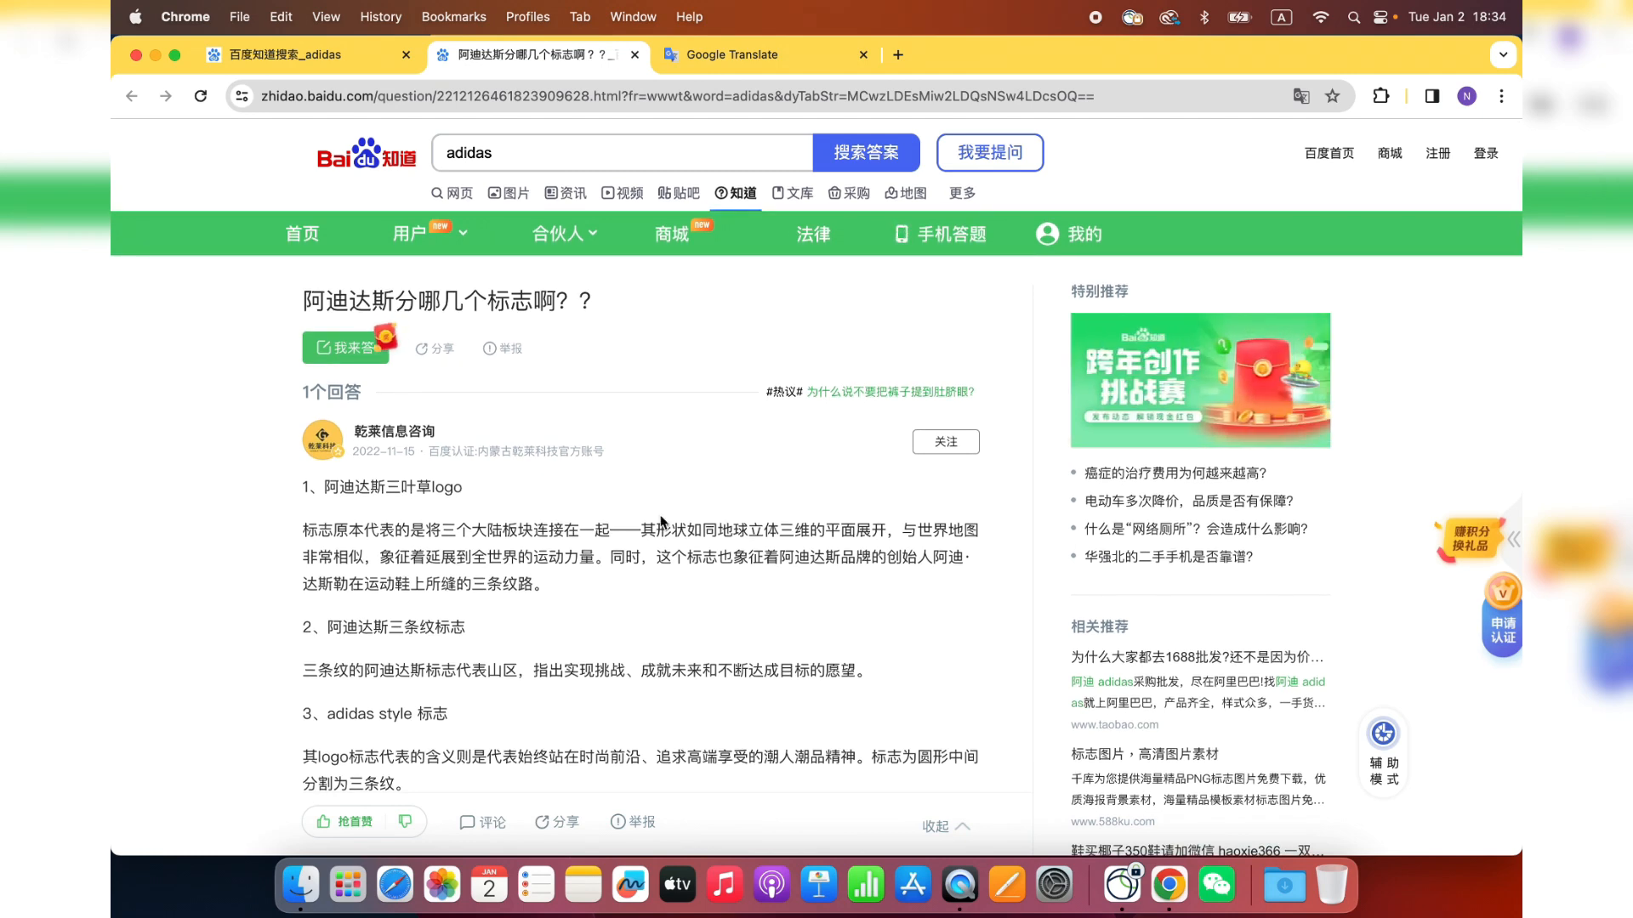
- Browse down the Clickperbox Baidu Zhidao FAQ Service Package product page
scroll("down", 3)
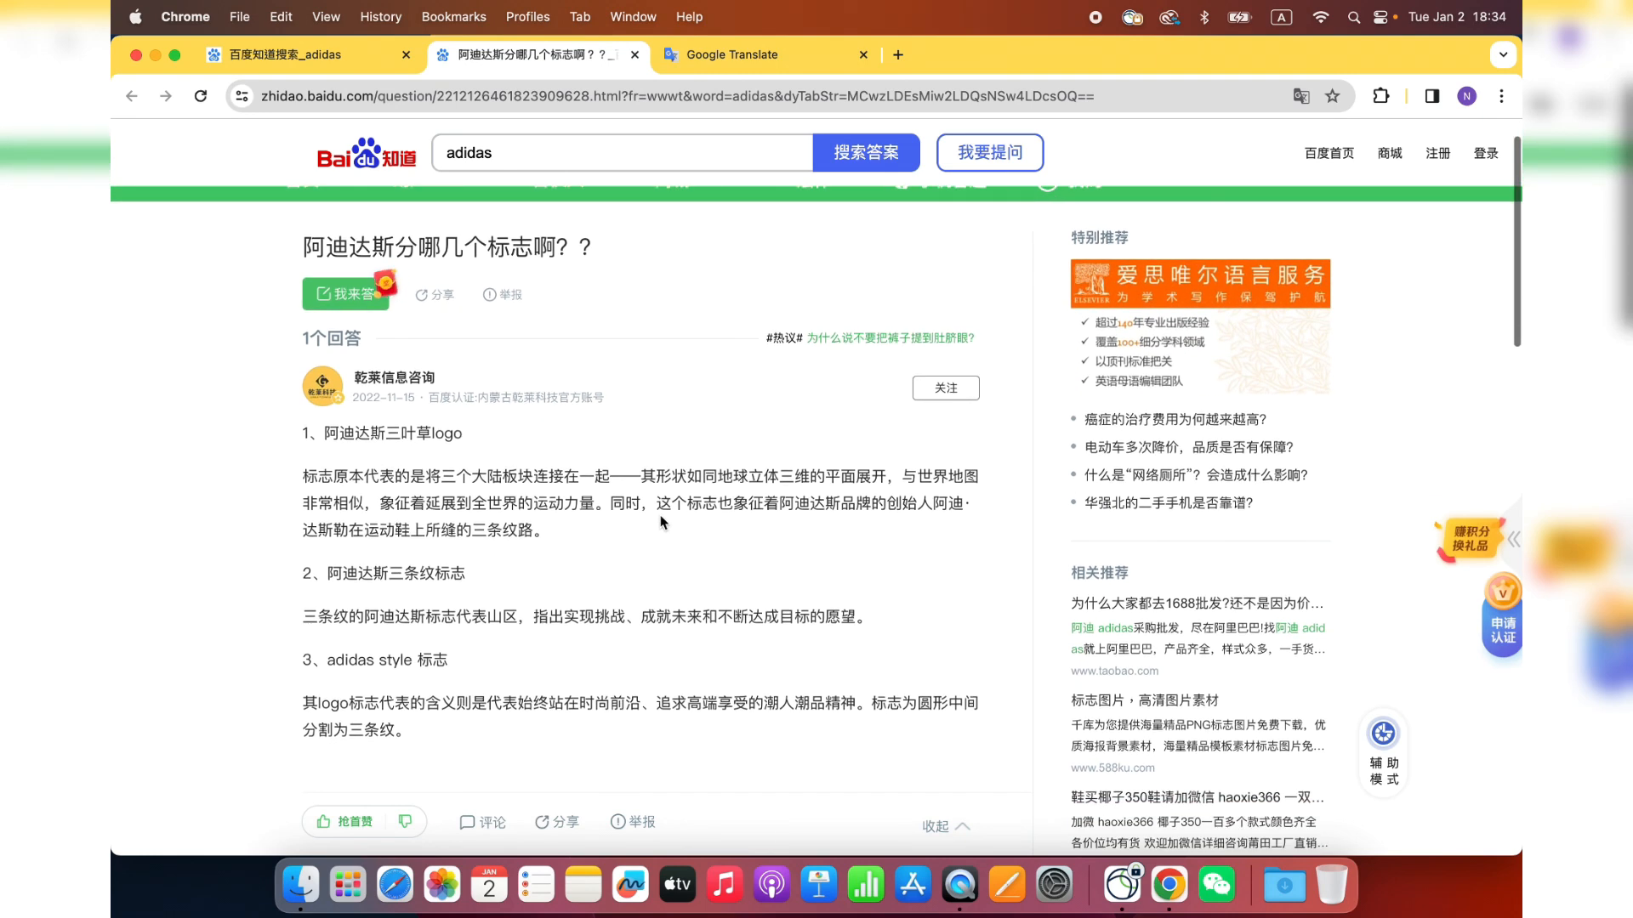
scroll("down", 3)
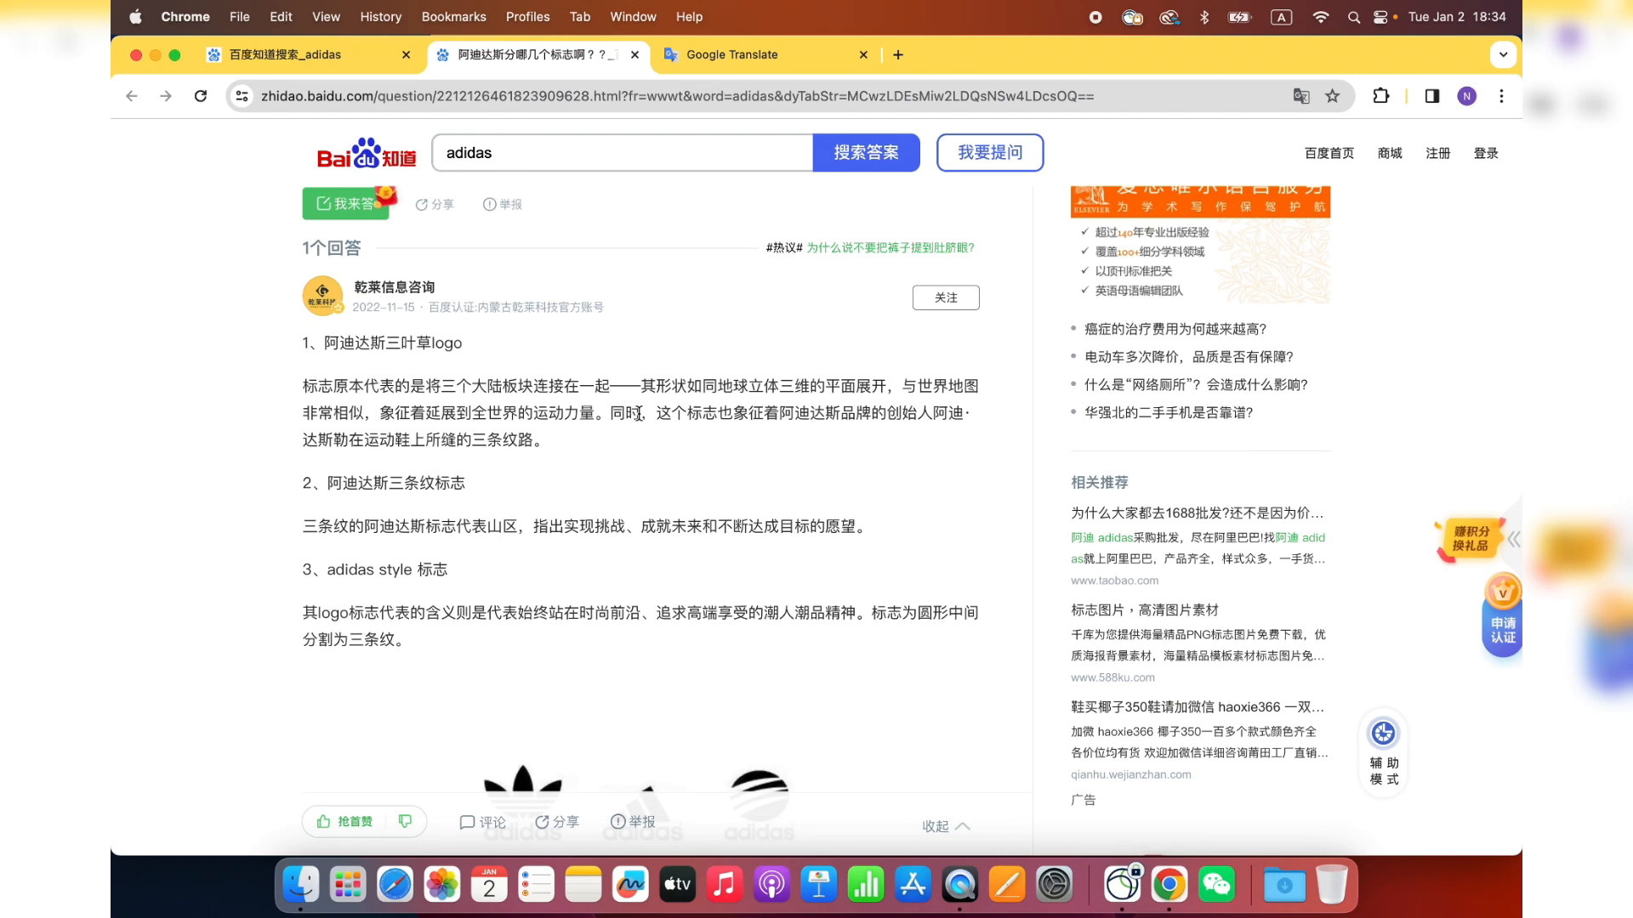
scroll("down", 3)
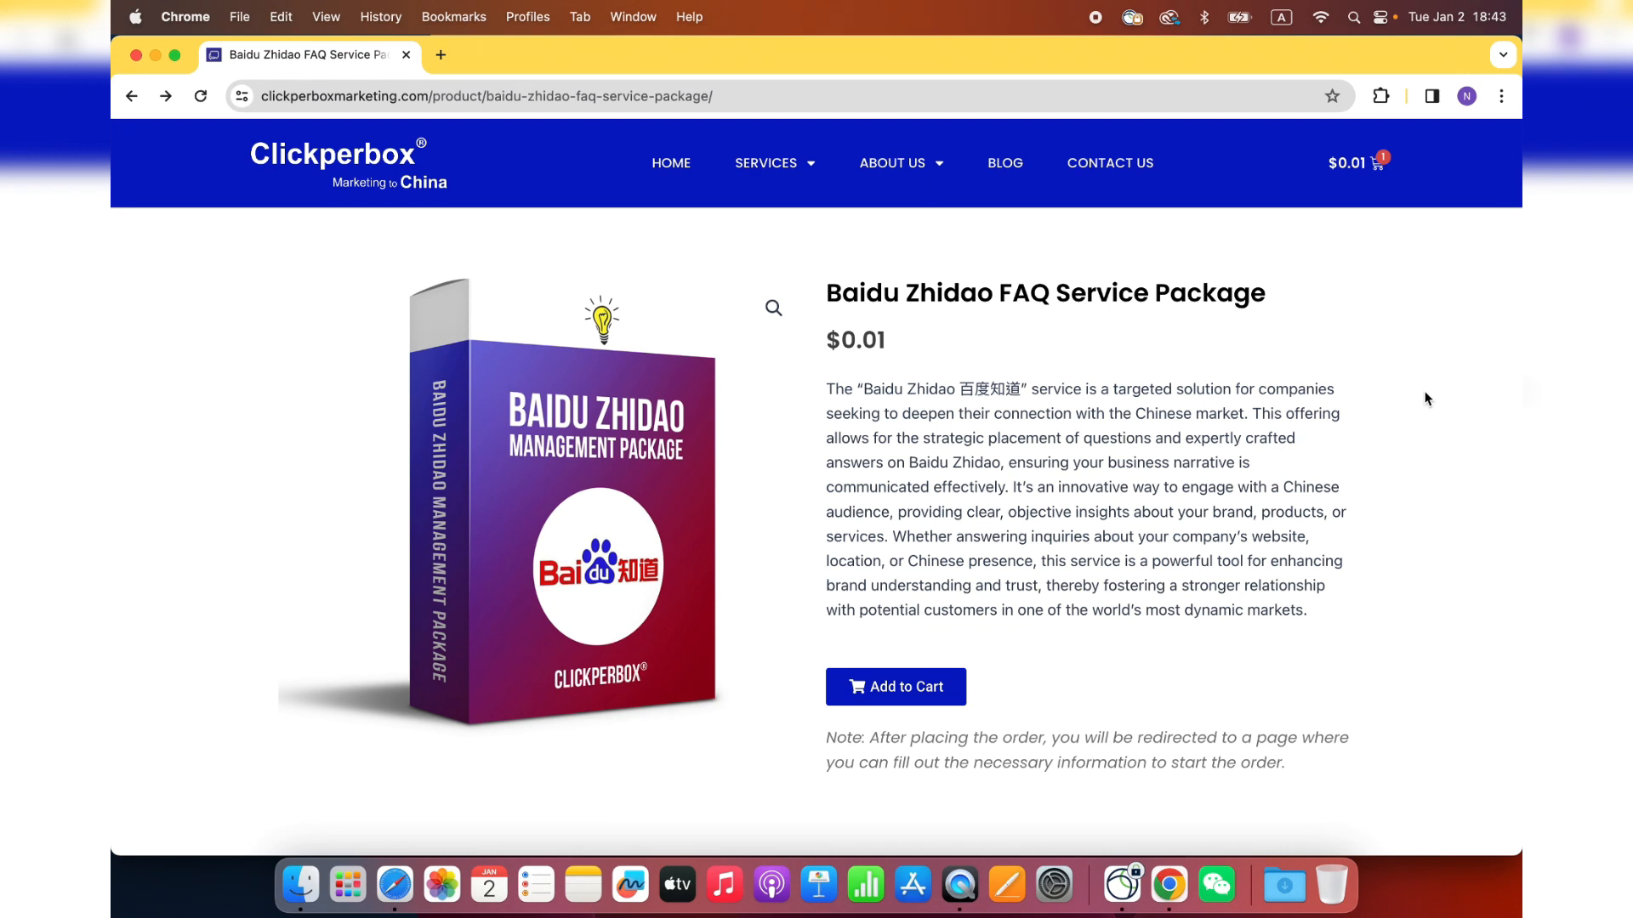
- Proceed to checkout with the Baidu Zhidao FAQ Service Package in the cart
left_click(439, 55)
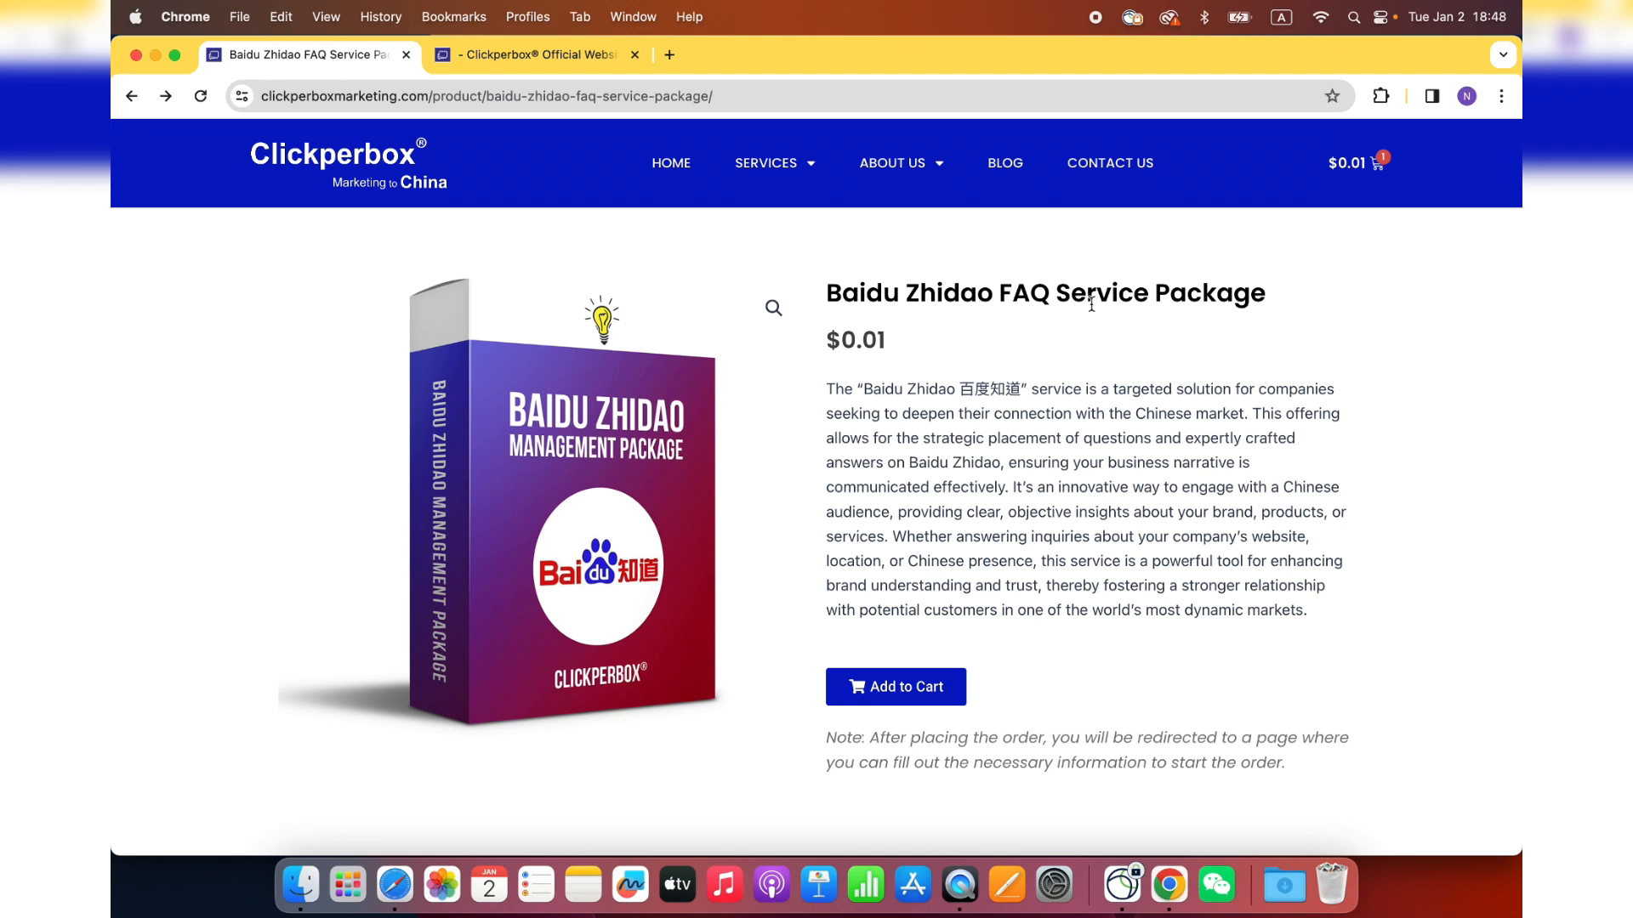
mouse_move(893, 362)
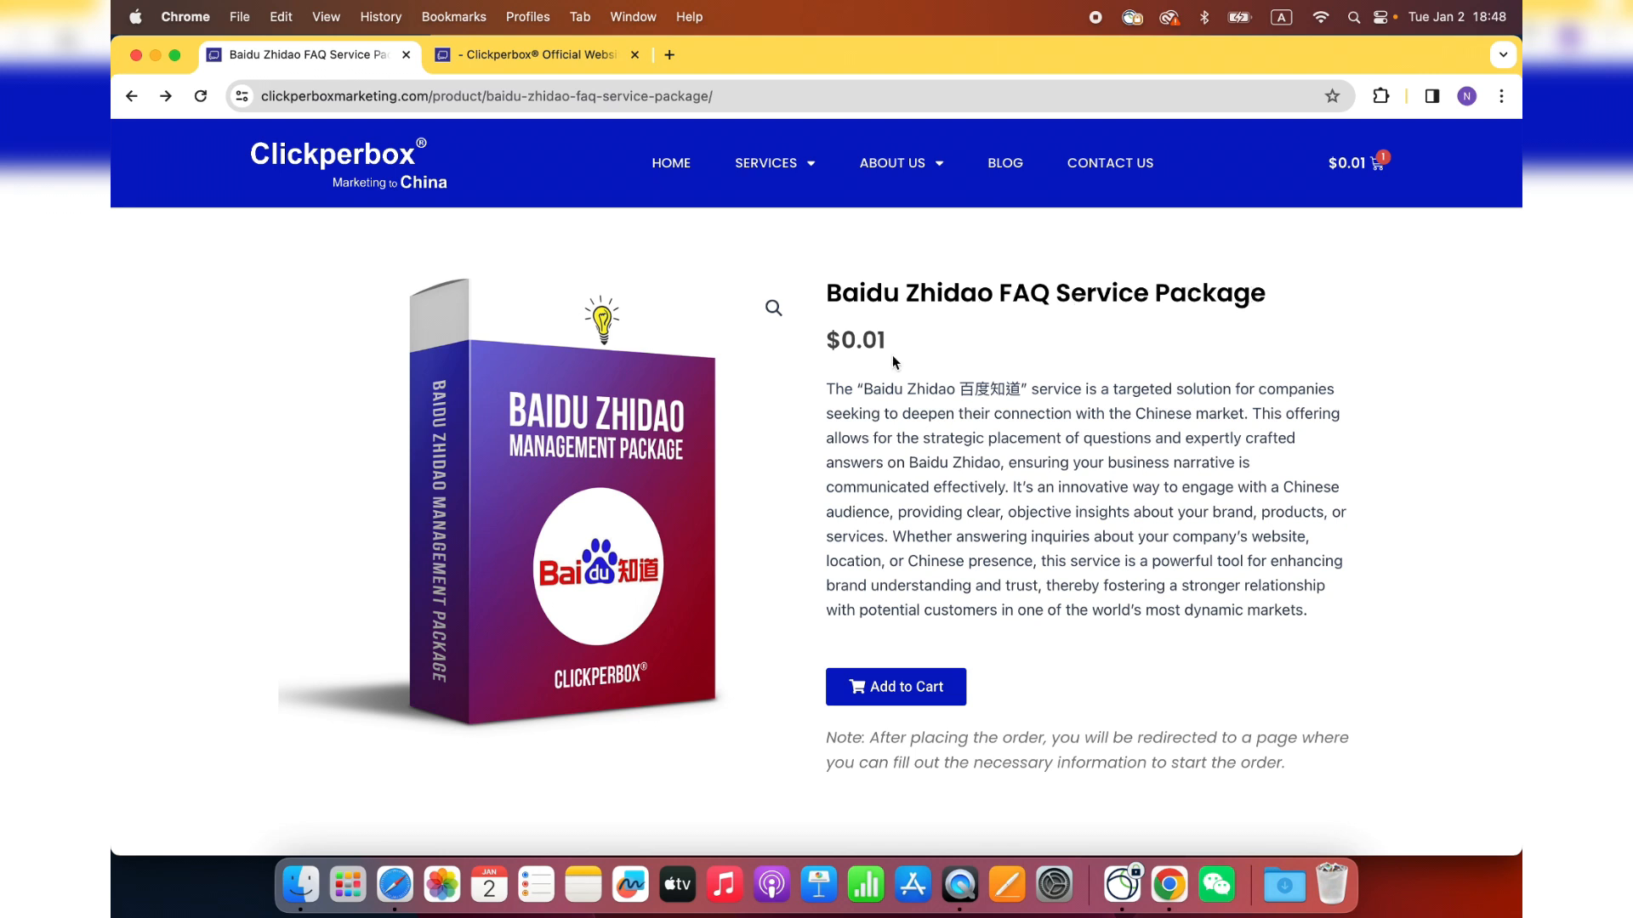
mouse_move(916, 341)
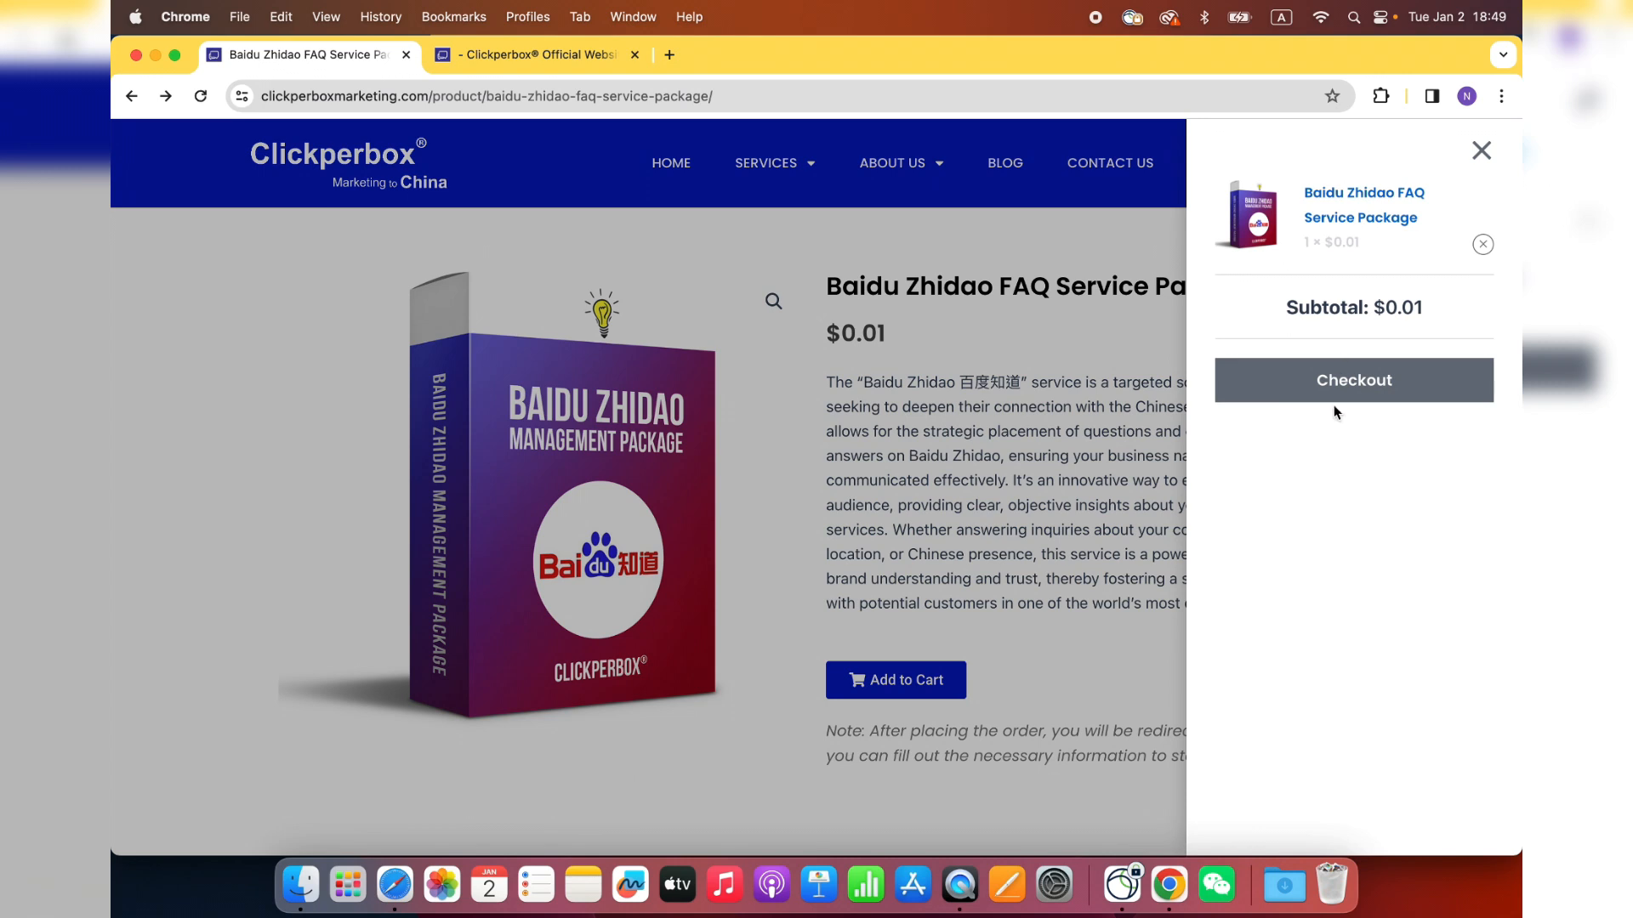
left_click(1352, 379)
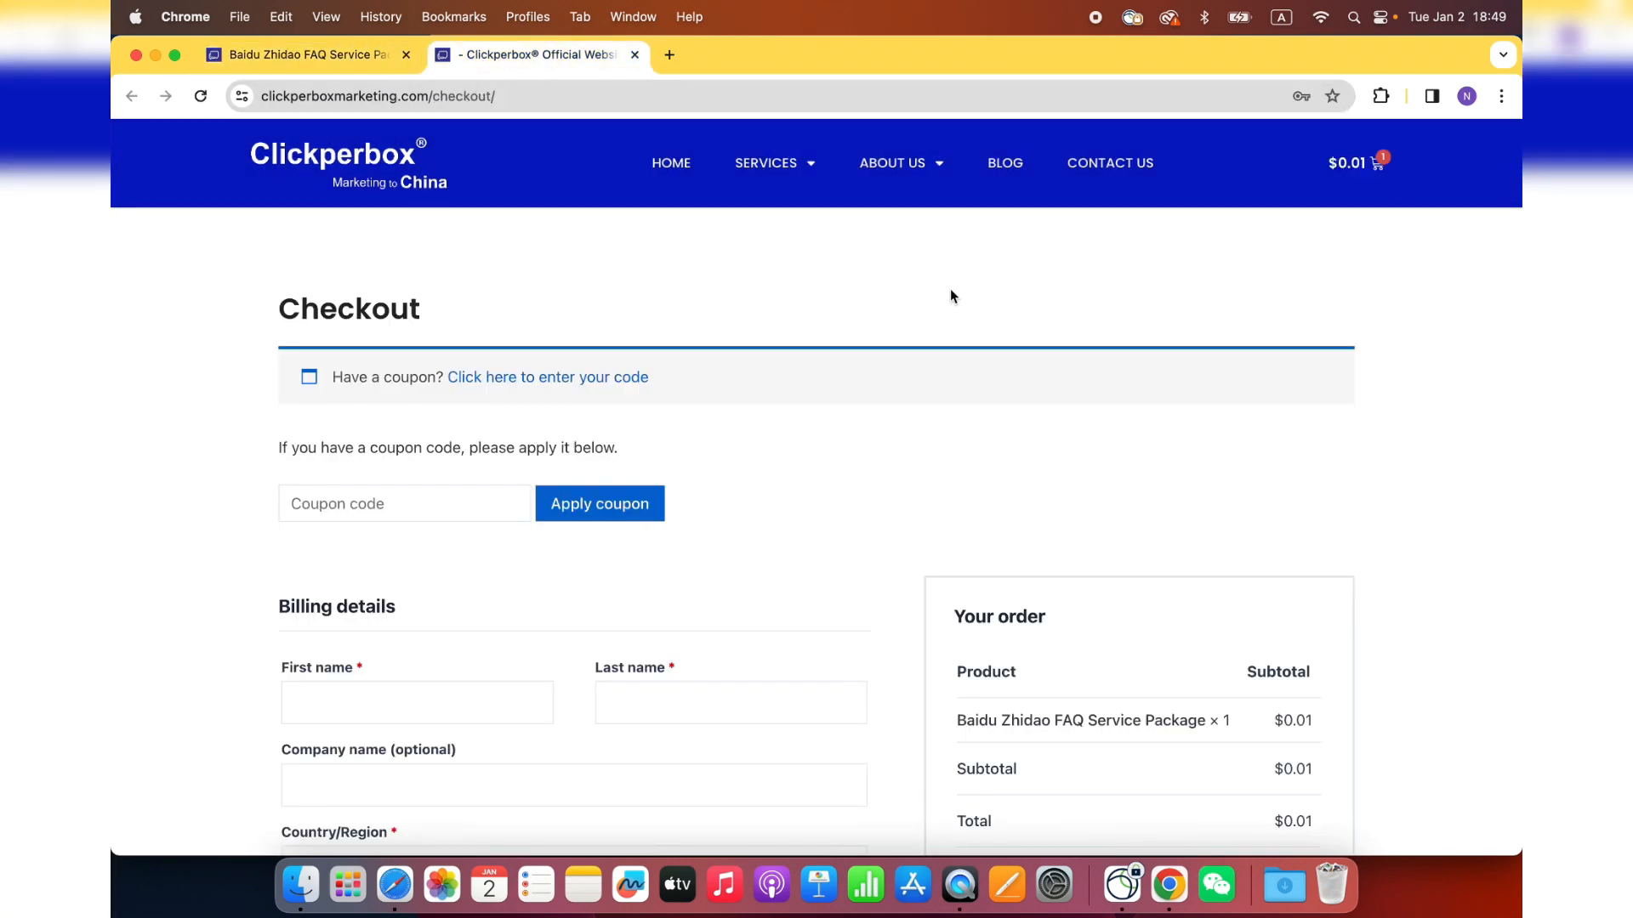
mouse_move(858, 354)
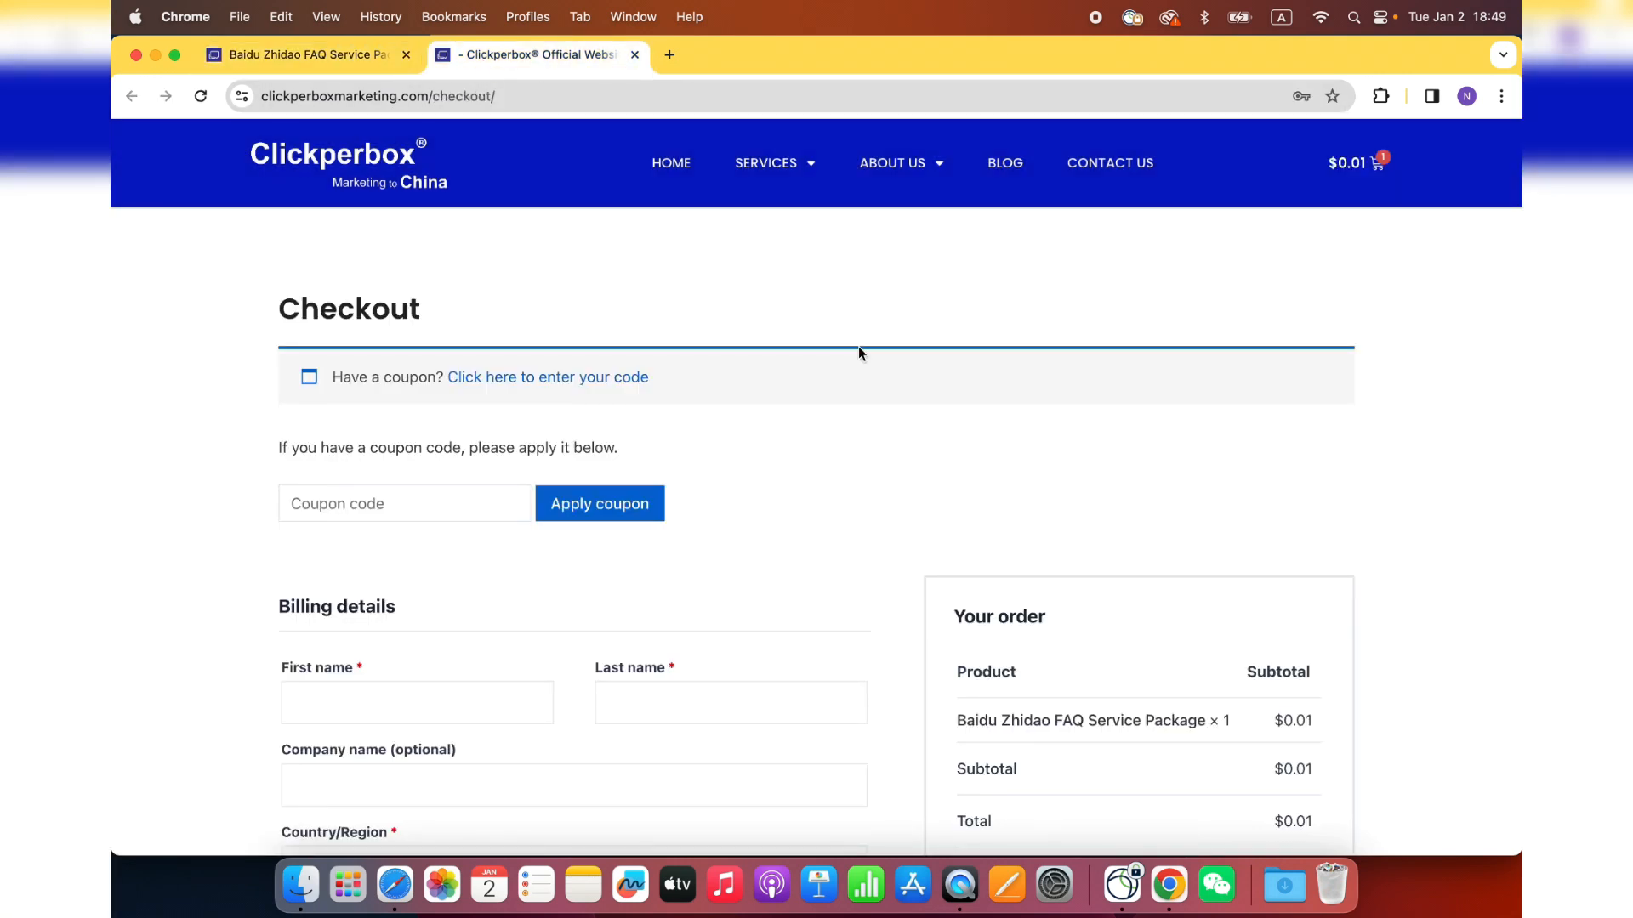
- Review the billing details and place the order for the FAQ service package
left_click(406, 503)
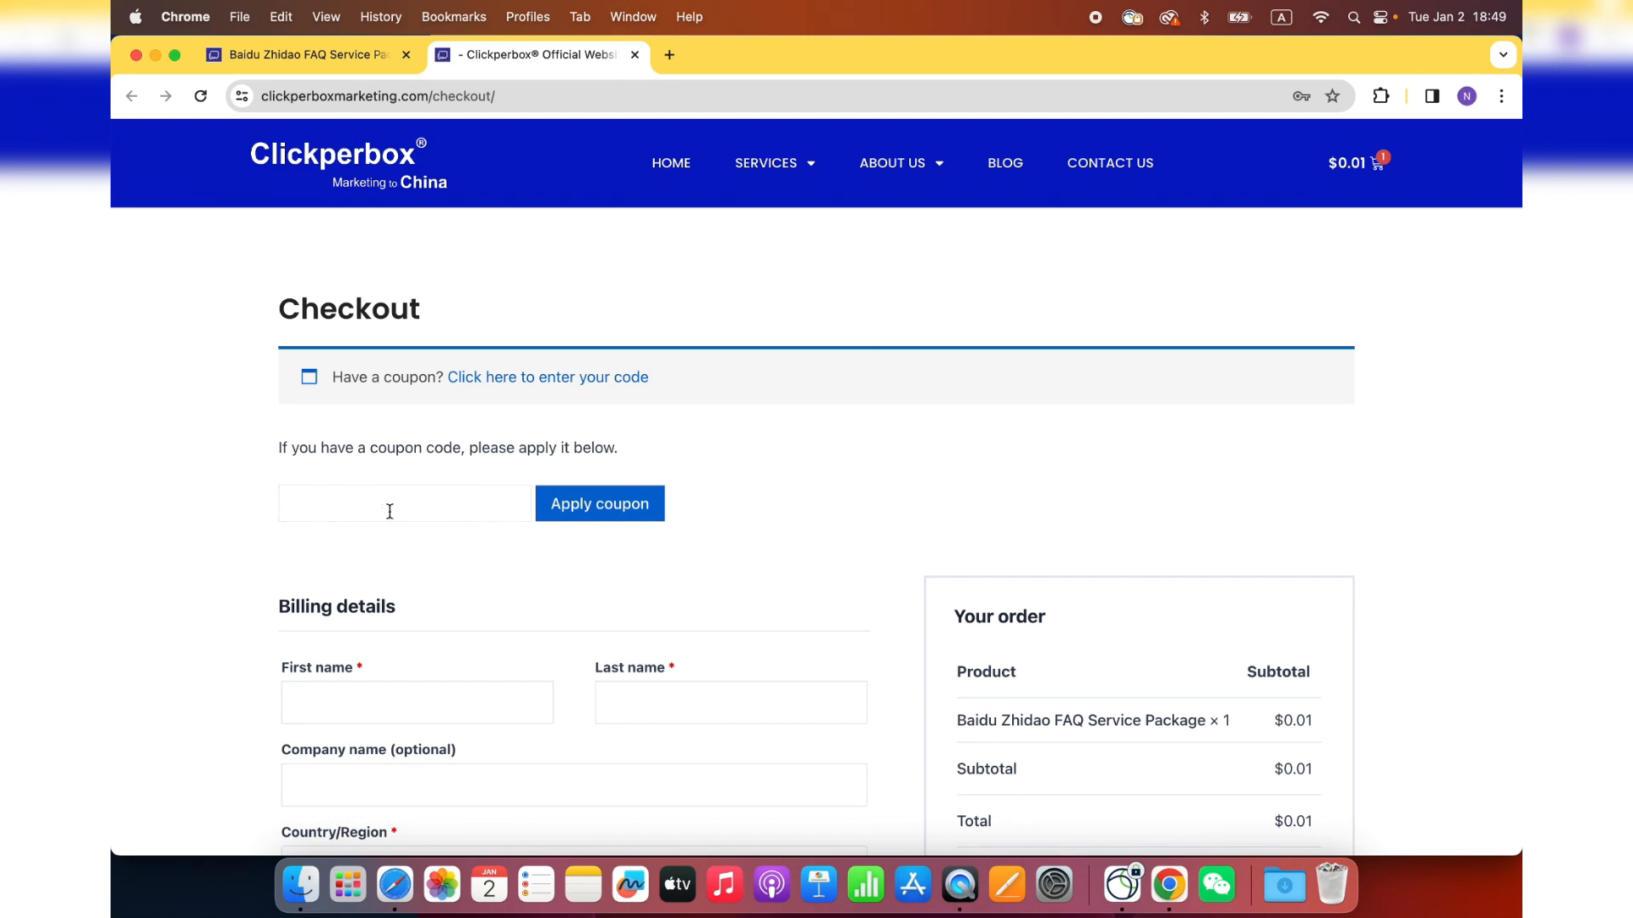
scroll("down", 3)
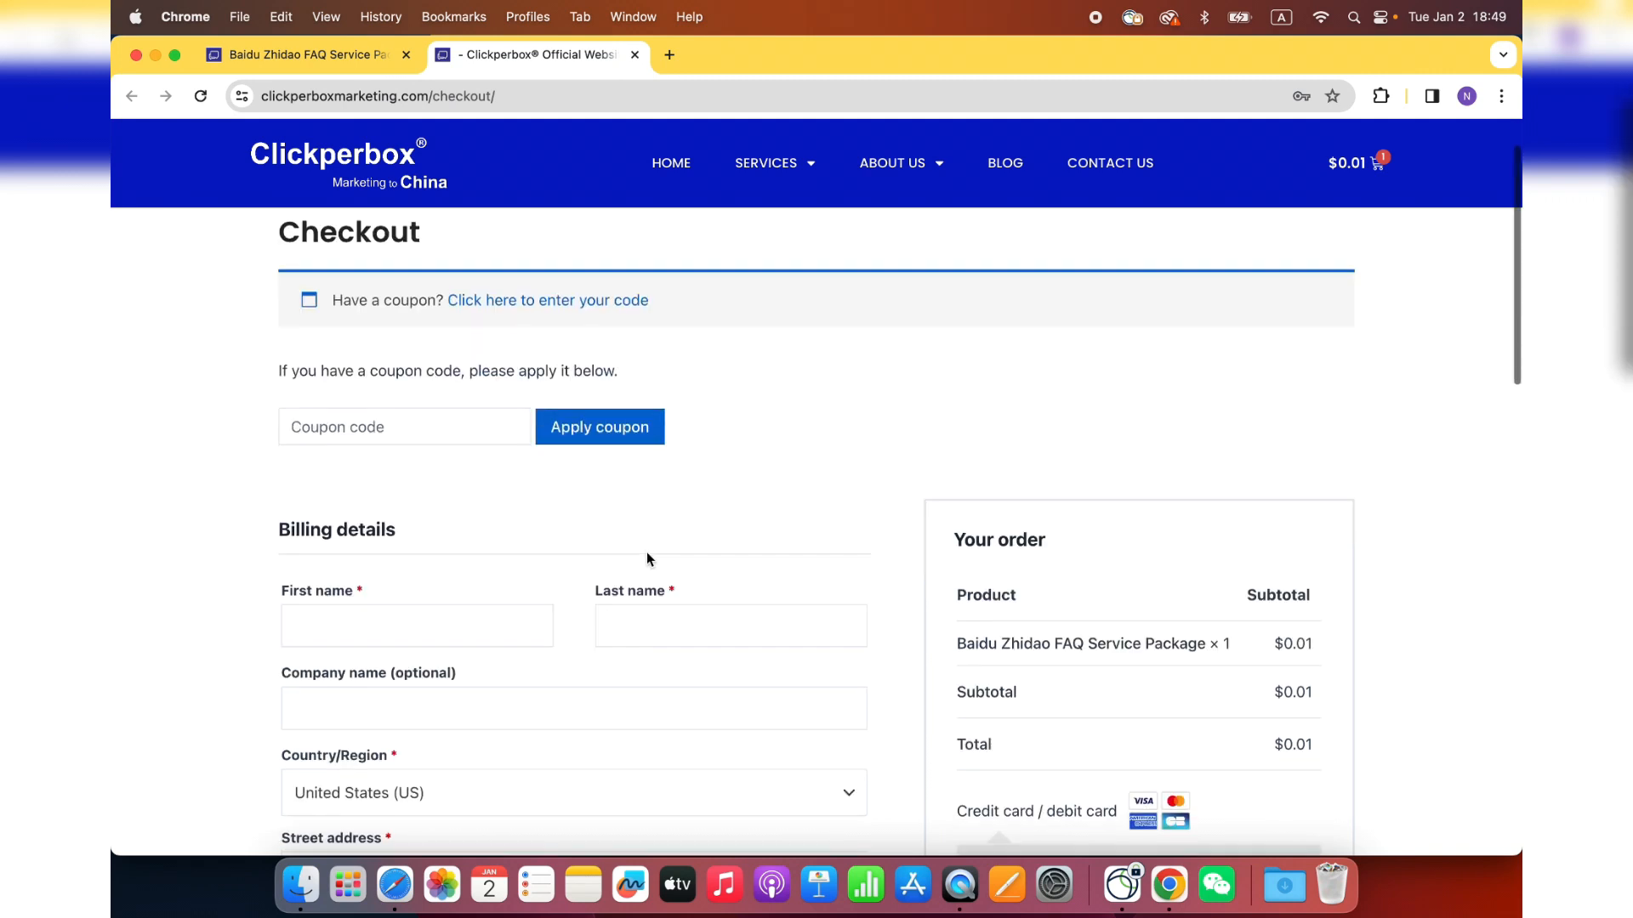
scroll("down", 3)
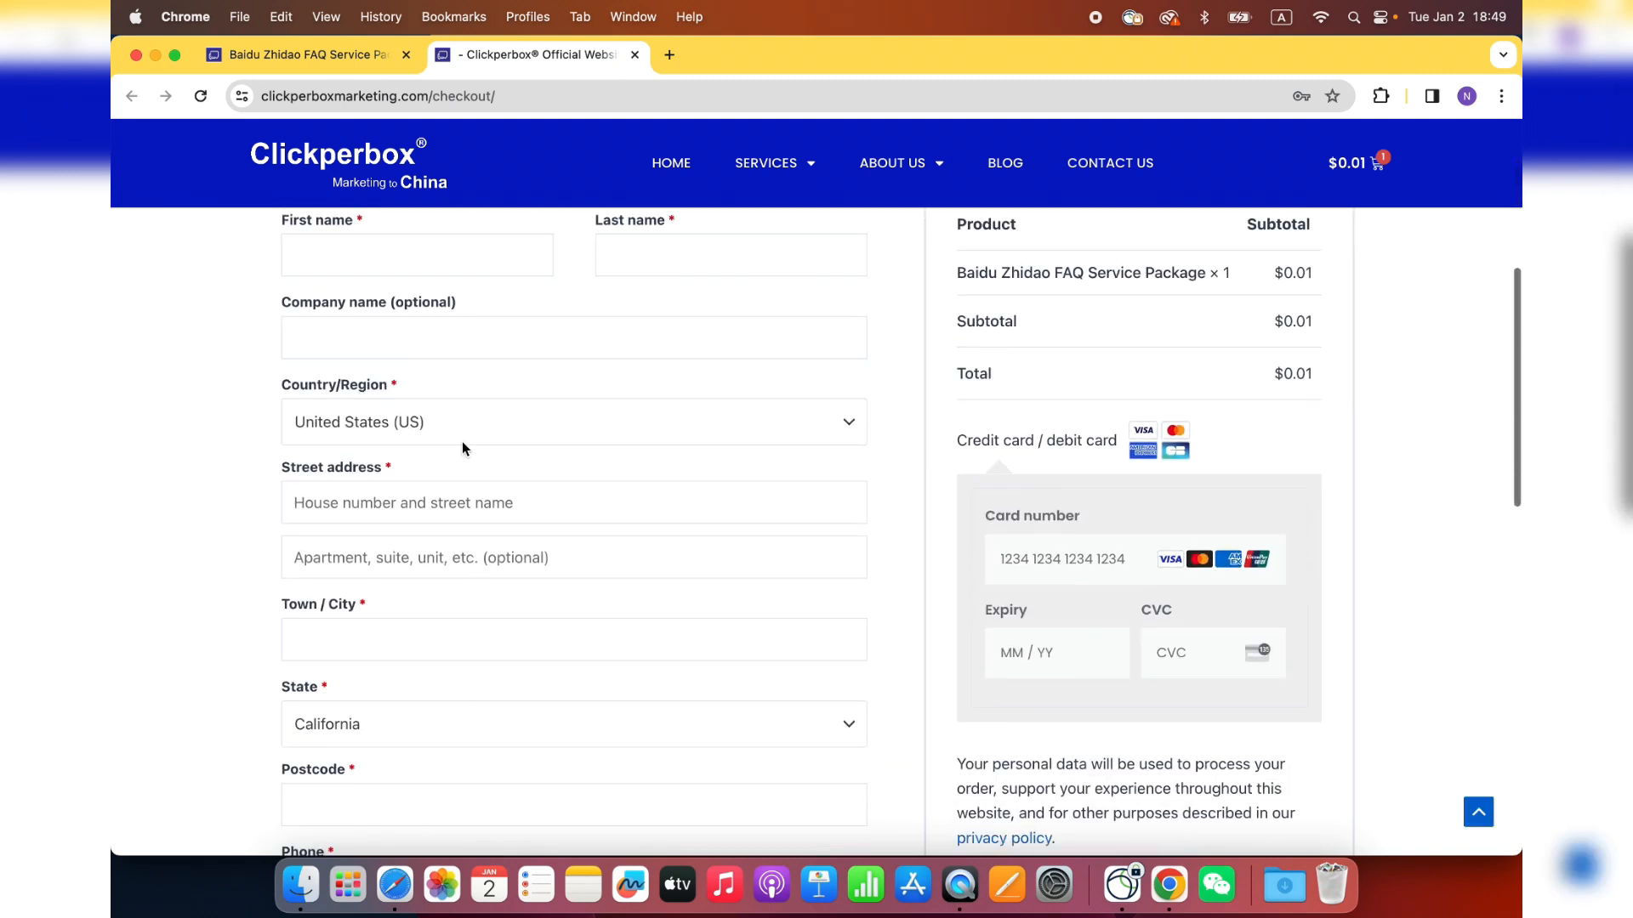
scroll("down", 3)
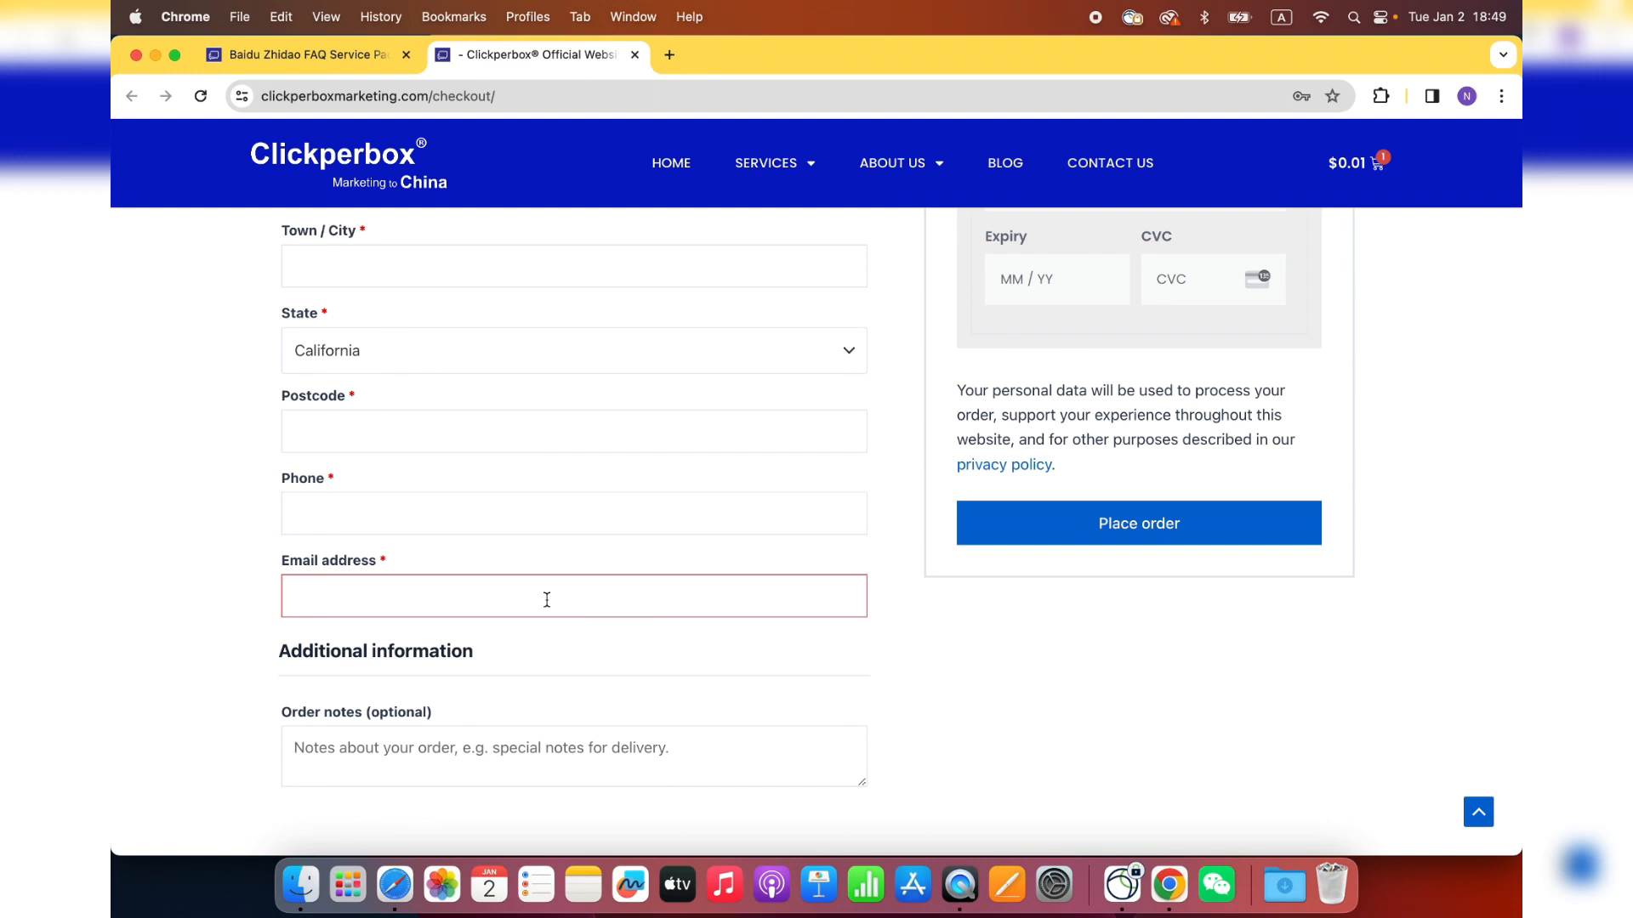
scroll("up", 3)
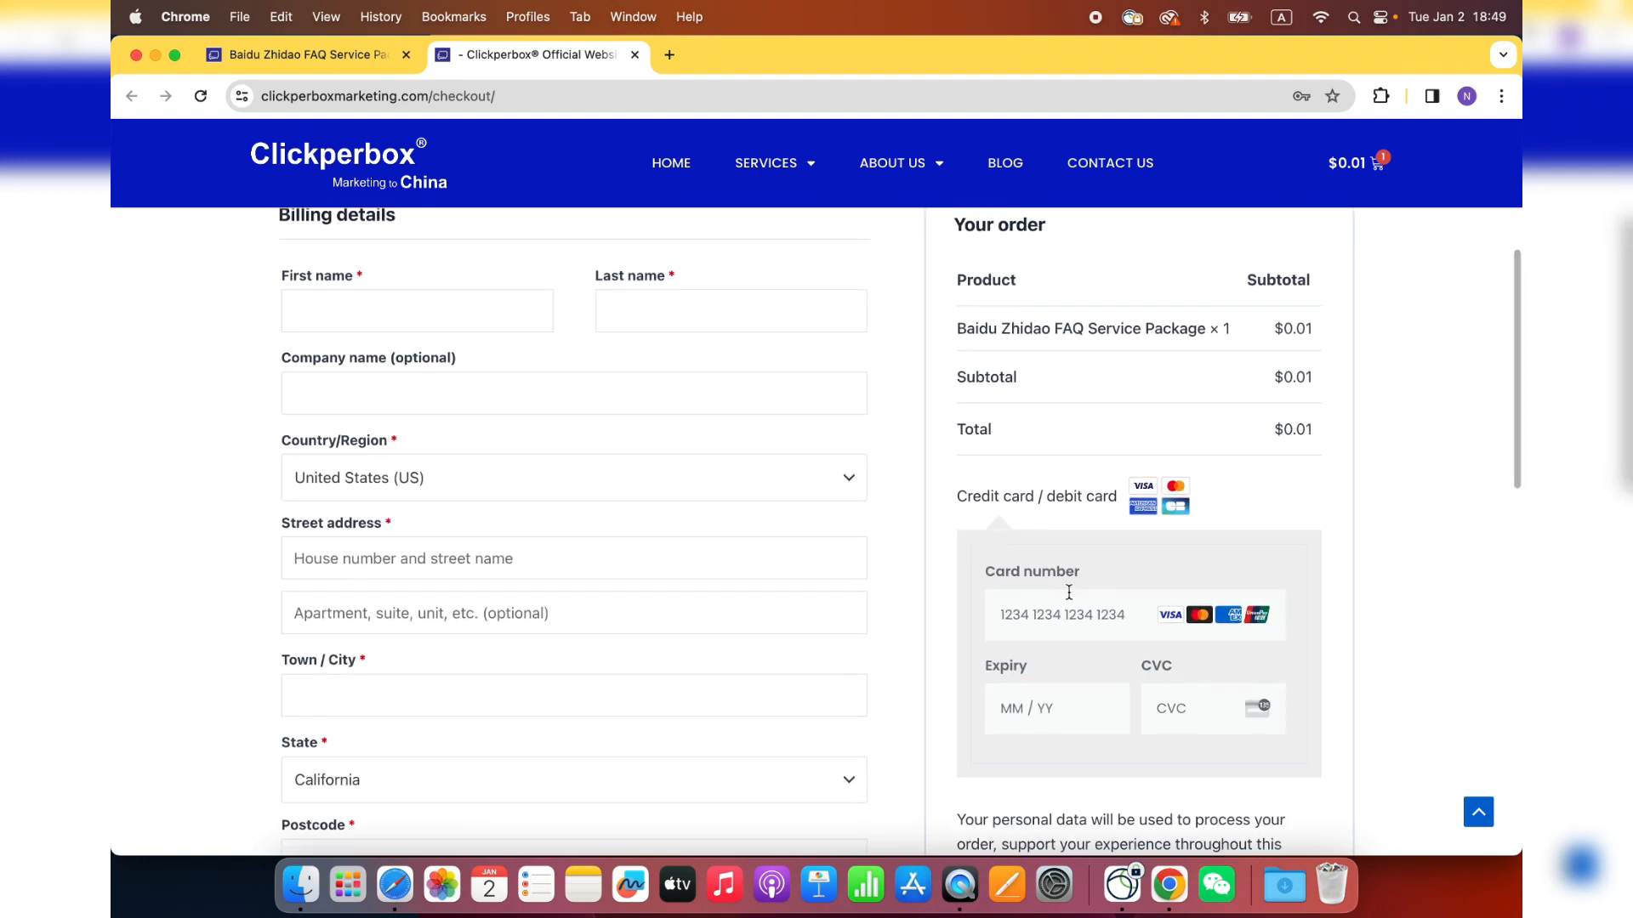
scroll("down", 3)
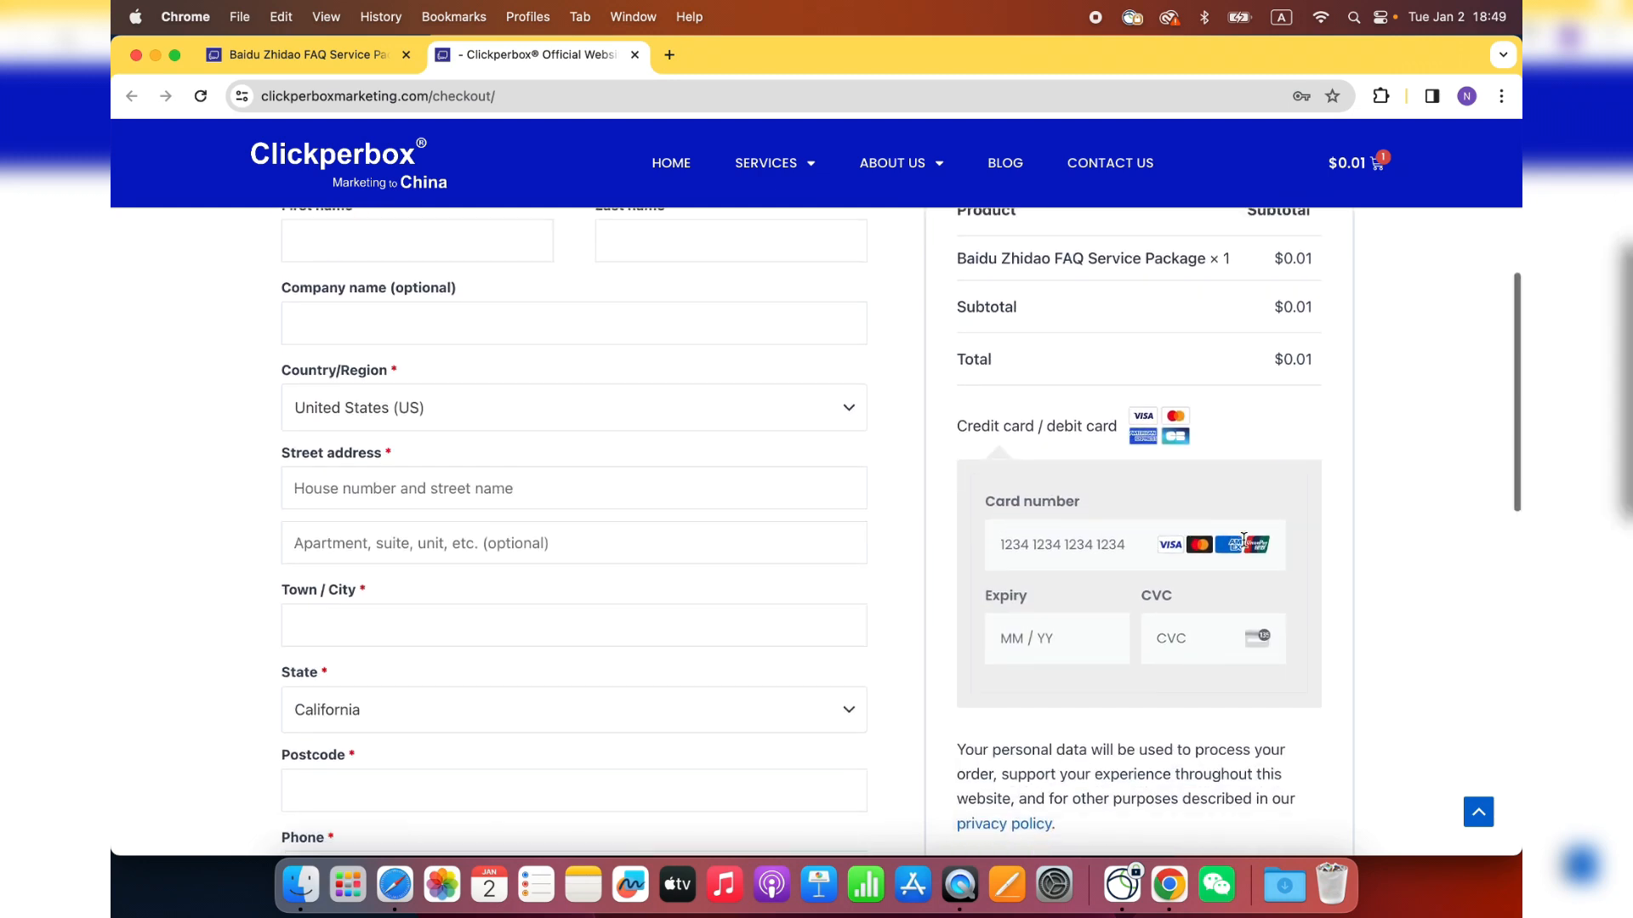
scroll("down", 3)
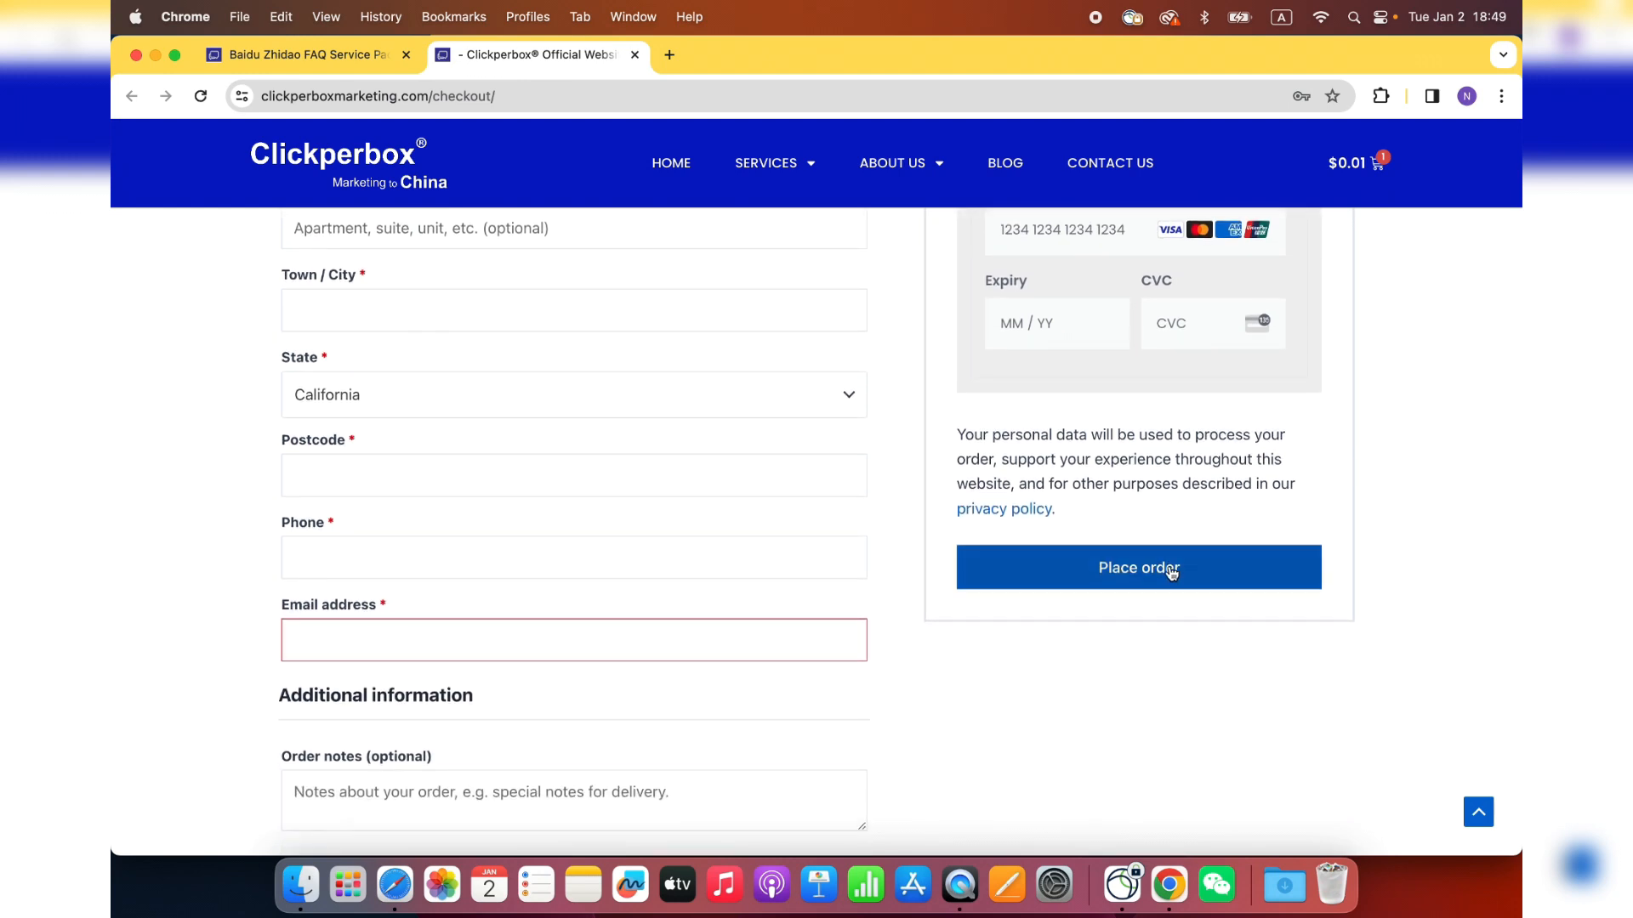
left_click(1137, 568)
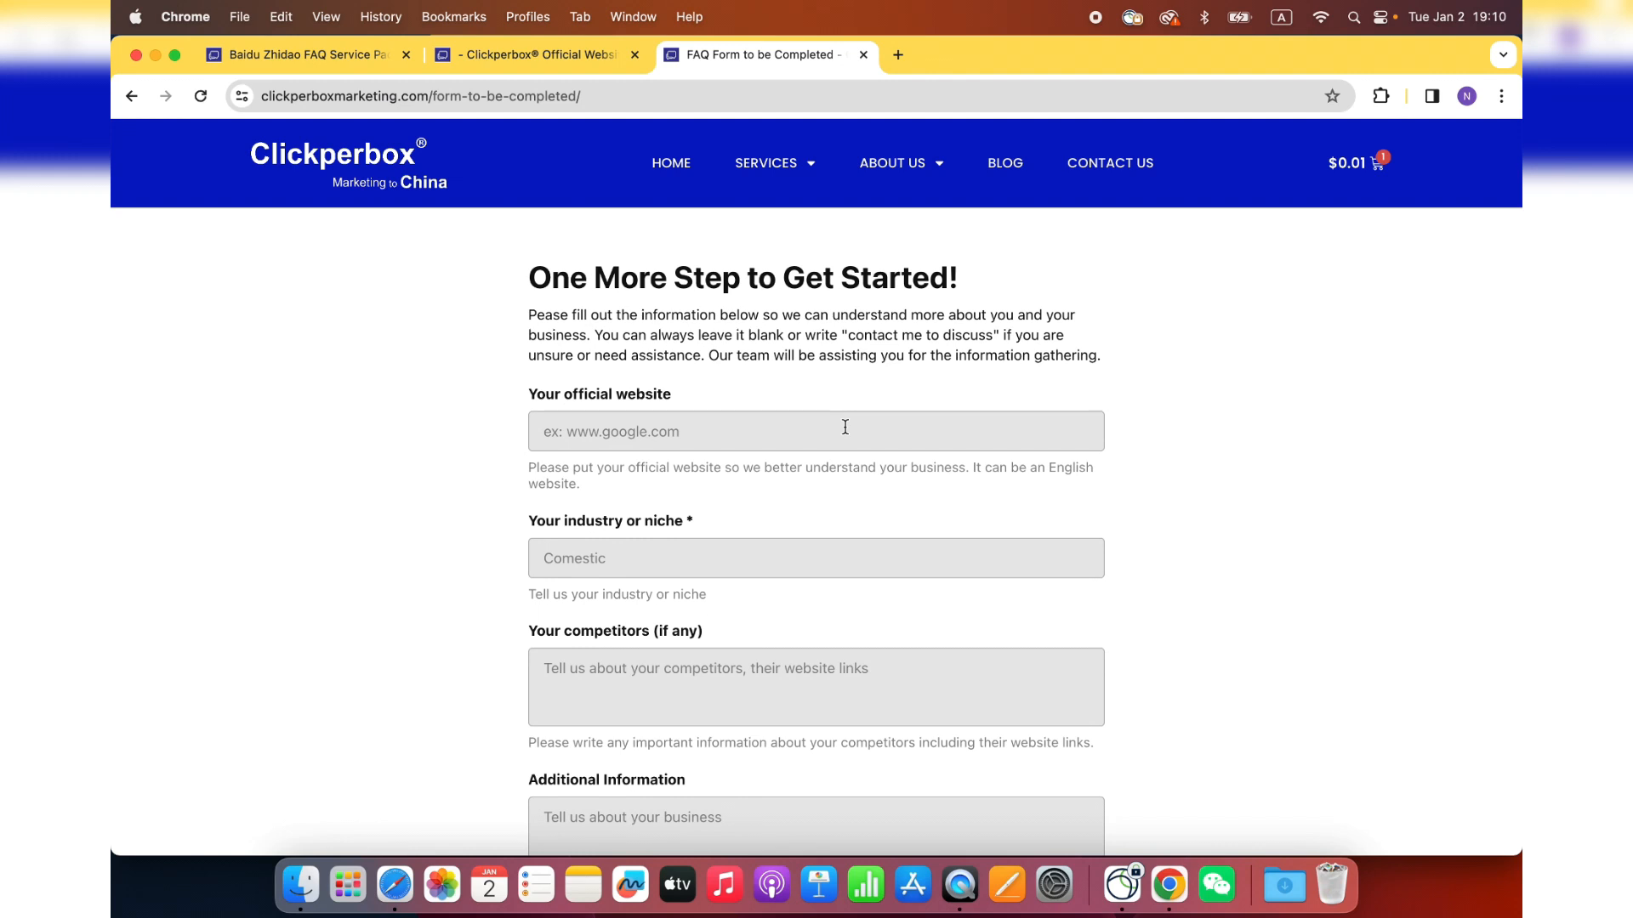
- Enter 'ABC.com' as the official website on the FAQ form
left_click(814, 430)
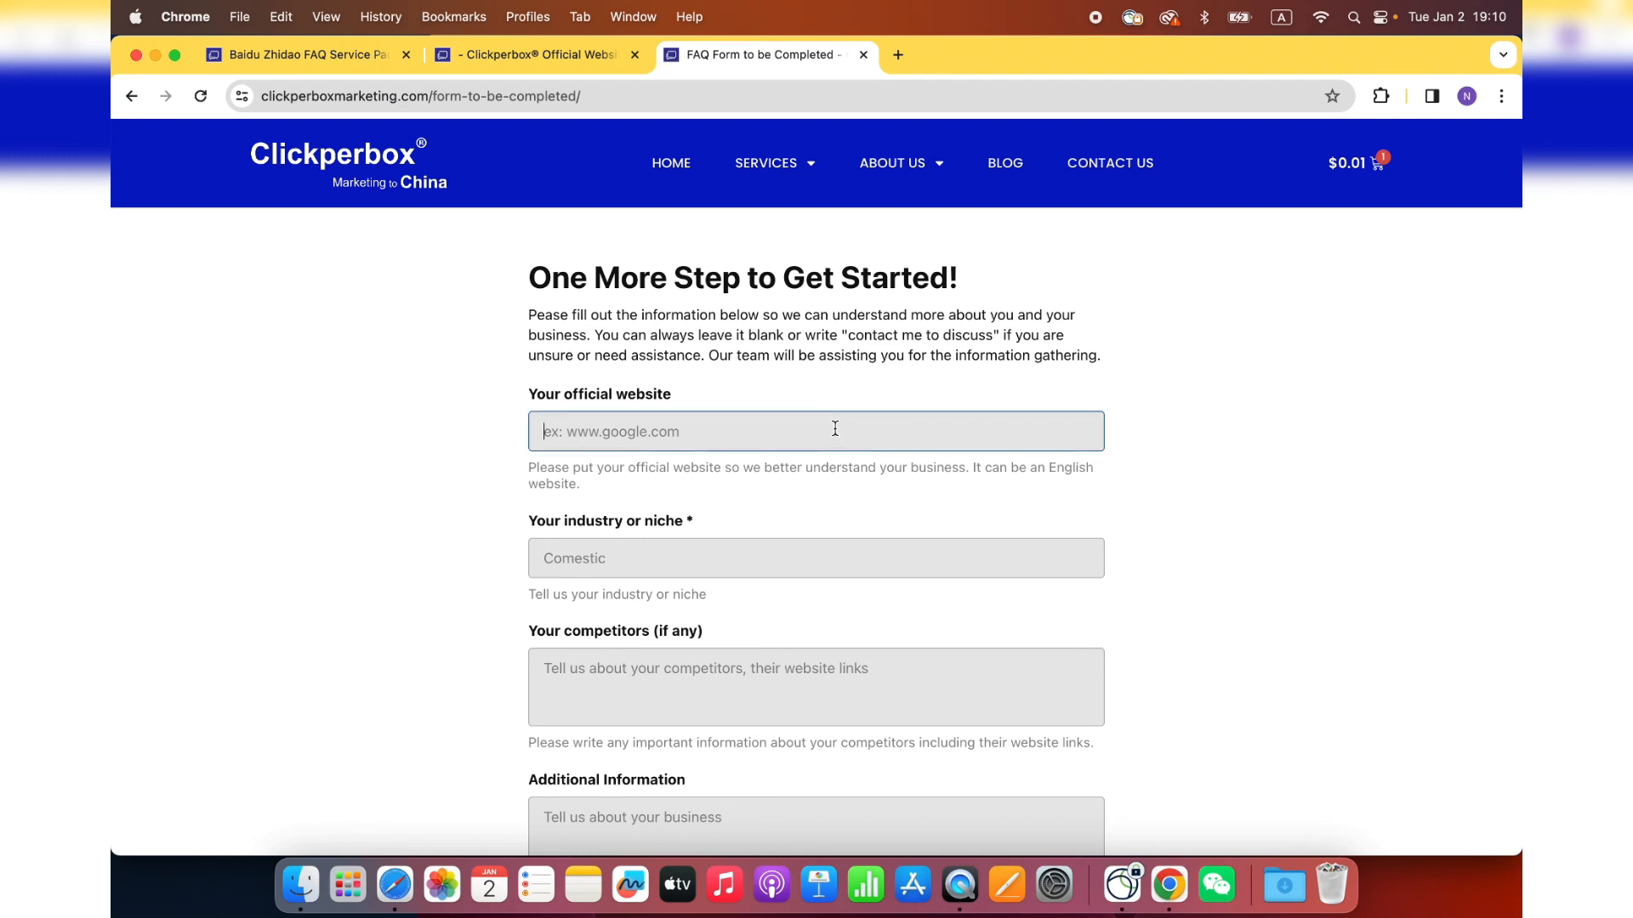
type("ABC.com")
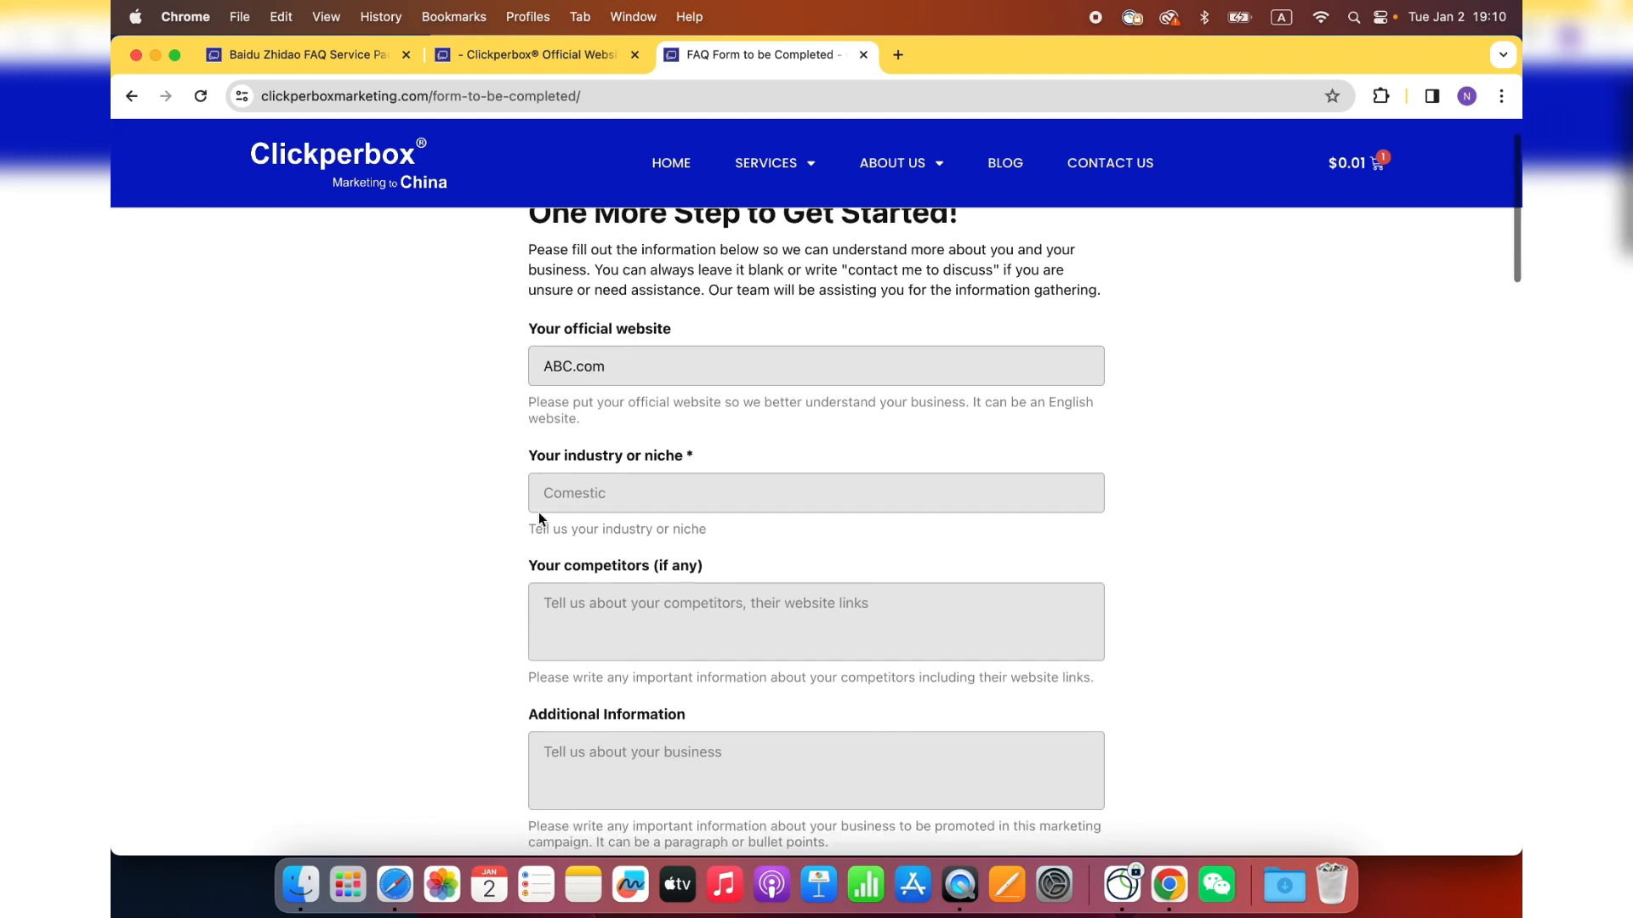
scroll("down", 3)
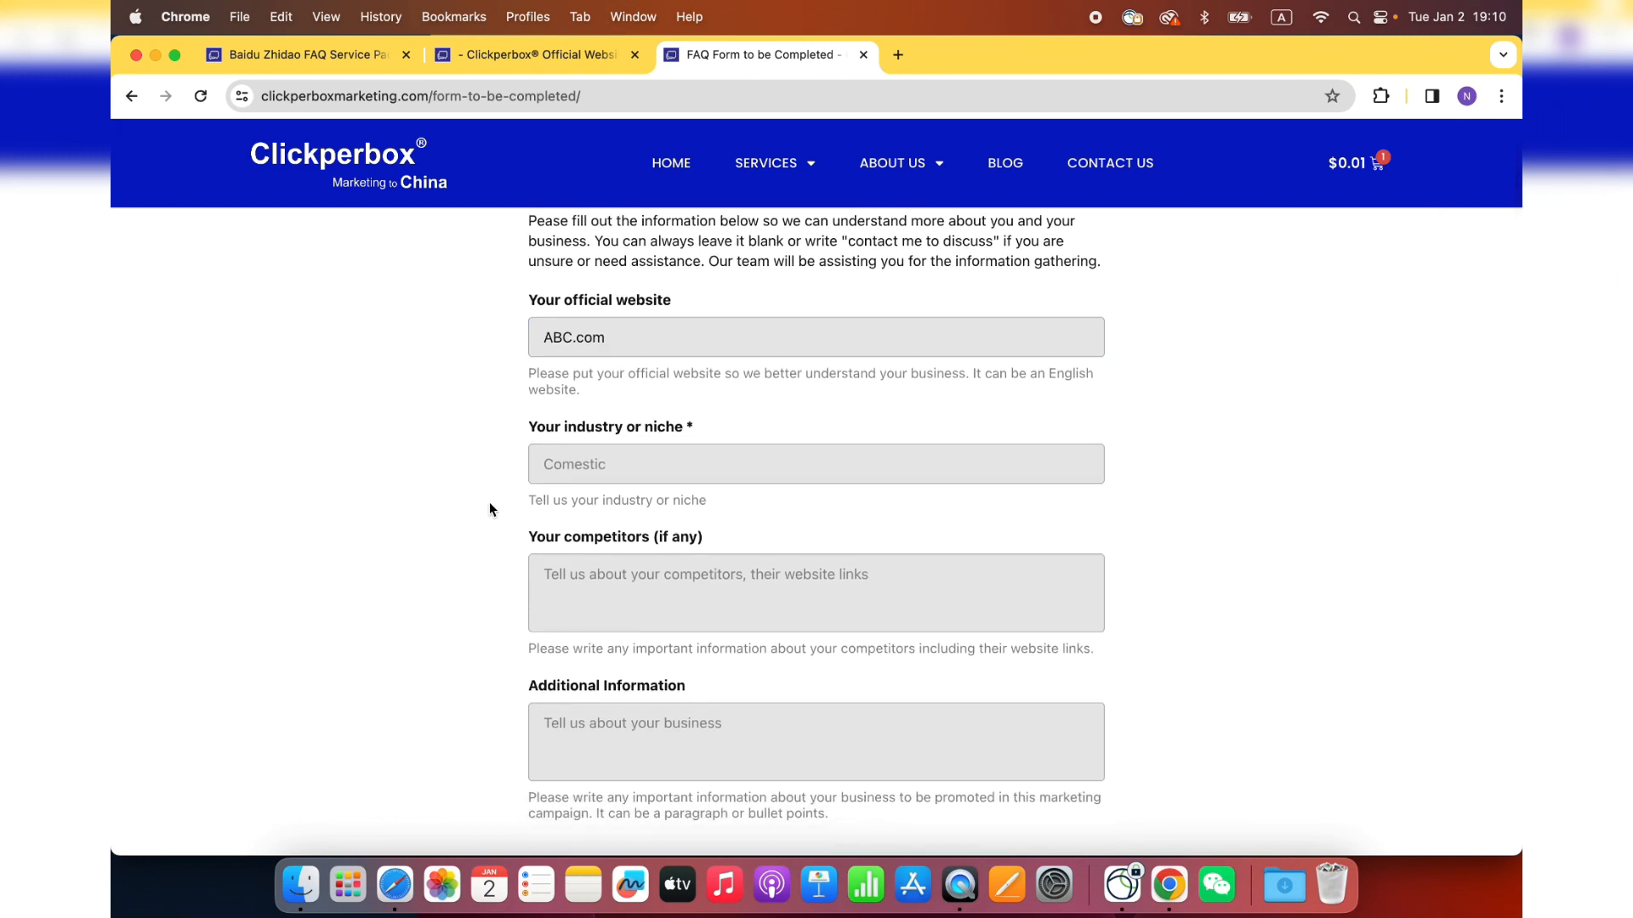
- Enter 'Clothing brand for Women' as the industry or niche
left_click(815, 463)
type("C")
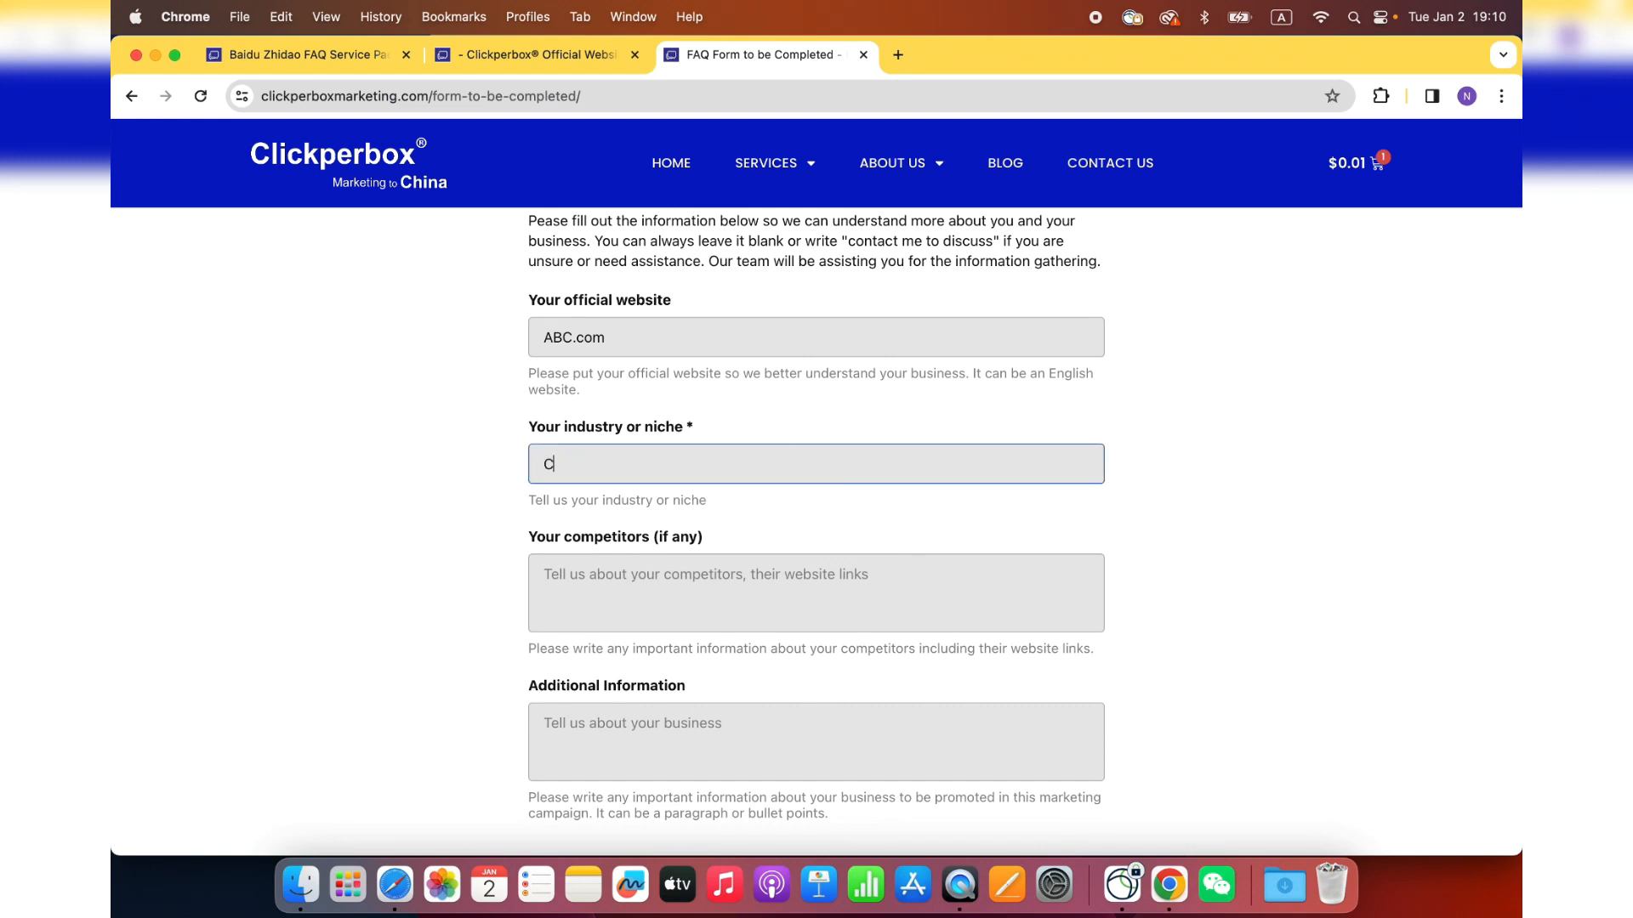
type("lothing brand for Wome")
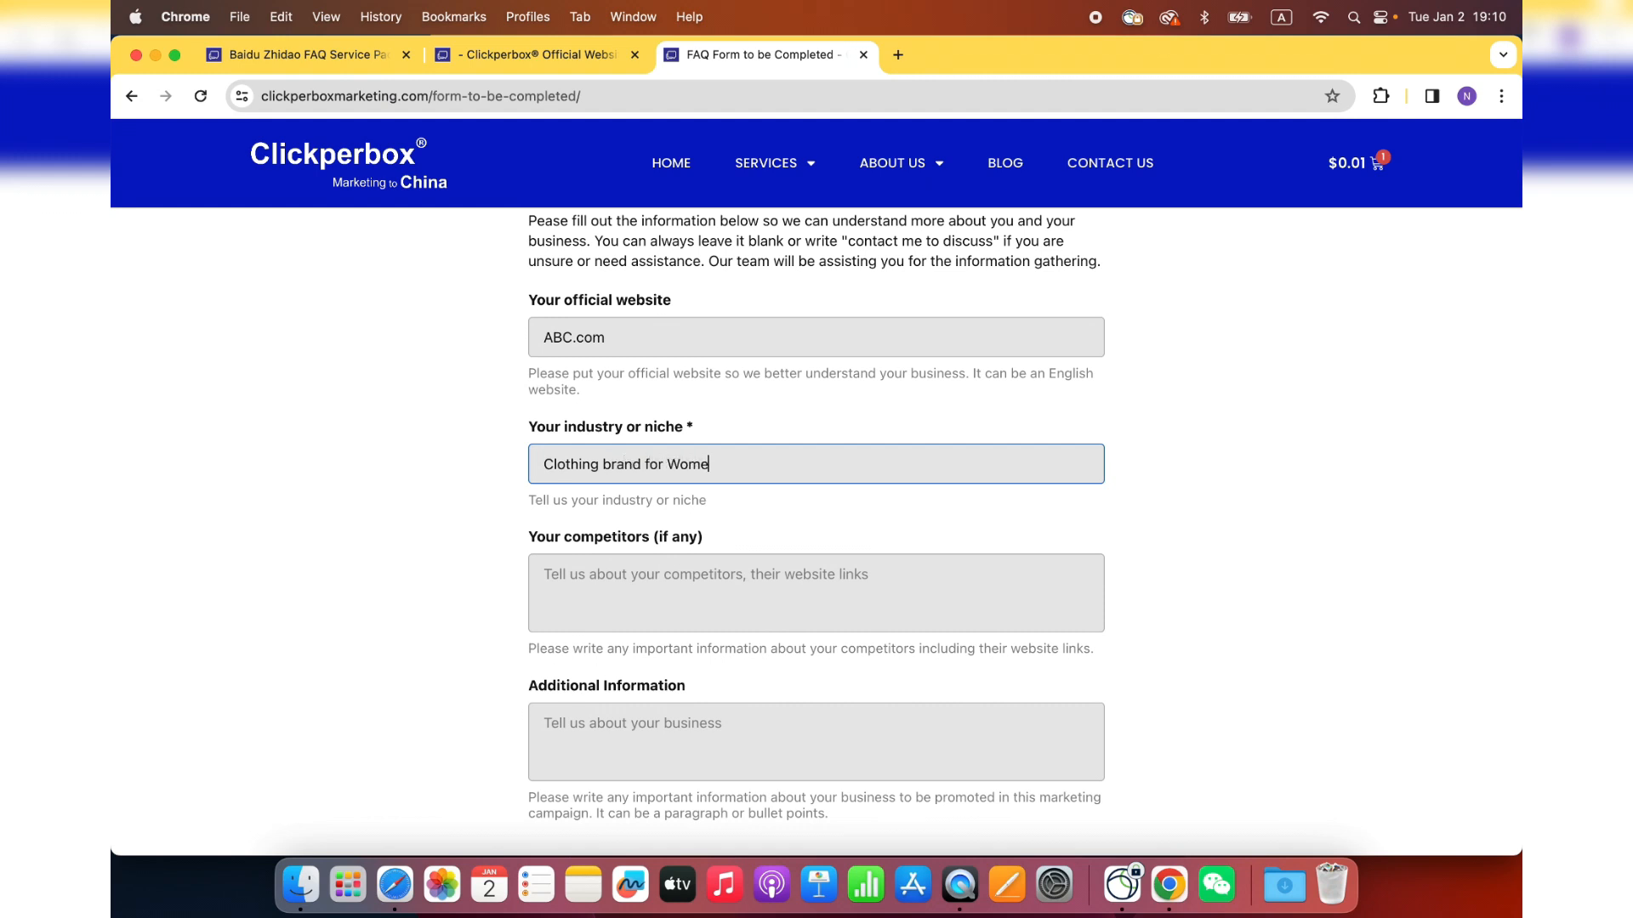
type("n")
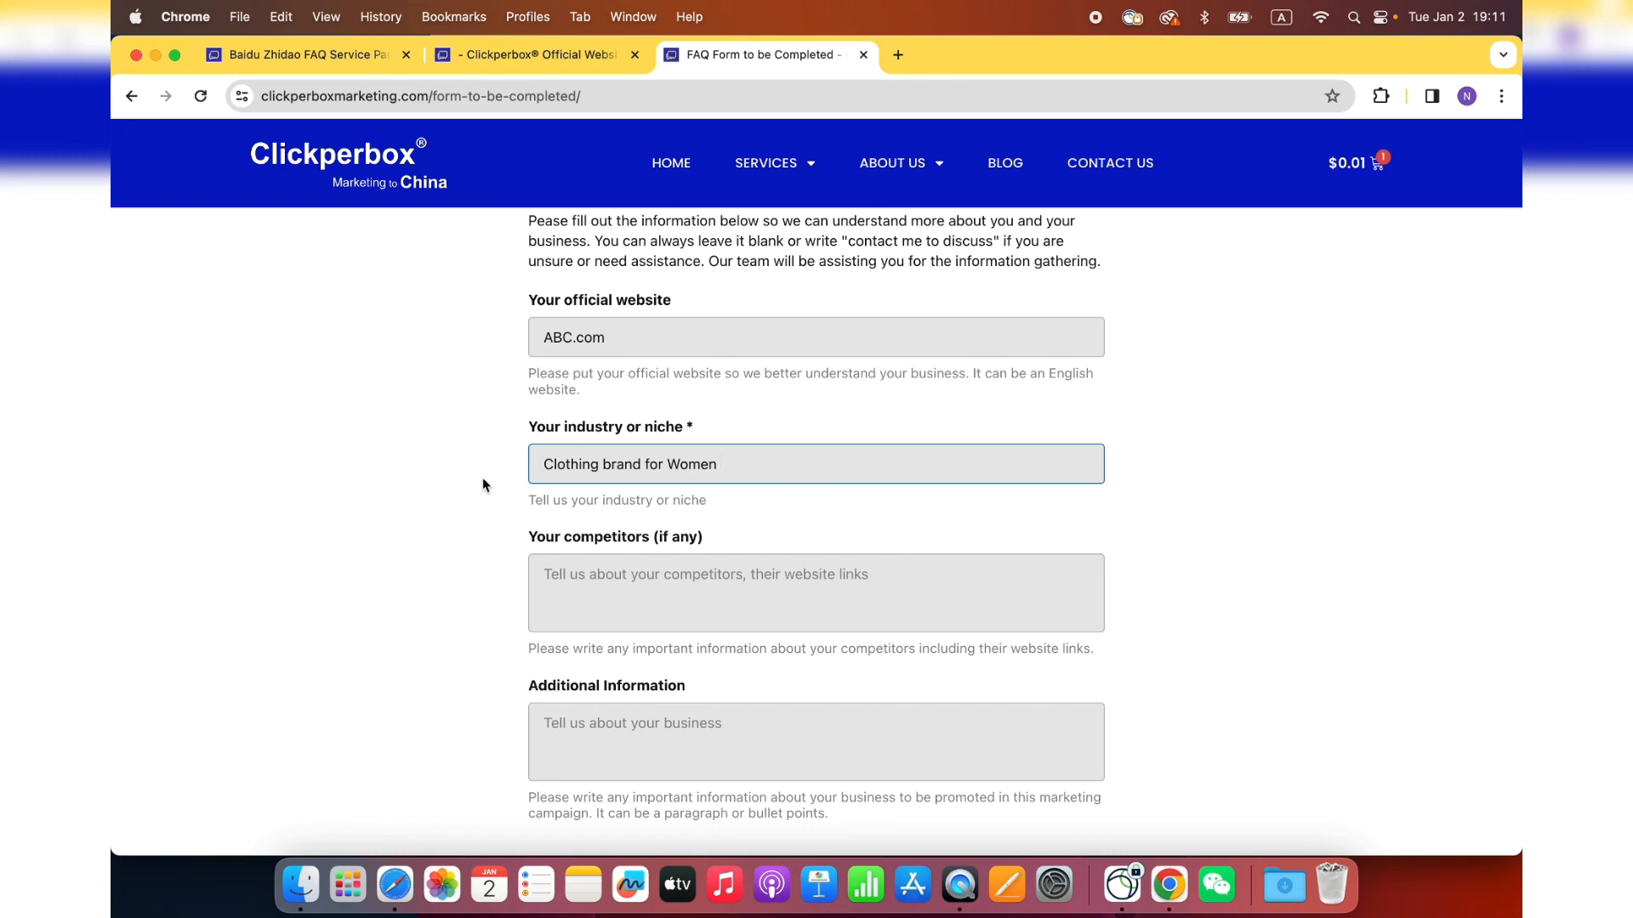
scroll("down", 3)
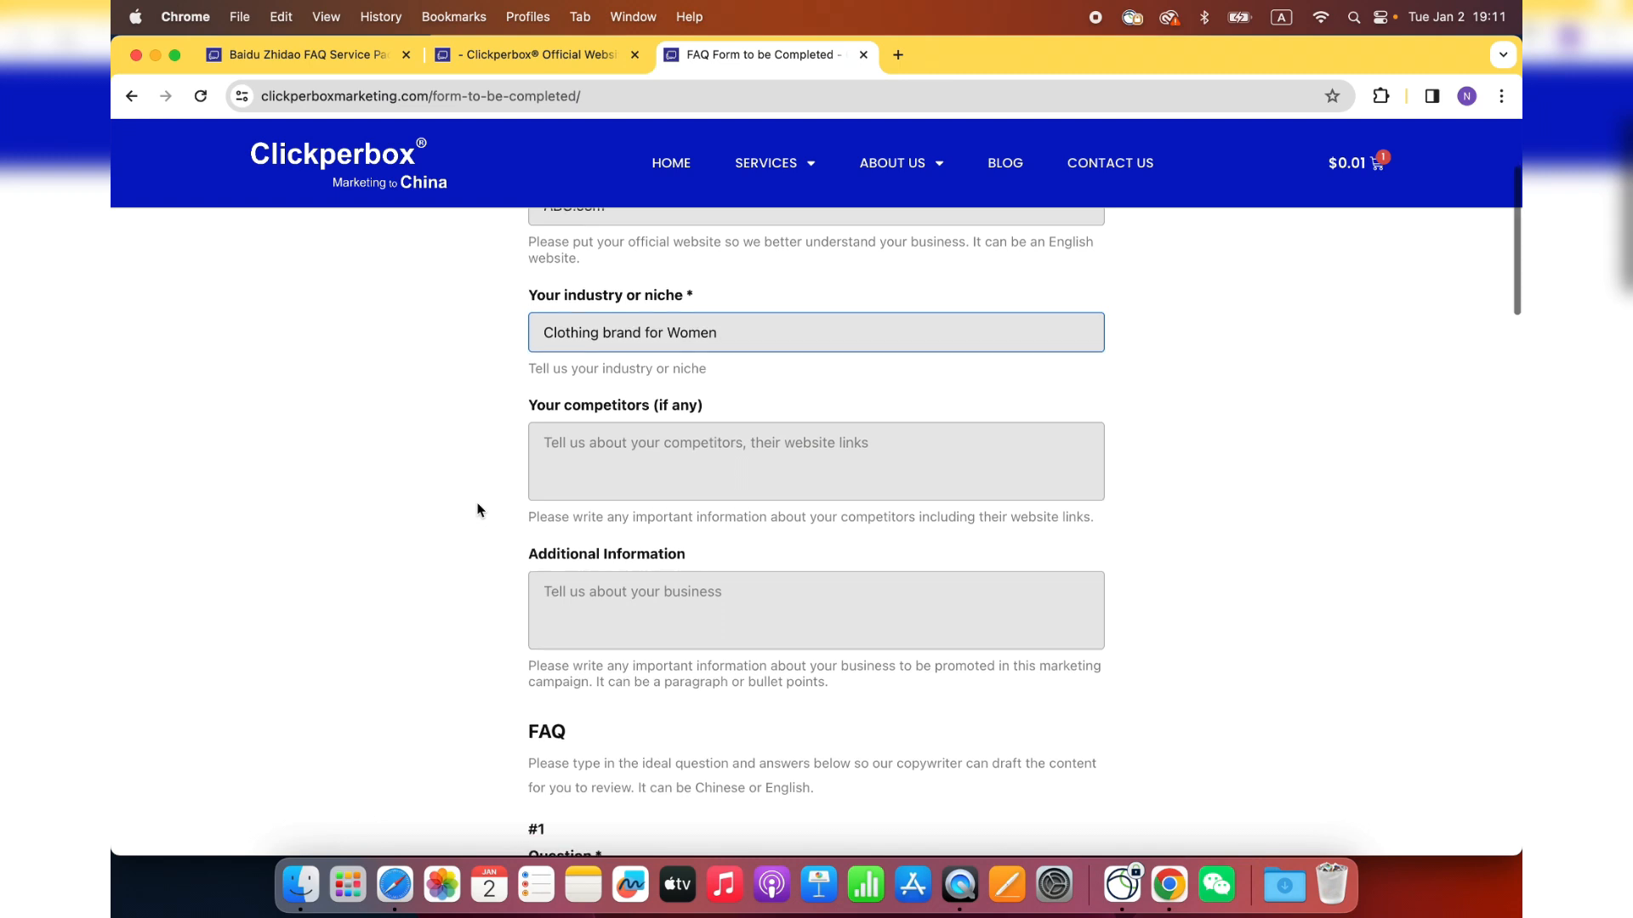
- List competitors 'XYZ - XYZclothing.com' and '331 - 331.com' in the competitors field
scroll("down", 3)
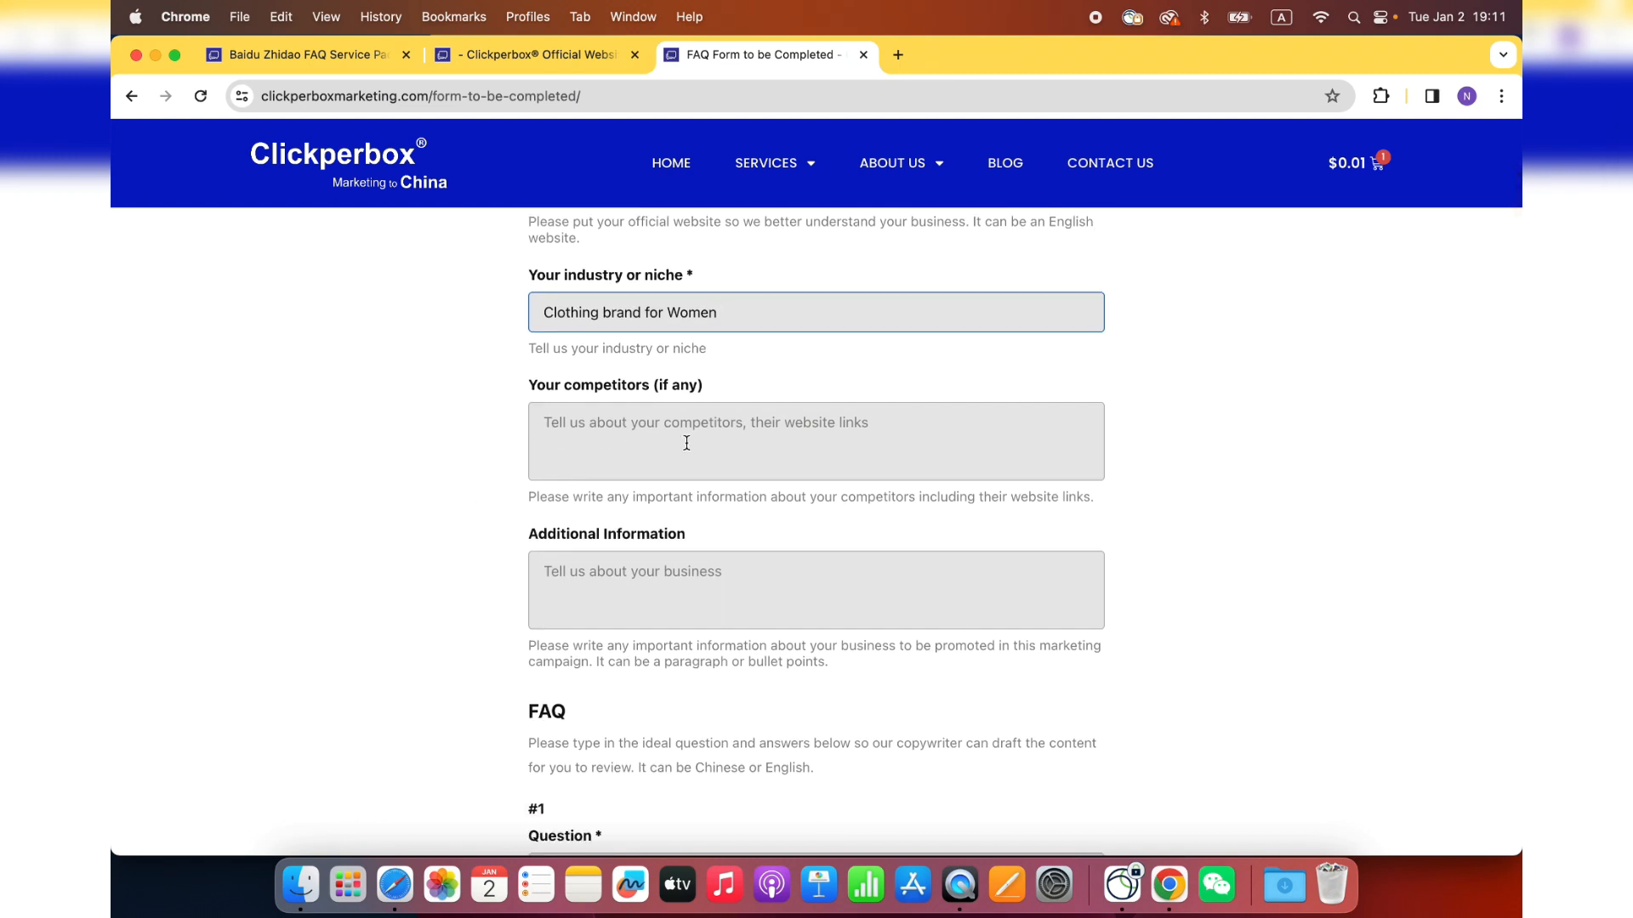
mouse_move(786, 462)
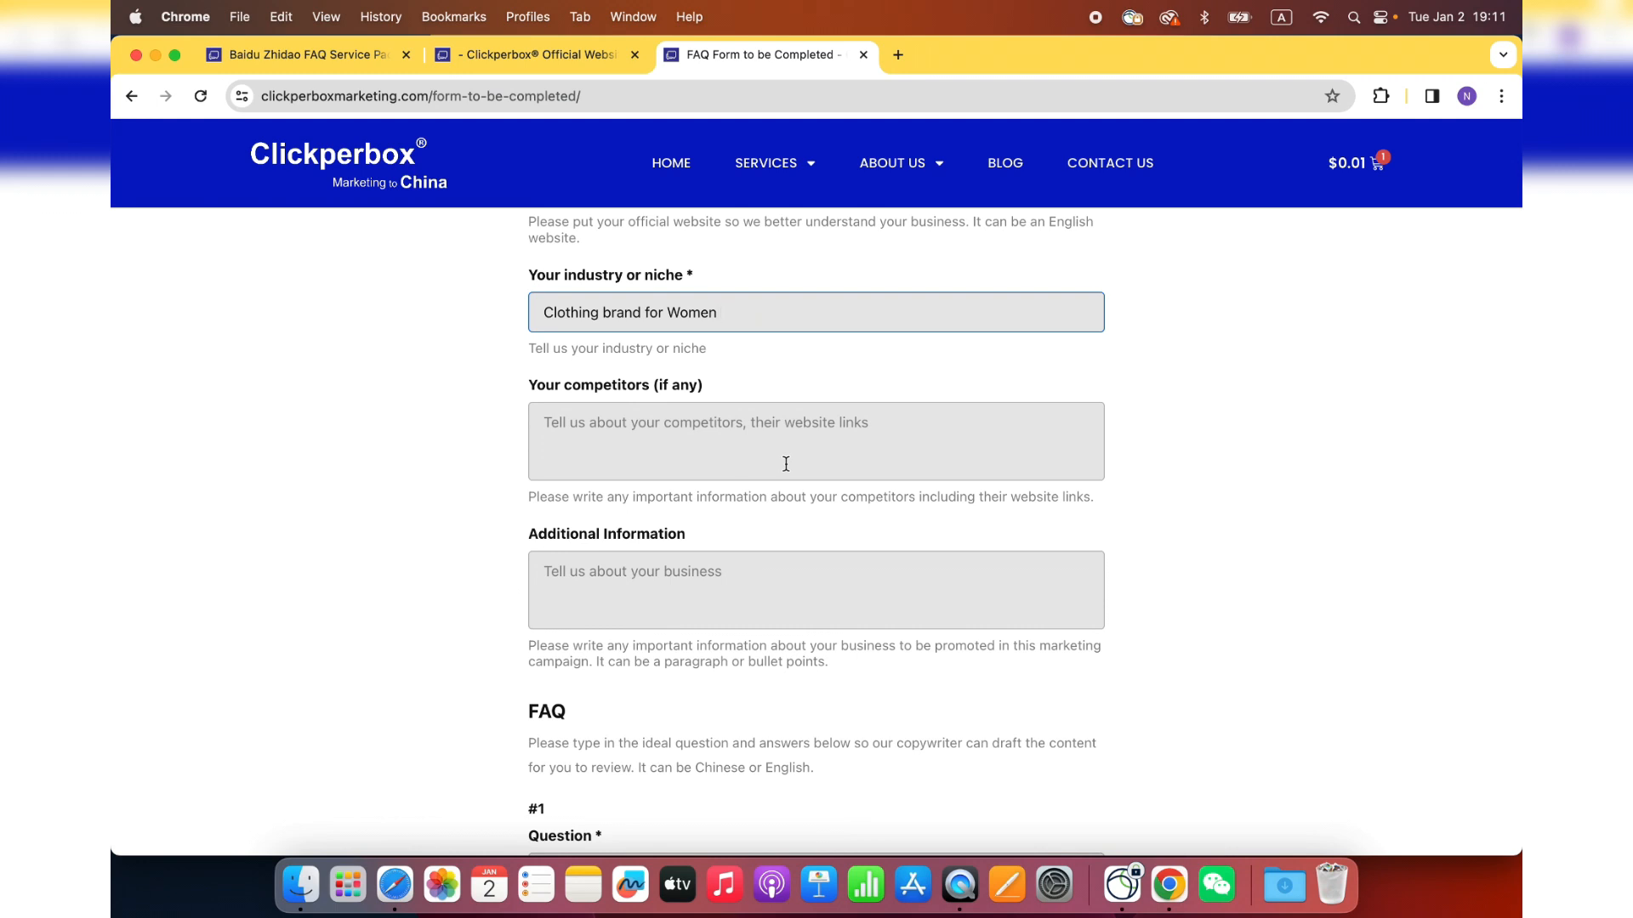
left_click(815, 441)
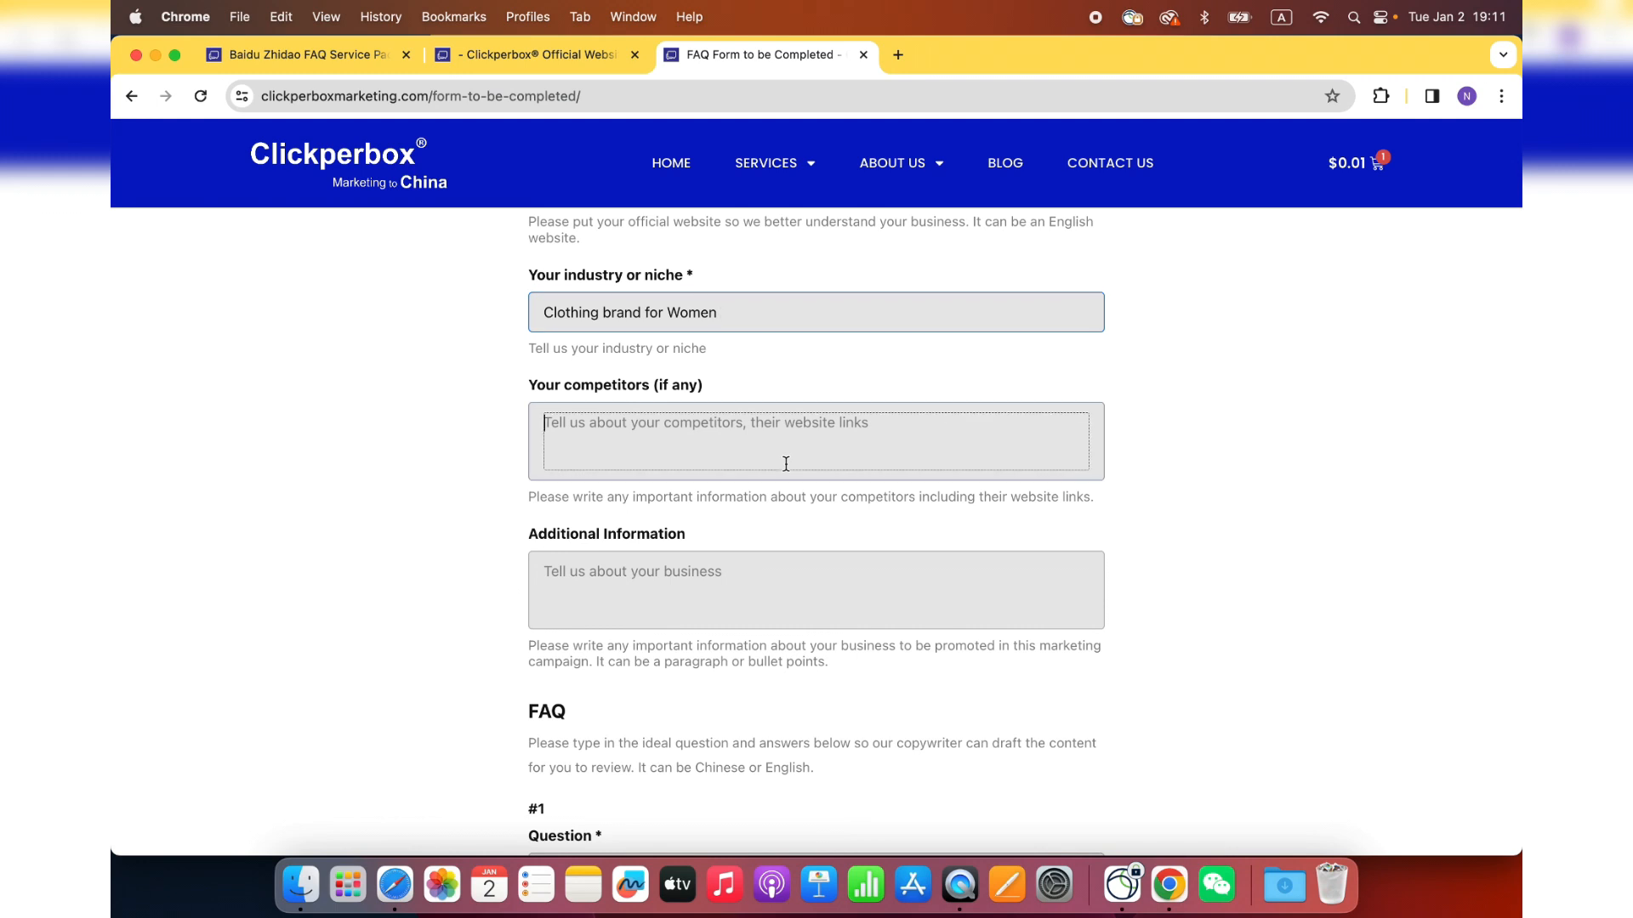
left_click(814, 440)
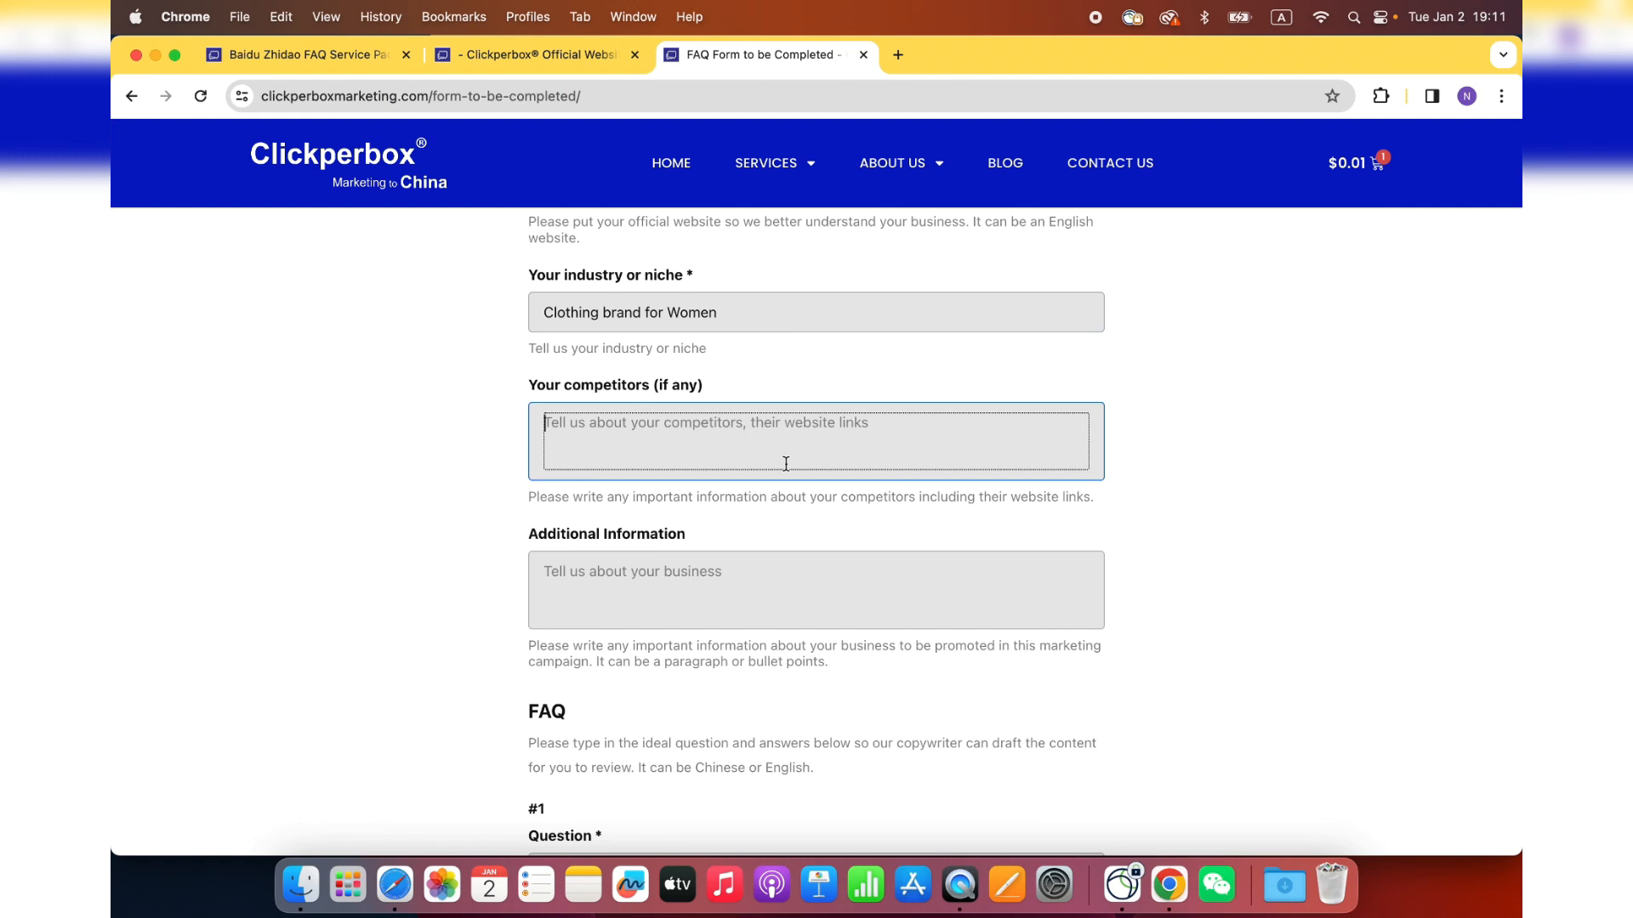
type("x")
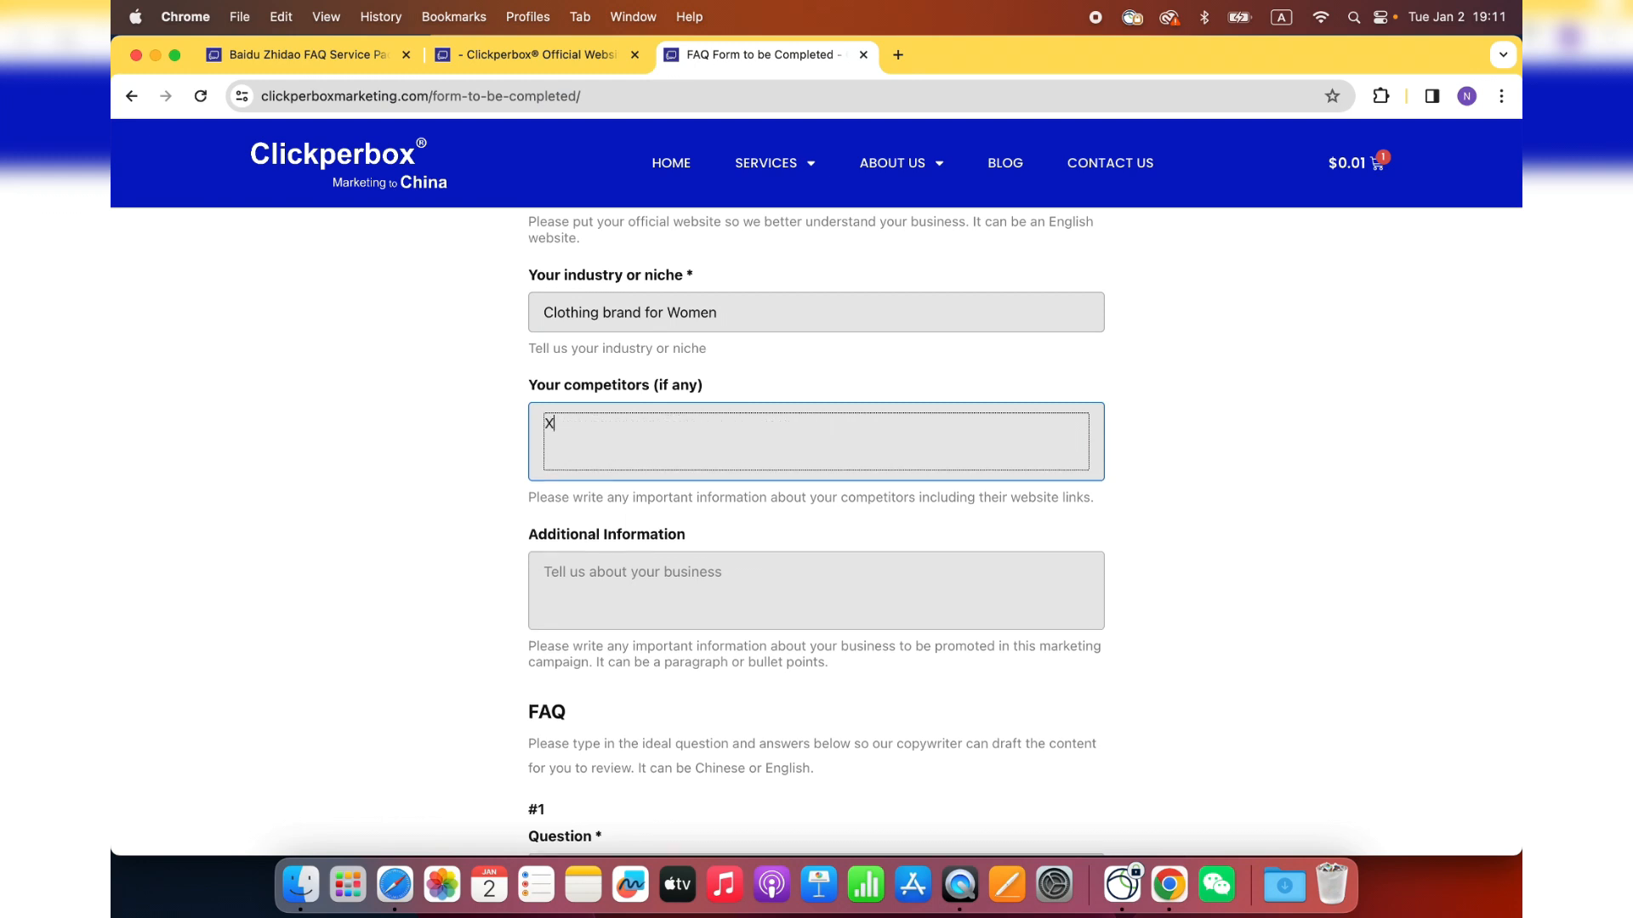
type("YZ -")
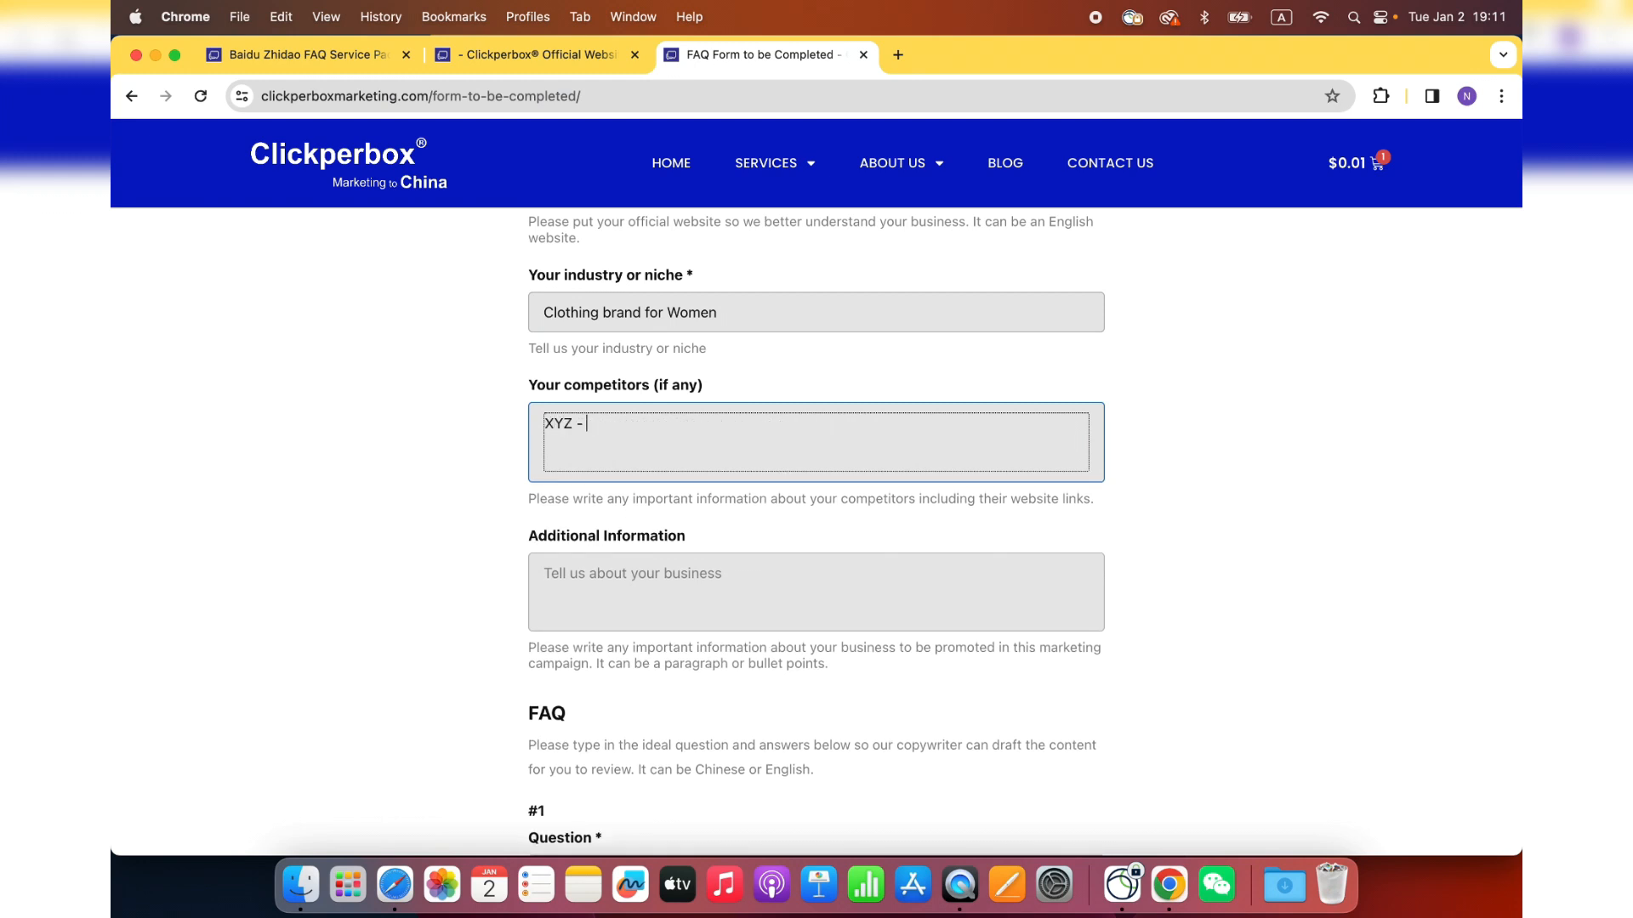
type("XYZclothing.c")
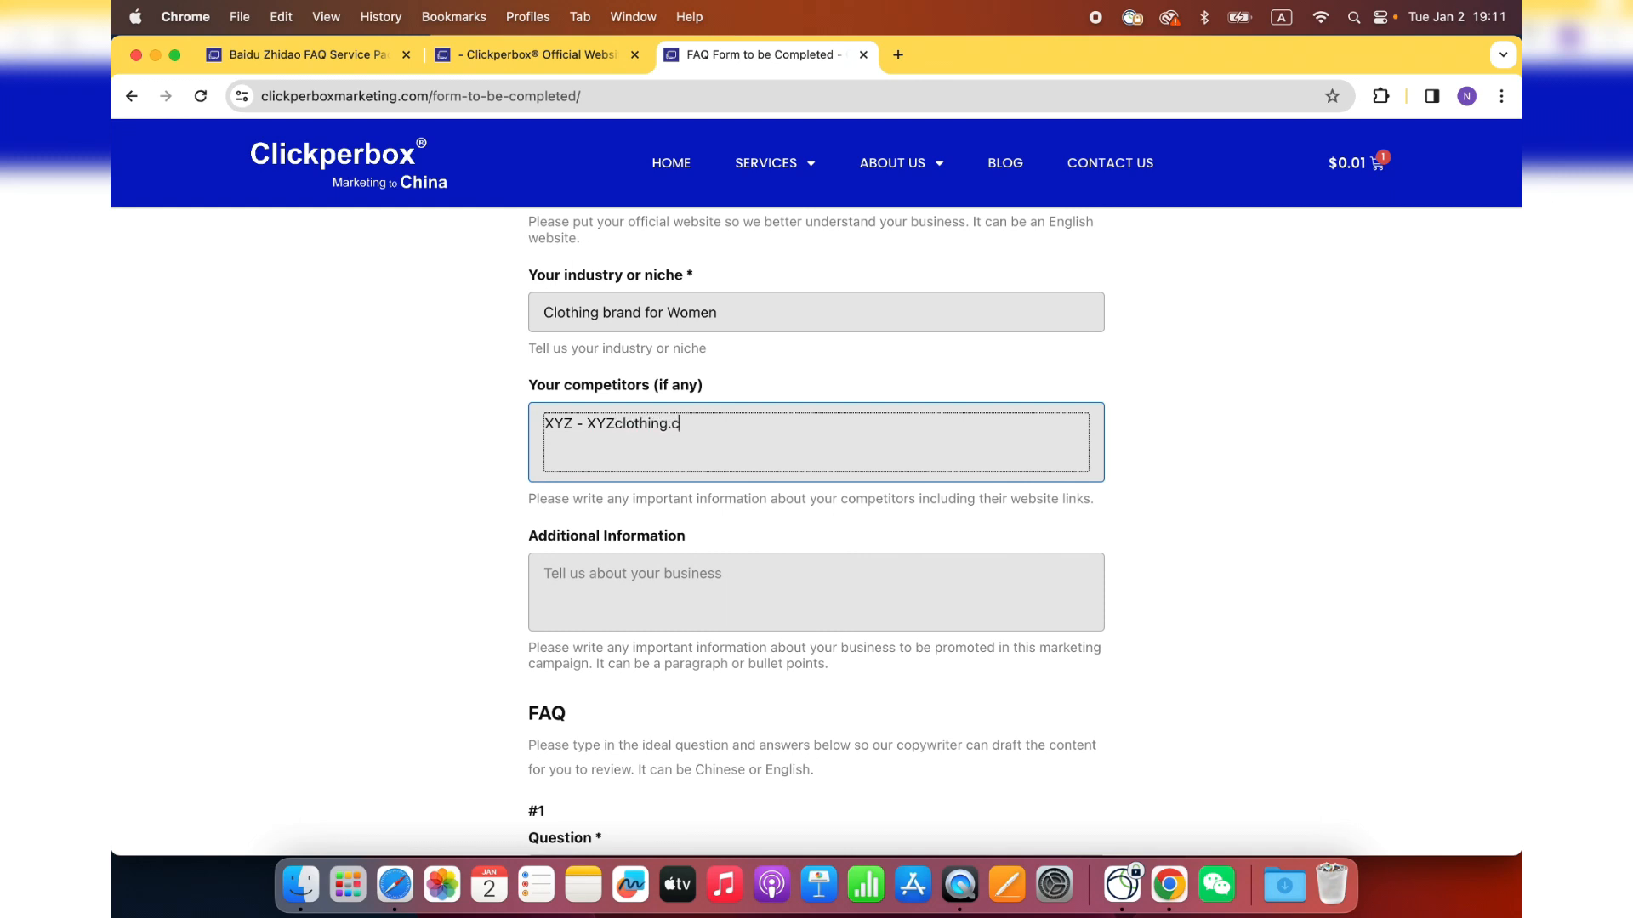
type("om")
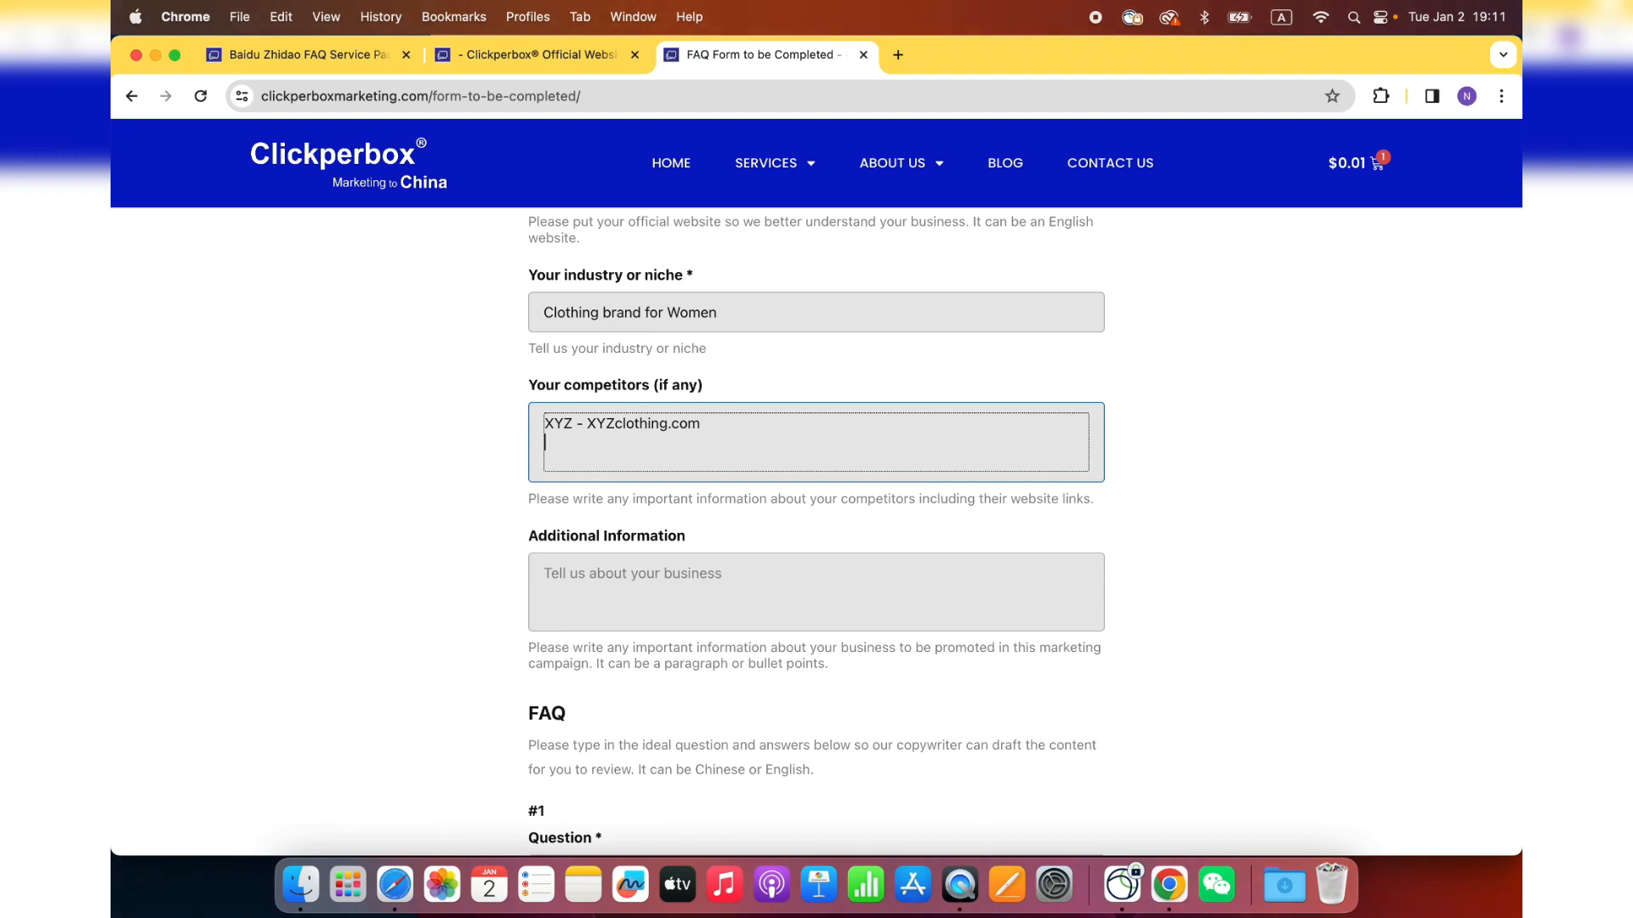
type("331 - 331")
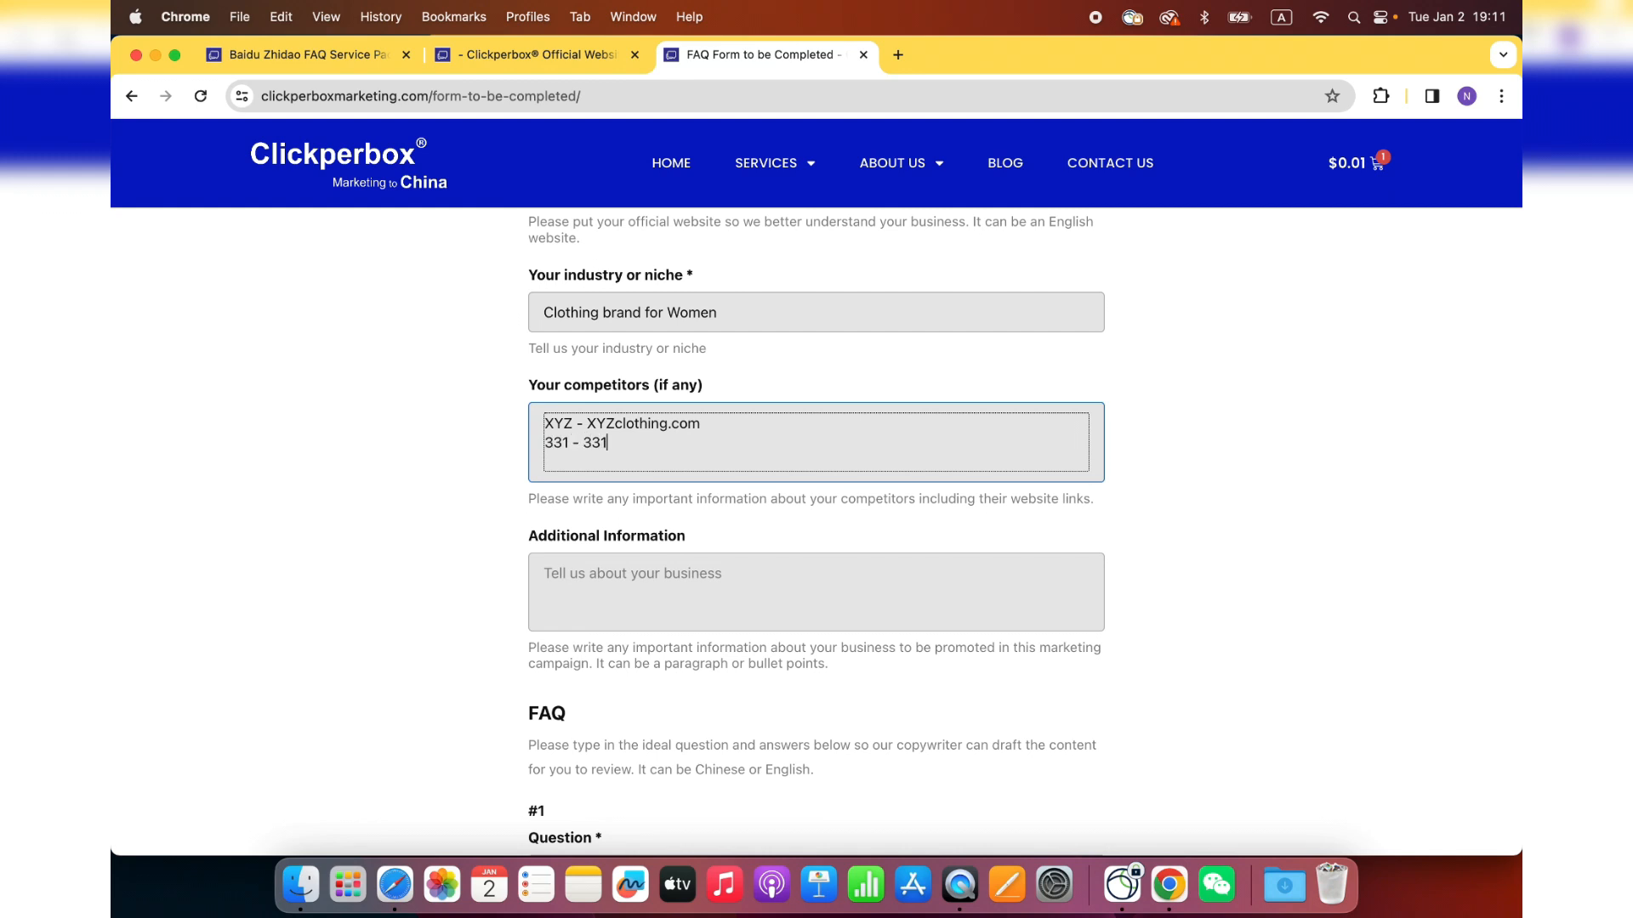
type(".com")
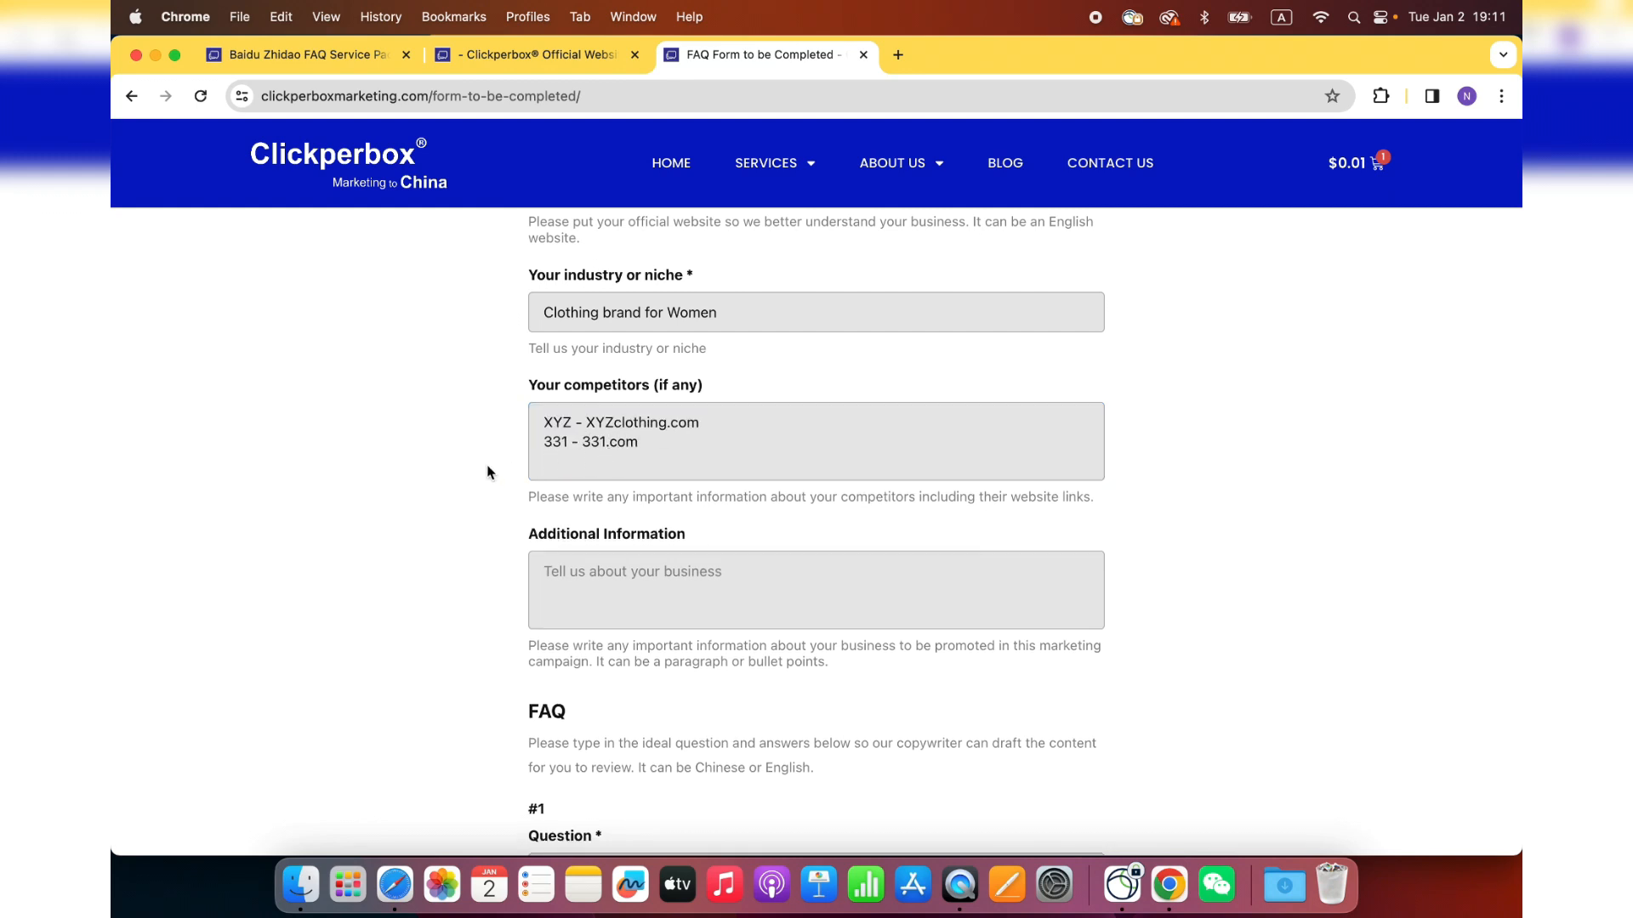
scroll("down", 3)
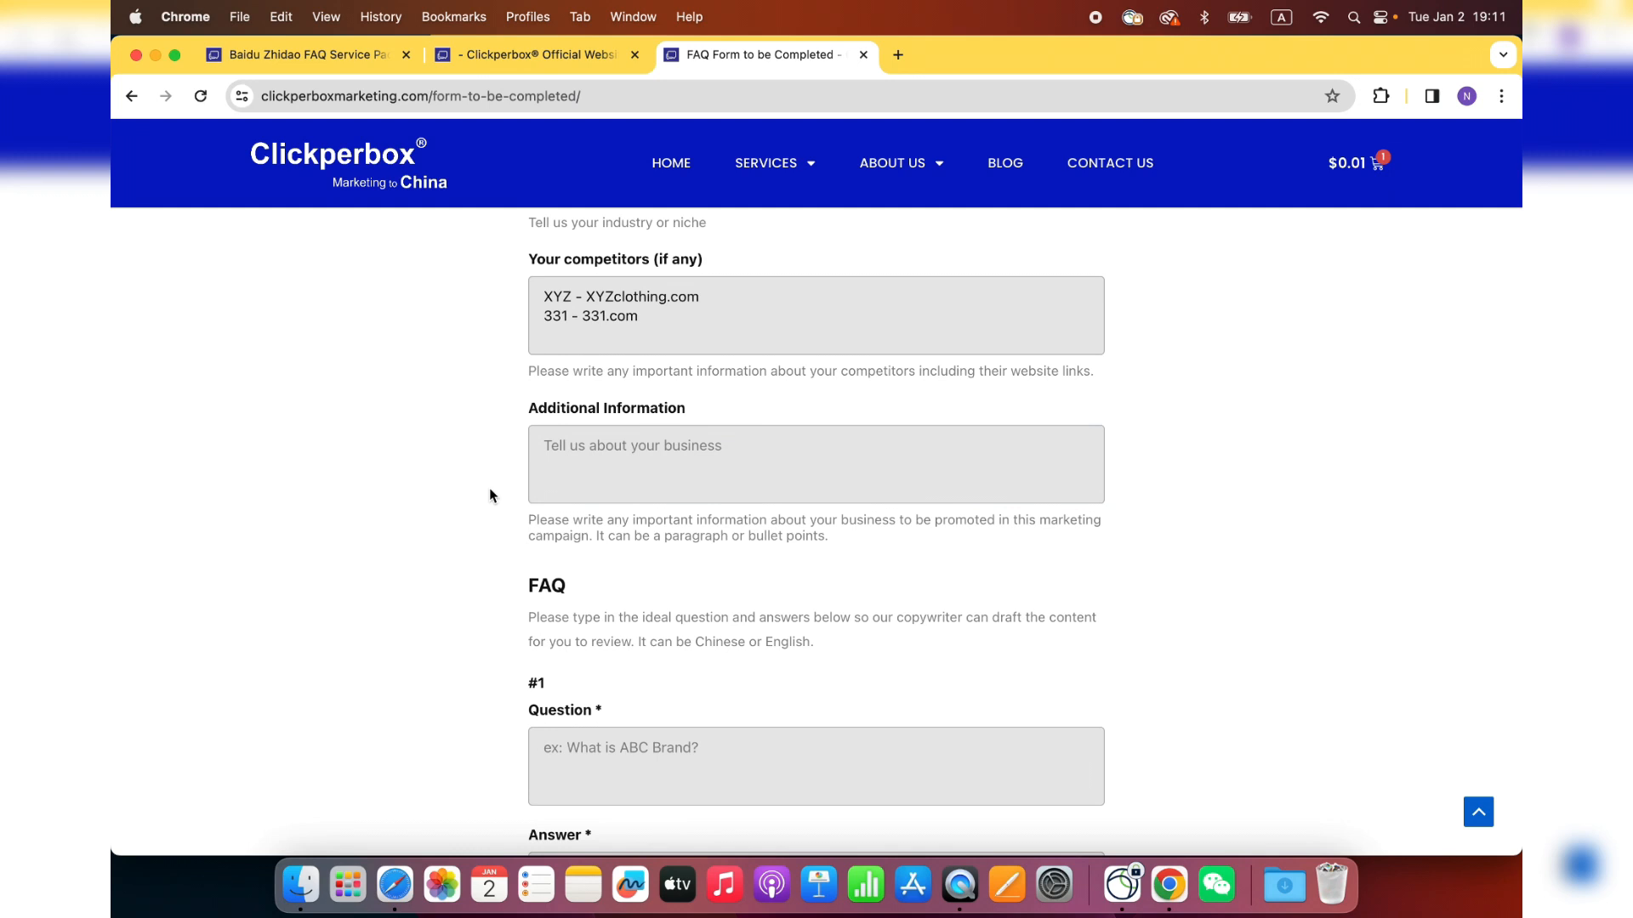
- Fill the #1 FAQ question with 'What is ABC brand?'
scroll("down", 3)
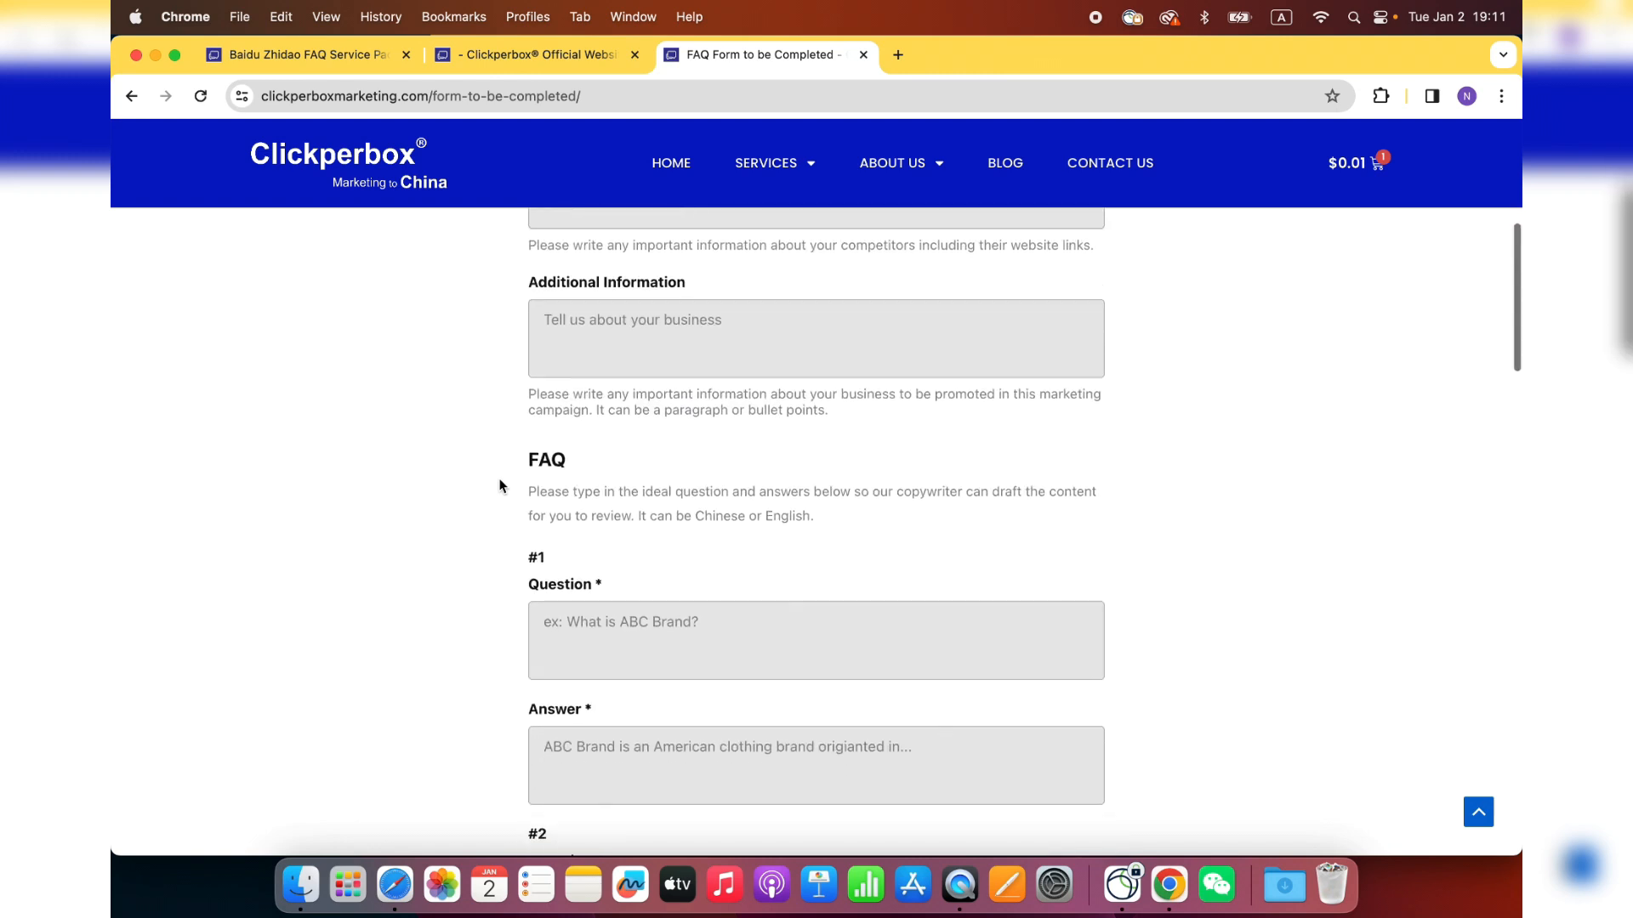
scroll("down", 3)
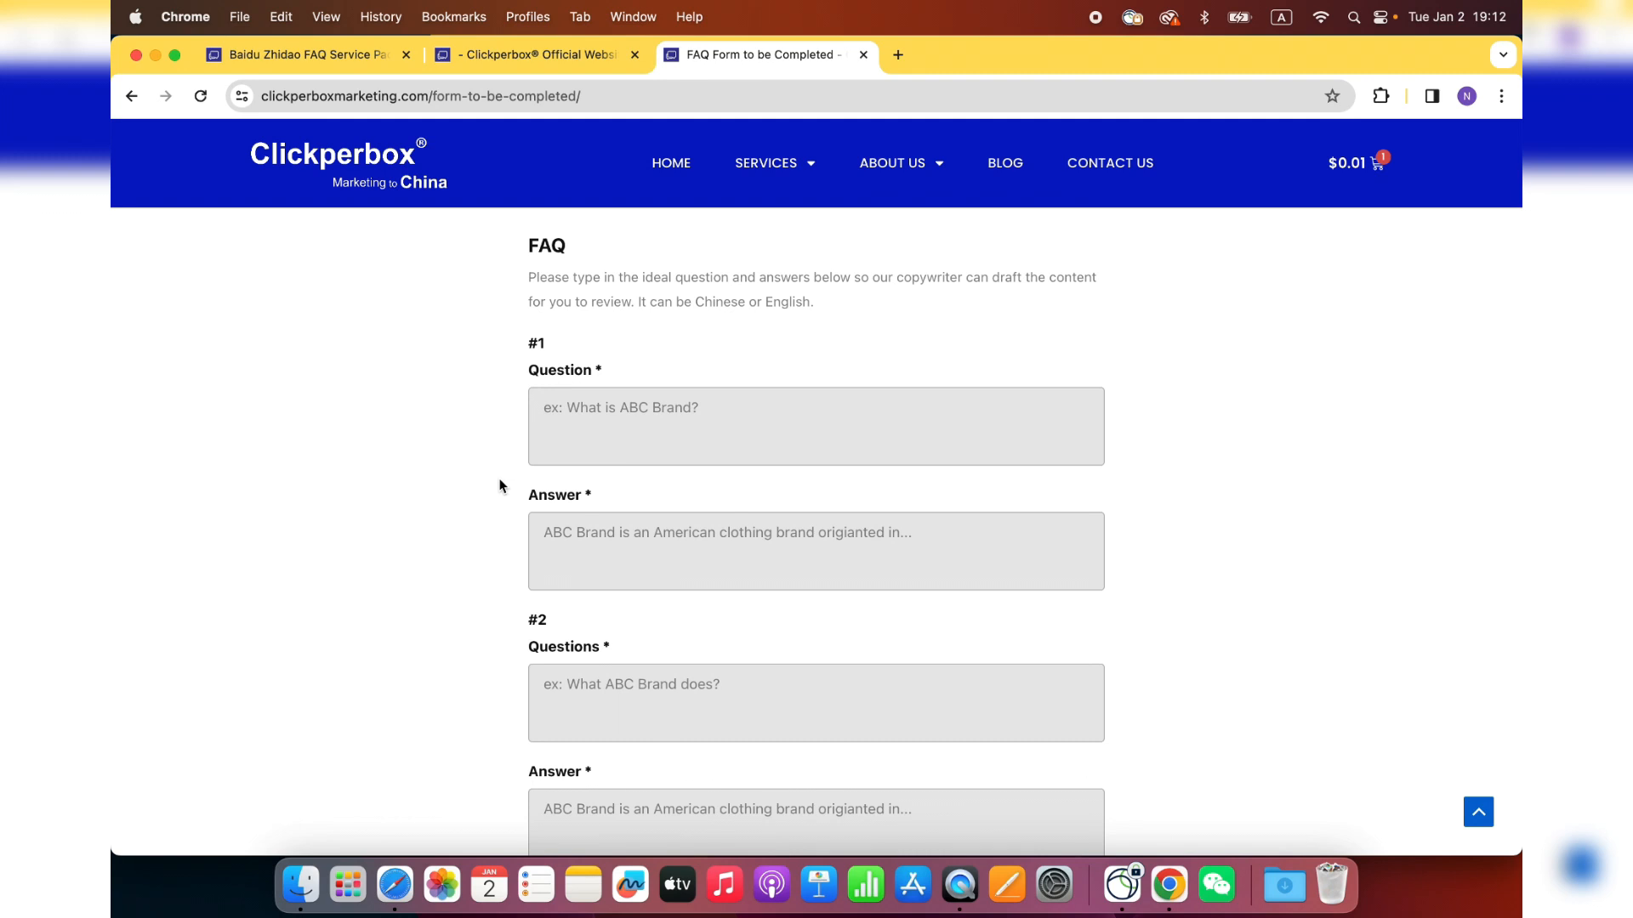
mouse_move(488, 391)
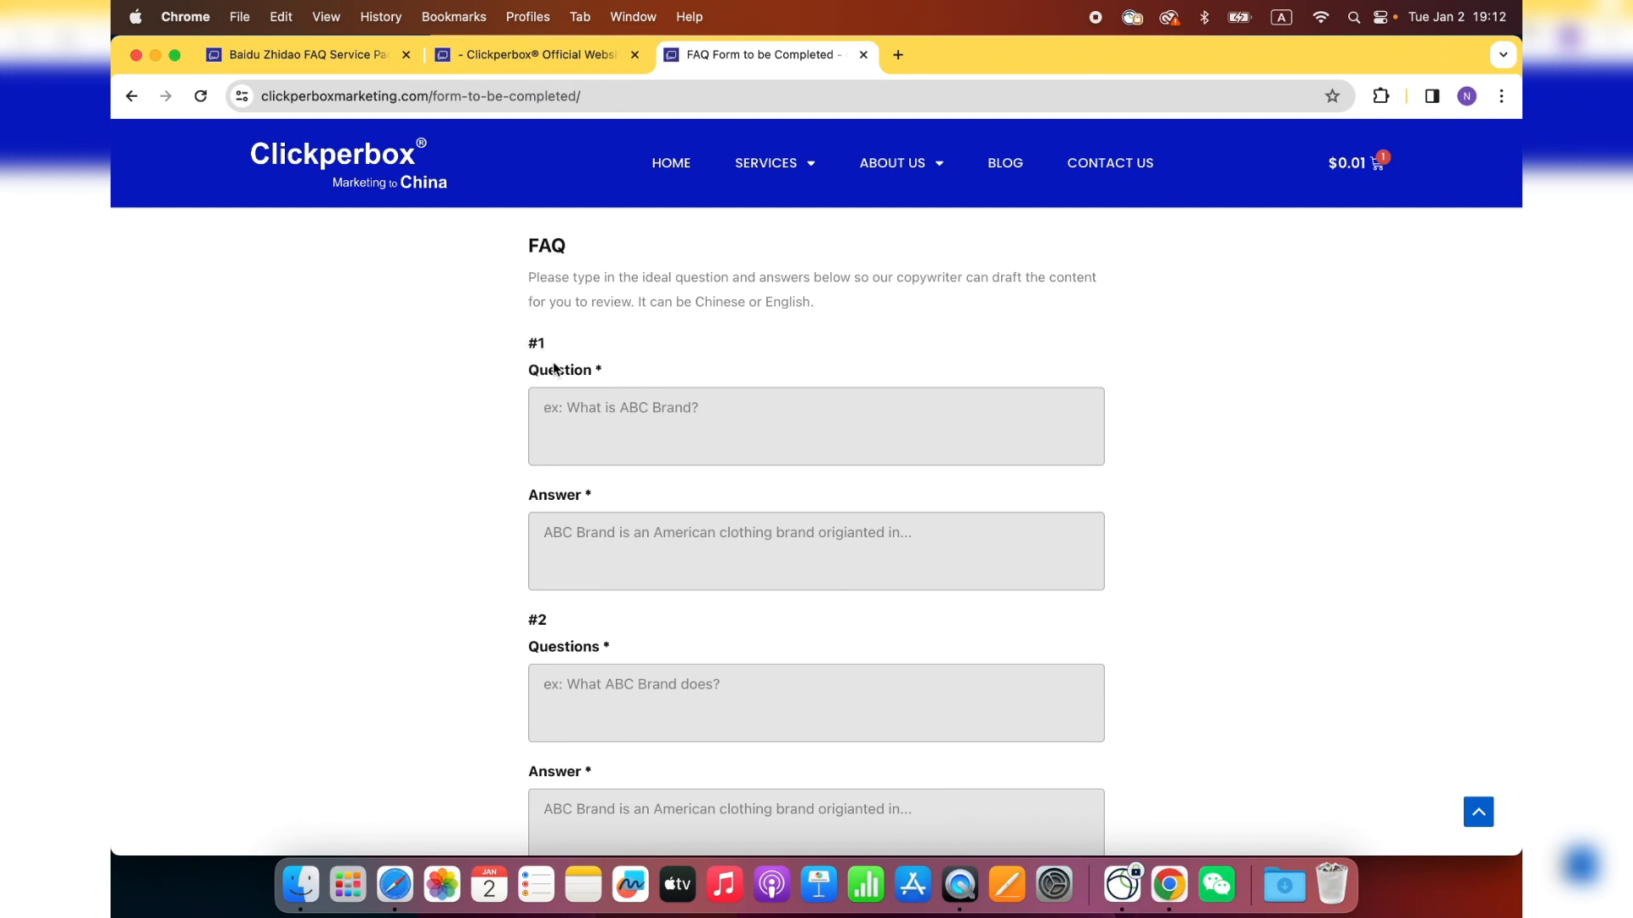
left_click(814, 425)
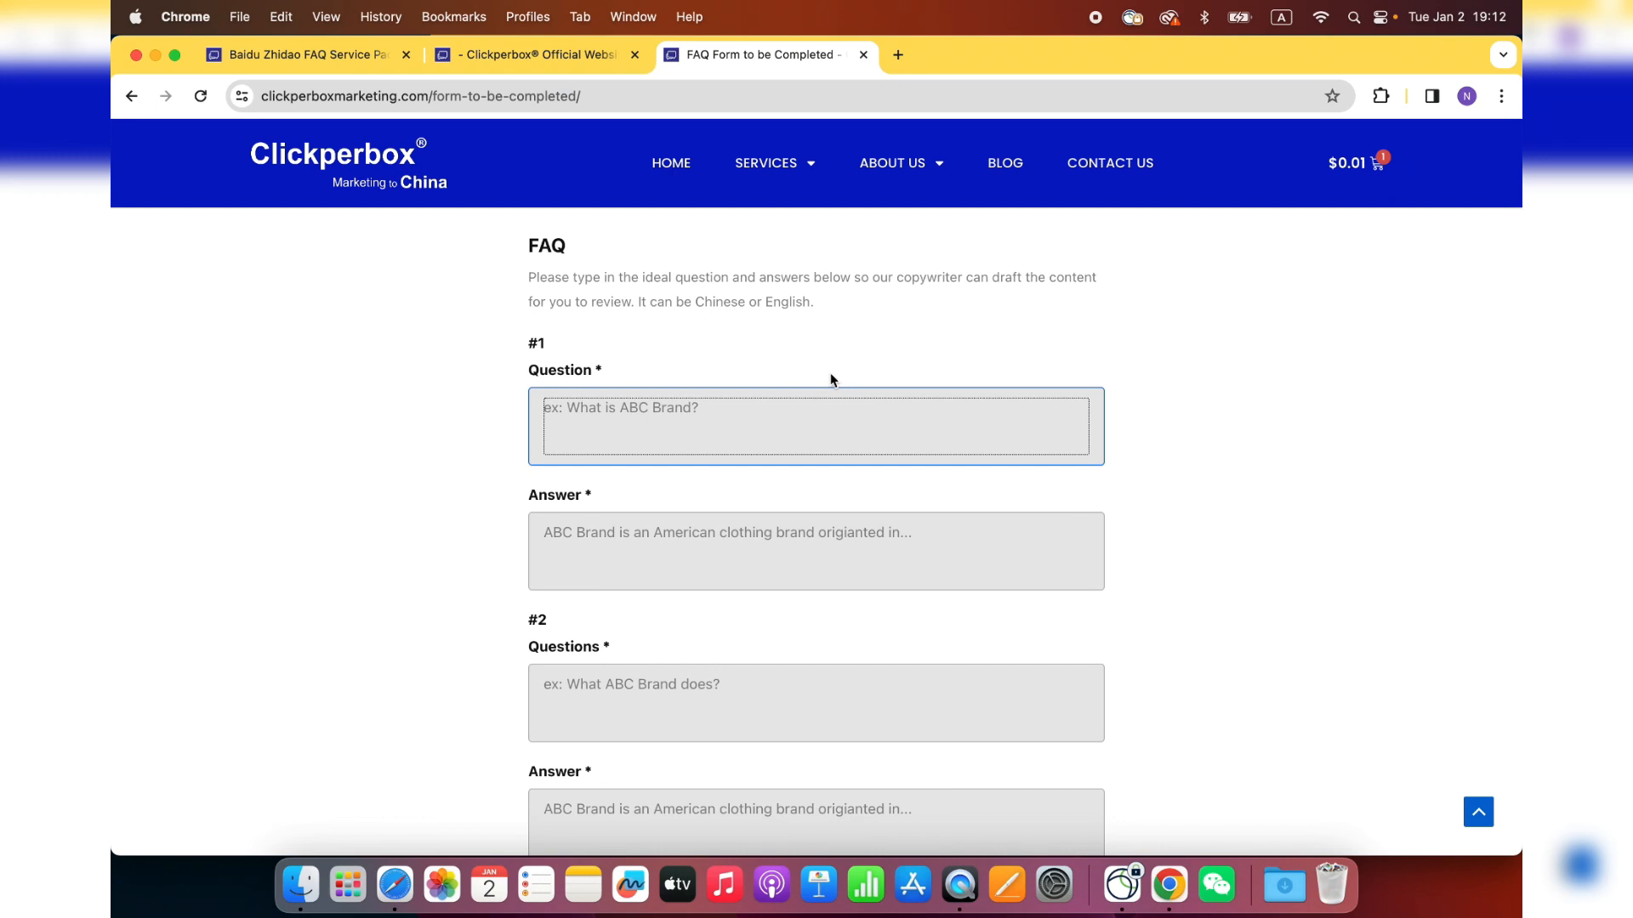
mouse_move(831, 379)
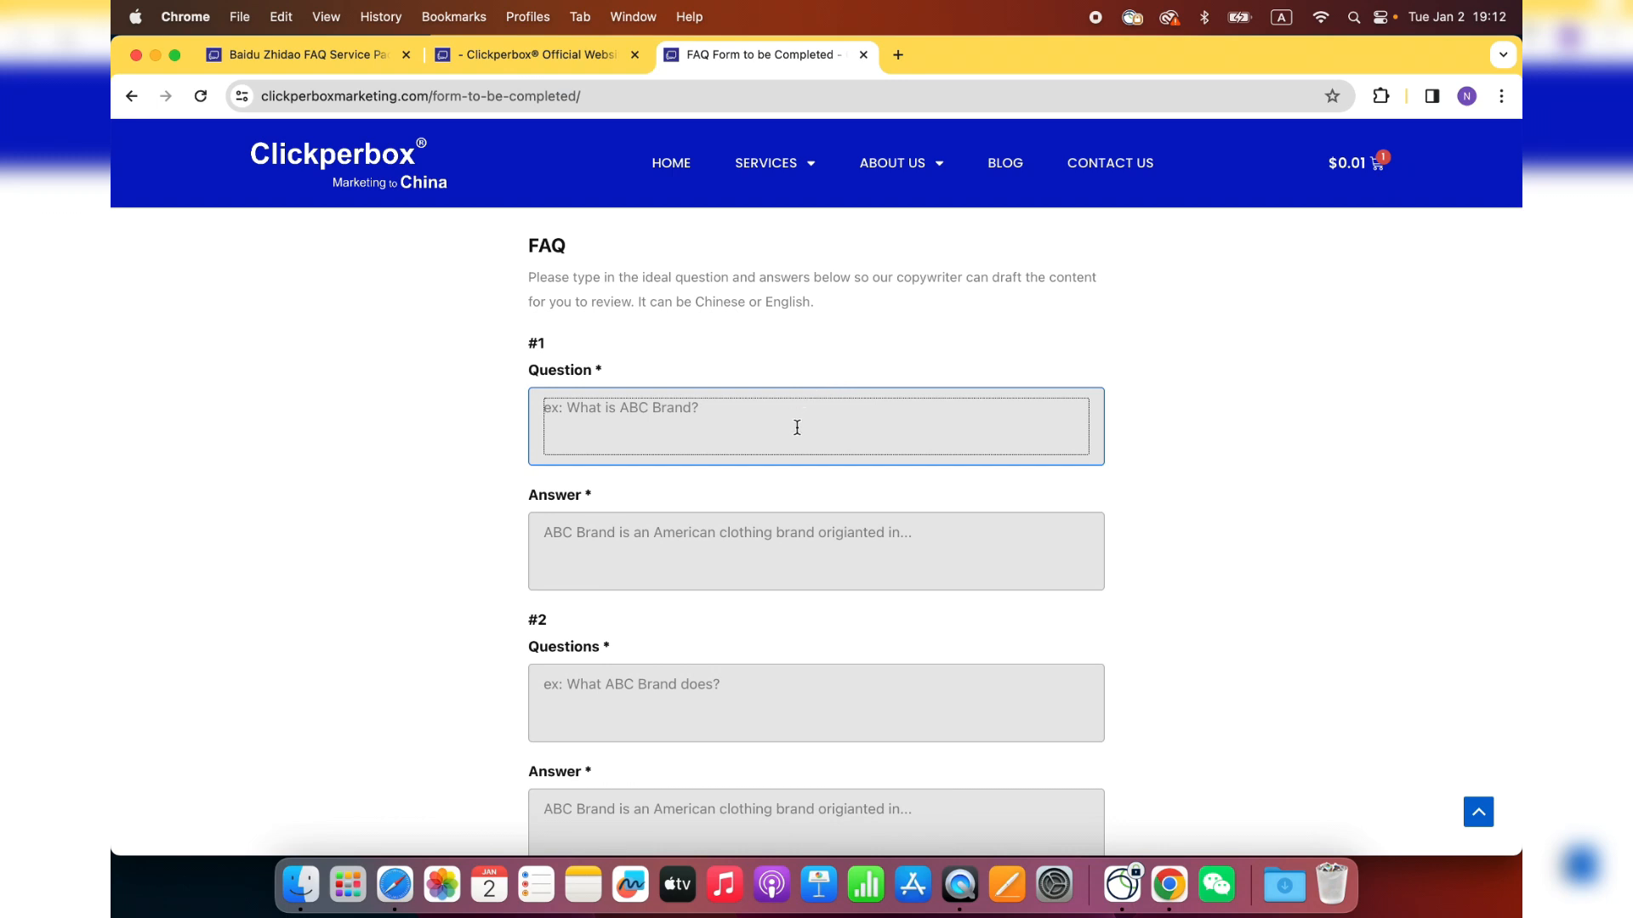
type("Waht")
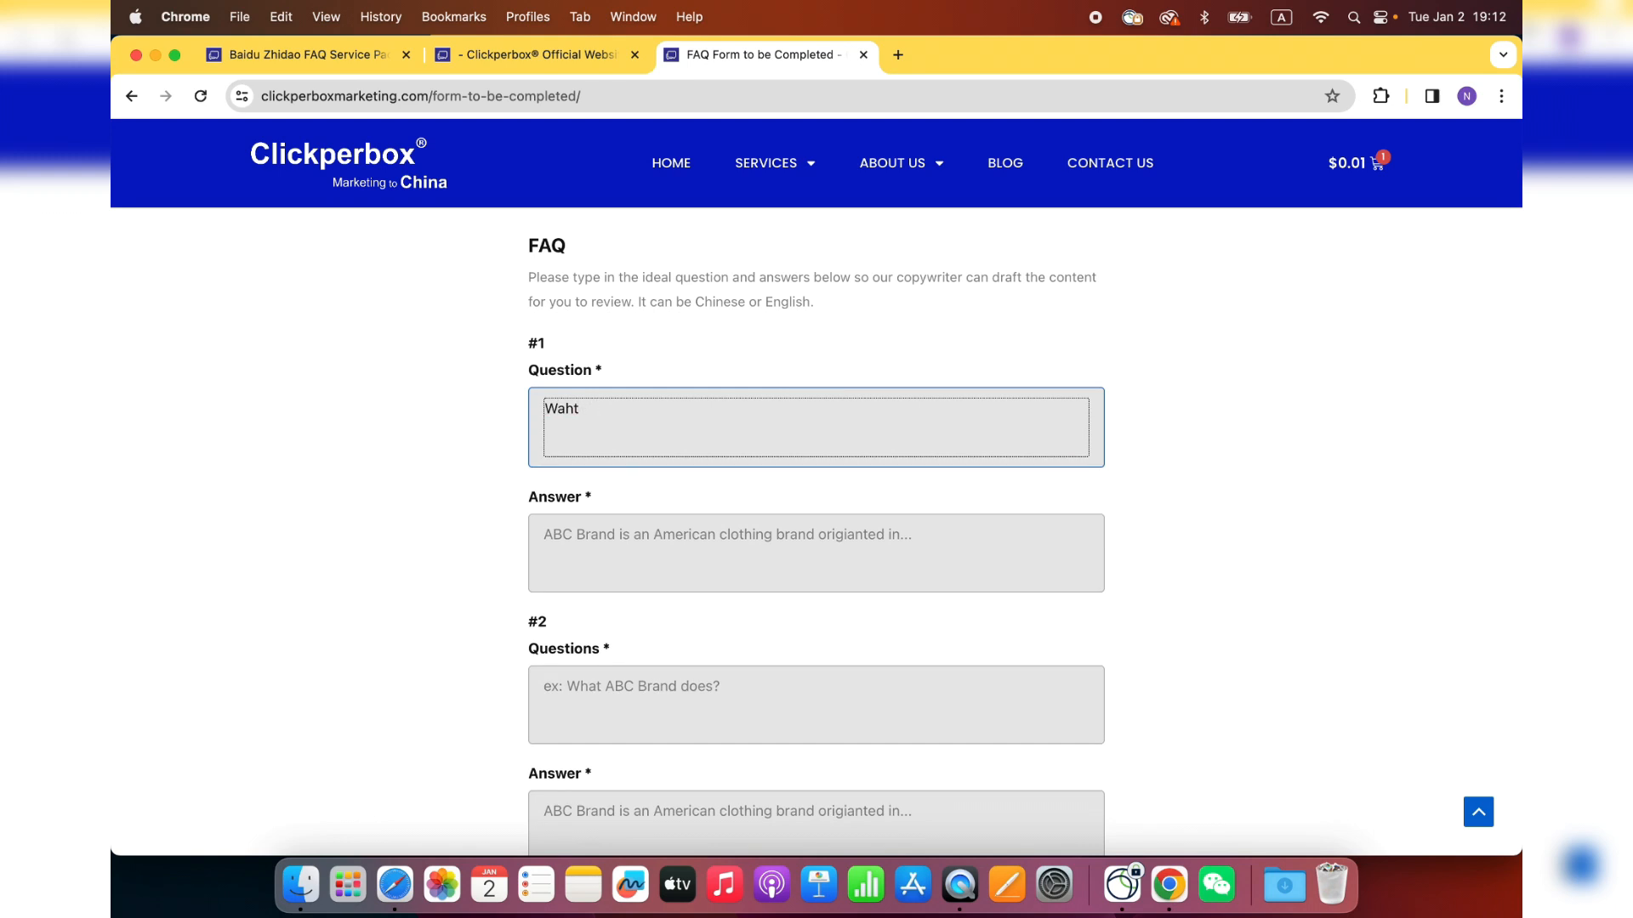
type("What is ABC br")
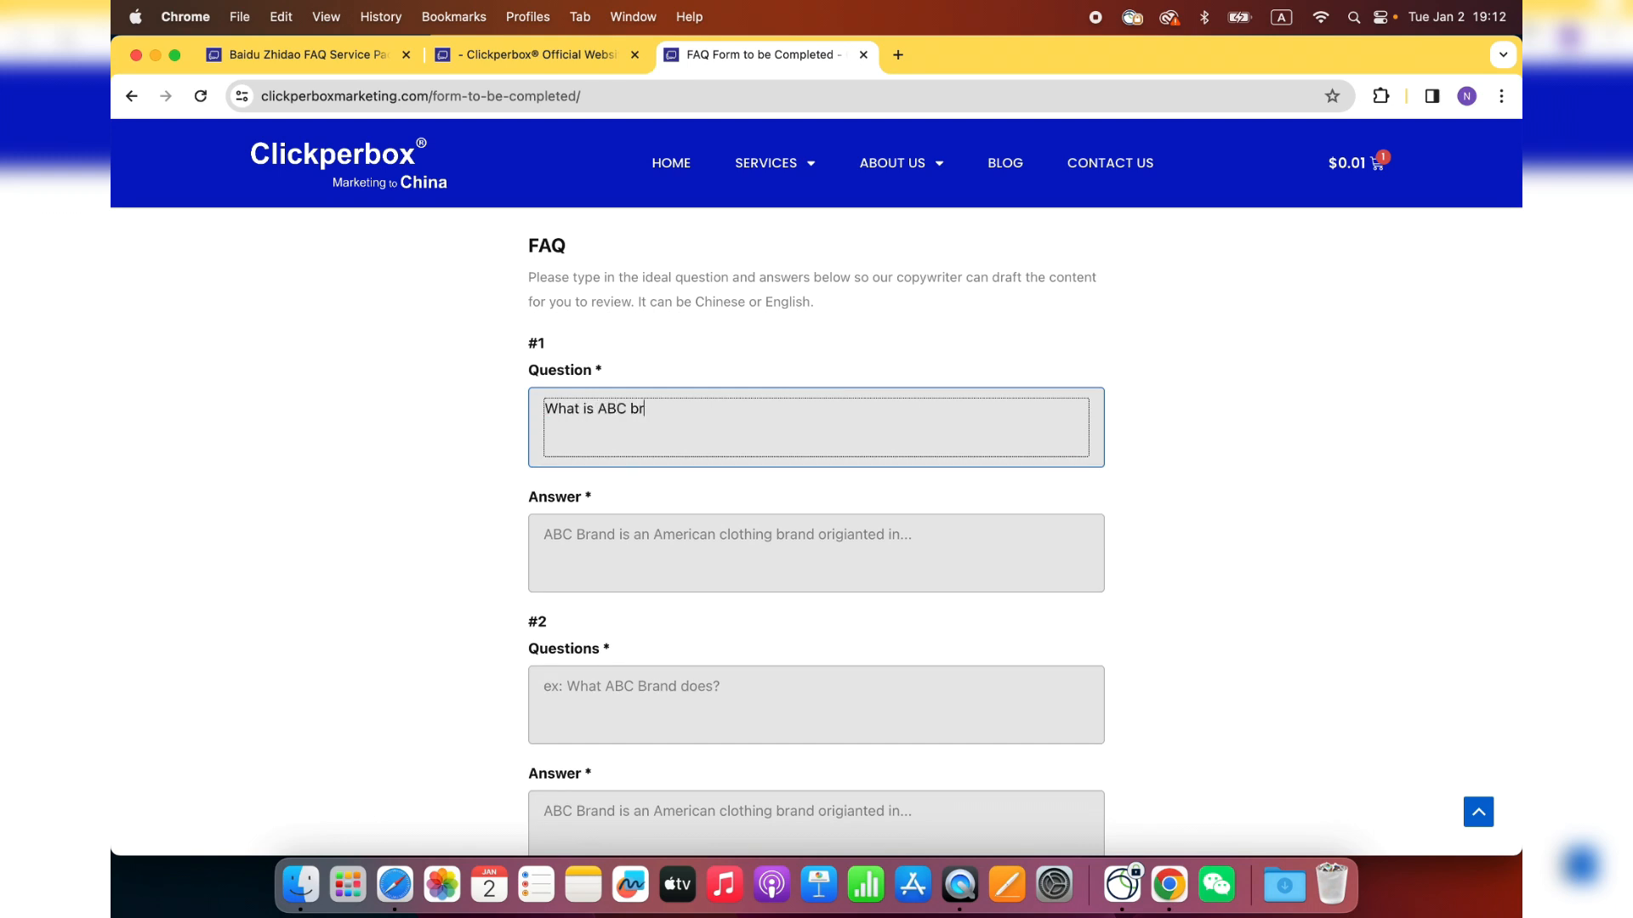
type("and?")
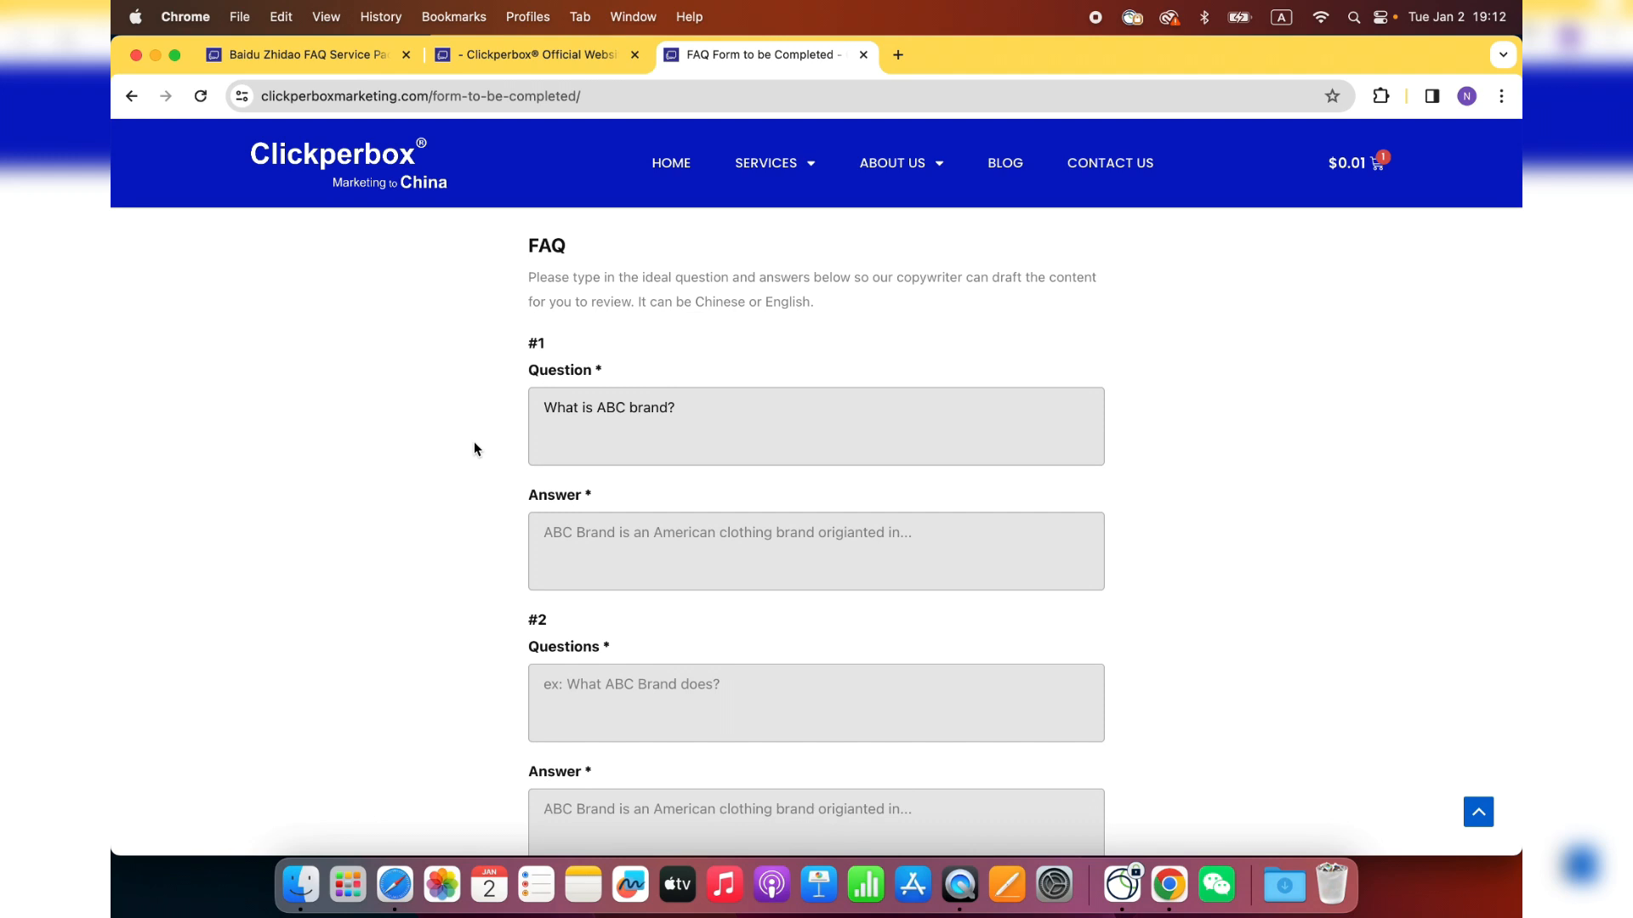
- Write the #1 answer: 'ABC brand is an American Brand originated in LA, founded by..'
left_click(814, 551)
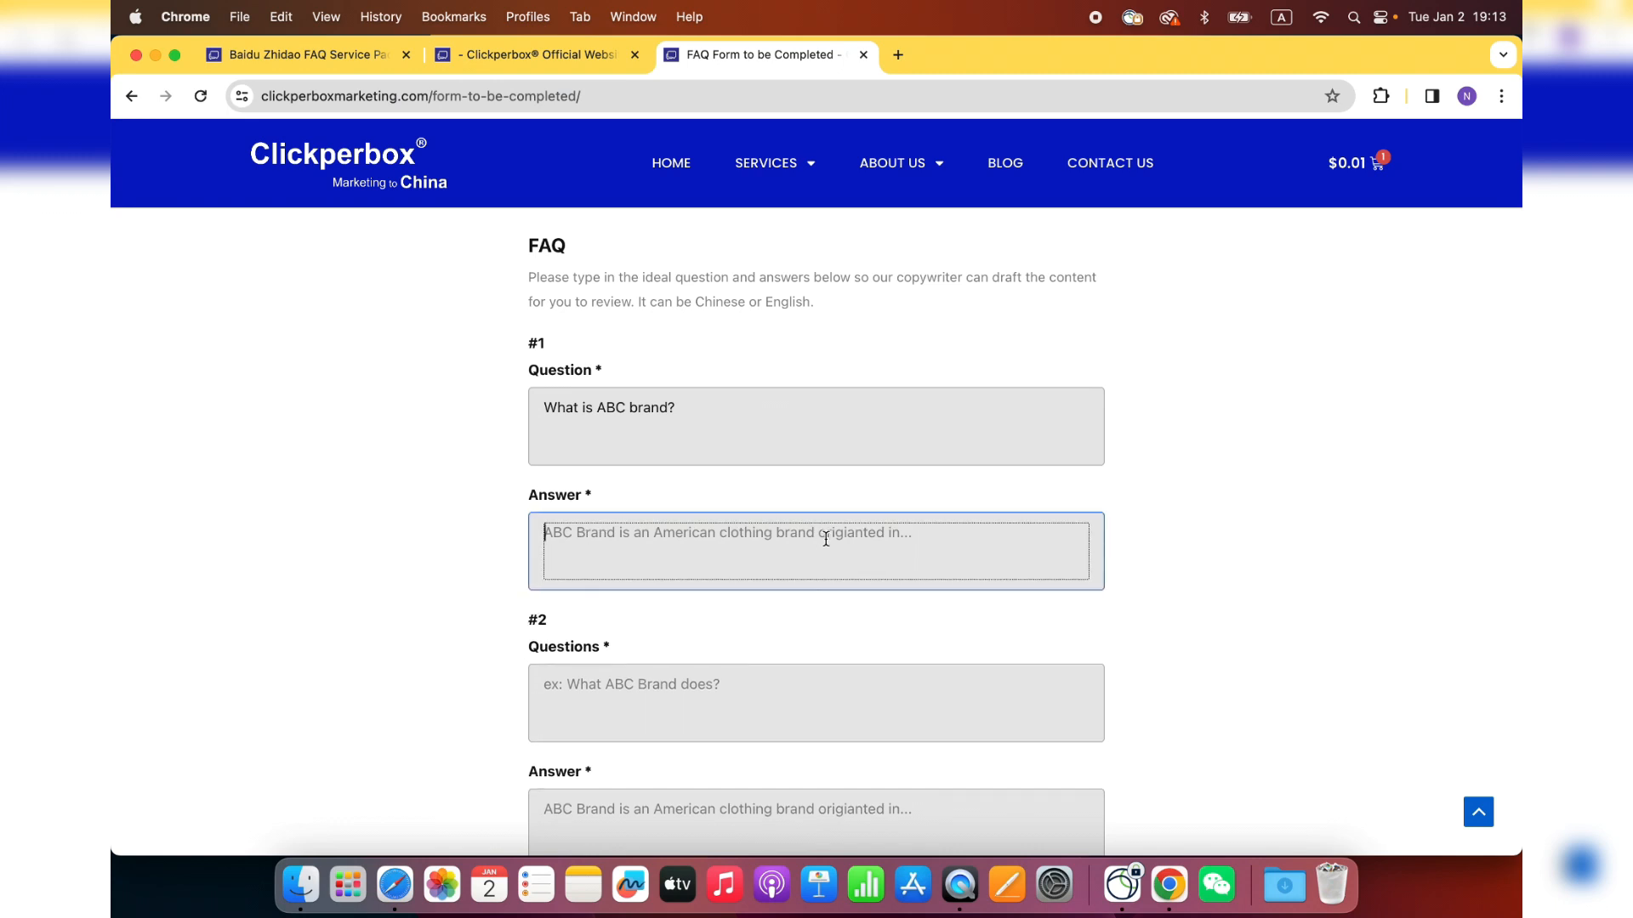
type("ABC brand is a")
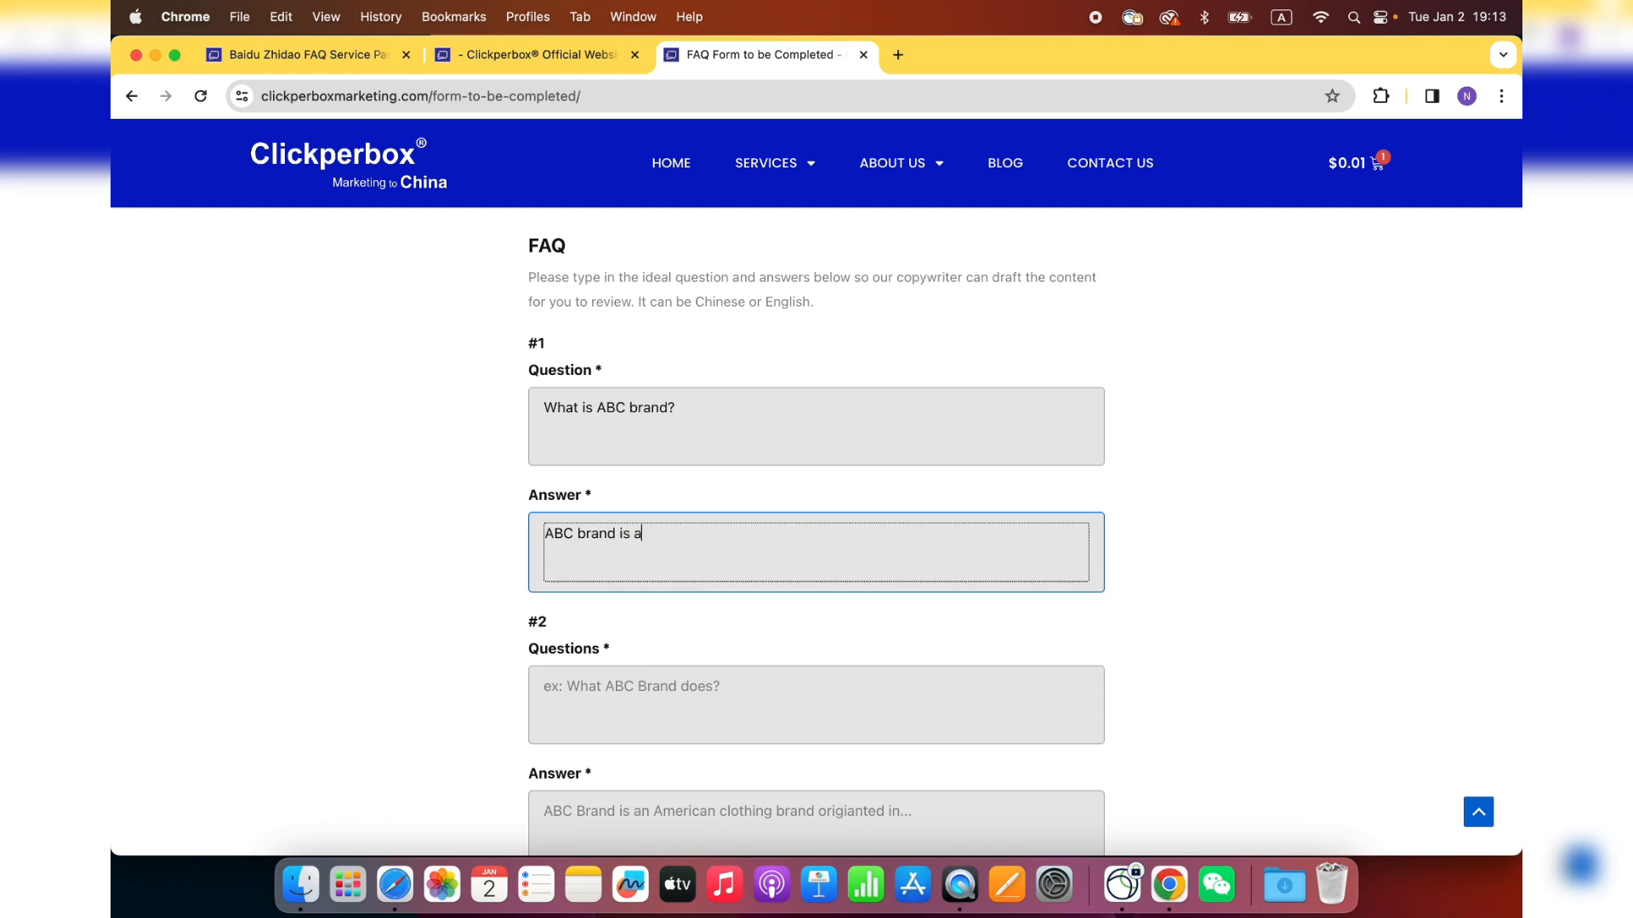
type("n American Brand")
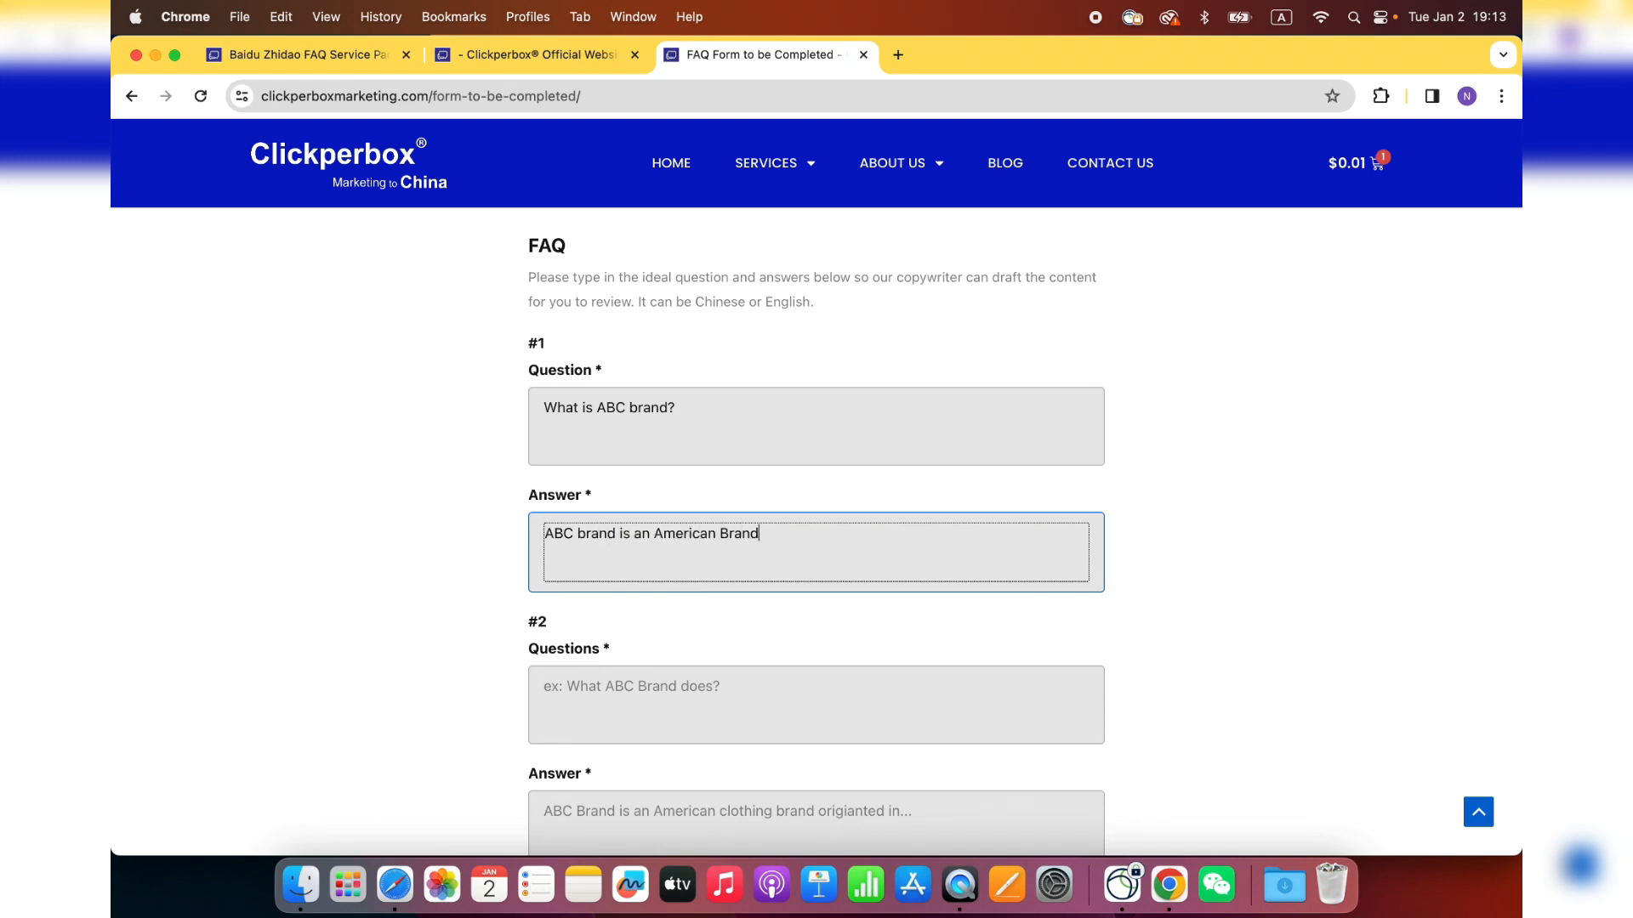
type("originated in")
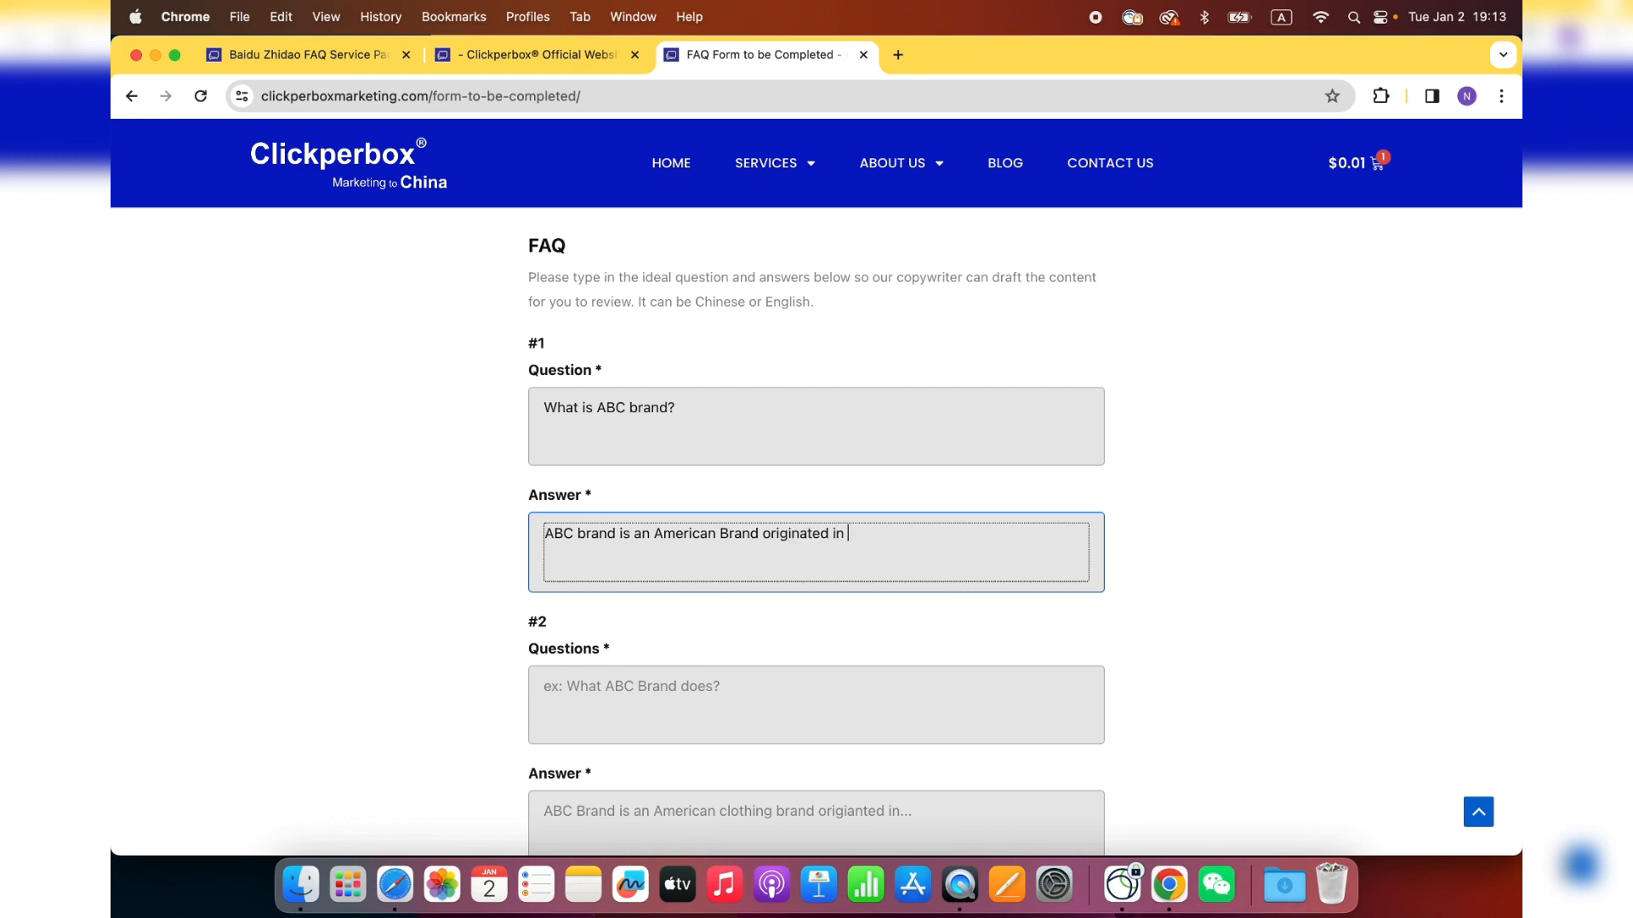
type("LA,")
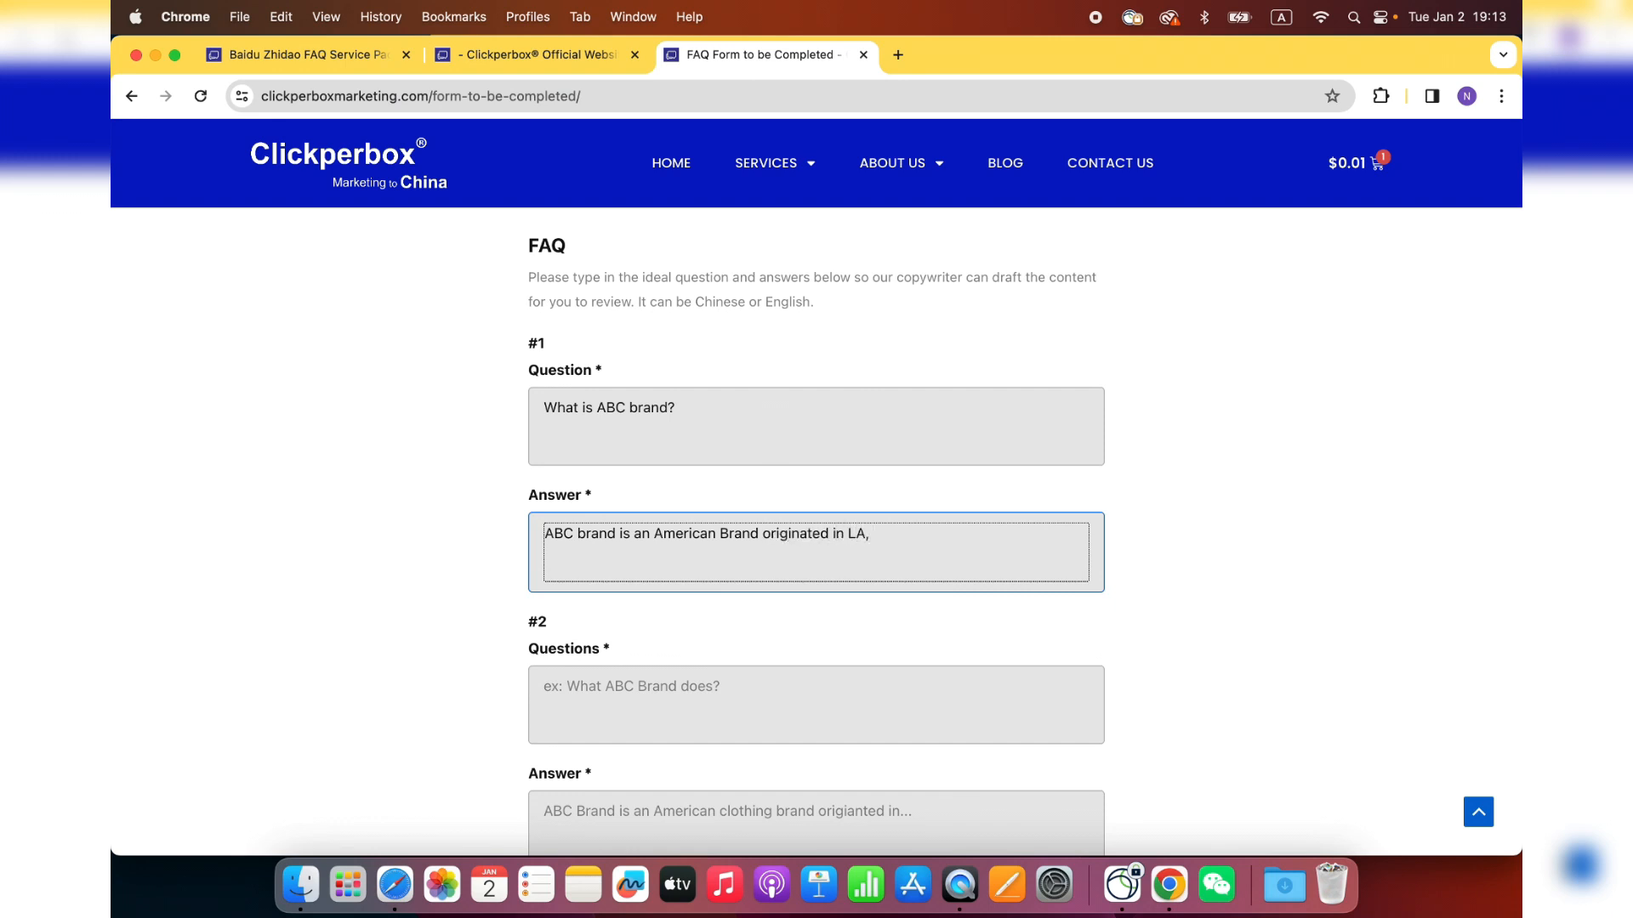
type("founded by........")
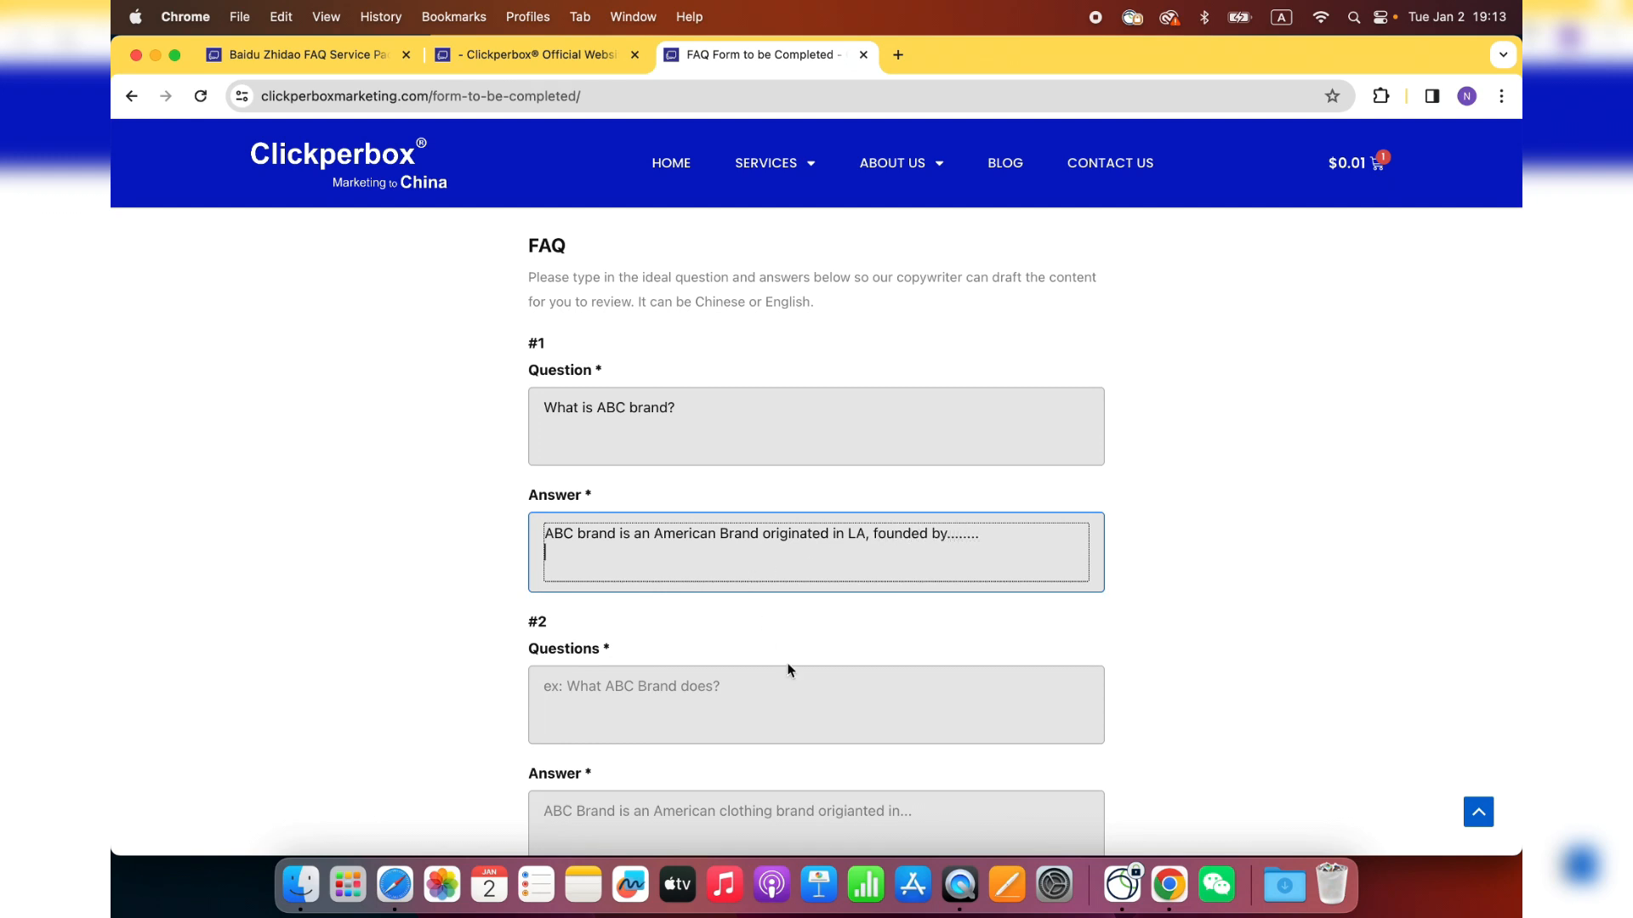
mouse_move(813, 643)
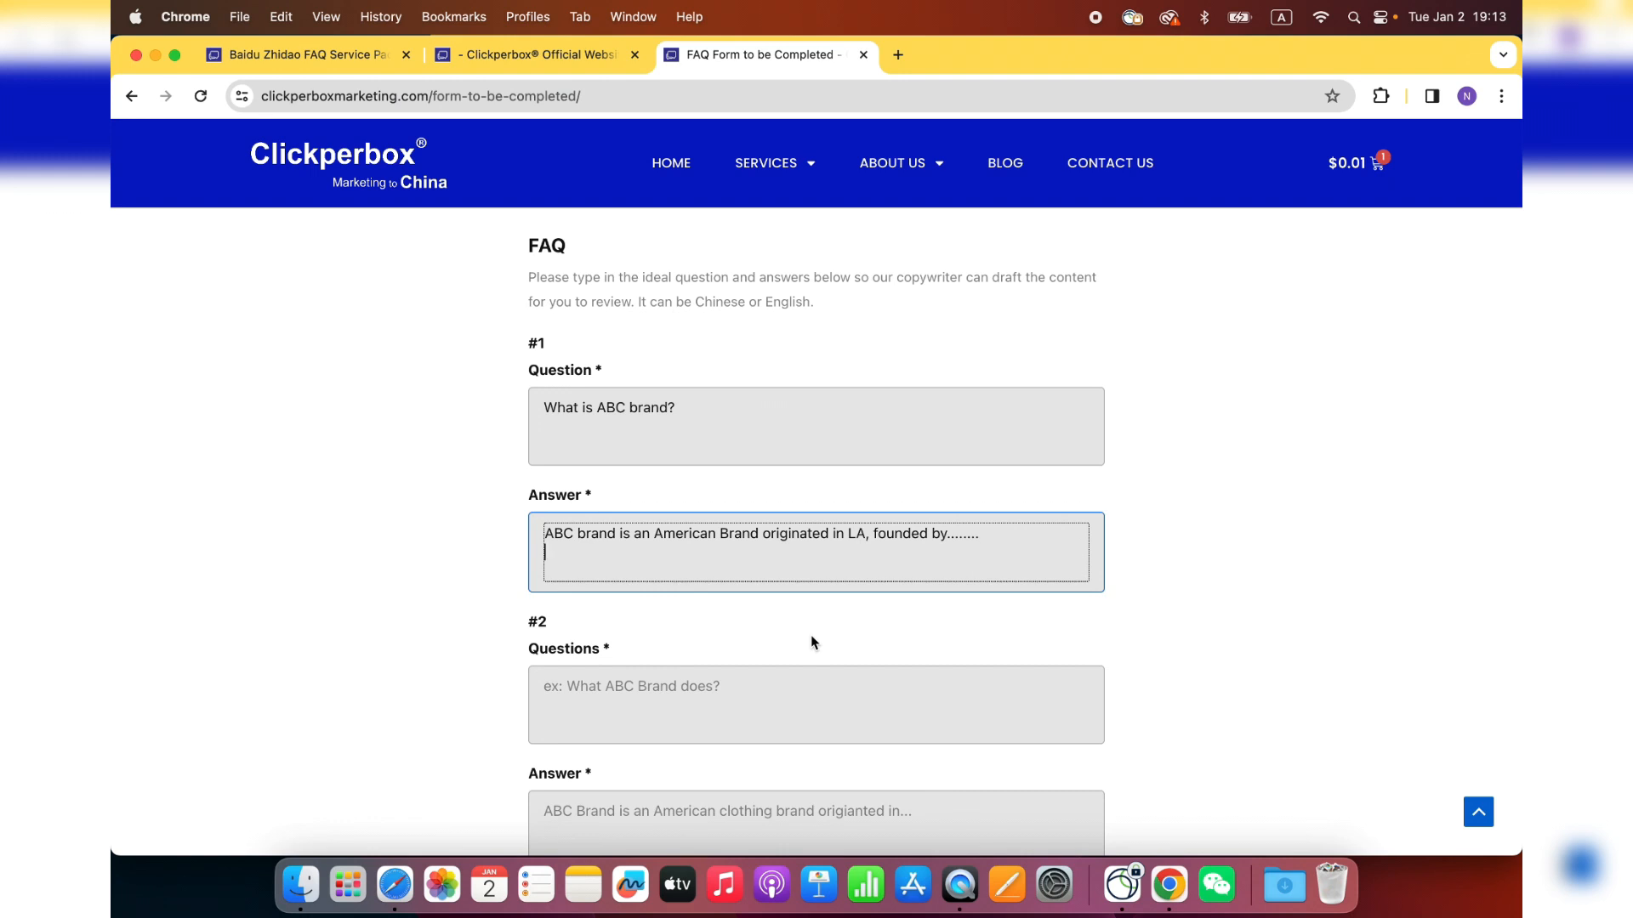
- Add the ABC.com/about-us link on a new line of the answer and select it
type("ABC.com")
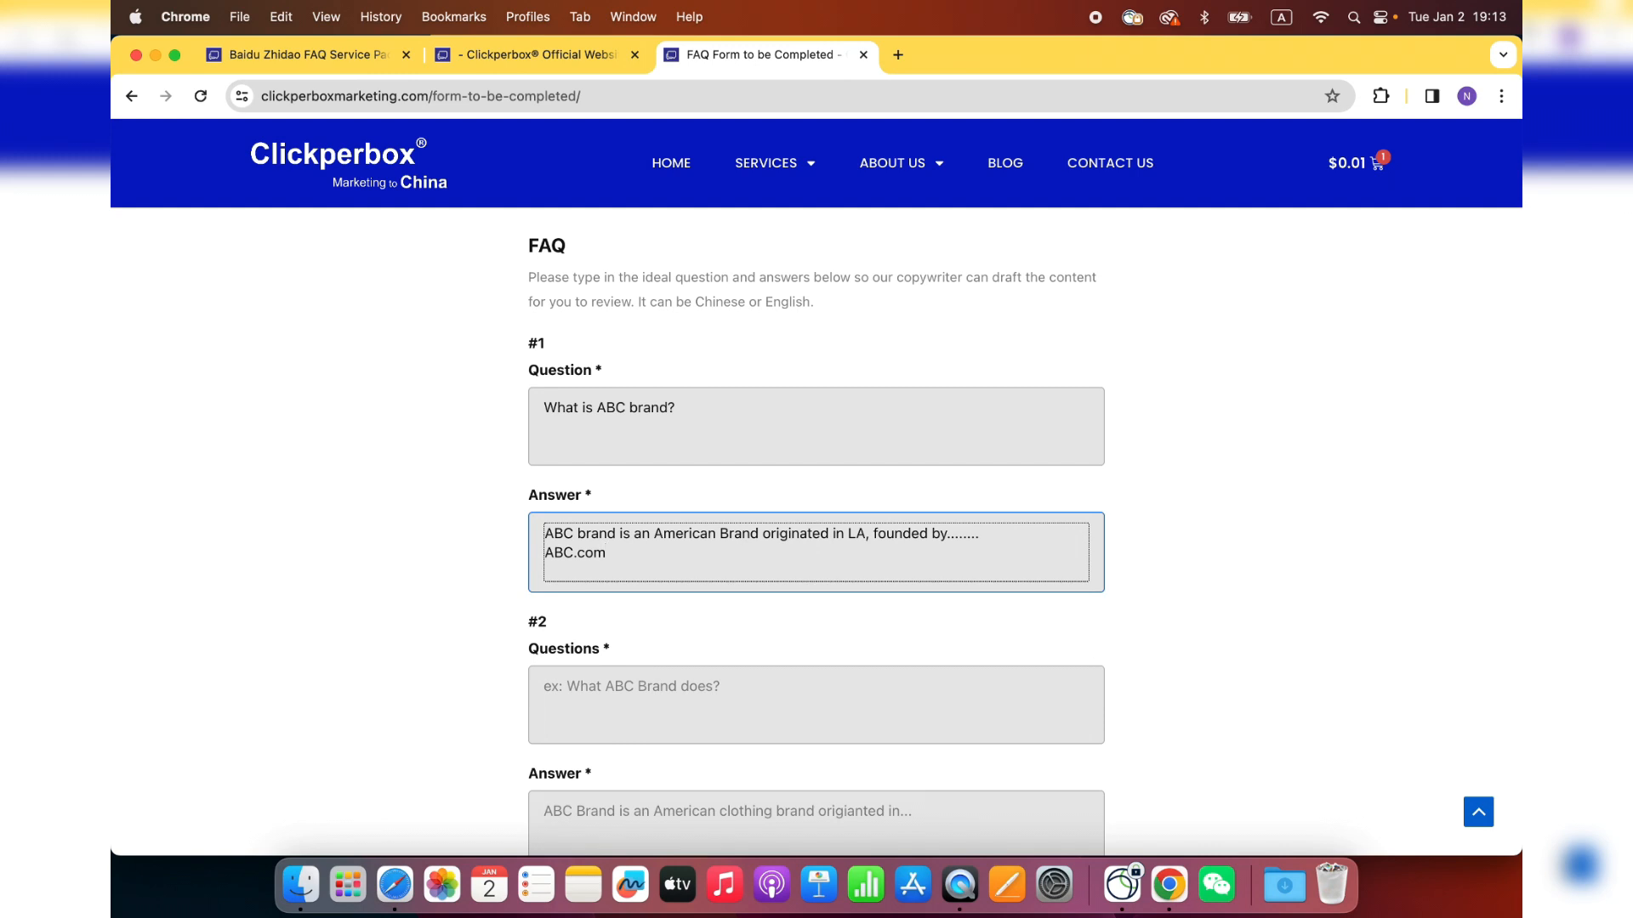
type("/")
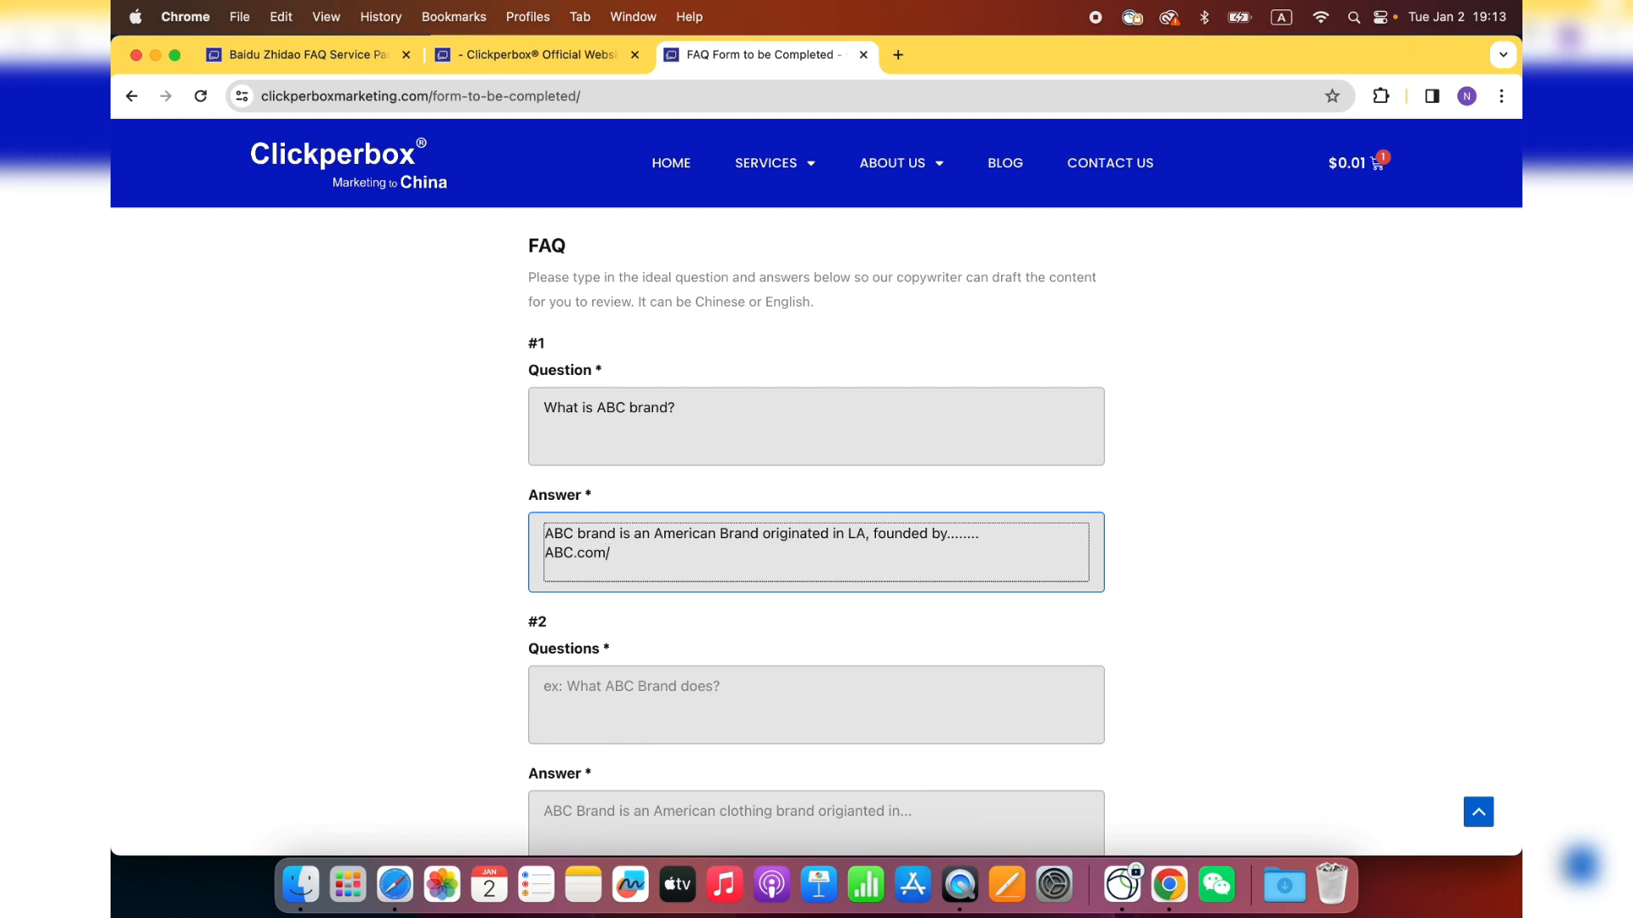
type("about")
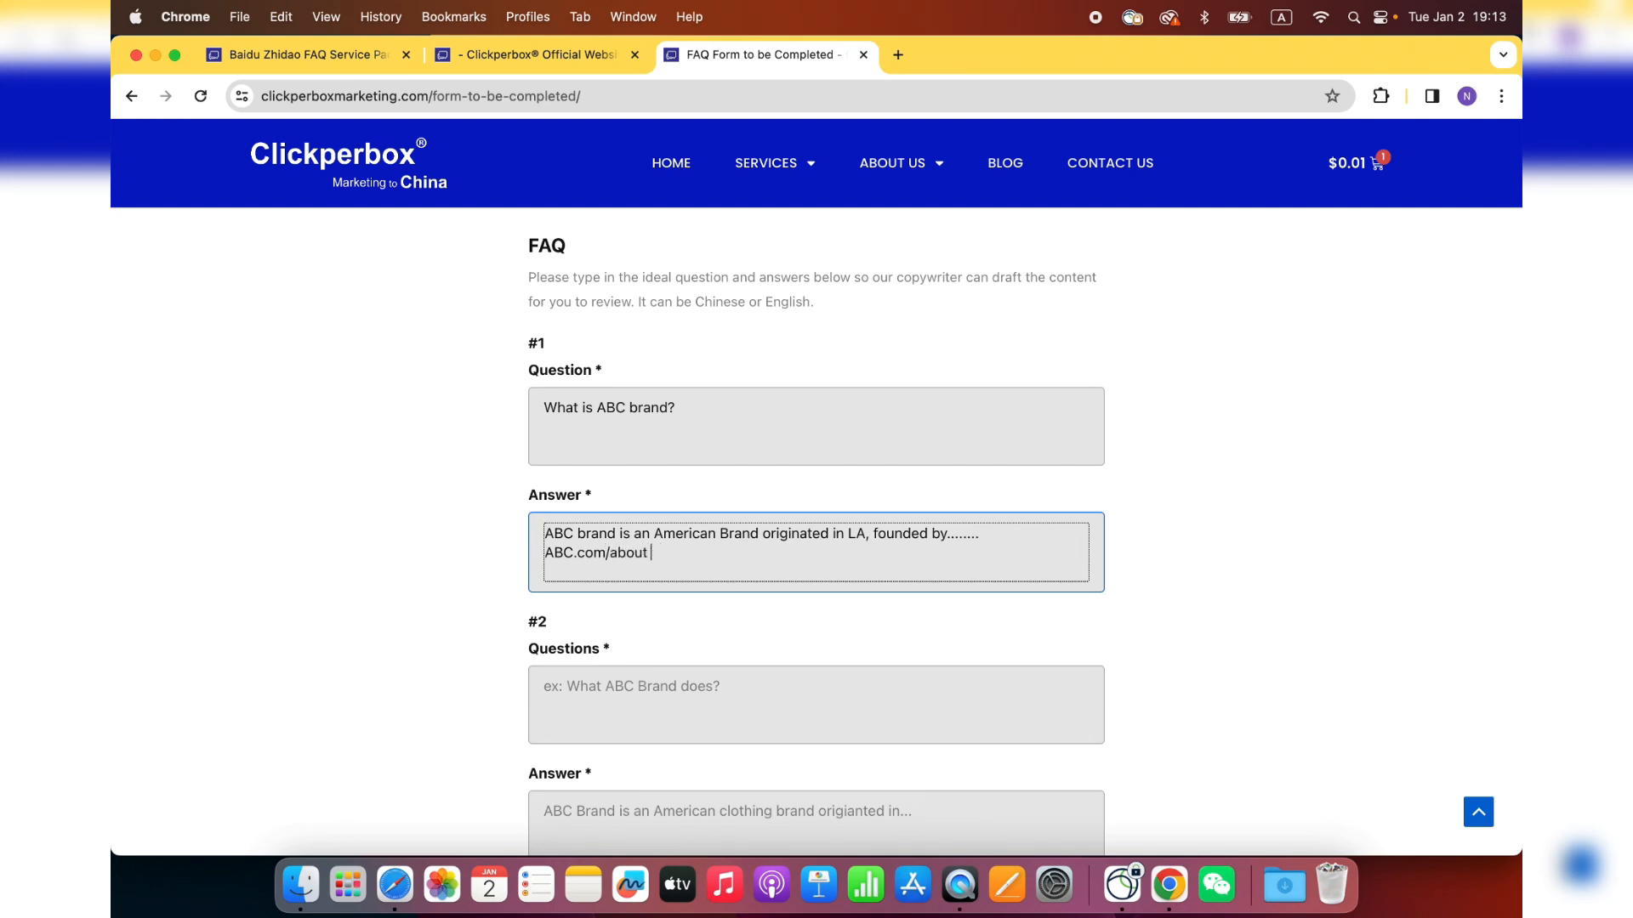
type("-us")
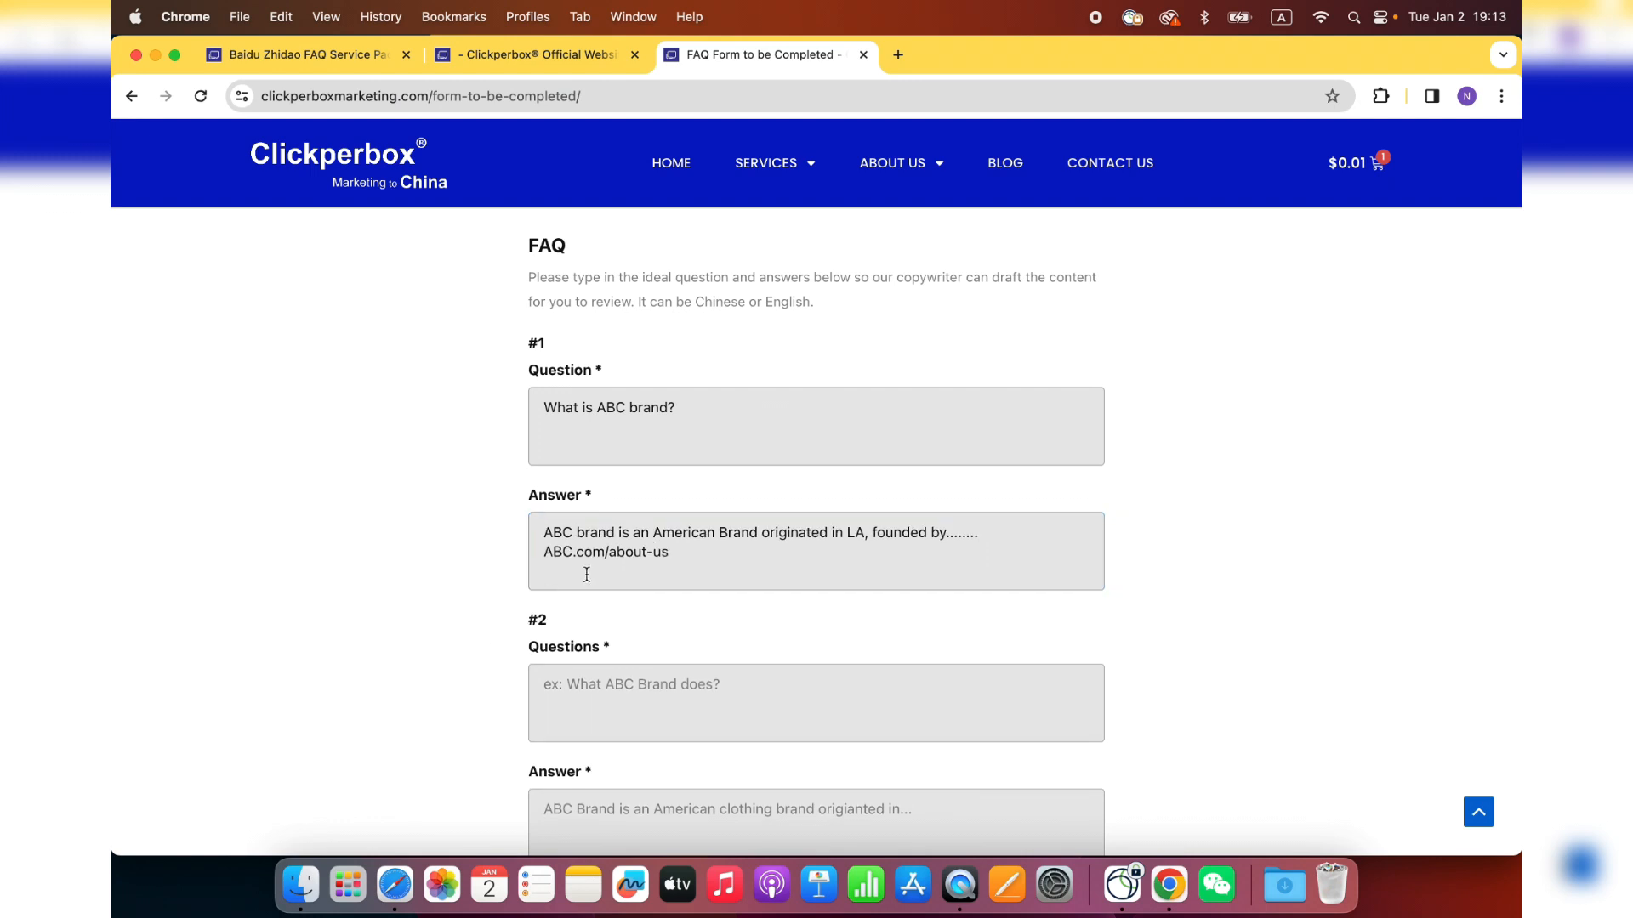
double_click(606, 551)
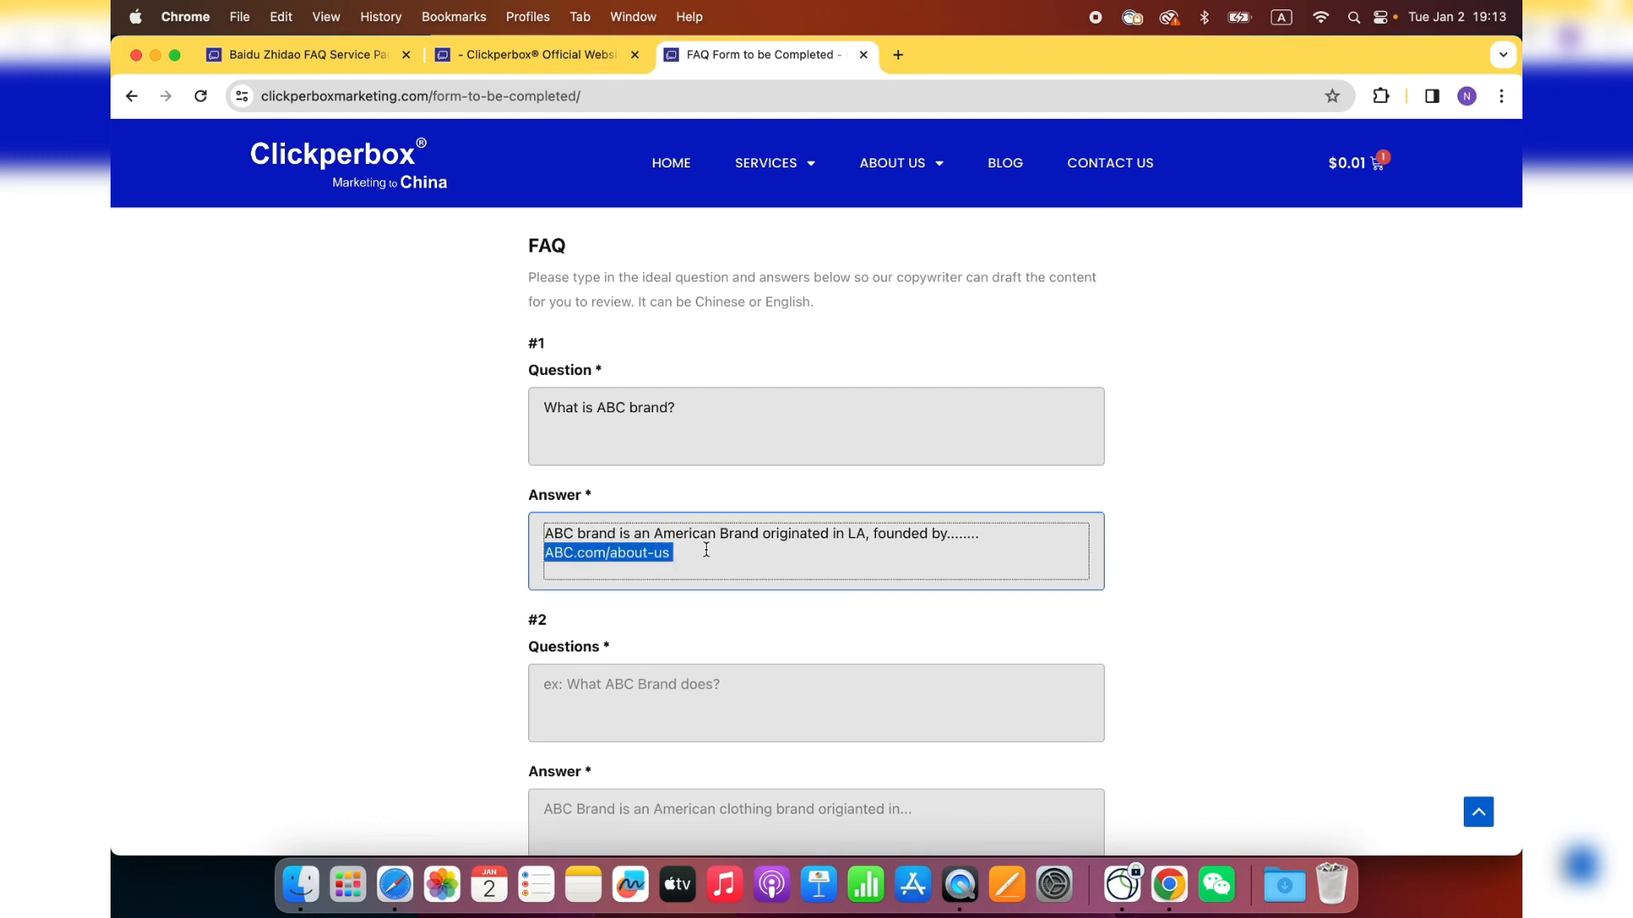
scroll("down", 3)
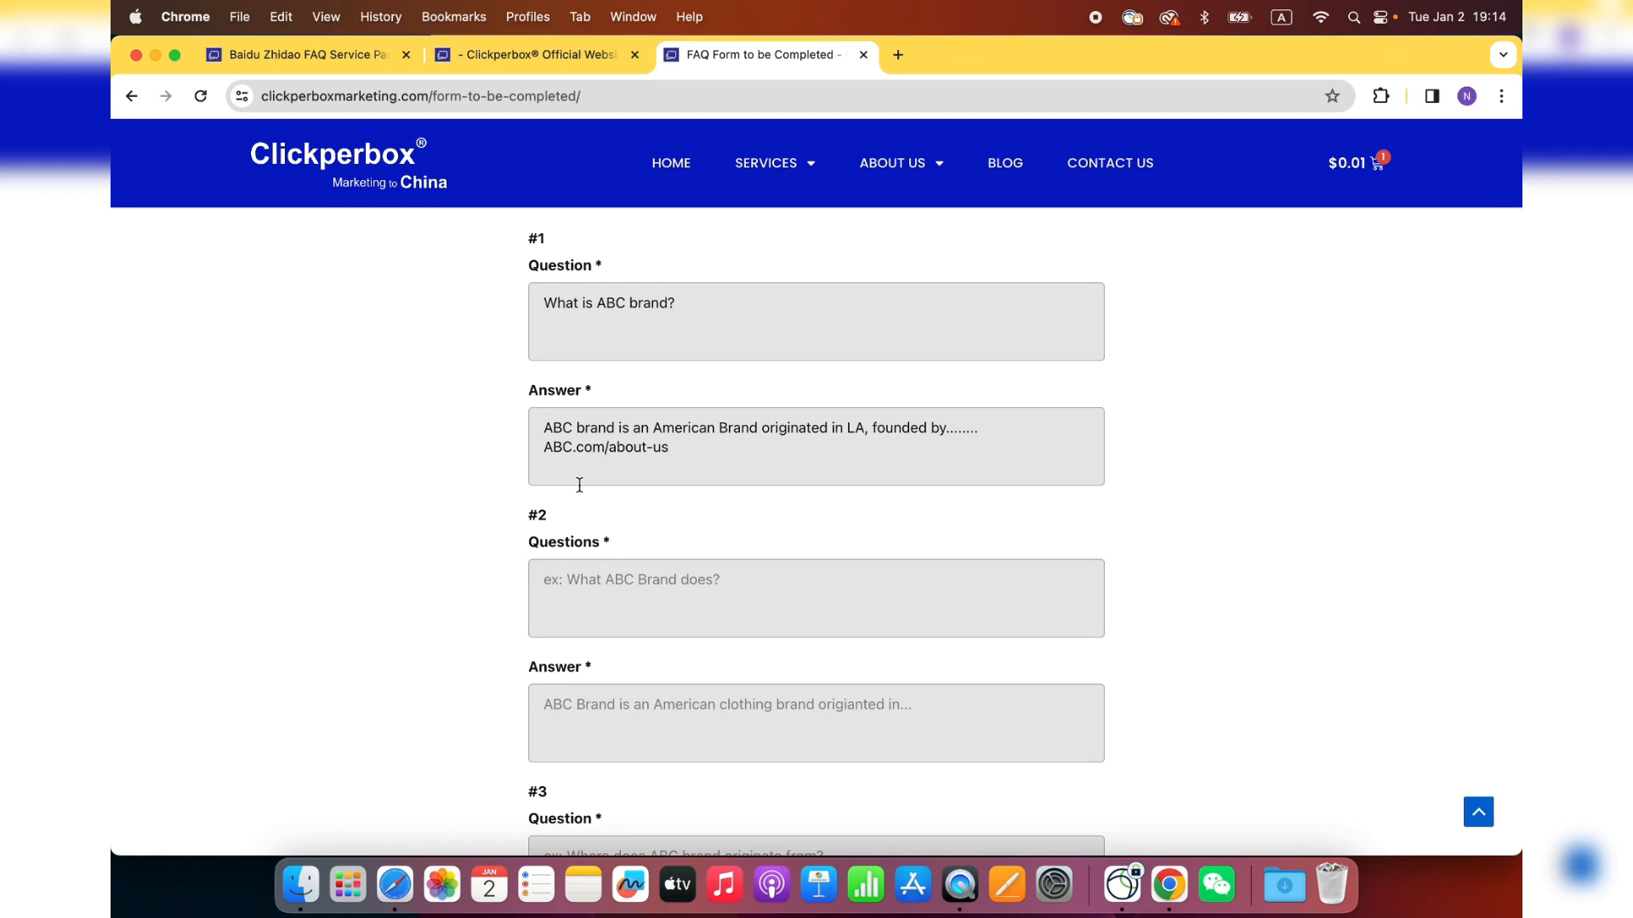
mouse_move(779, 523)
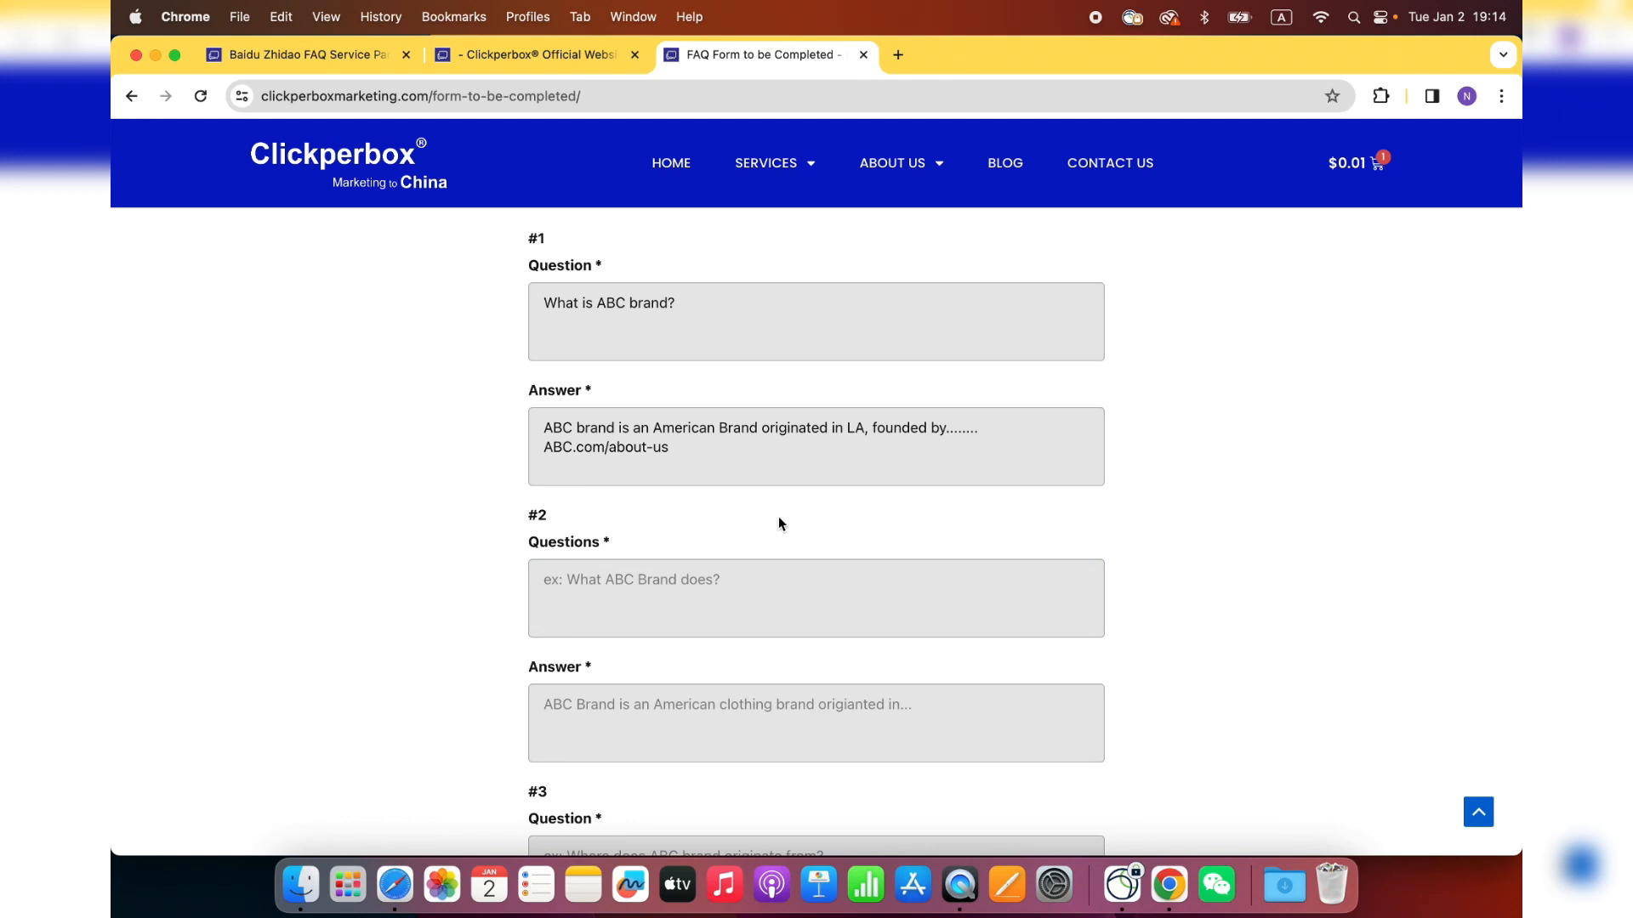
mouse_move(509, 558)
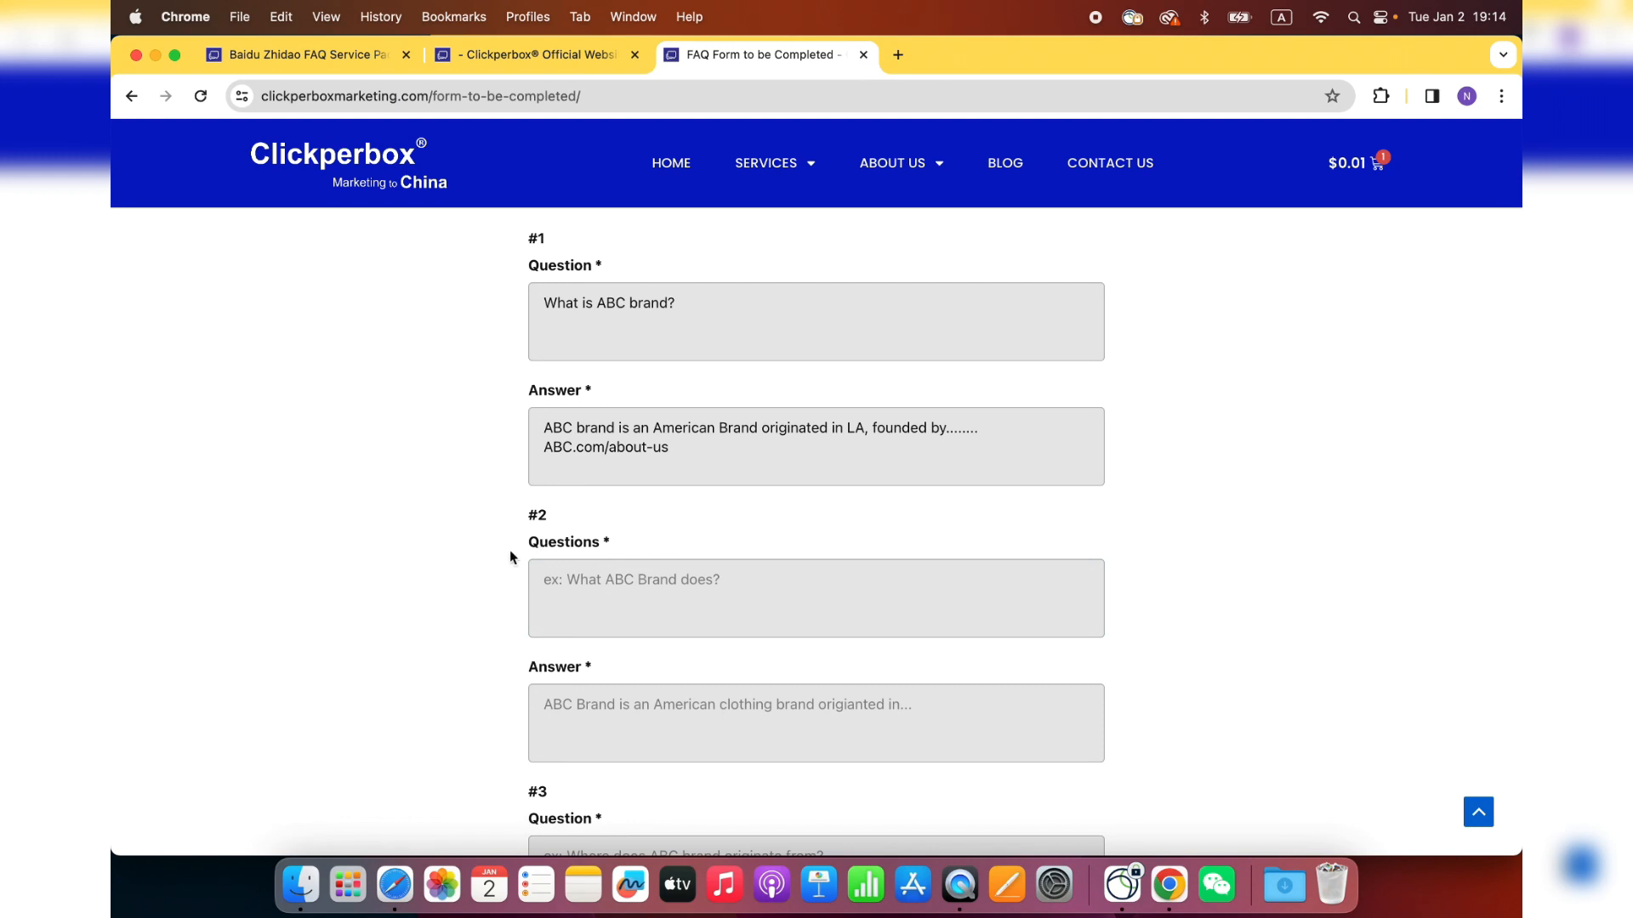
scroll("down", 3)
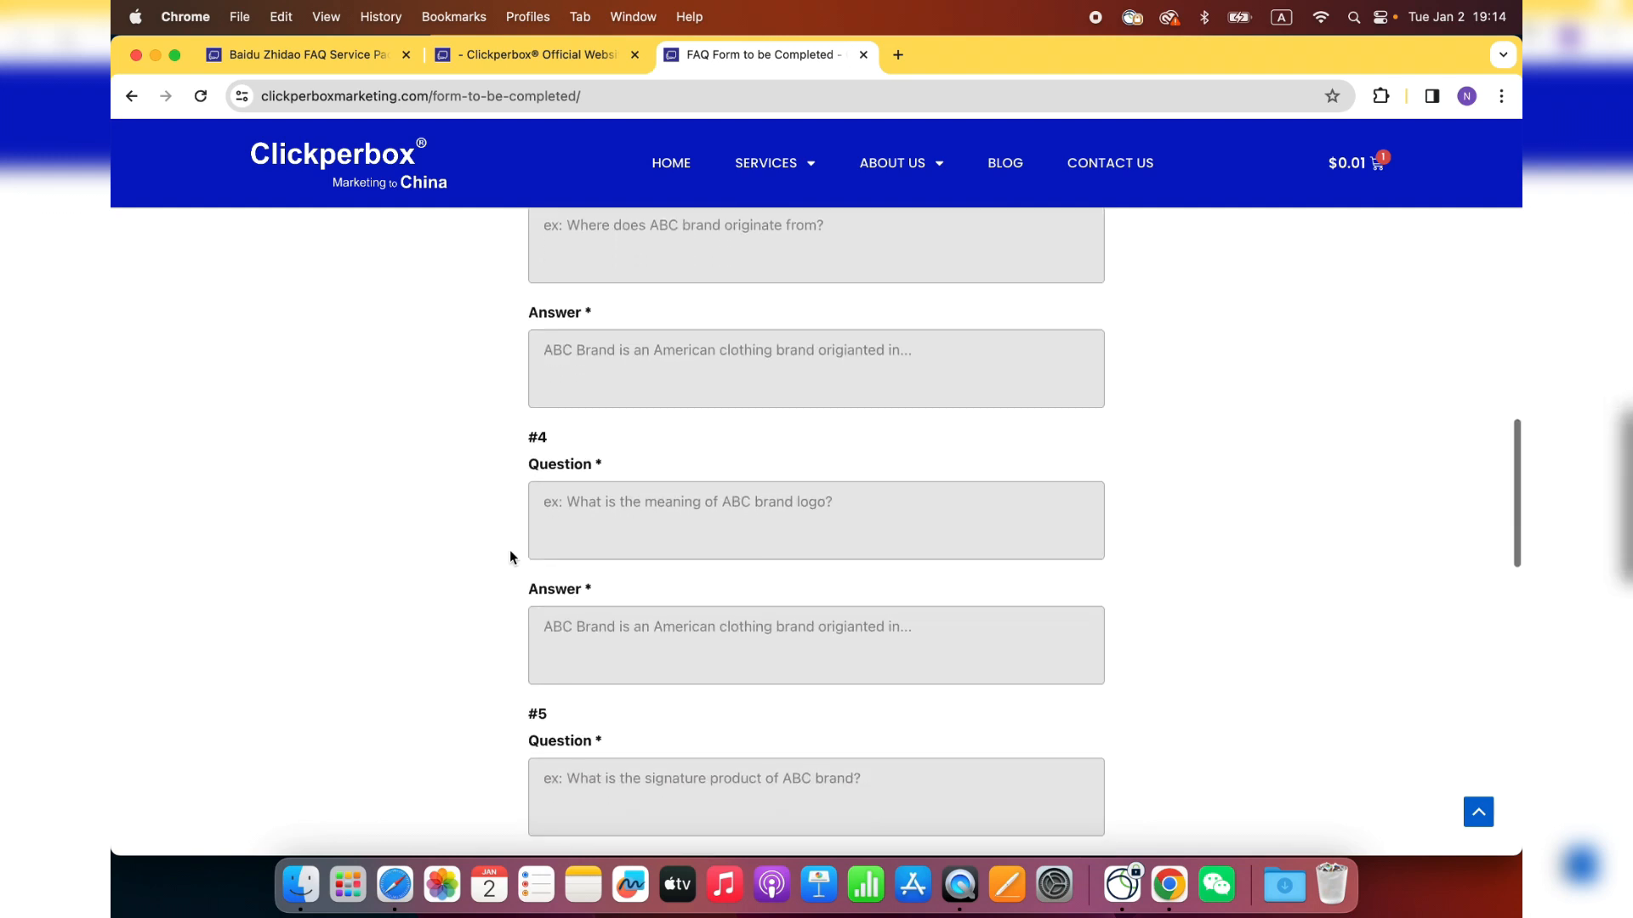
scroll("down", 3)
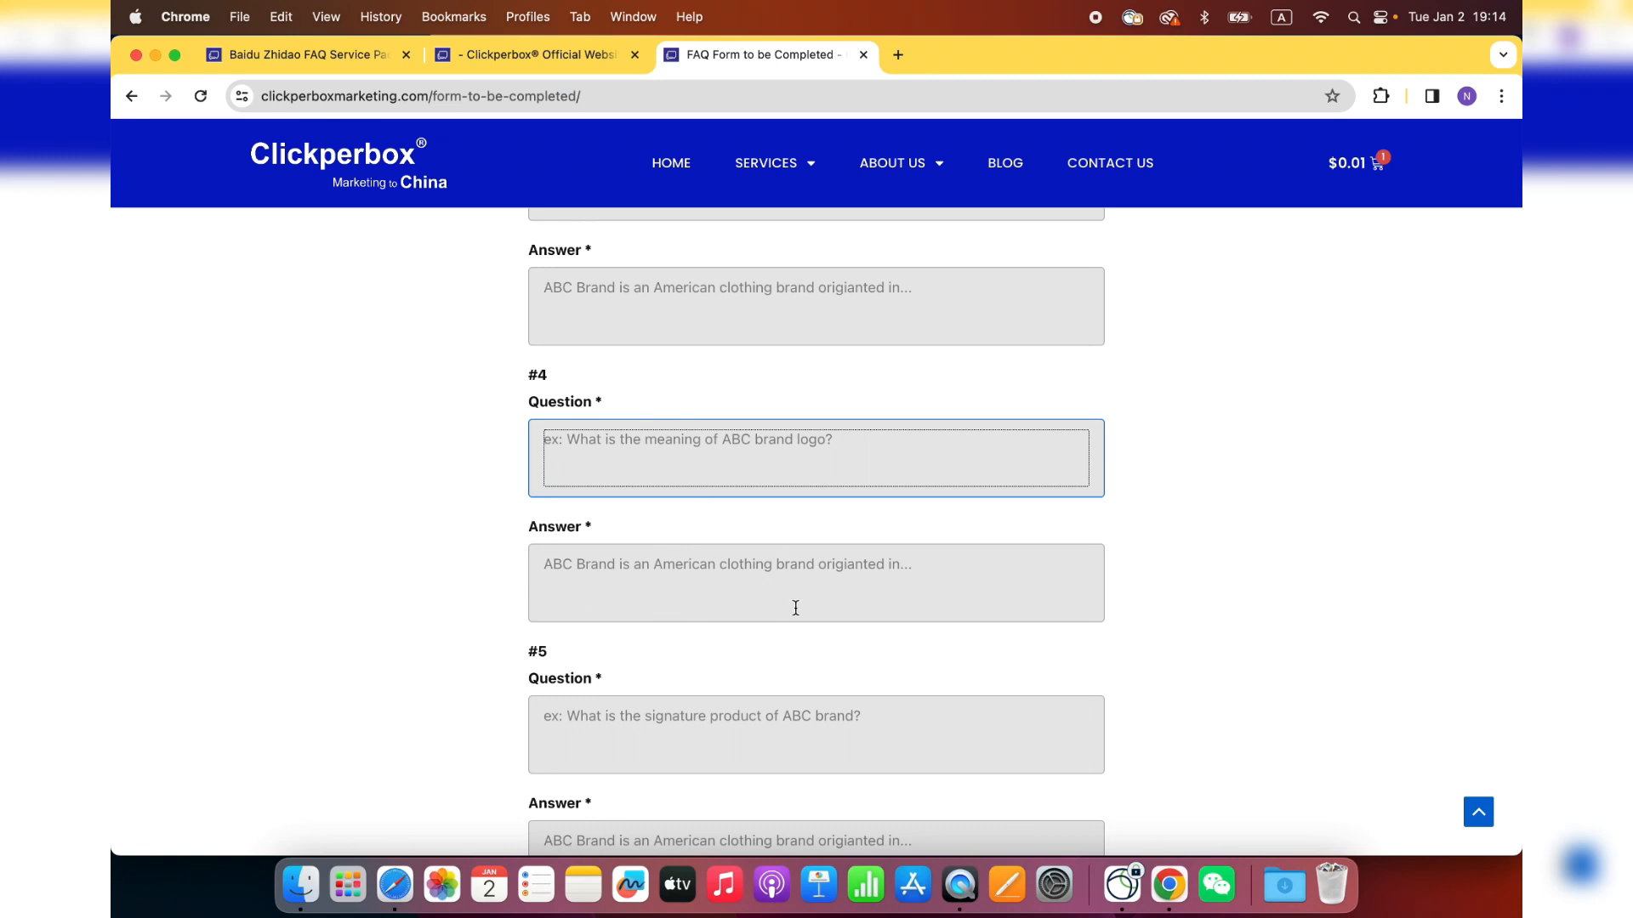
scroll("down", 3)
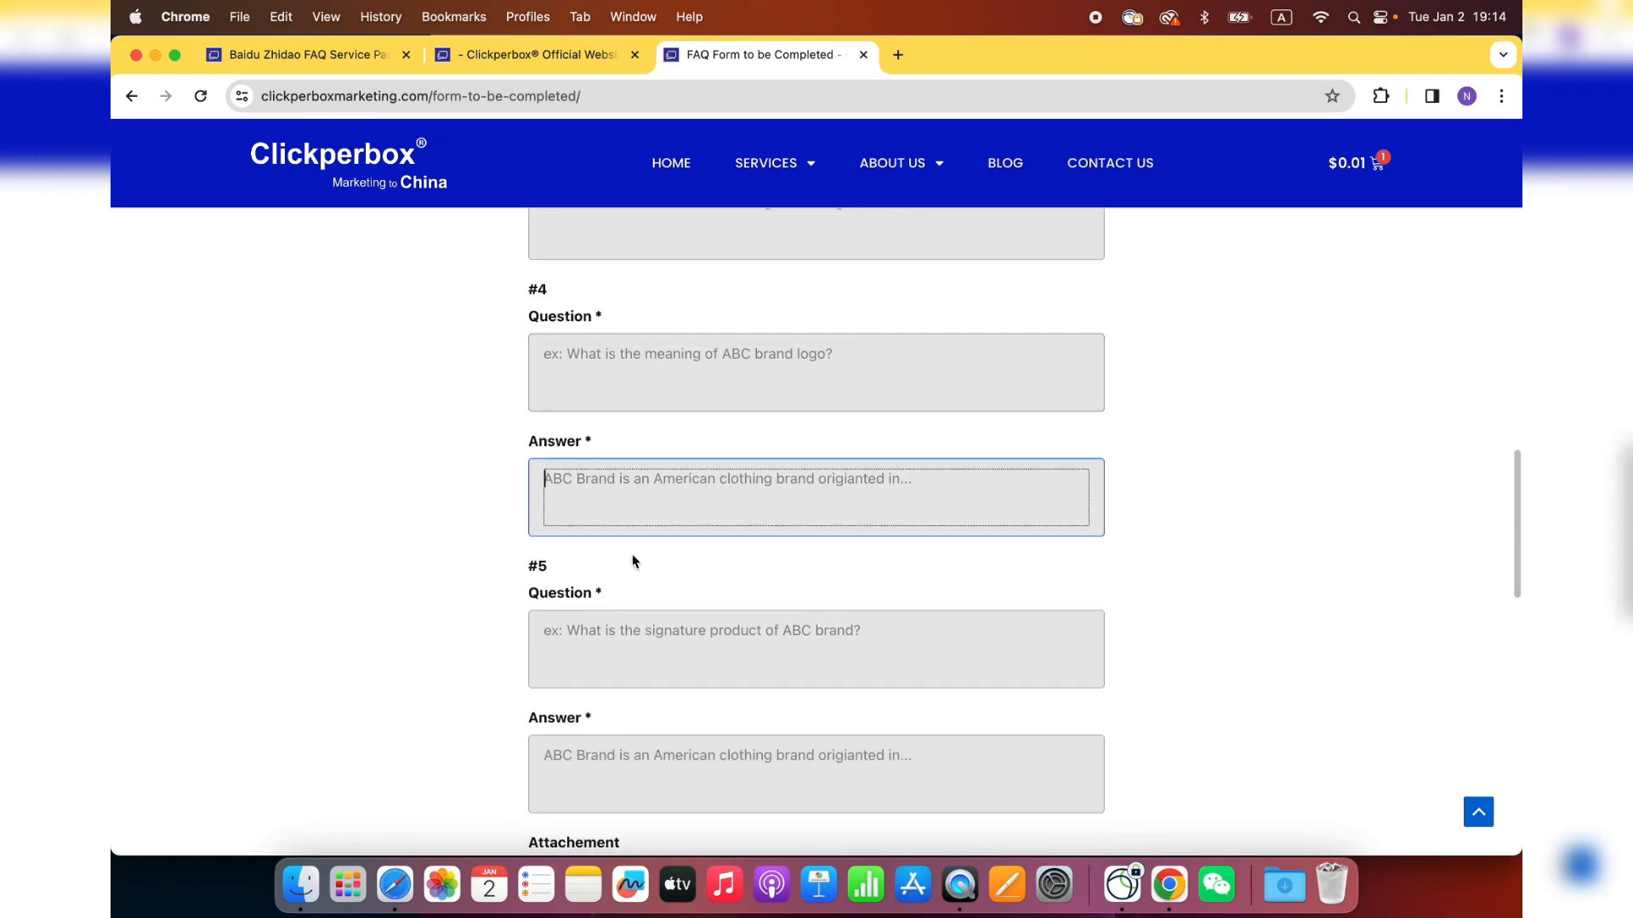
scroll("down", 3)
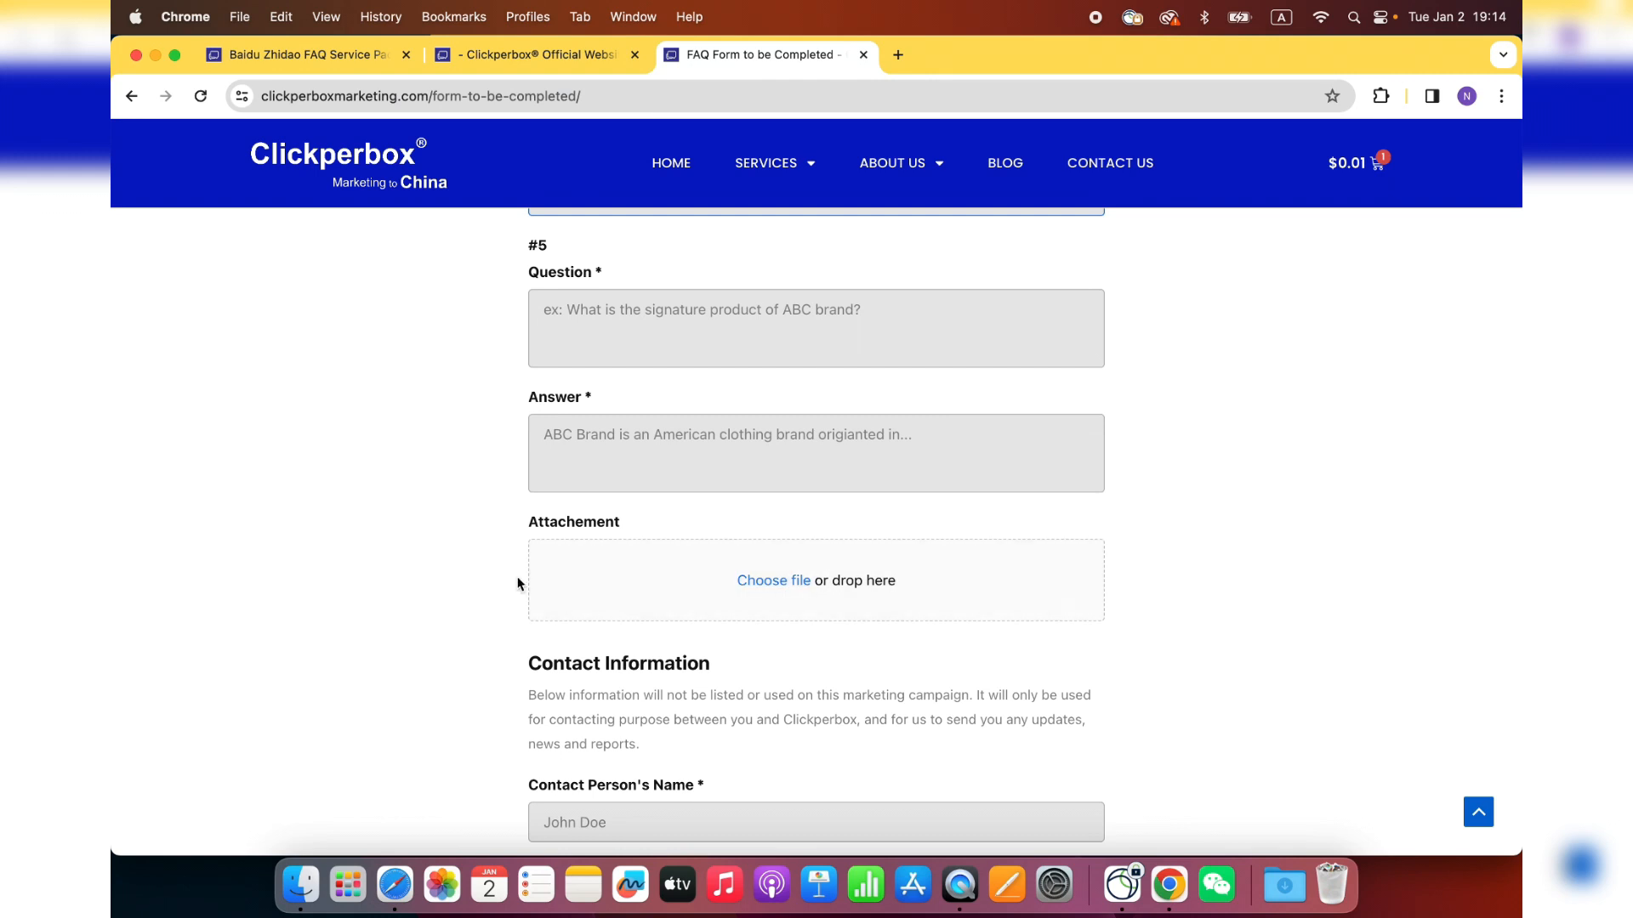
- Enter 'John' as the contact person's name, leaving the contact email empty
scroll("down", 3)
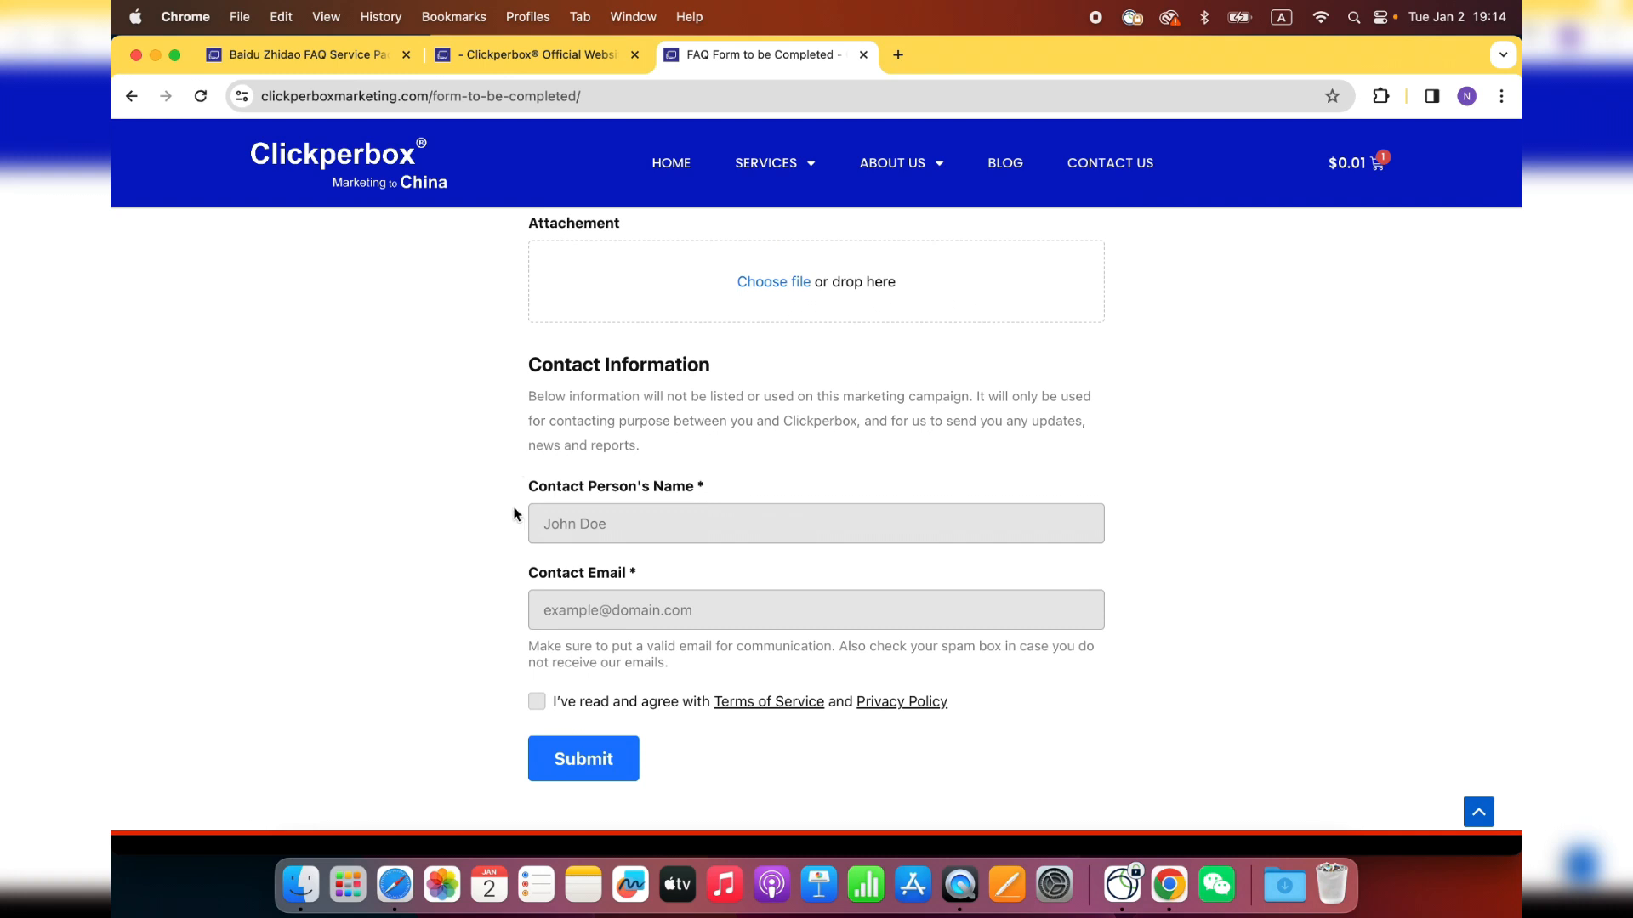
type("Jo")
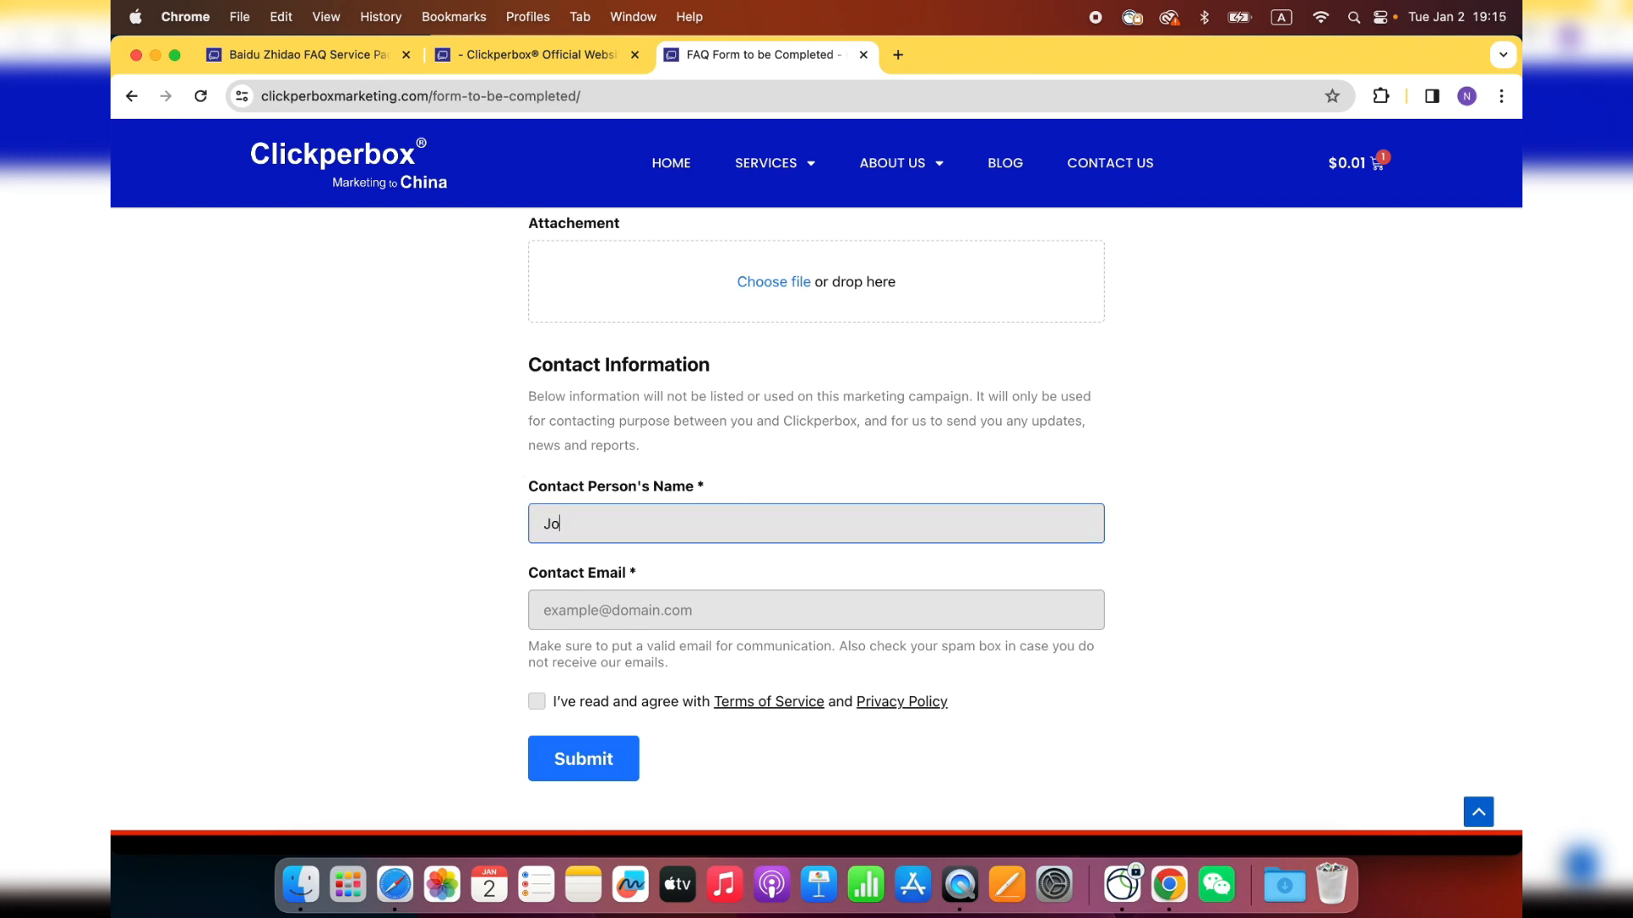
type("hn")
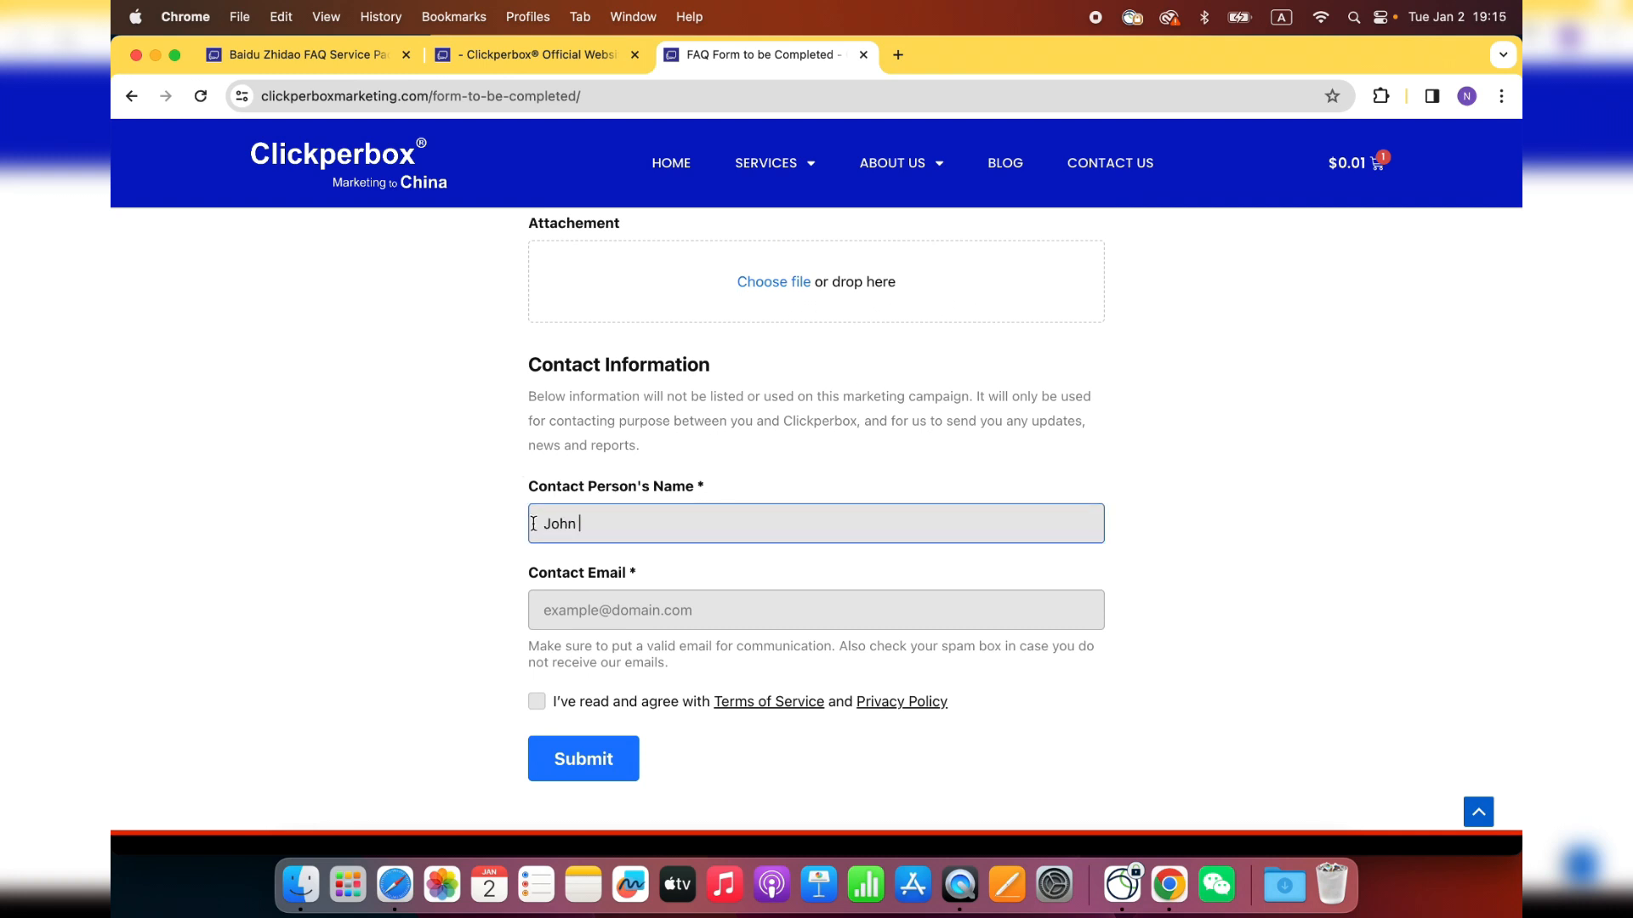
left_click(814, 611)
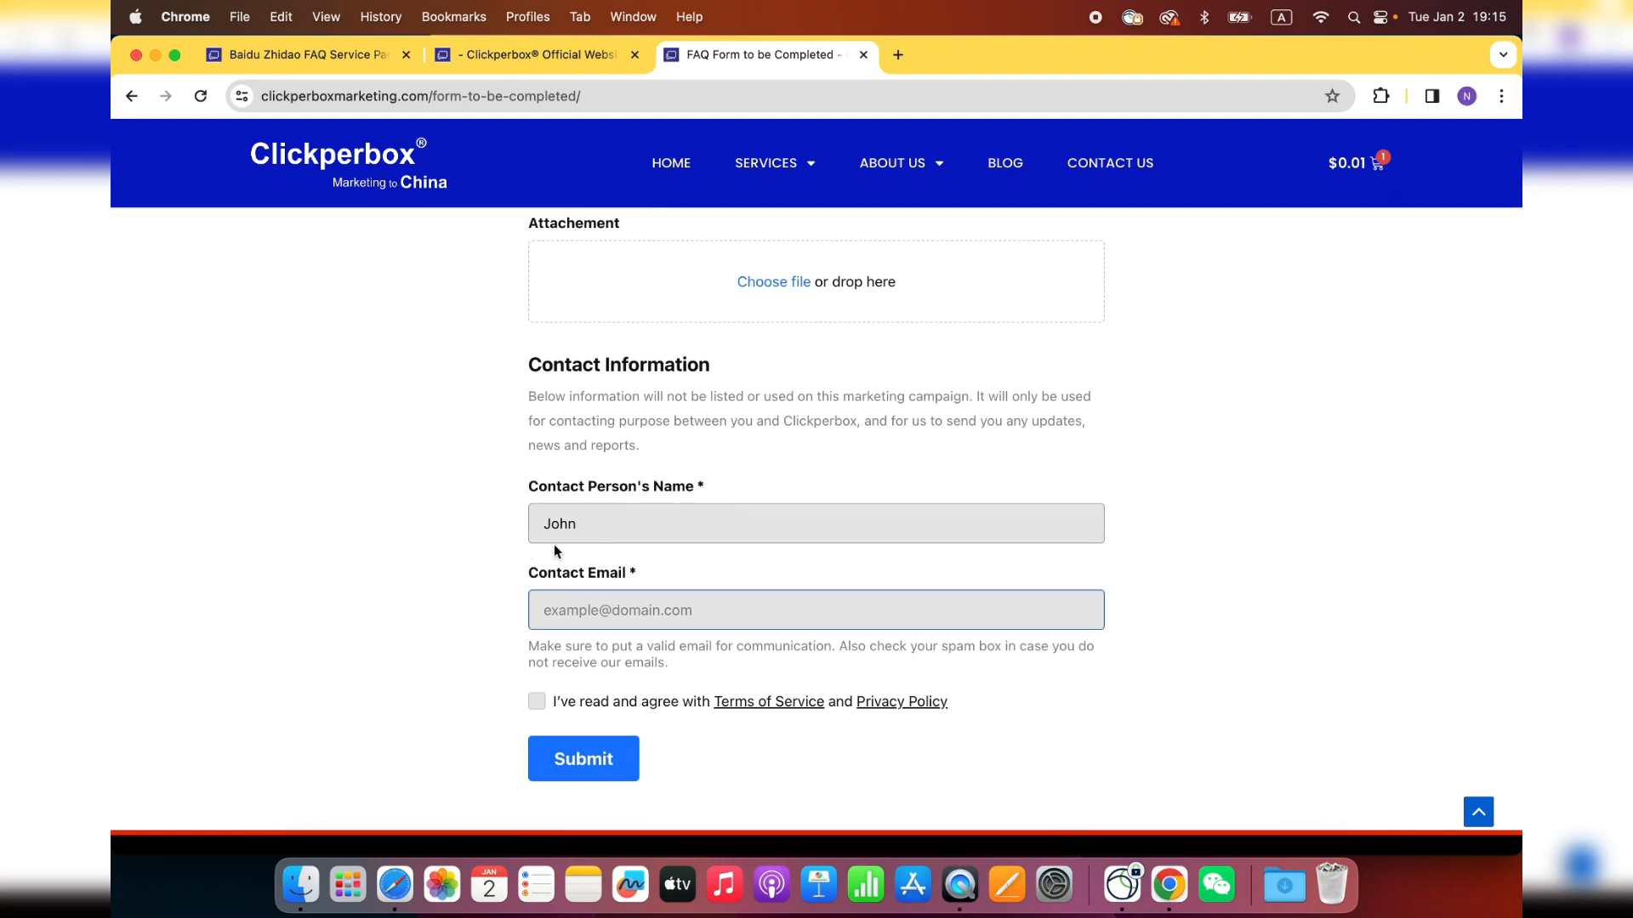
left_click(815, 609)
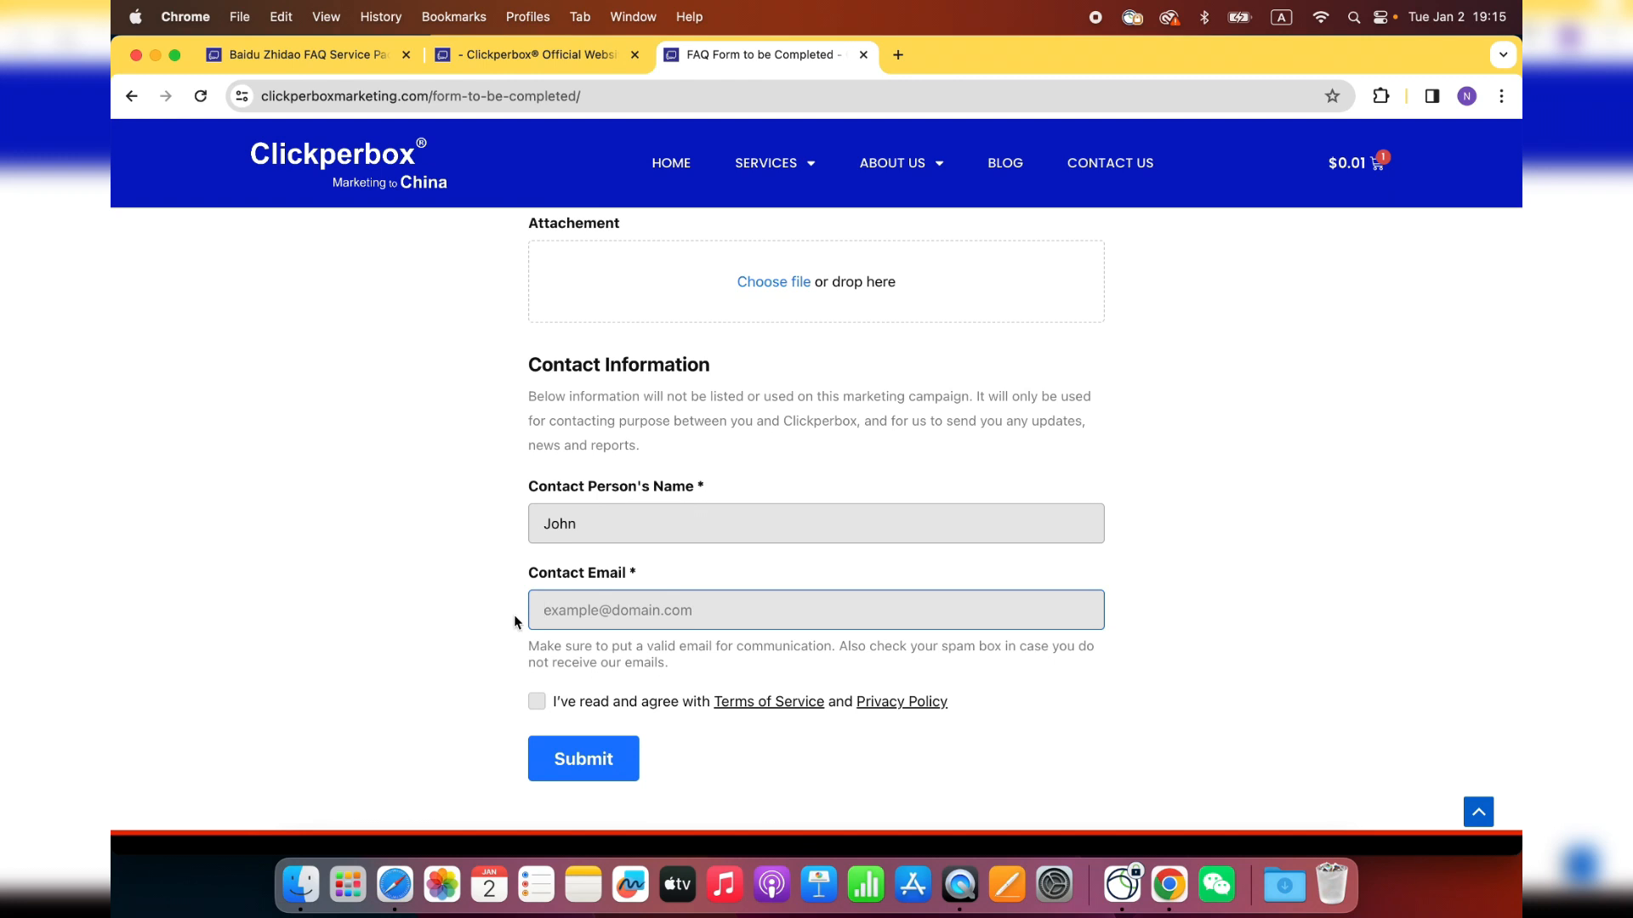
mouse_move(504, 623)
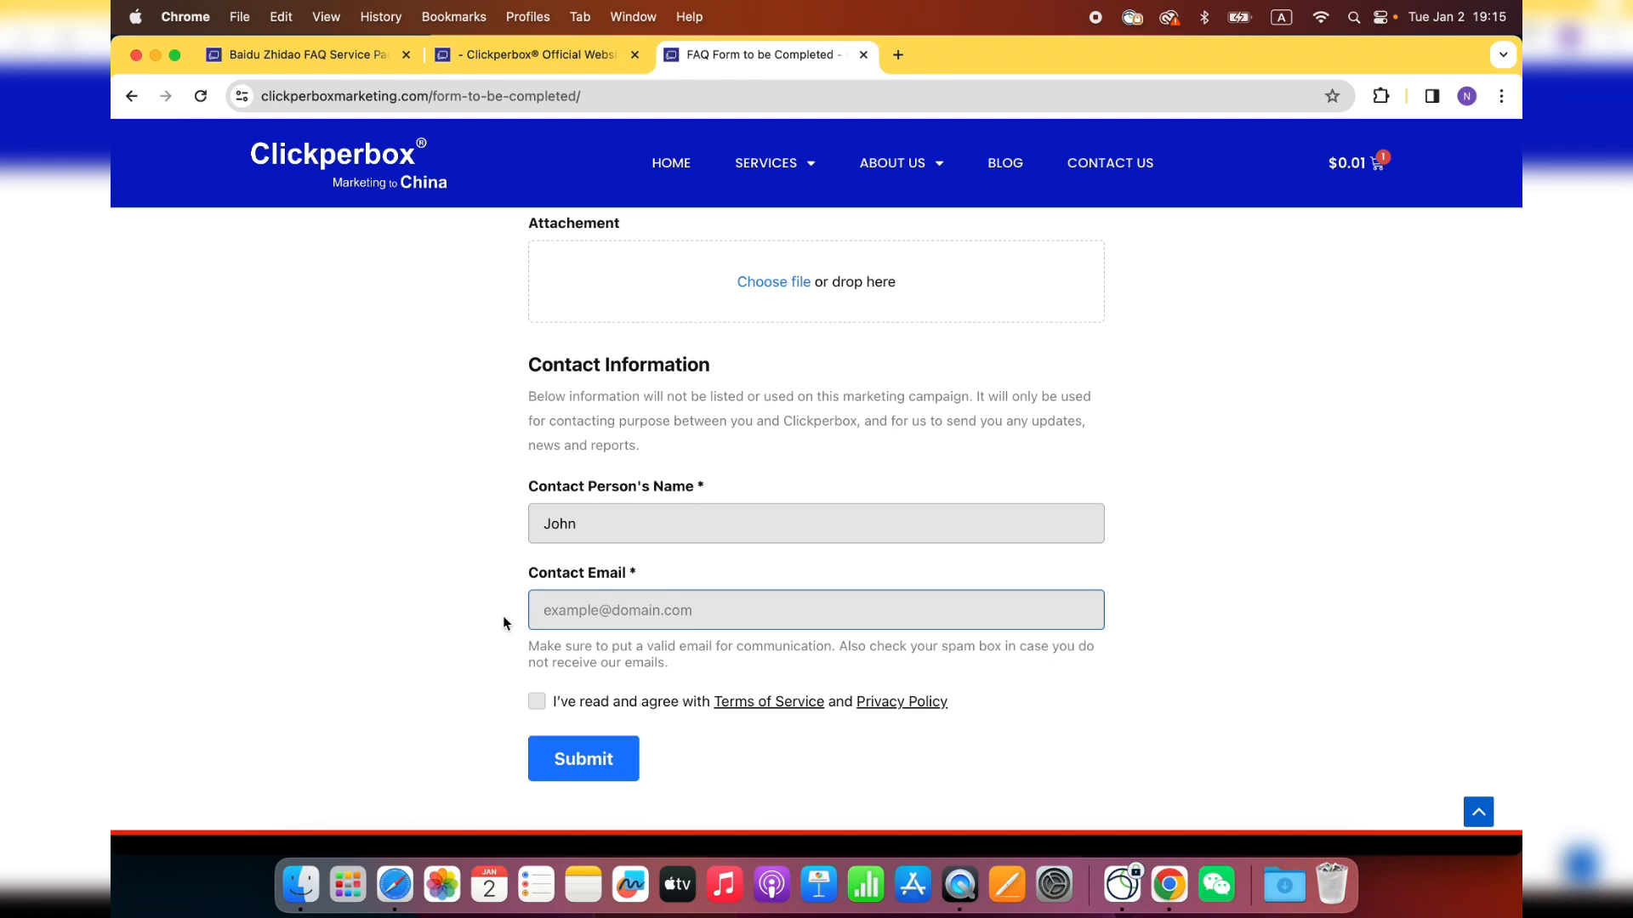